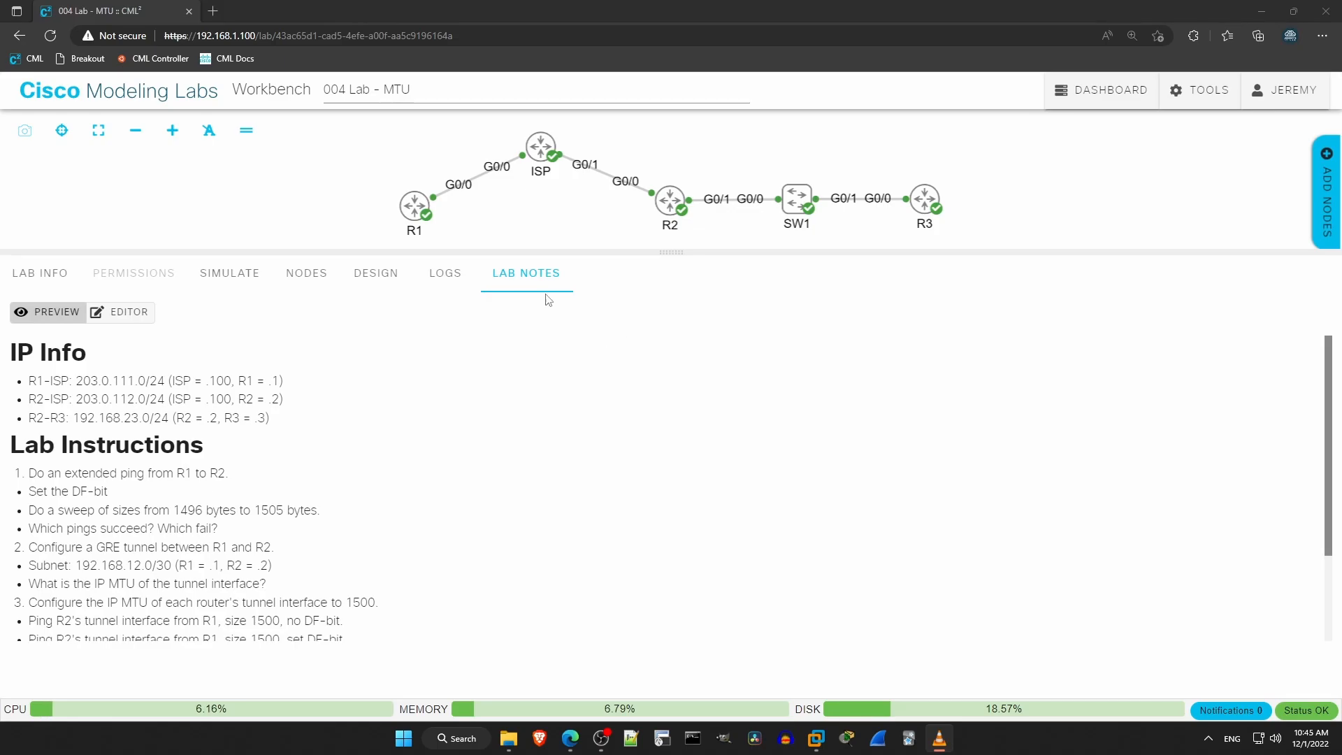
Glance at R2's console and return to the lab notes
{"action": "left_click", "coordinate": [669, 204]}
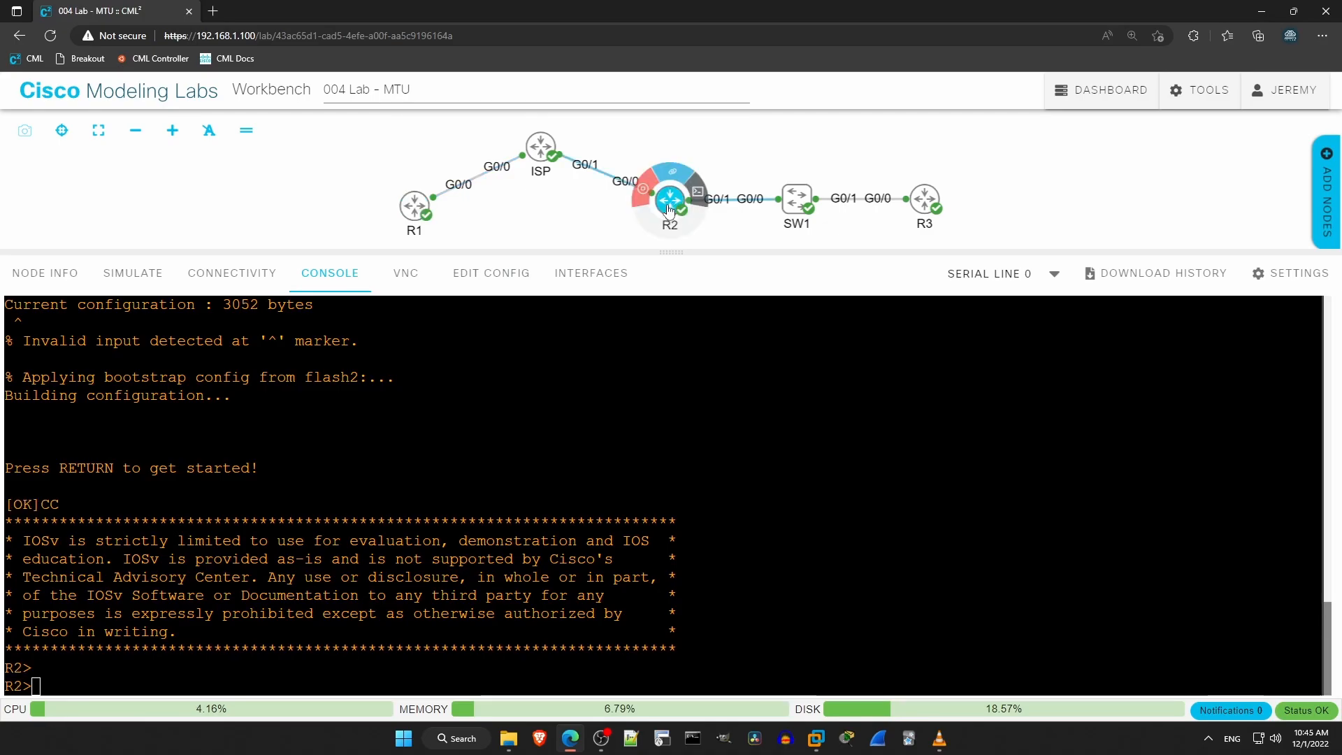
{"action": "left_click", "coordinate": [540, 149]}
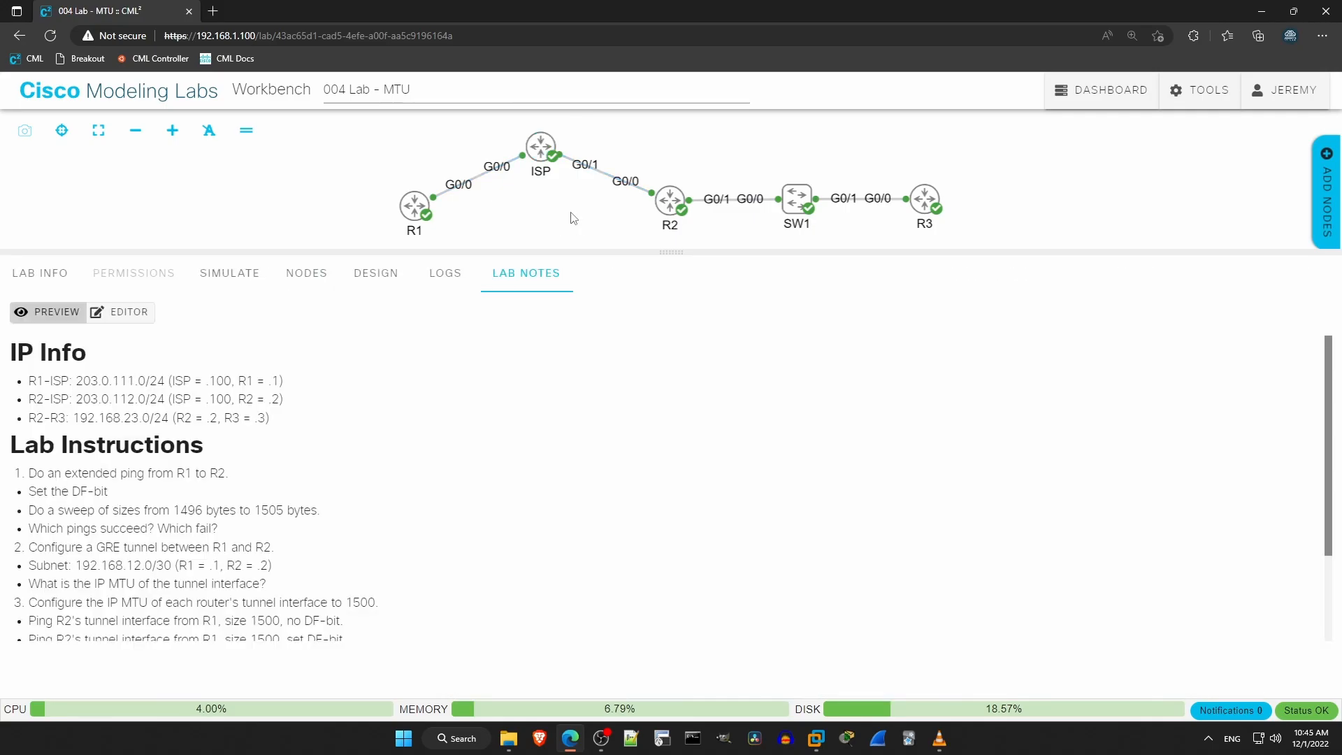
{"action": "left_click", "coordinate": [540, 147]}
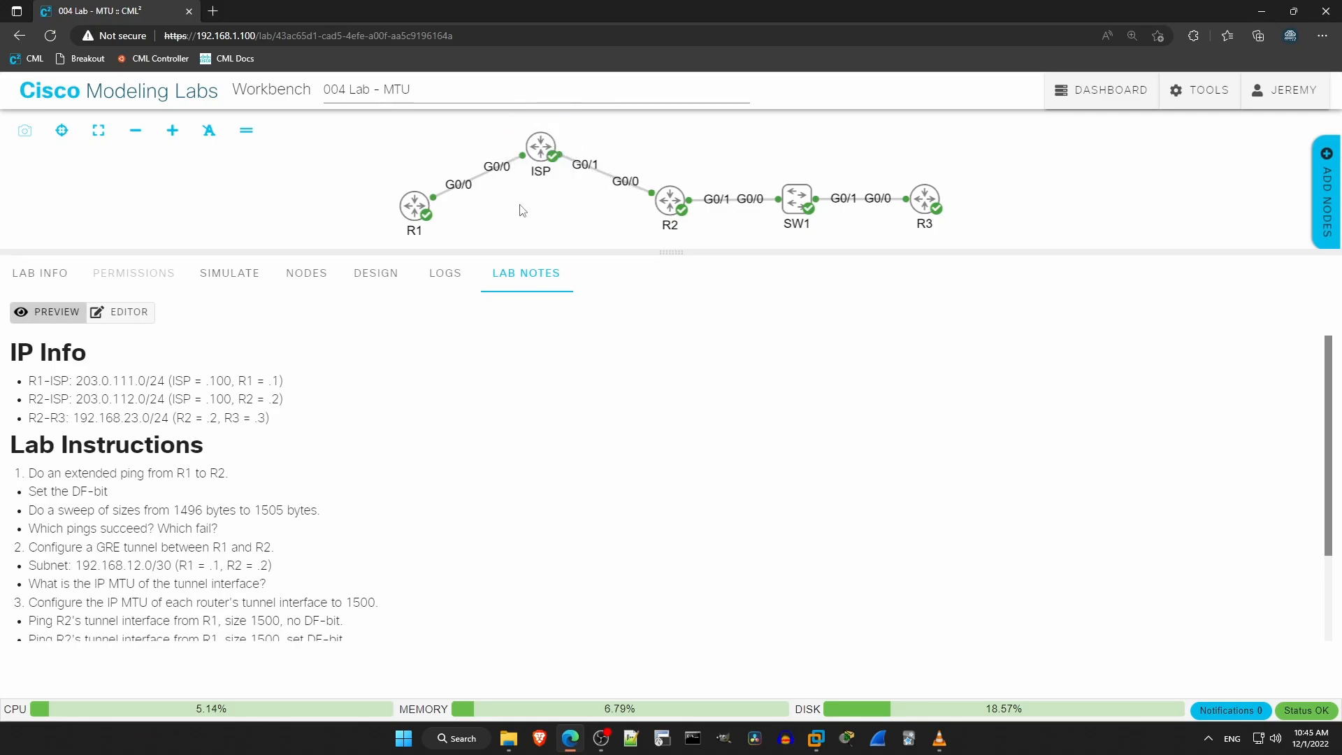
{"action": "mouse_move", "coordinate": [97, 375]}
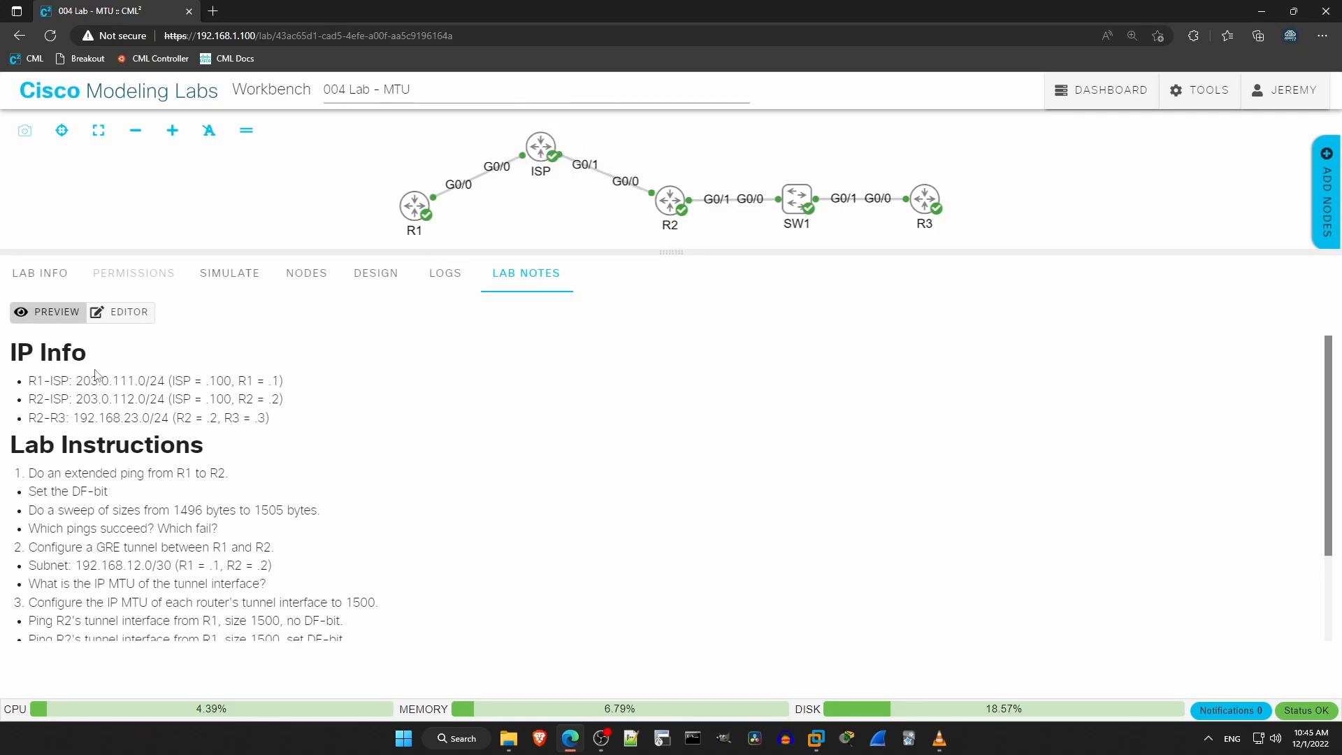
Highlight the IP Info lines for the R1-ISP and R2-ISP subnets in the lab notes
{"action": "double_click", "coordinate": [37, 380]}
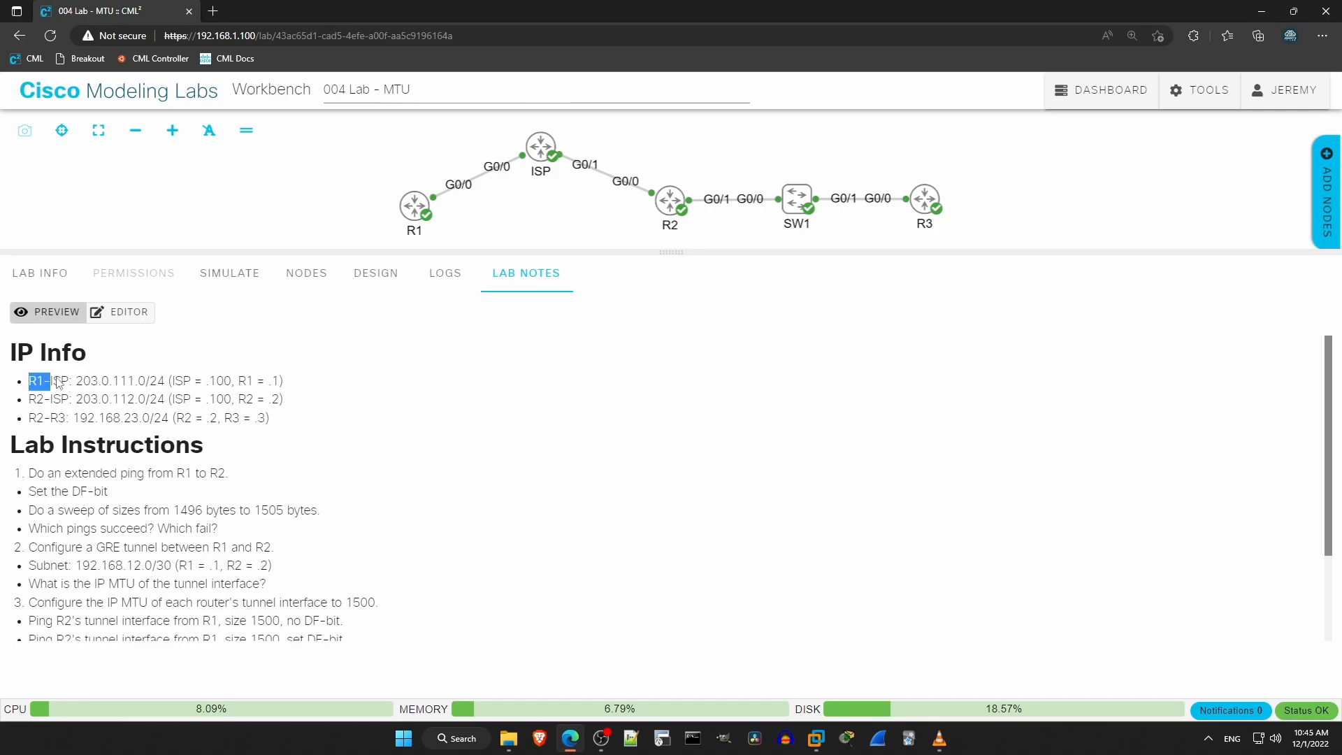
{"action": "left_click_drag", "start_coordinate": [28, 381], "coordinate": [284, 381]}
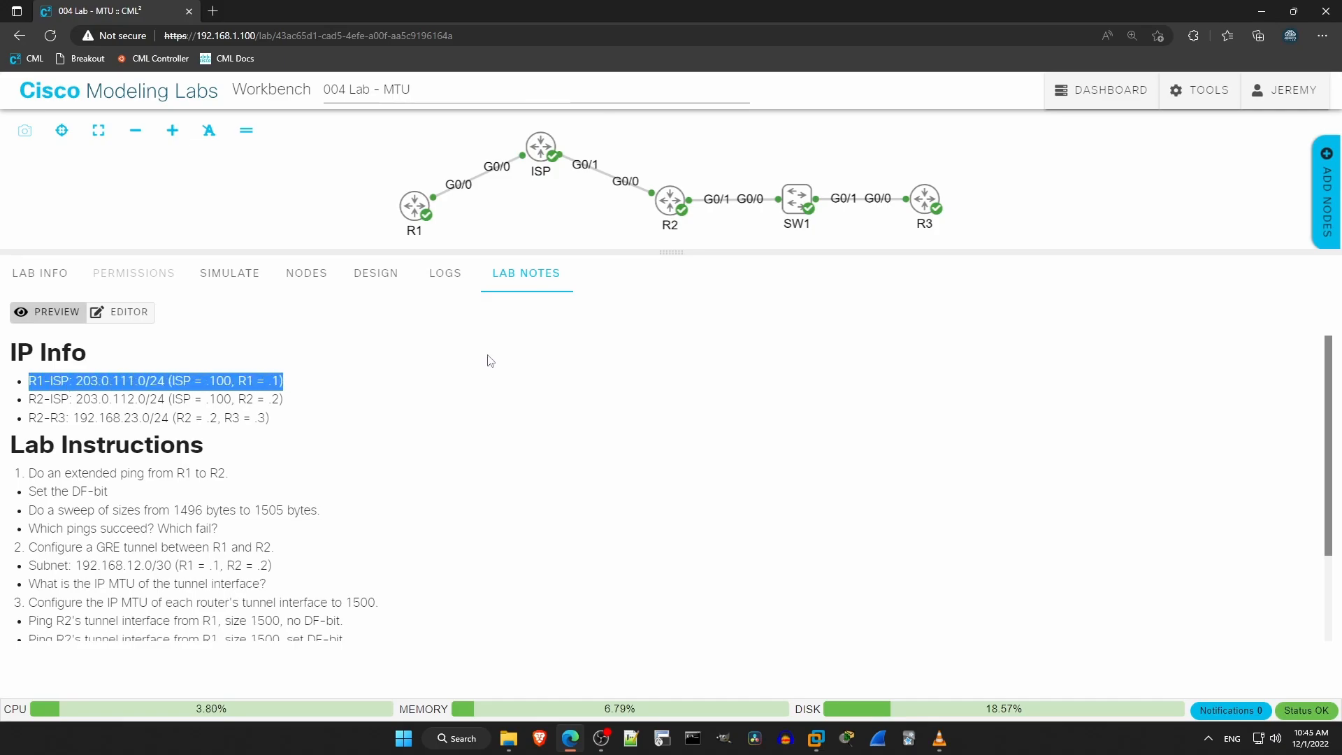
{"action": "mouse_move", "coordinate": [468, 422]}
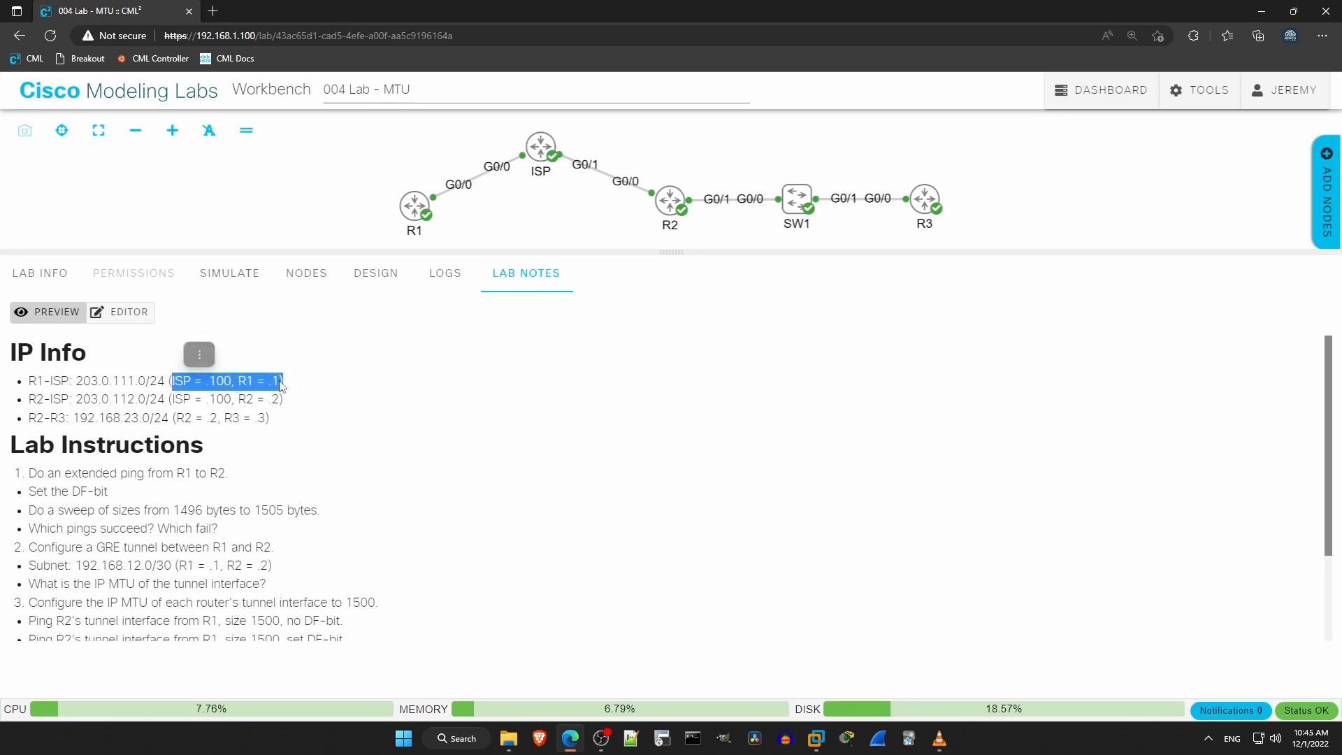
{"action": "left_click", "coordinate": [30, 400]}
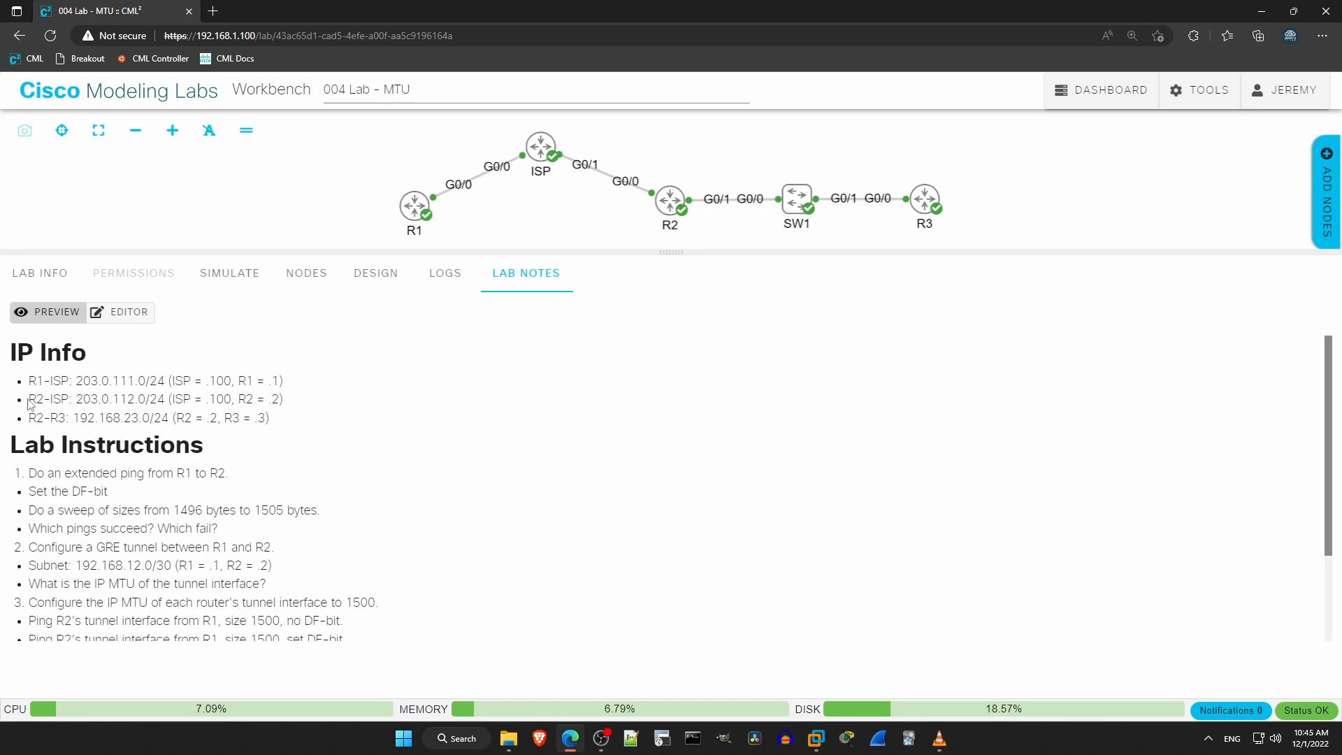
{"action": "double_click", "coordinate": [91, 400]}
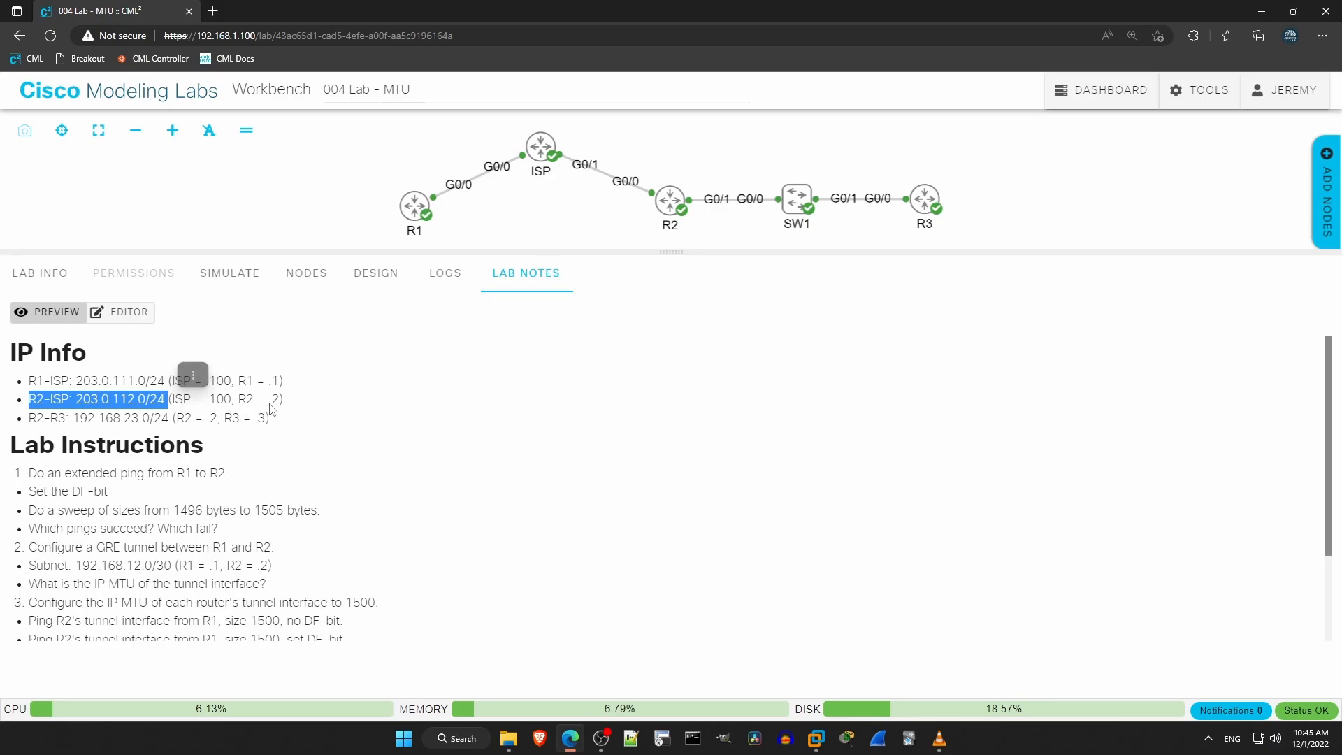
{"action": "double_click", "coordinate": [247, 400]}
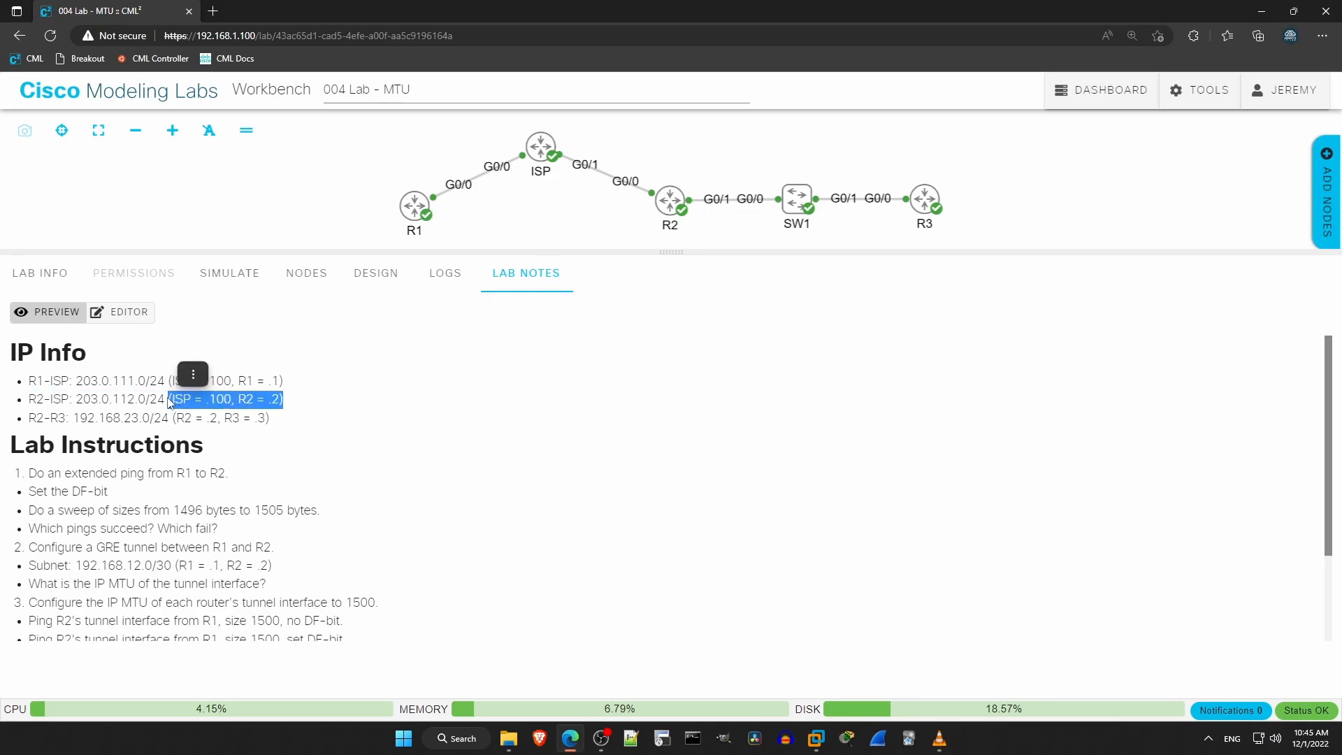
{"action": "left_click", "coordinate": [41, 419]}
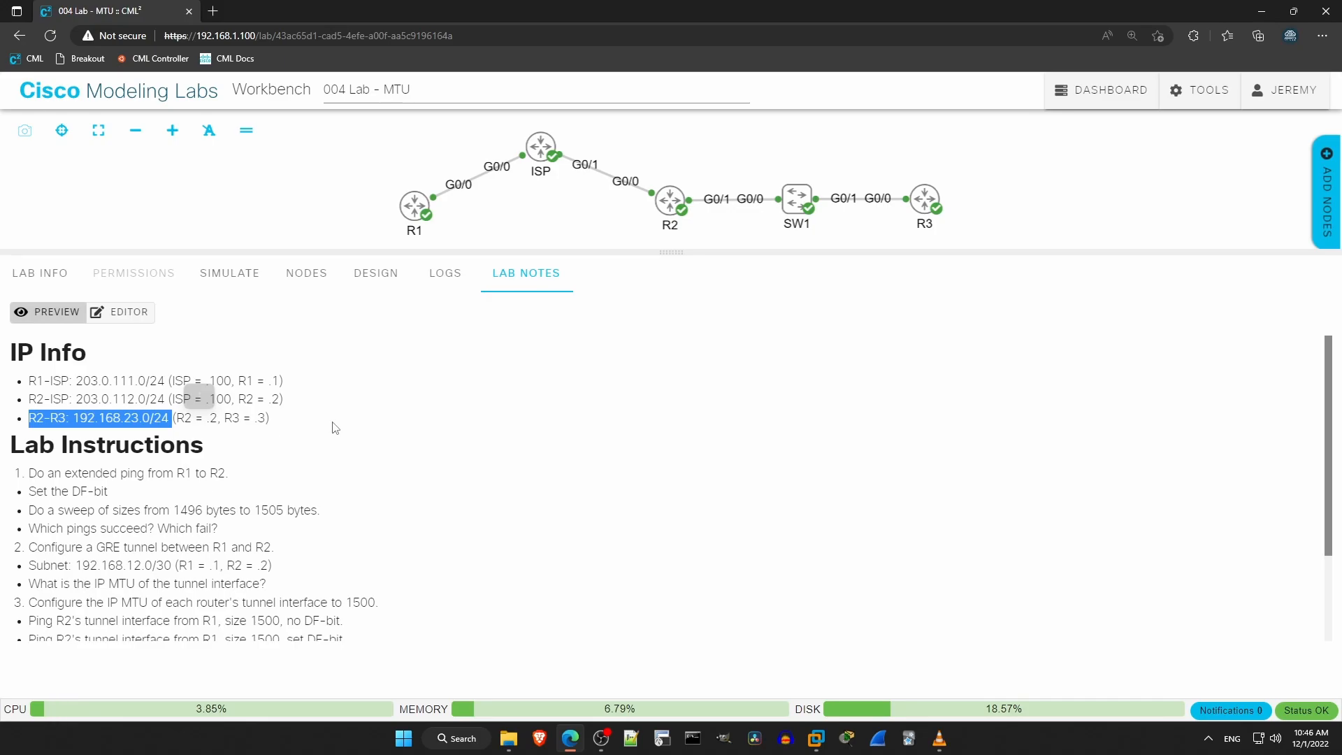
{"action": "left_click", "coordinate": [385, 349]}
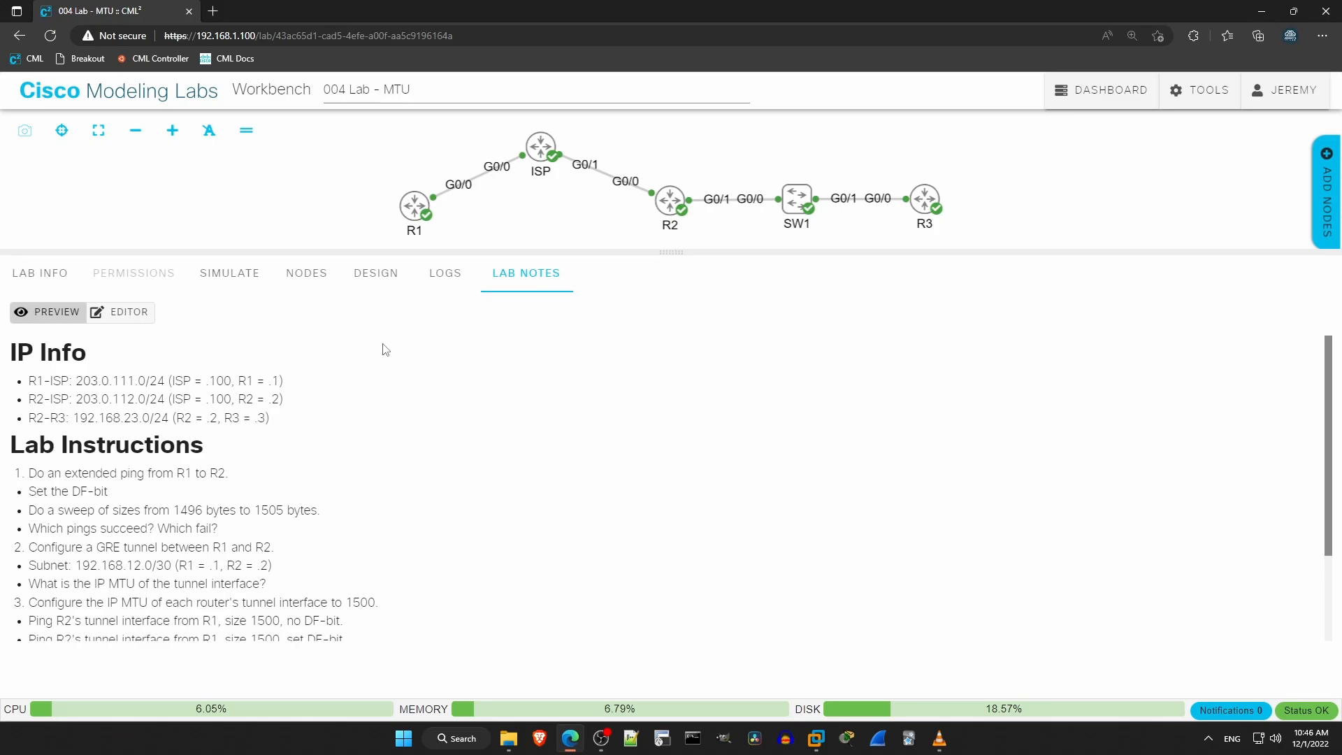
Highlight step 1's instruction points, including the ping sweep requirements
{"action": "scroll", "scroll_direction": "down", "scroll_amount": 3}
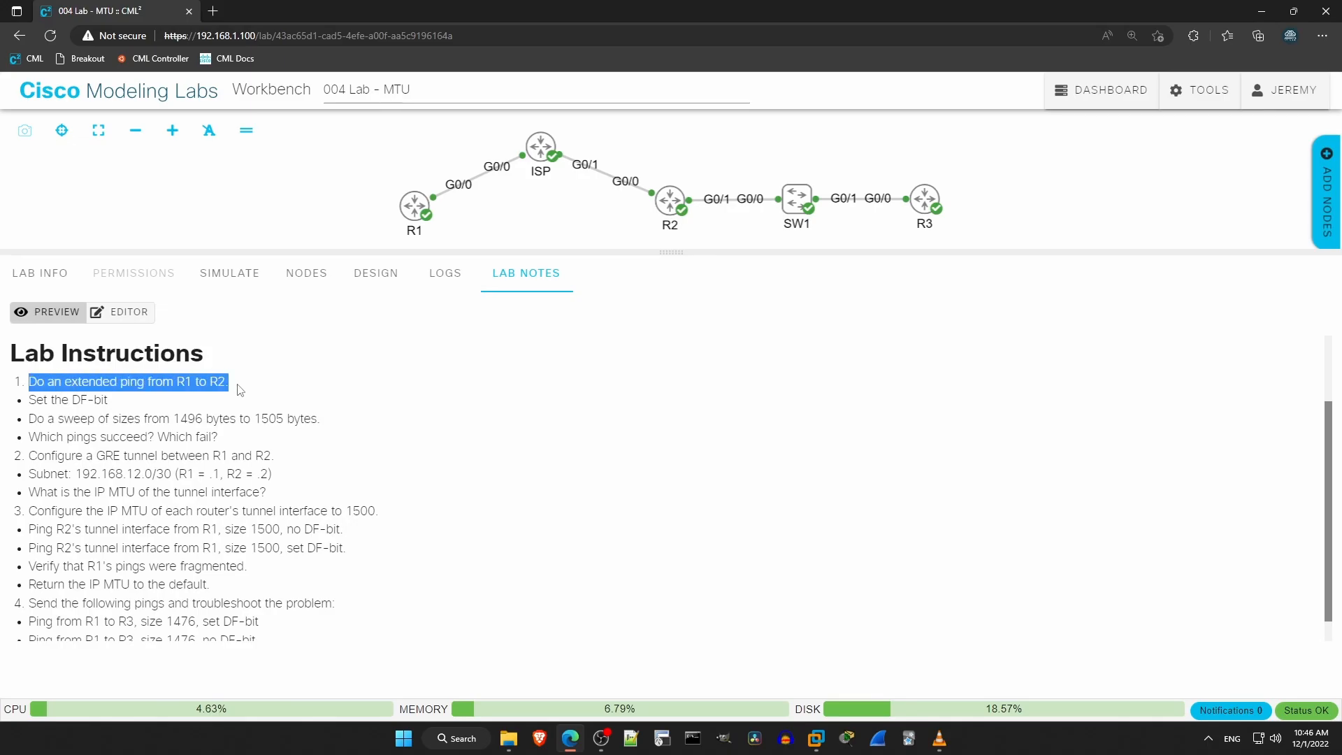
{"action": "left_click_drag", "start_coordinate": [230, 380], "coordinate": [109, 400]}
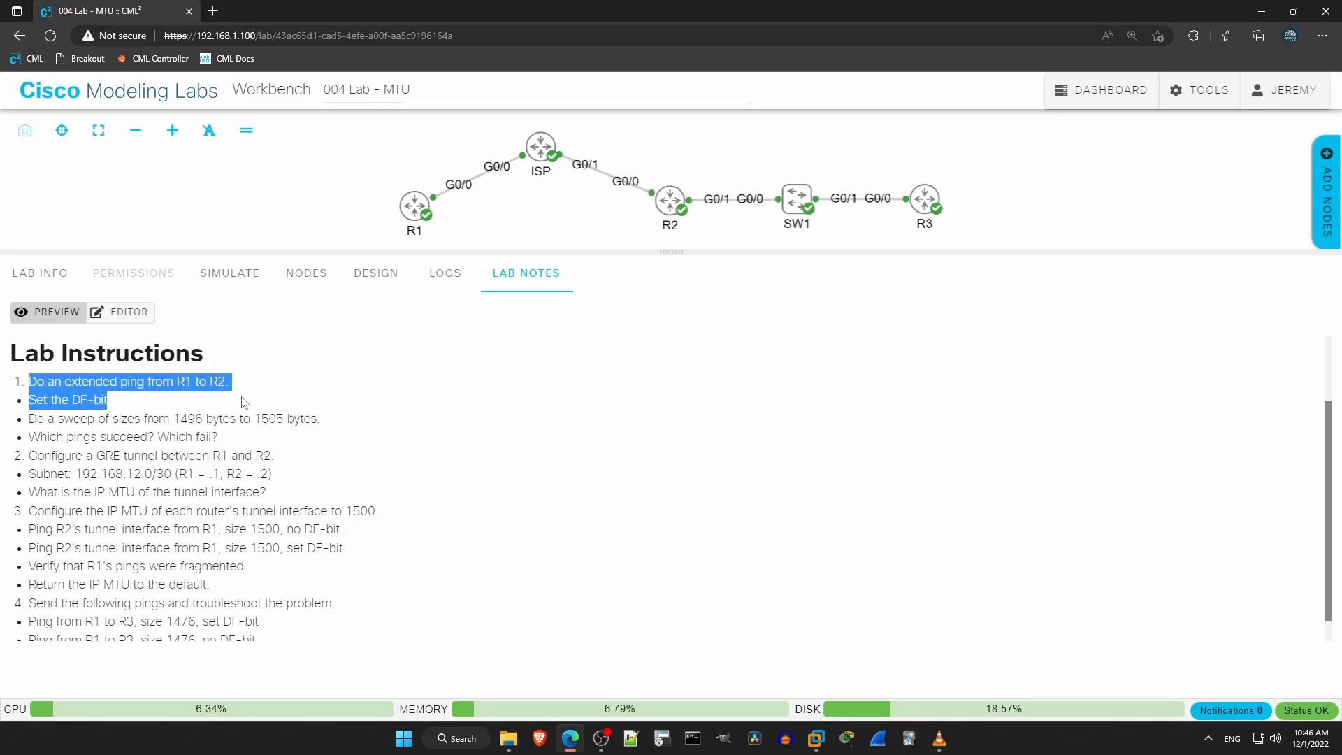
{"action": "left_click_drag", "start_coordinate": [244, 402], "coordinate": [320, 418]}
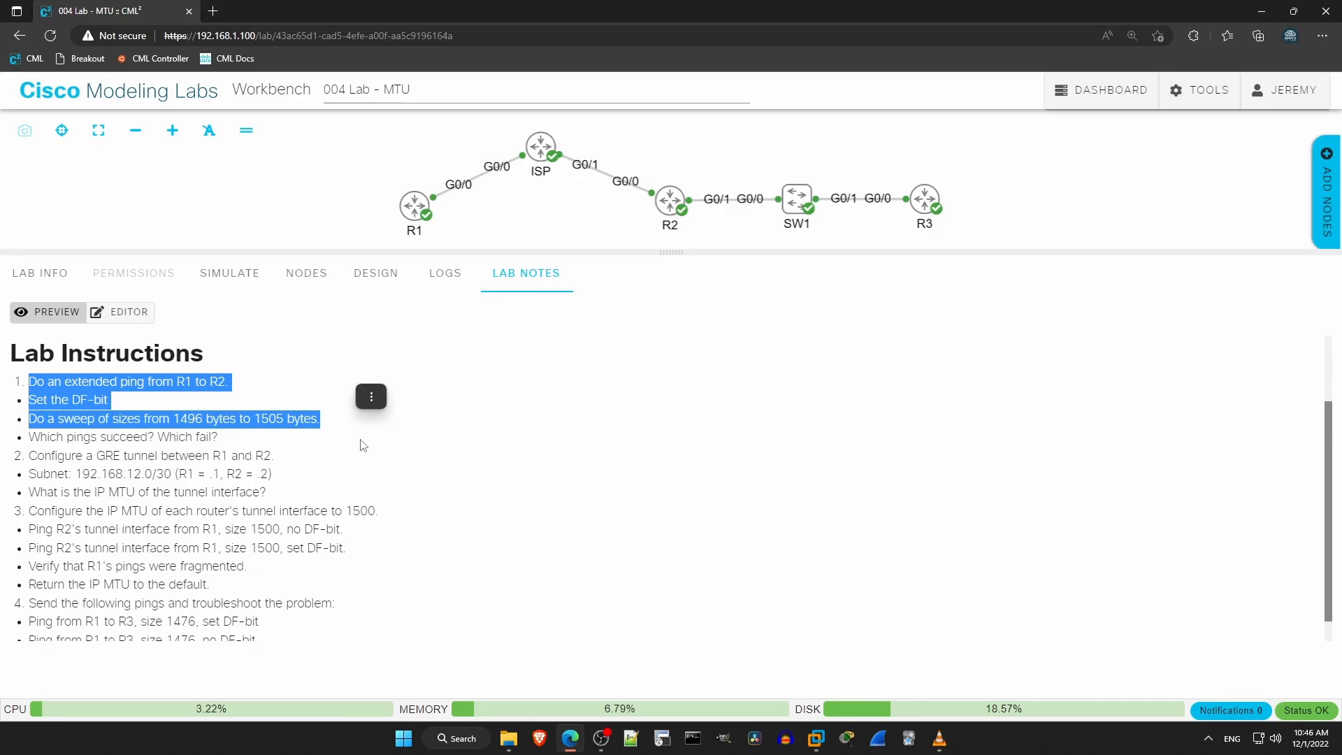
{"action": "mouse_move", "coordinate": [422, 375]}
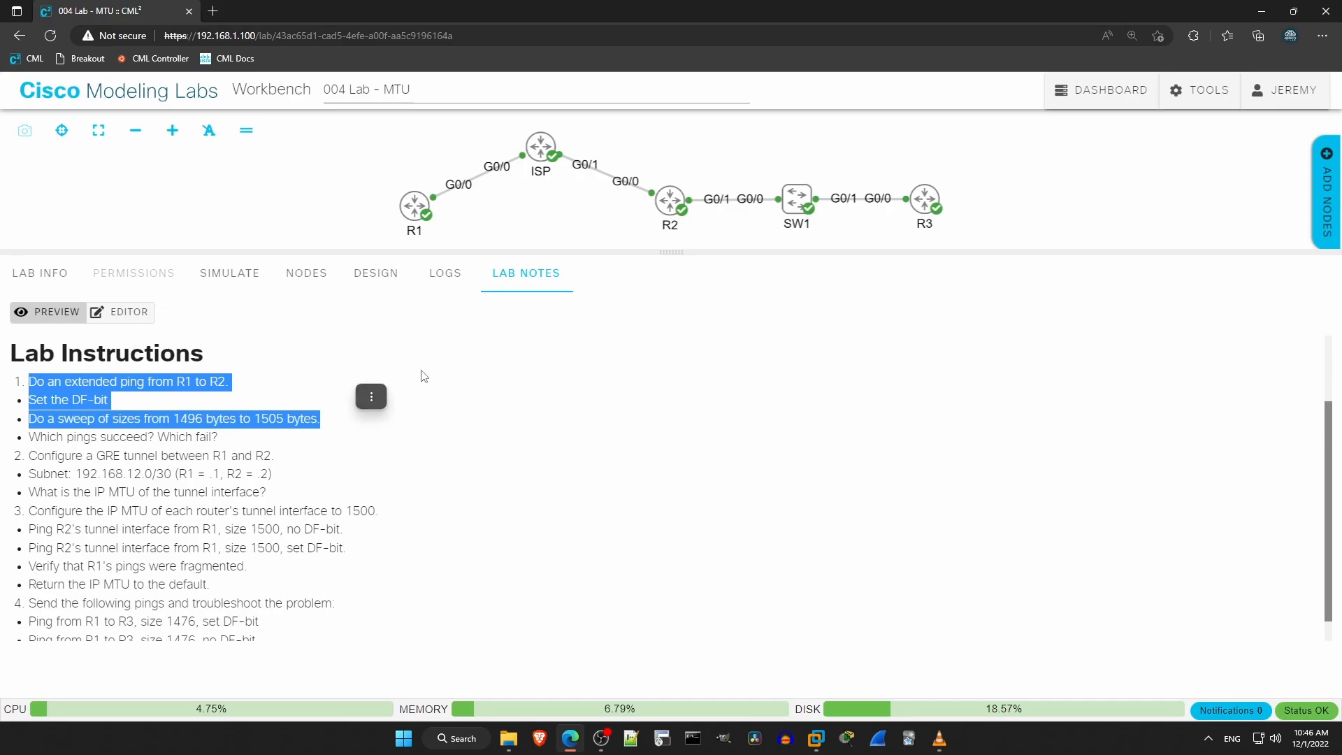
{"action": "mouse_move", "coordinate": [428, 369]}
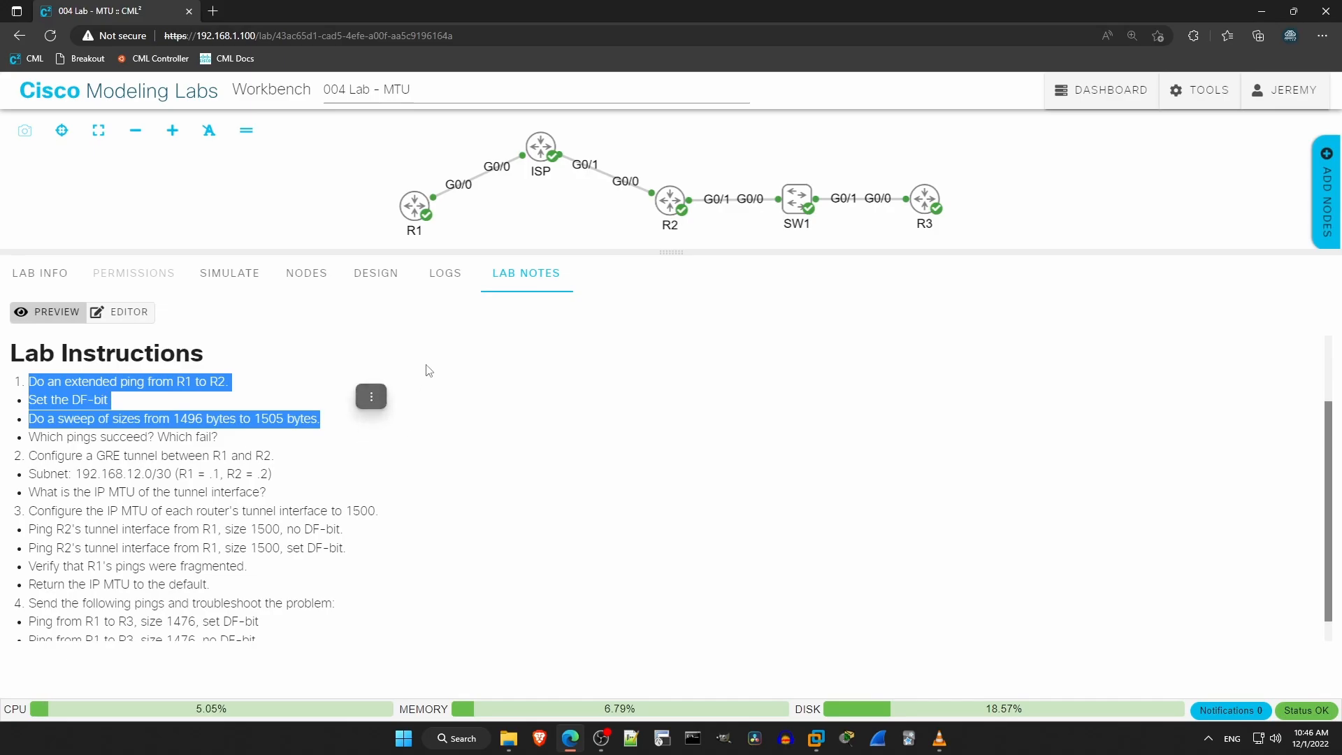
{"action": "mouse_move", "coordinate": [434, 364]}
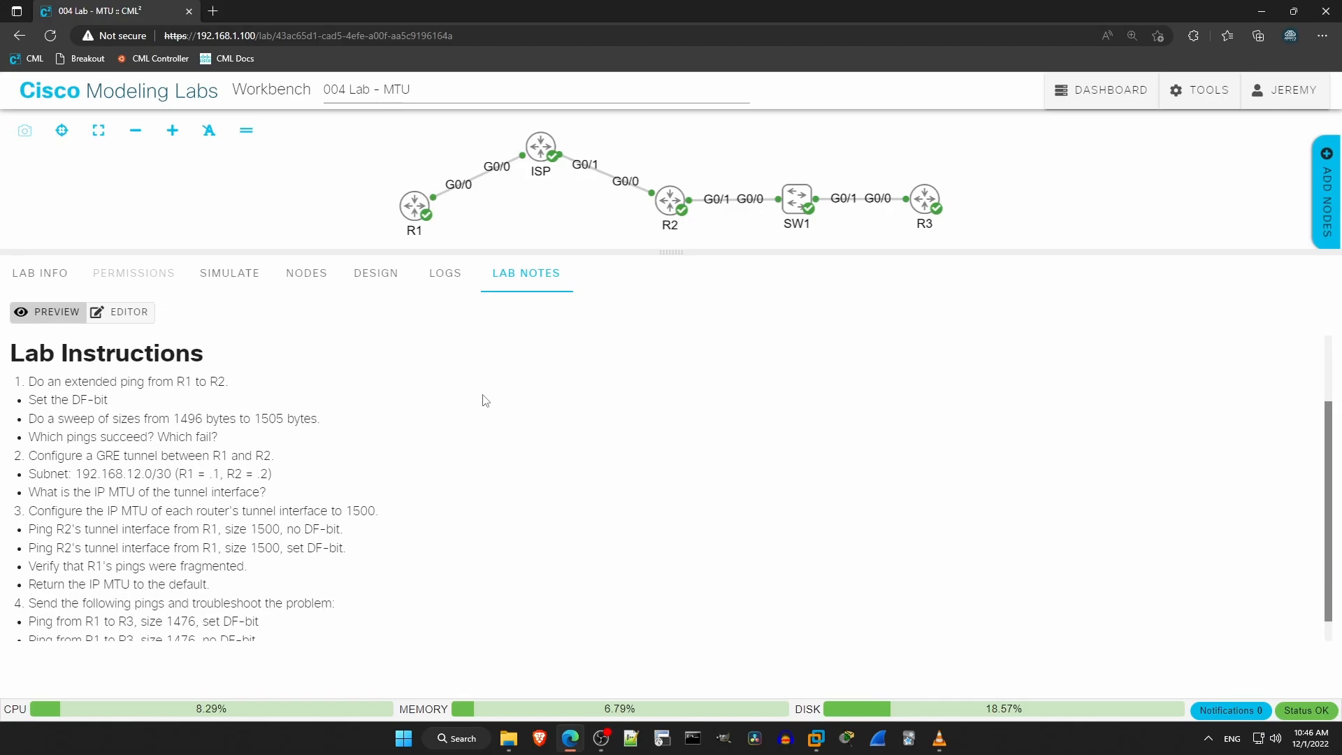
{"action": "mouse_move", "coordinate": [481, 389]}
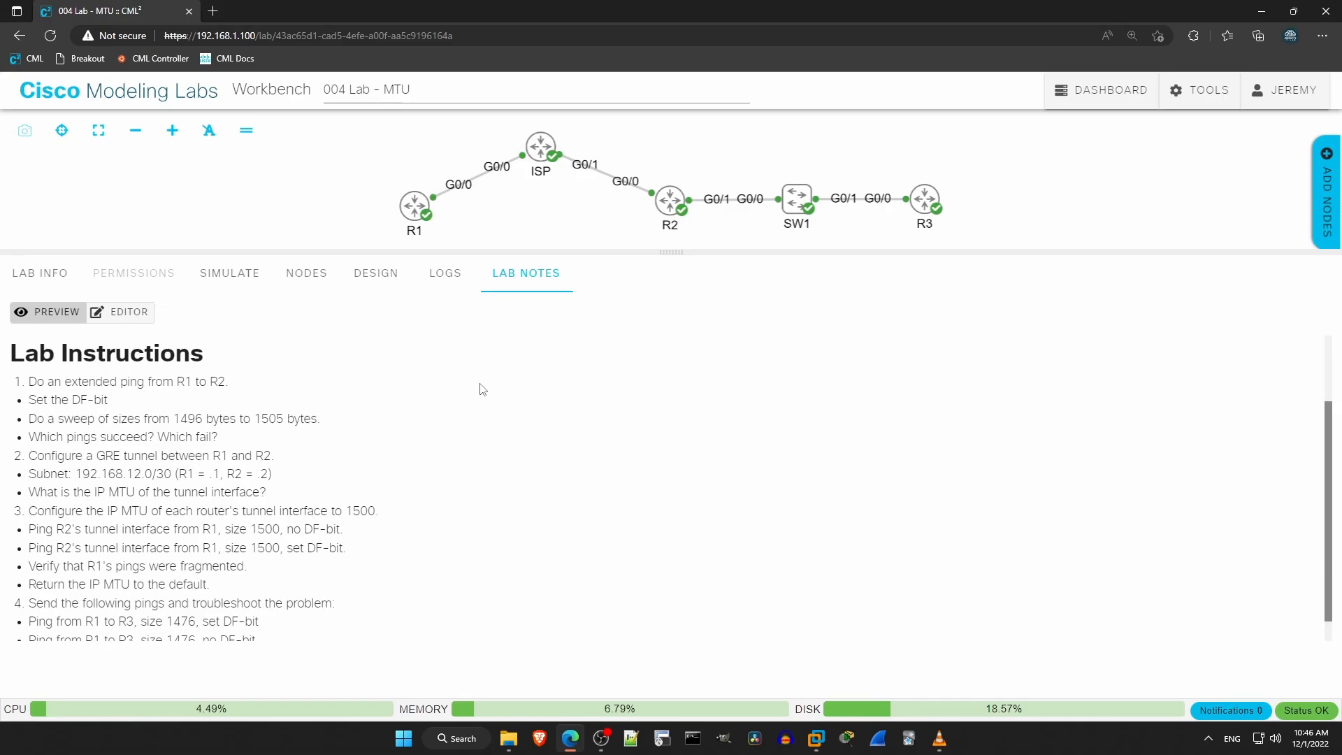
From R1's console in privileged mode, ping 203.0.112.2 with 100 percent success
{"action": "left_click", "coordinate": [415, 206]}
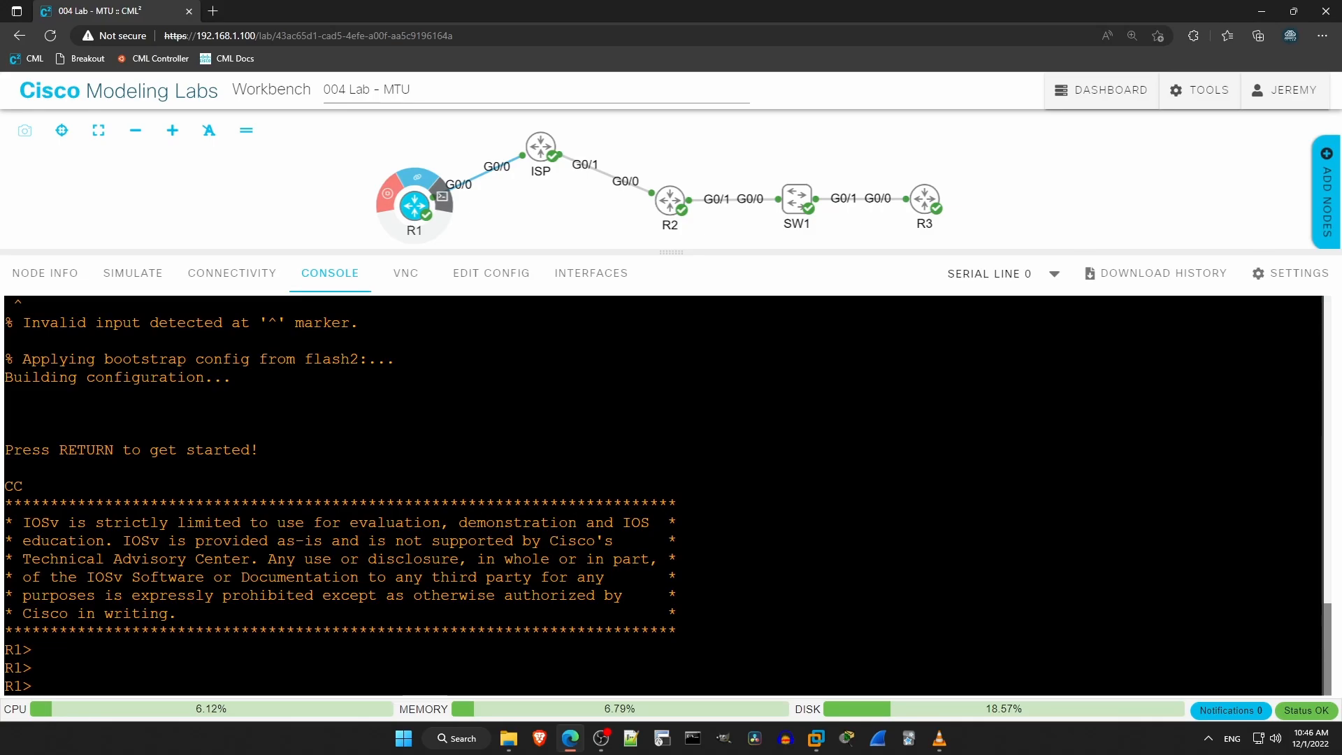
{"action": "type", "text": "en"}
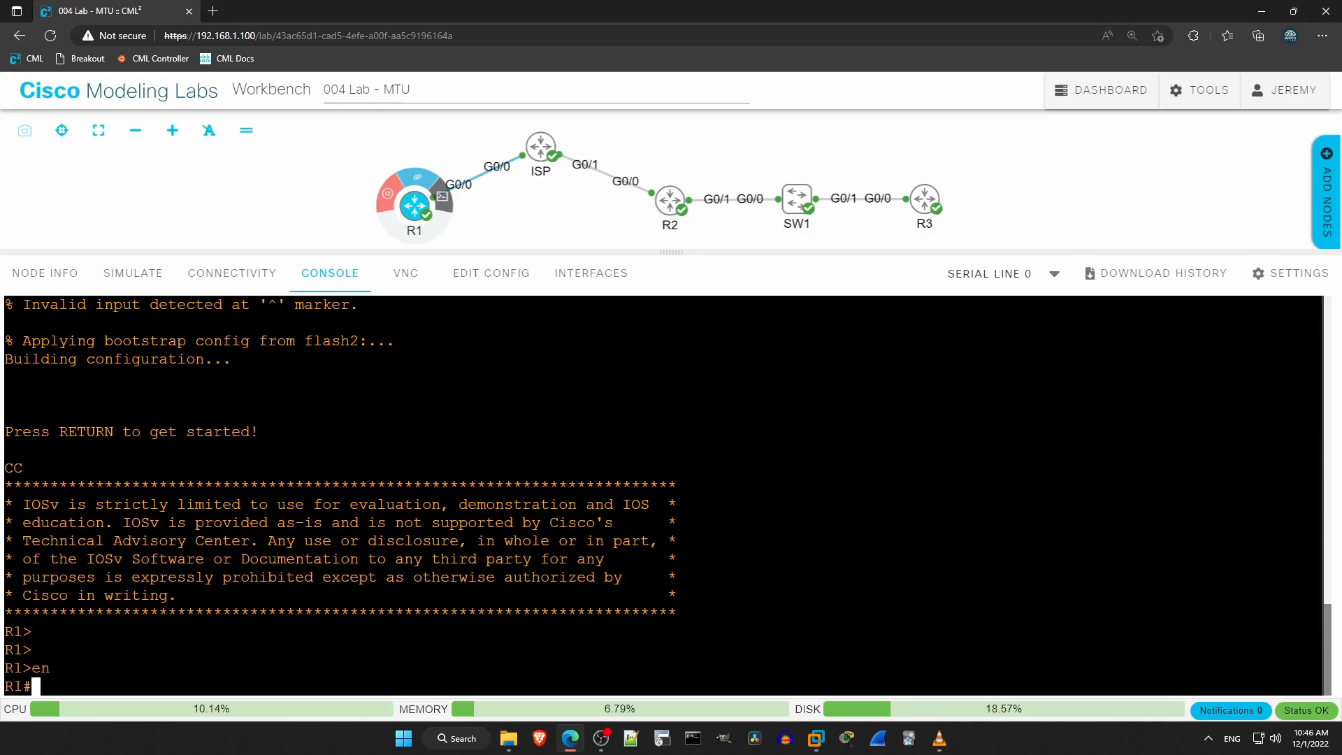
{"action": "type", "text": "ping 203"}
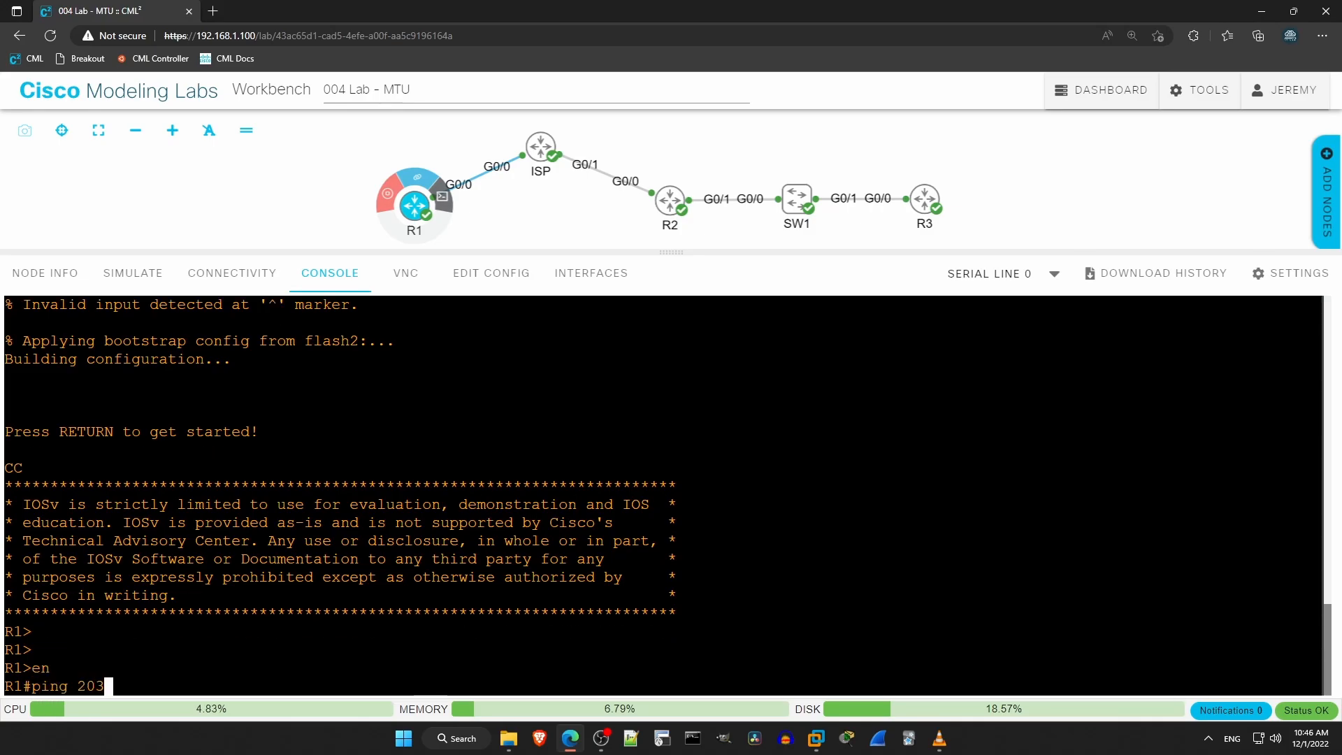
{"action": "key", "text": "Enter"}
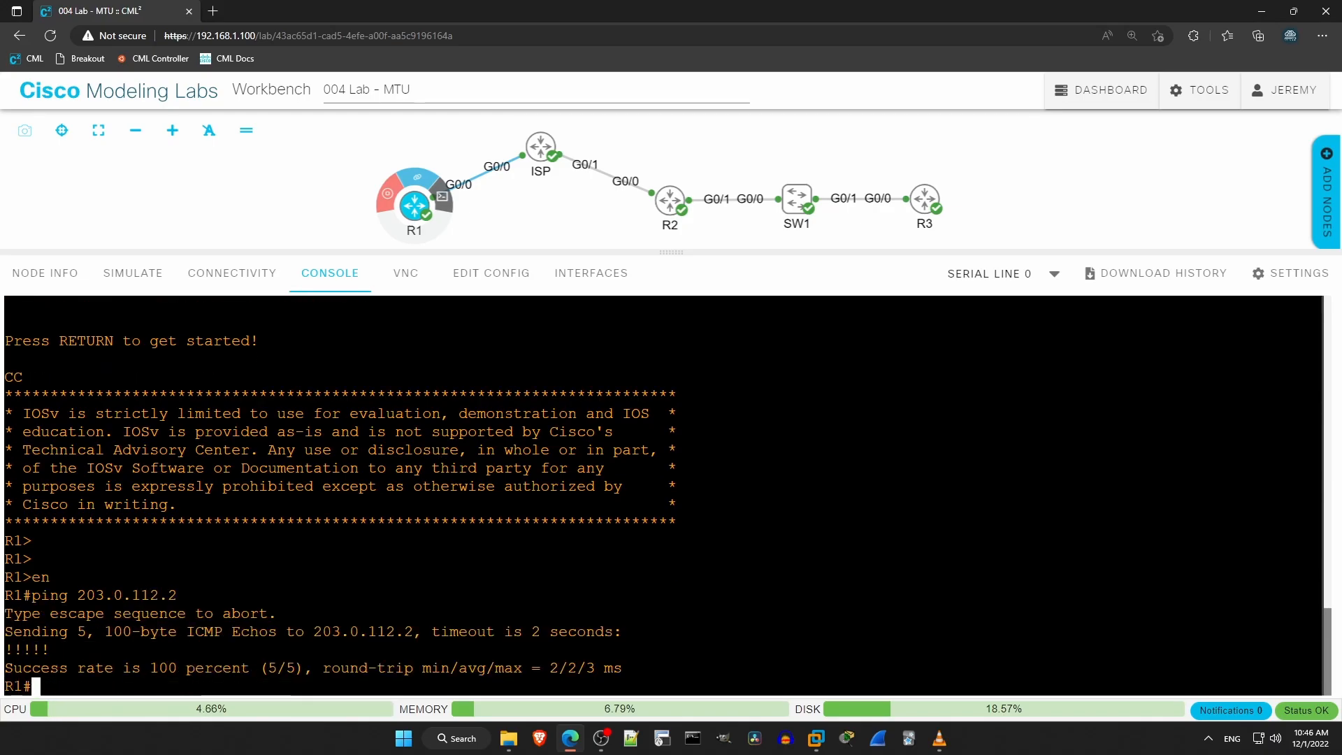
{"action": "type", "text": "ping"}
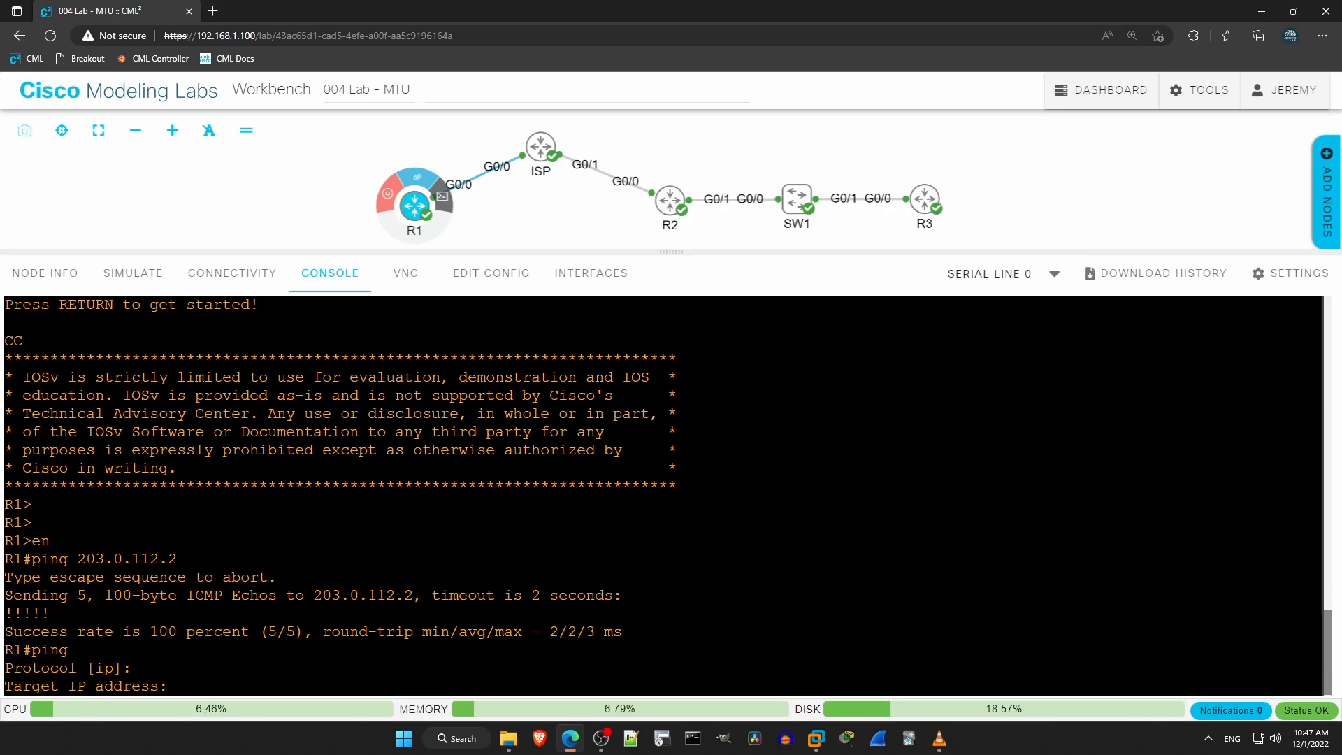
Start an extended ping to 203.0.112.2 with repeat 1, default size, timeout 1 and extended commands on
{"action": "type", "text": "203"}
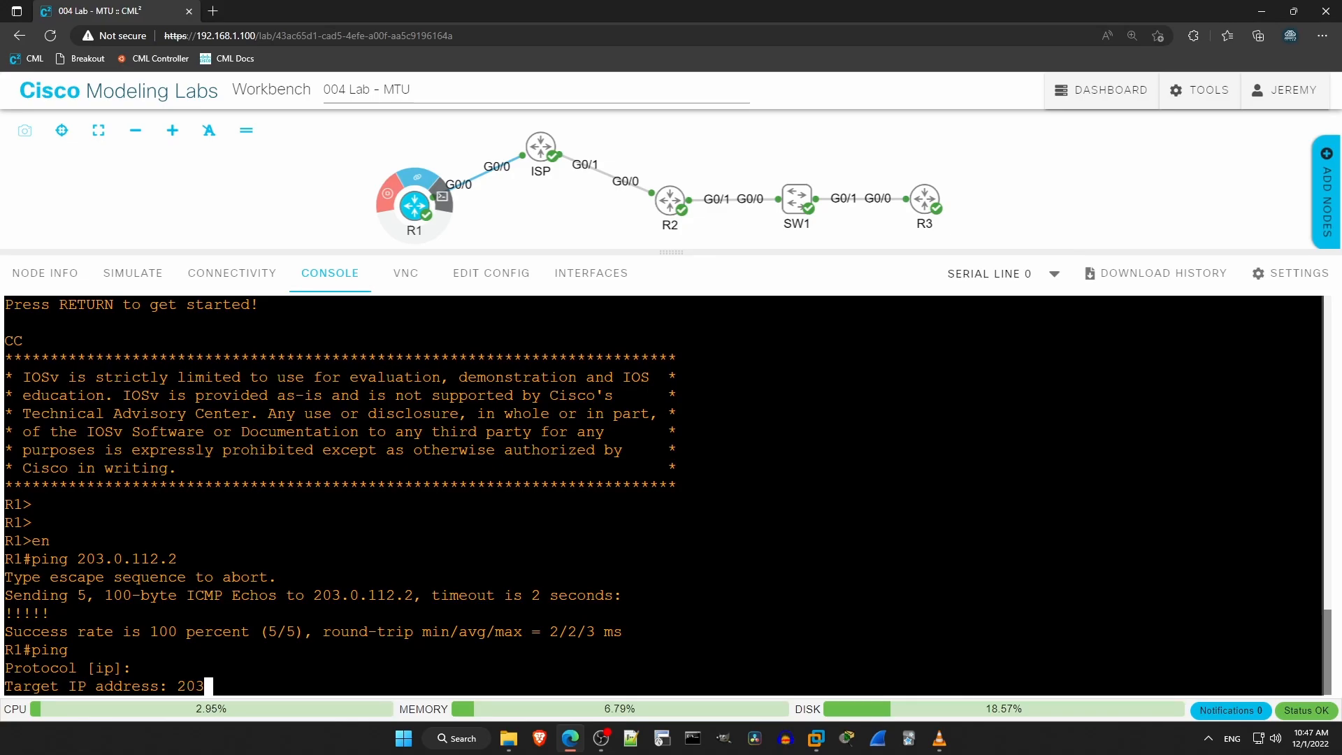
{"action": "type", "text": ".0.112.2"}
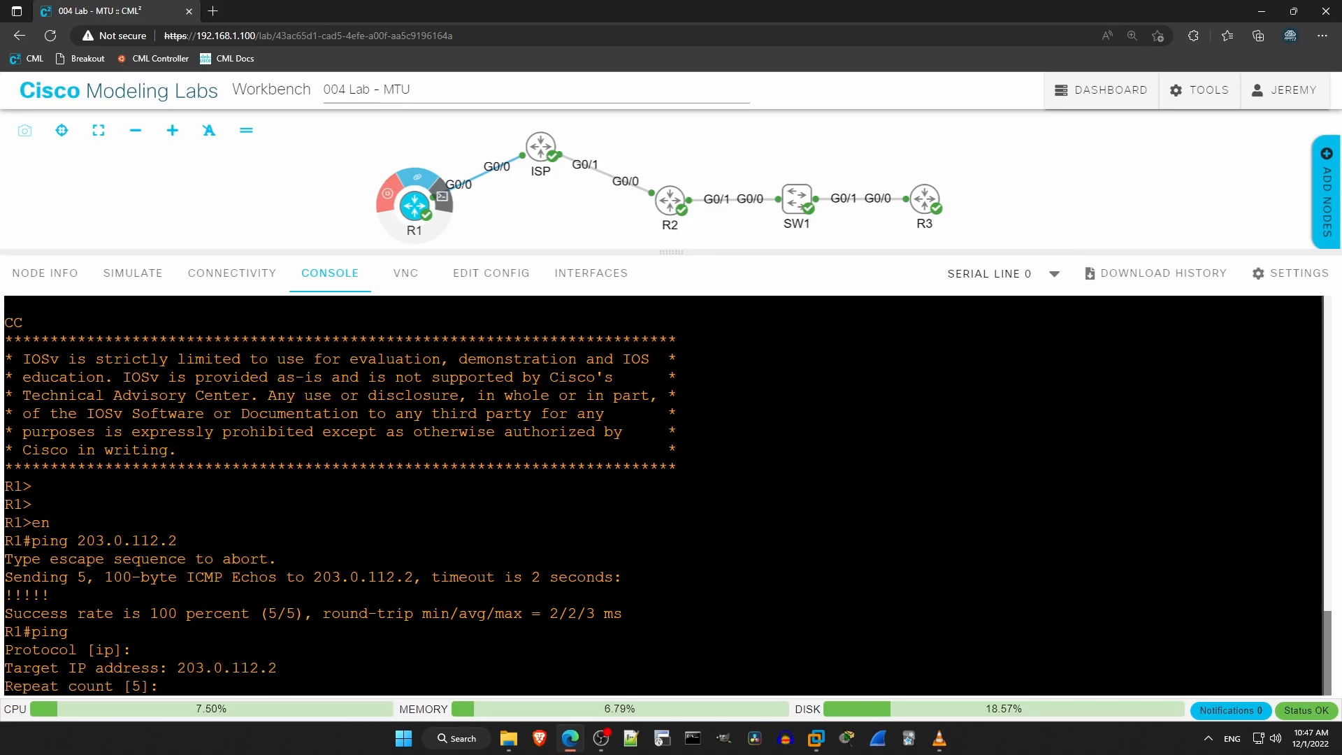
{"action": "type", "text": "1"}
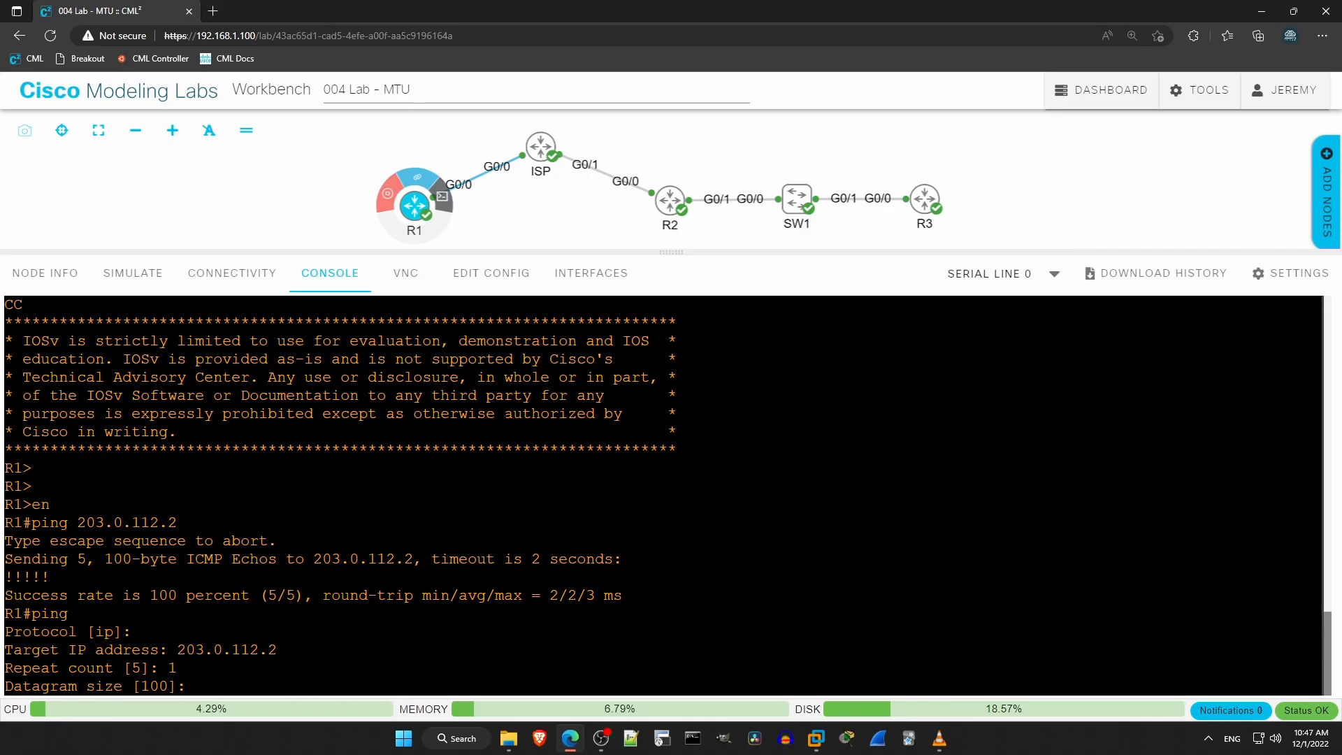
{"action": "key", "text": "Return"}
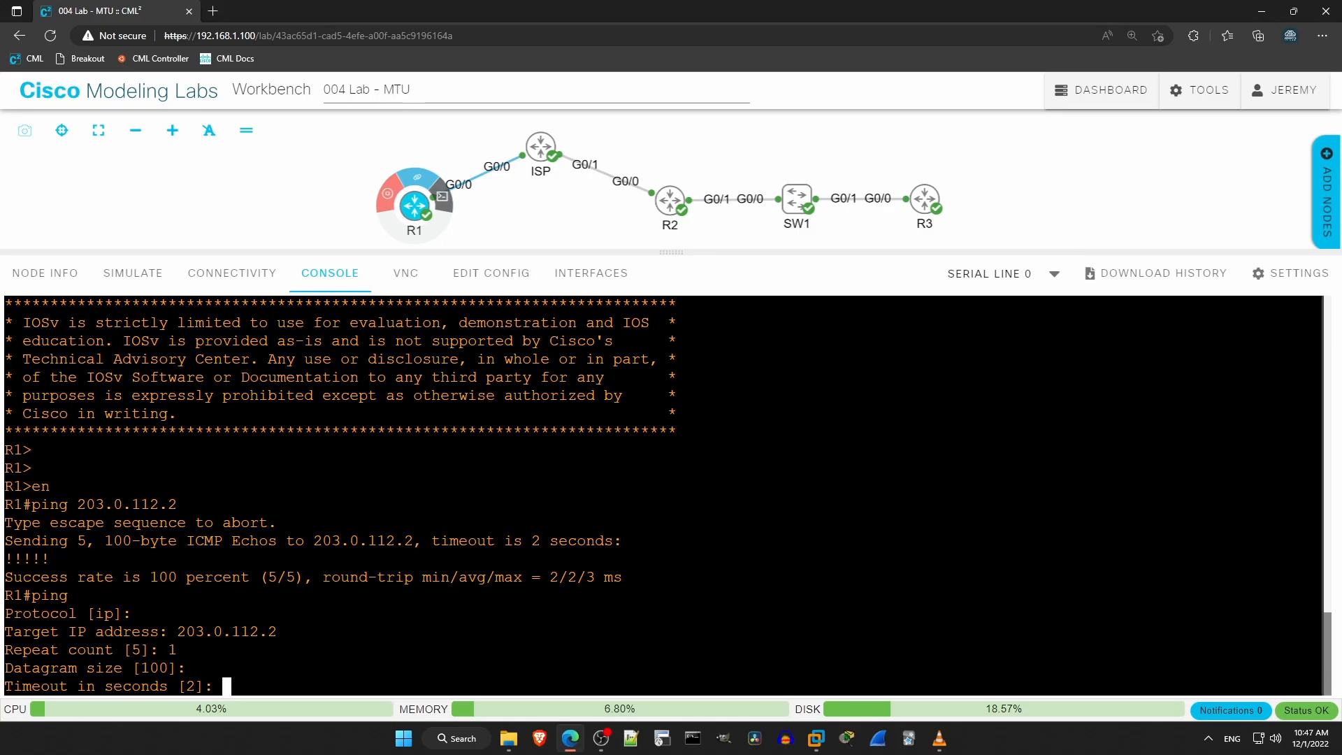
{"action": "type", "text": "1"}
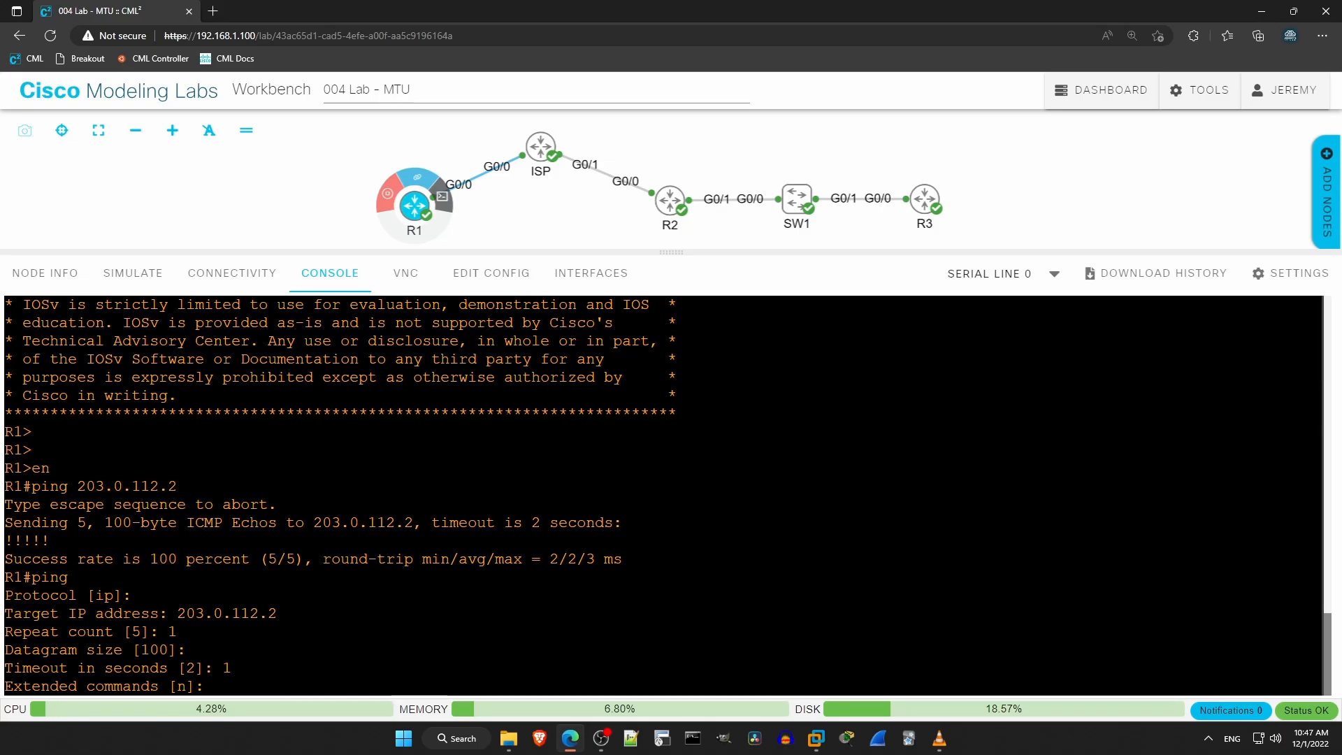
{"action": "type", "text": "y"}
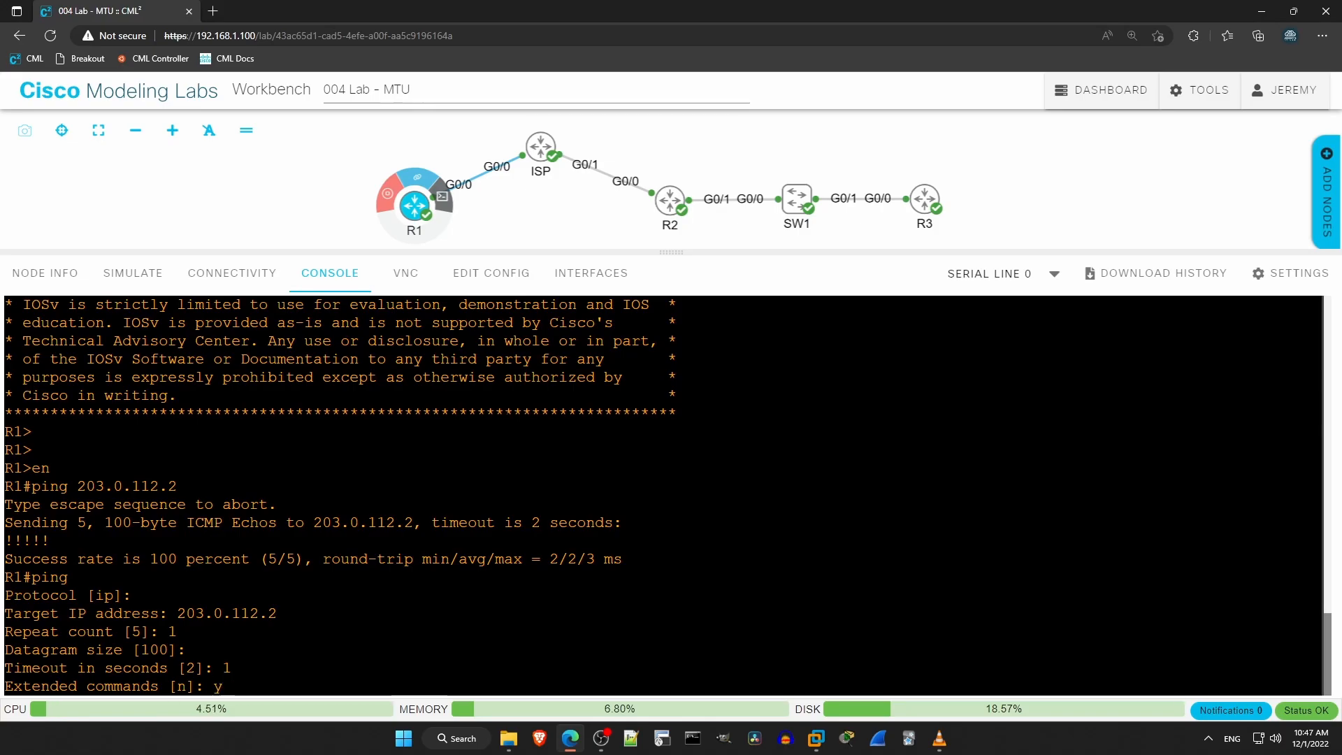
{"action": "key", "text": "Enter"}
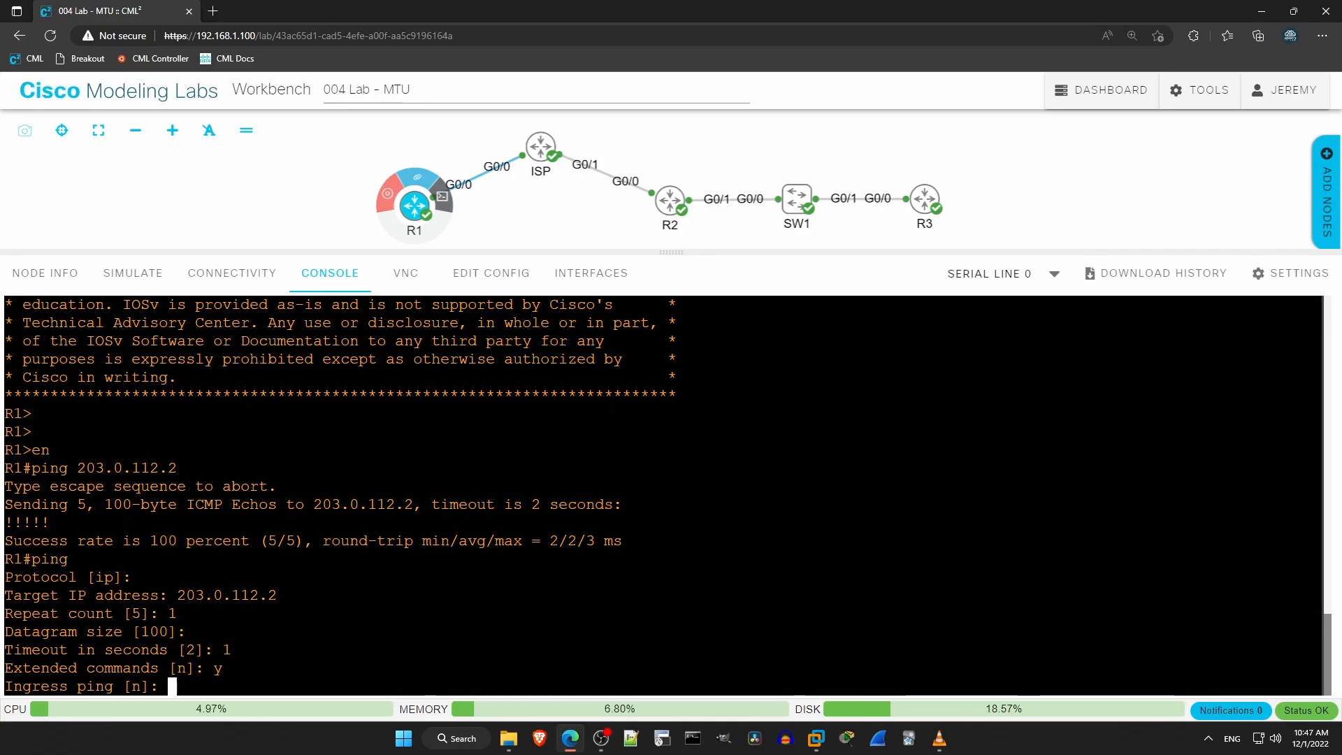
Keep the remaining defaults with DF bit set and sweep sizes from 1496 to 1505
{"action": "key", "text": "enter"}
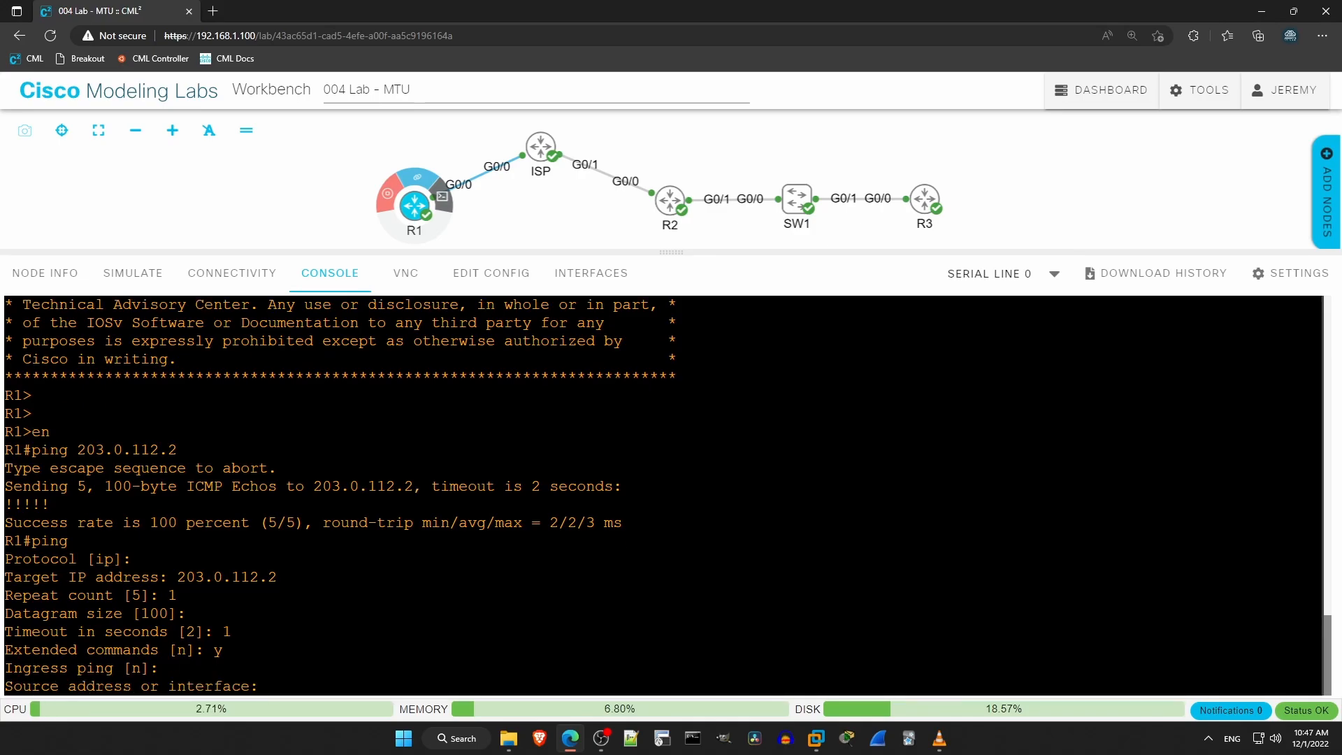
{"action": "key", "text": "Return"}
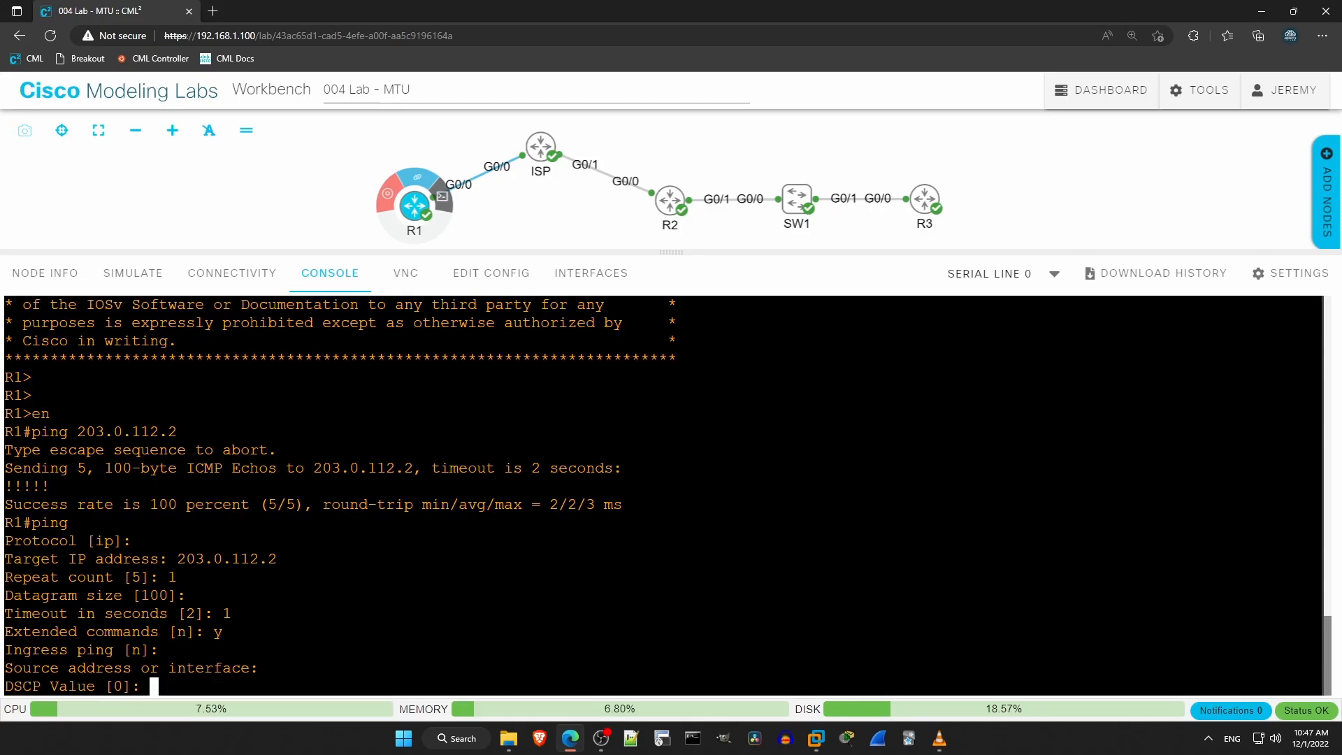
{"action": "key", "text": "enter"}
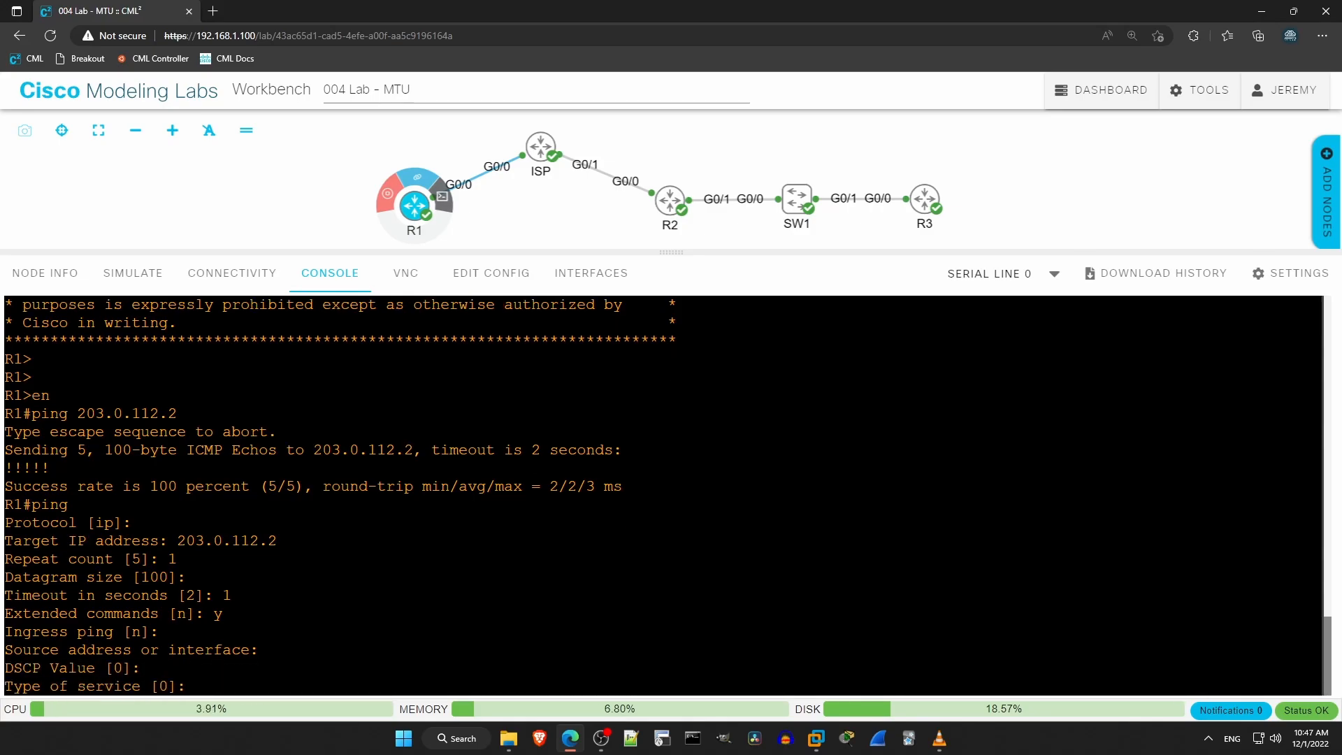
{"action": "key", "text": "Return"}
{"action": "type", "text": "y"}
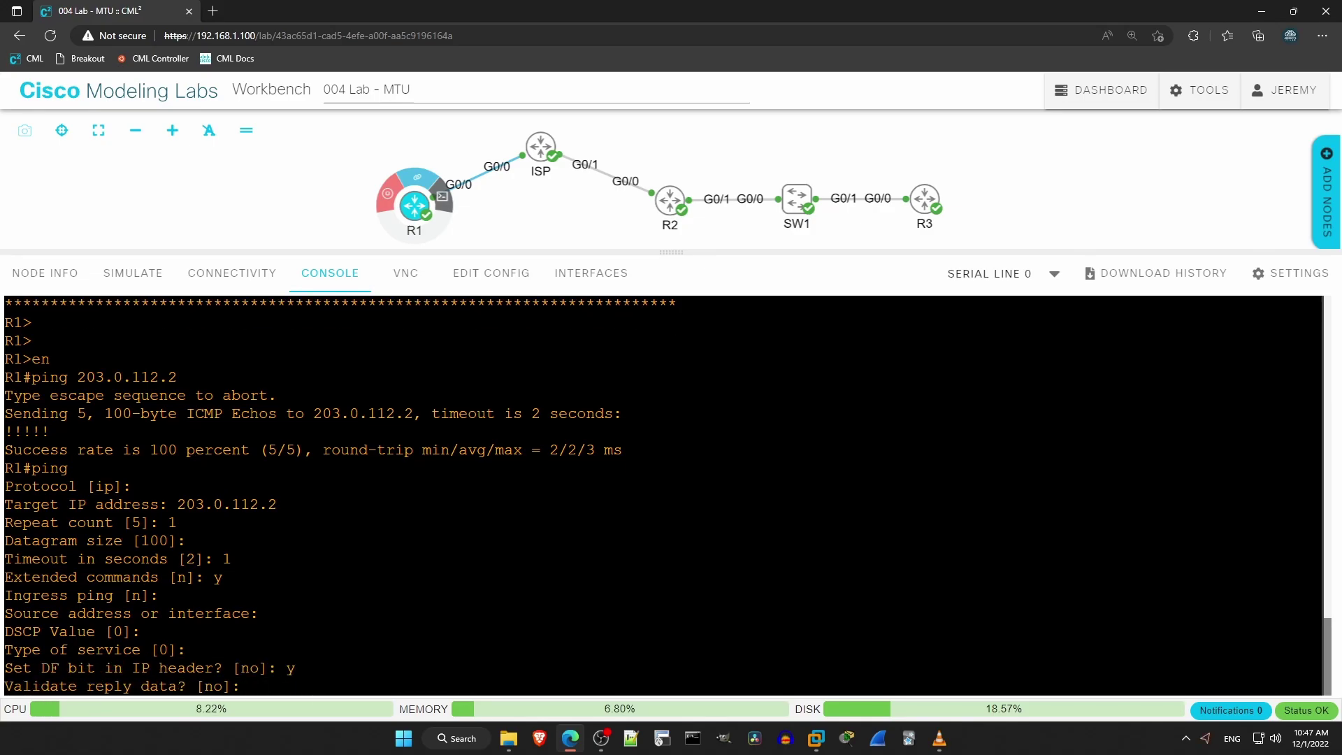
{"action": "key", "text": "Return"}
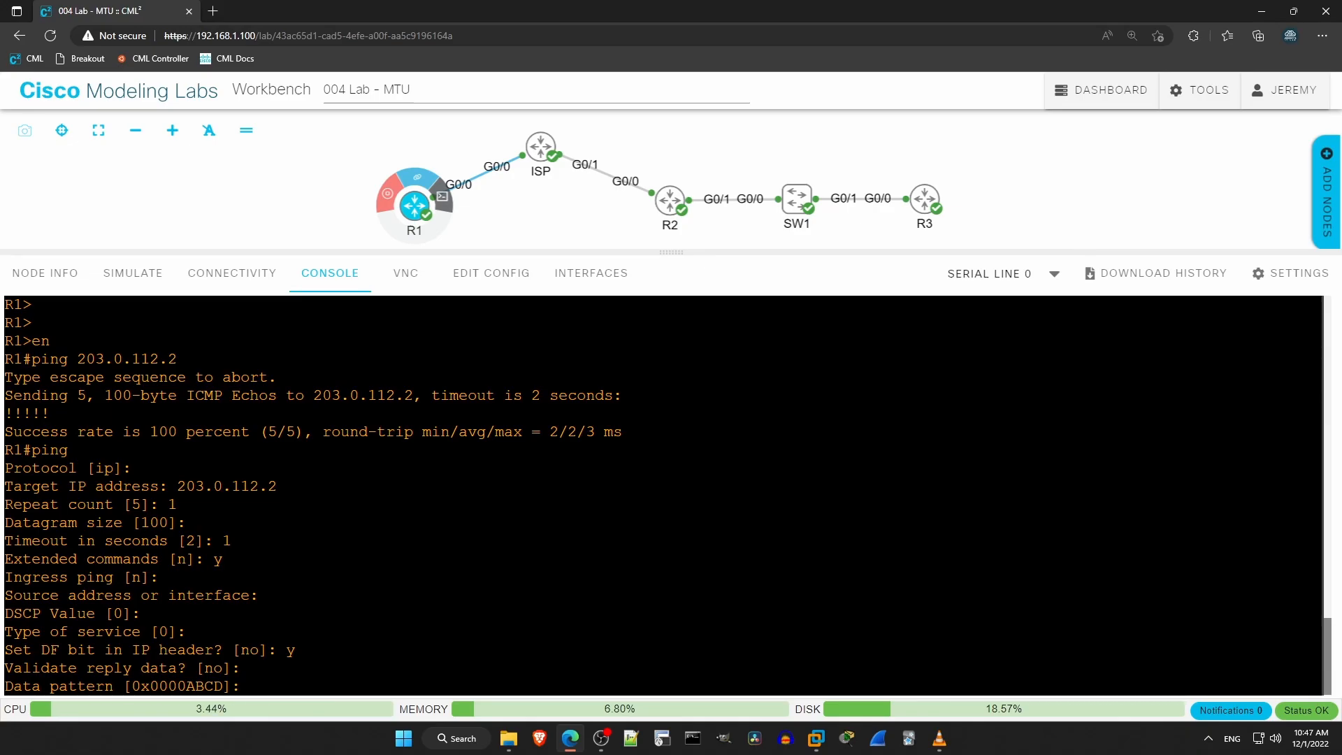
{"action": "key", "text": "Enter"}
{"action": "type", "text": "v"}
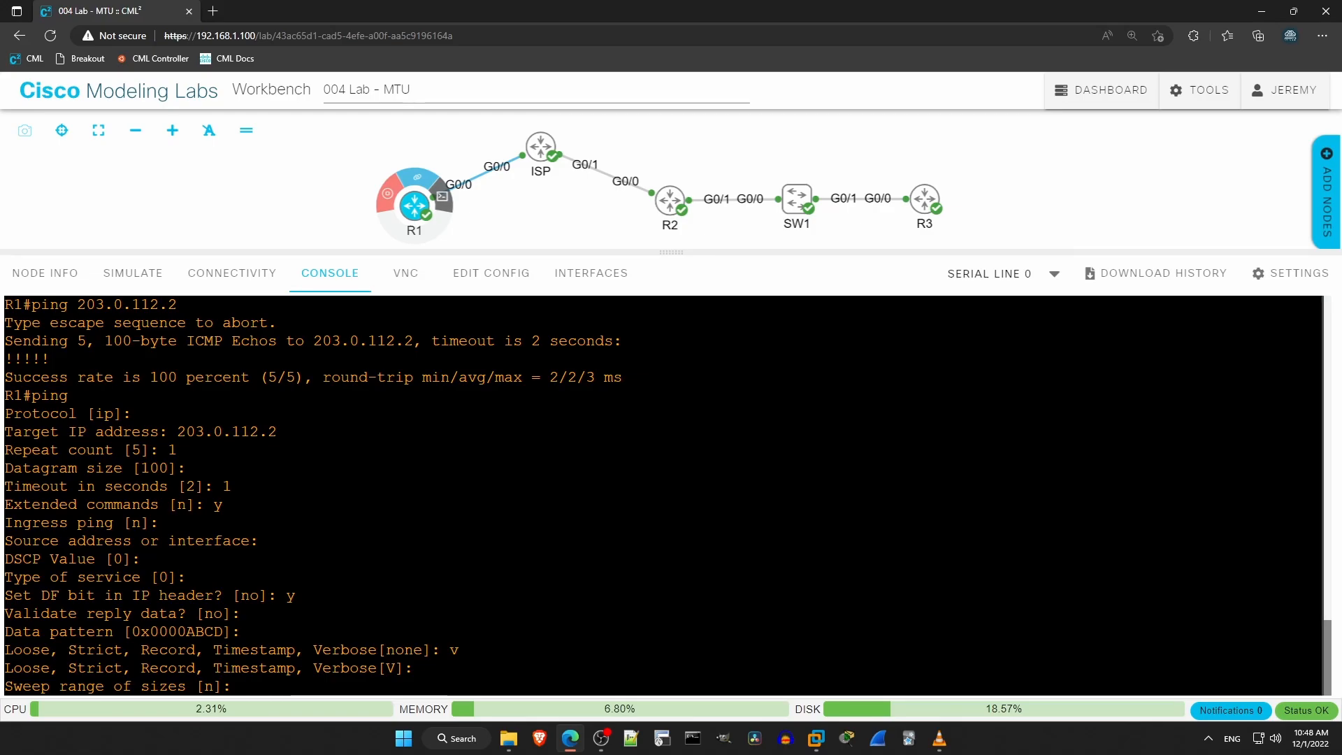
{"action": "type", "text": "y"}
{"action": "type", "text": "1"}
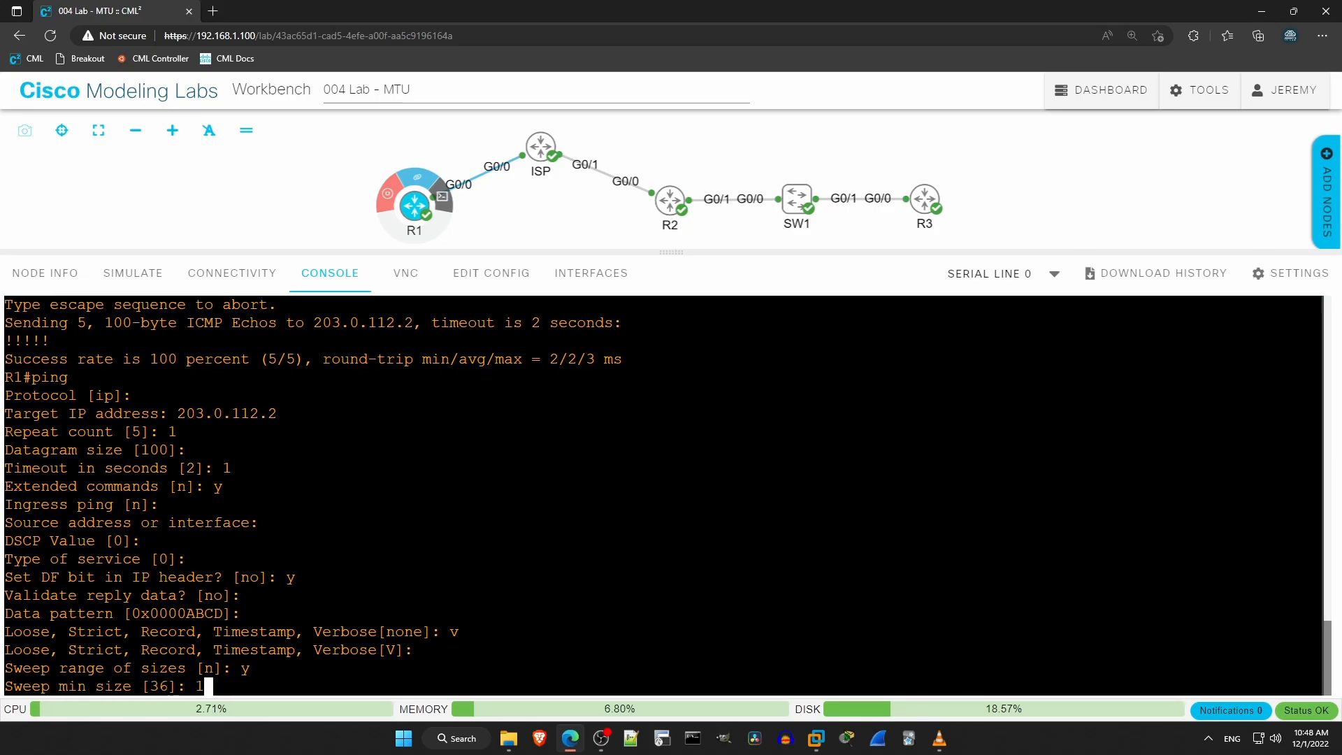
{"action": "type", "text": "496"}
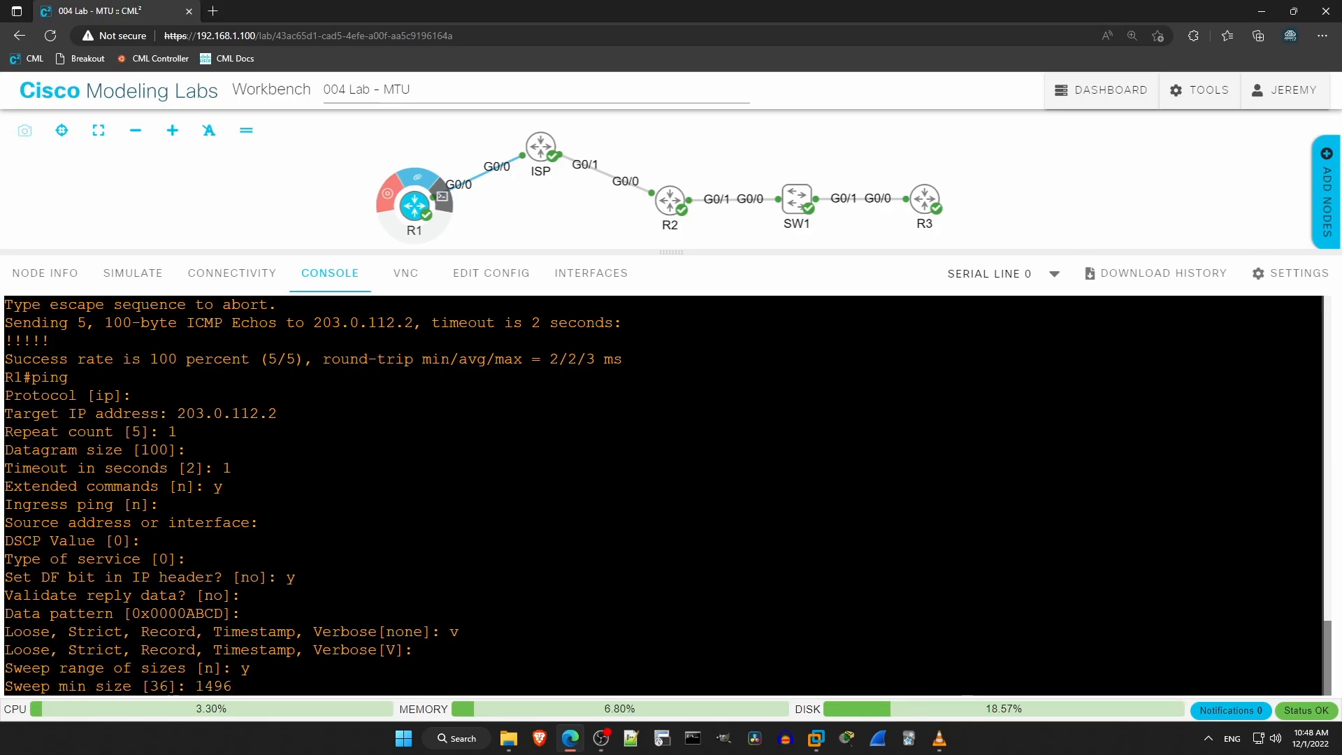
{"action": "type", "text": "1505"}
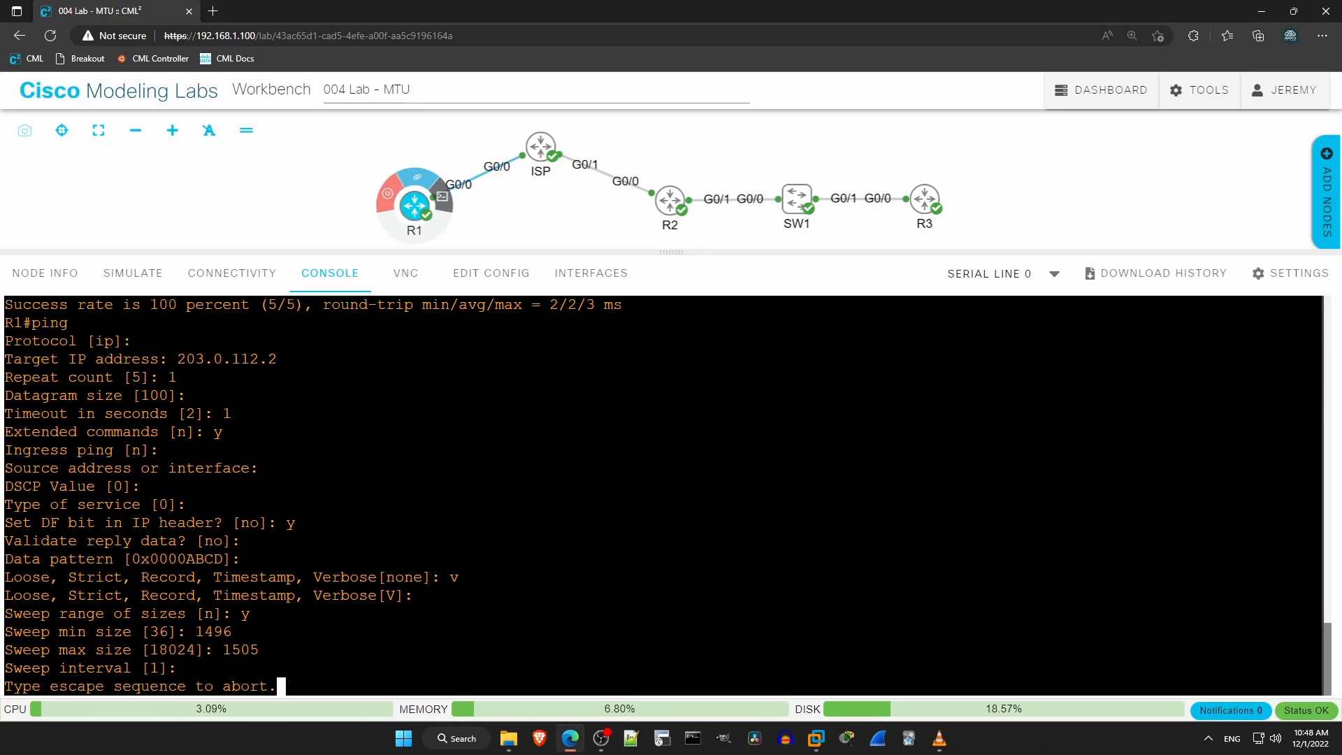
Run the sweep: sizes 1496–1500 reply, 1501–1505 time out, 50 percent success
{"action": "key", "text": "Return"}
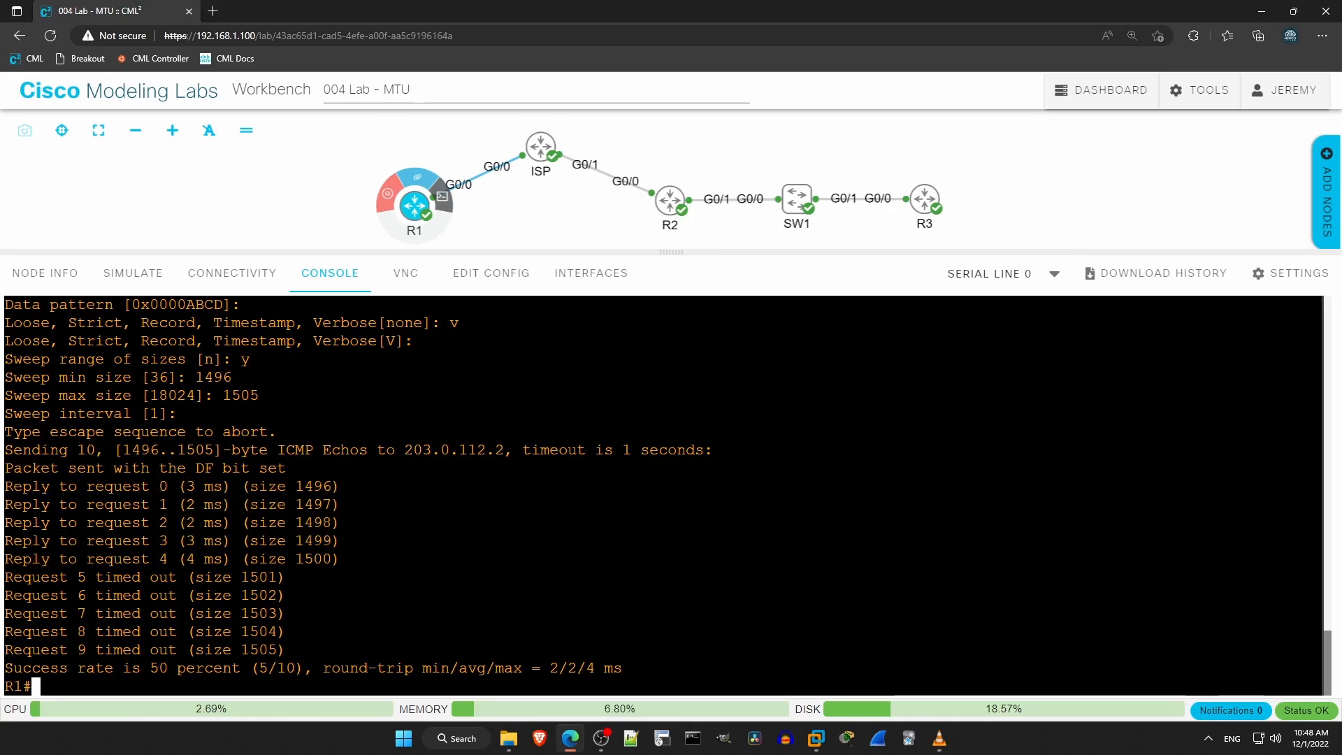
{"action": "double_click", "coordinate": [311, 559]}
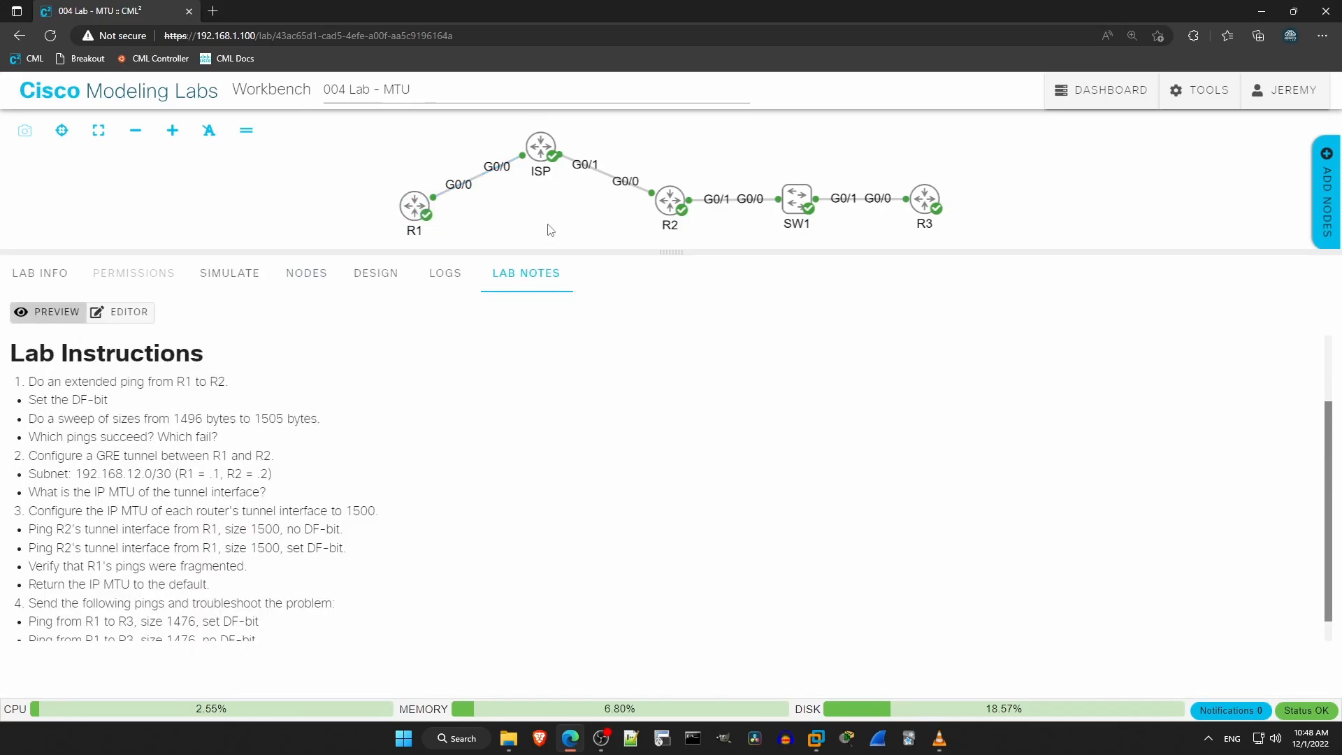
Highlight the lab notes' step 2 instruction to configure a GRE tunnel between R1 and R2
{"action": "left_click_drag", "start_coordinate": [28, 455], "coordinate": [221, 456]}
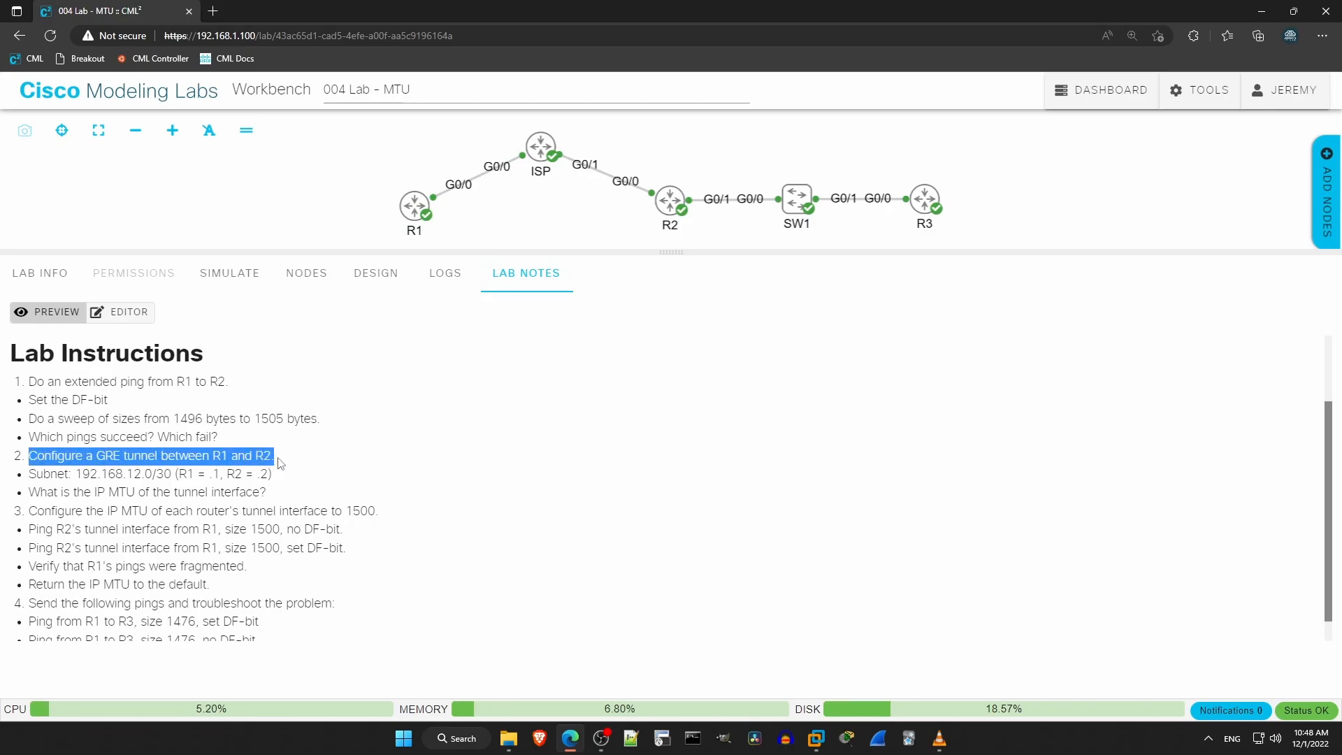
{"action": "left_click_drag", "start_coordinate": [274, 455], "coordinate": [283, 477]}
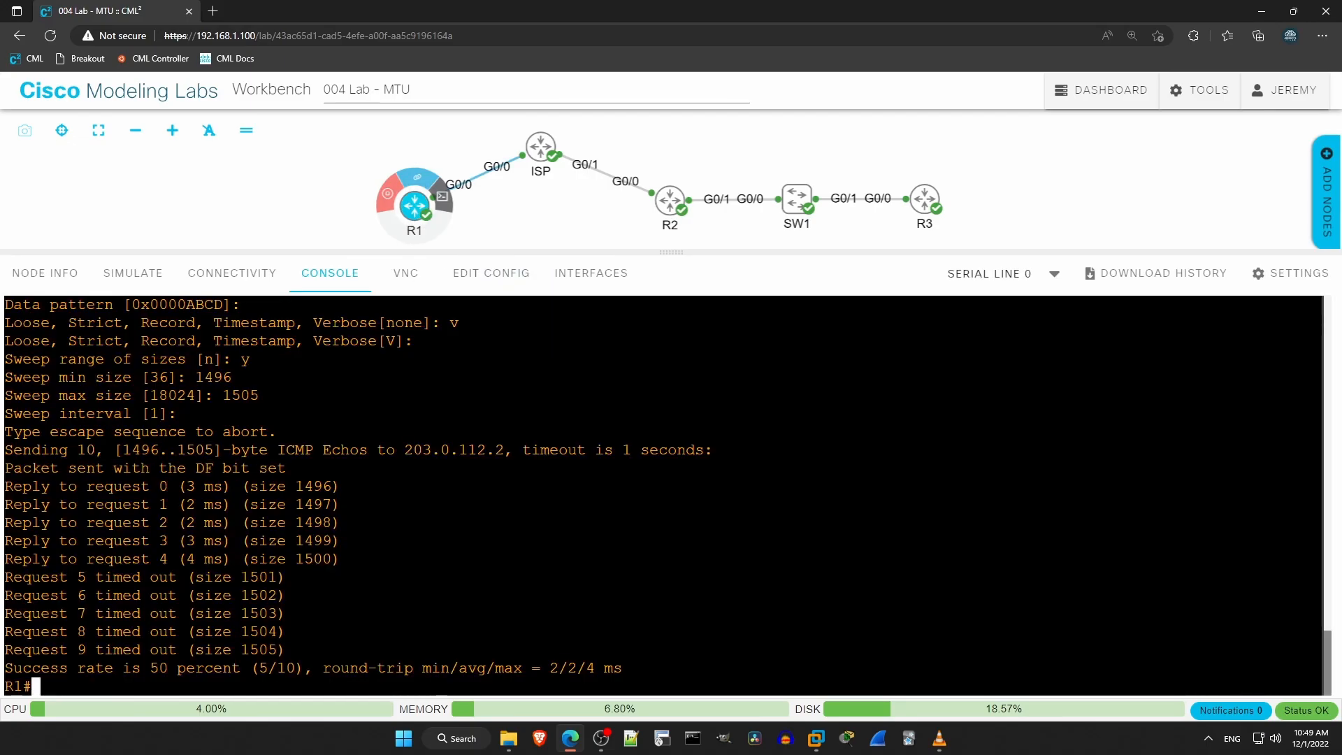
{"action": "key", "text": "Return"}
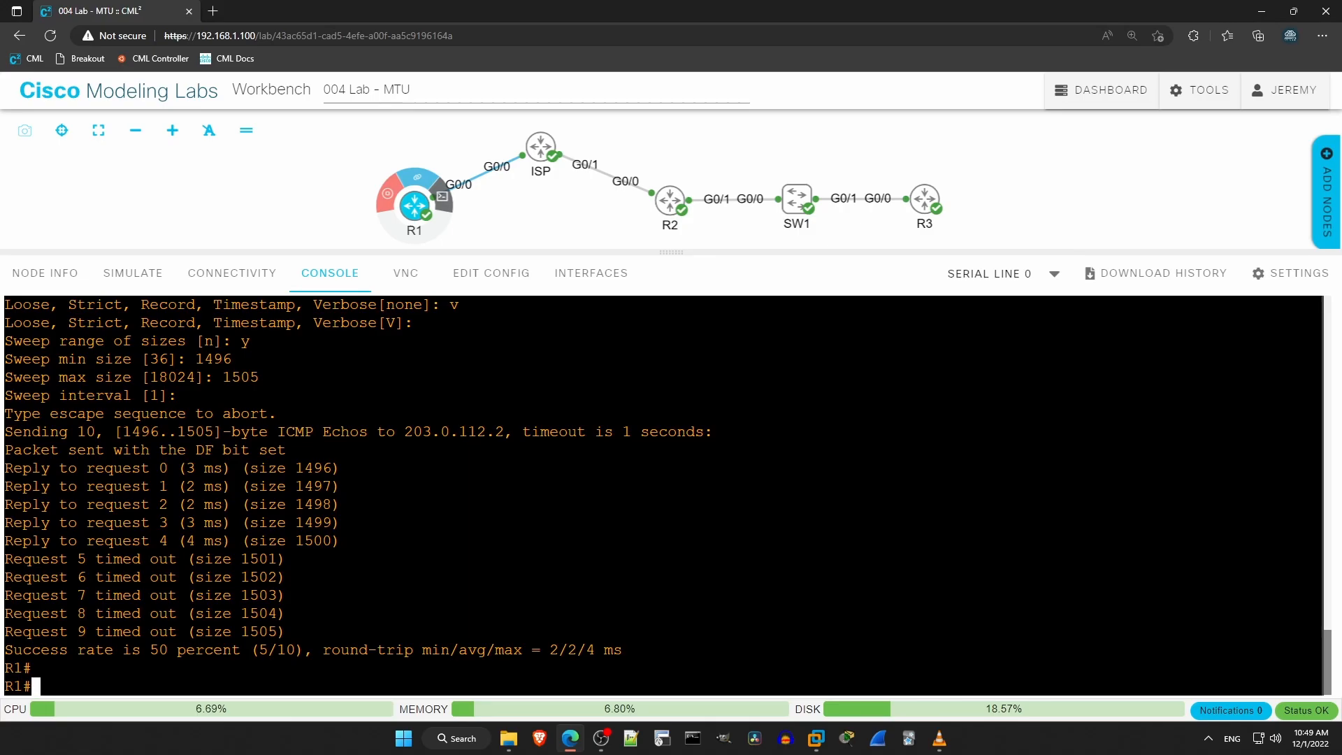
On R1, give Tunnel0 the address 192.168.12.1 255.255.255.252 in config mode
{"action": "type", "text": "c"}
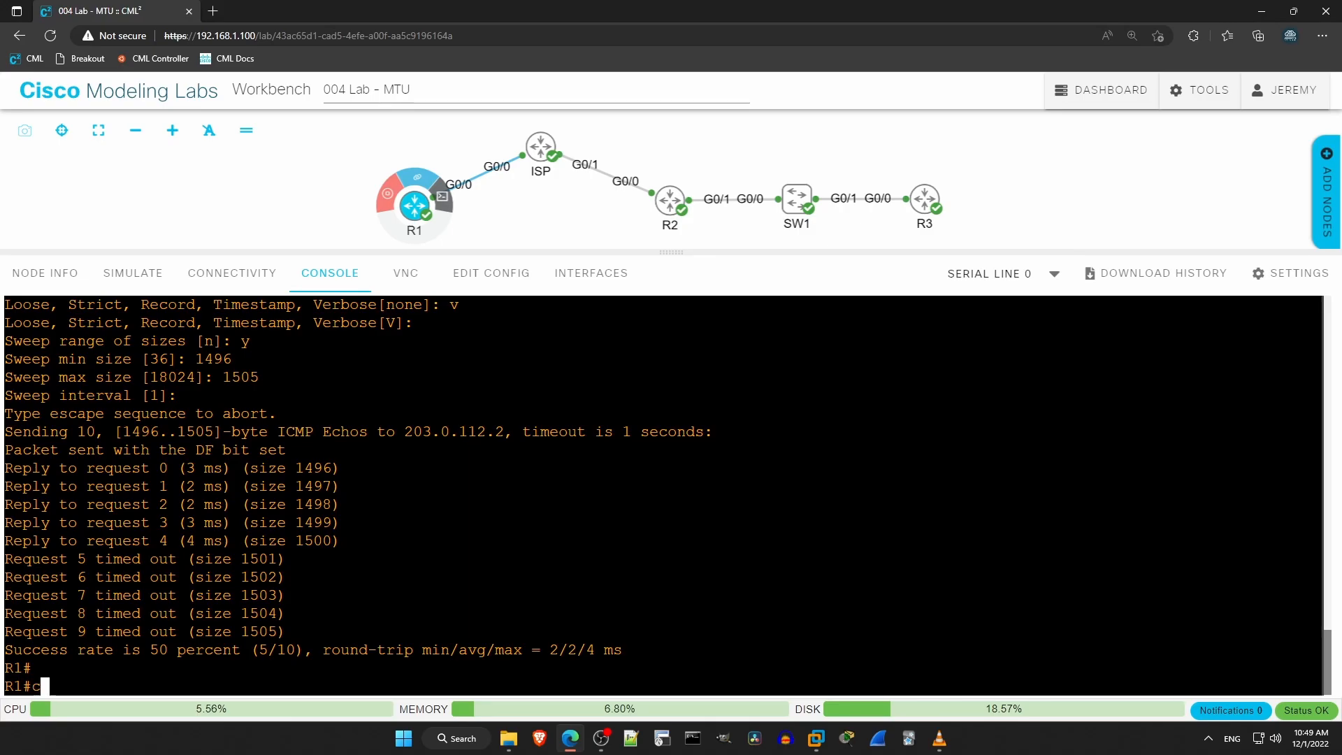
{"action": "type", "text": "onf t"}
{"action": "type", "text": "int t0"}
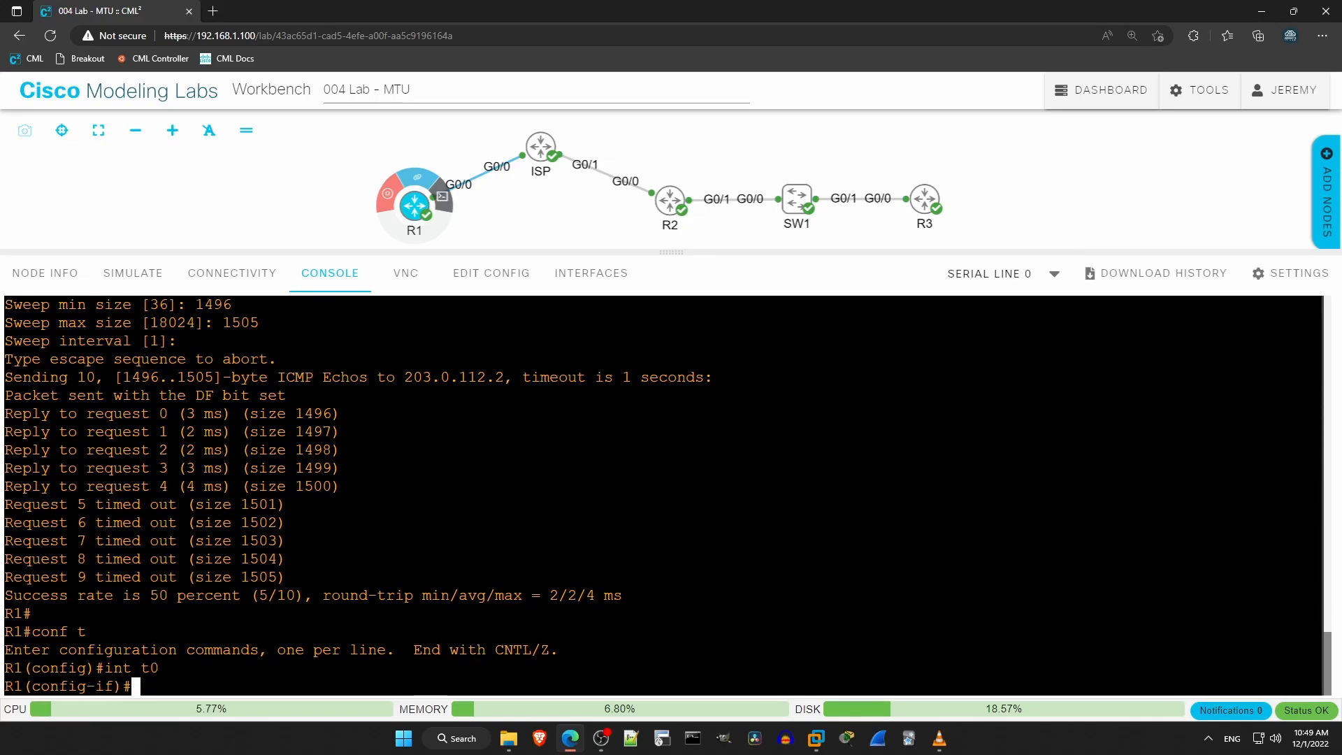
{"action": "type", "text": "ip a"}
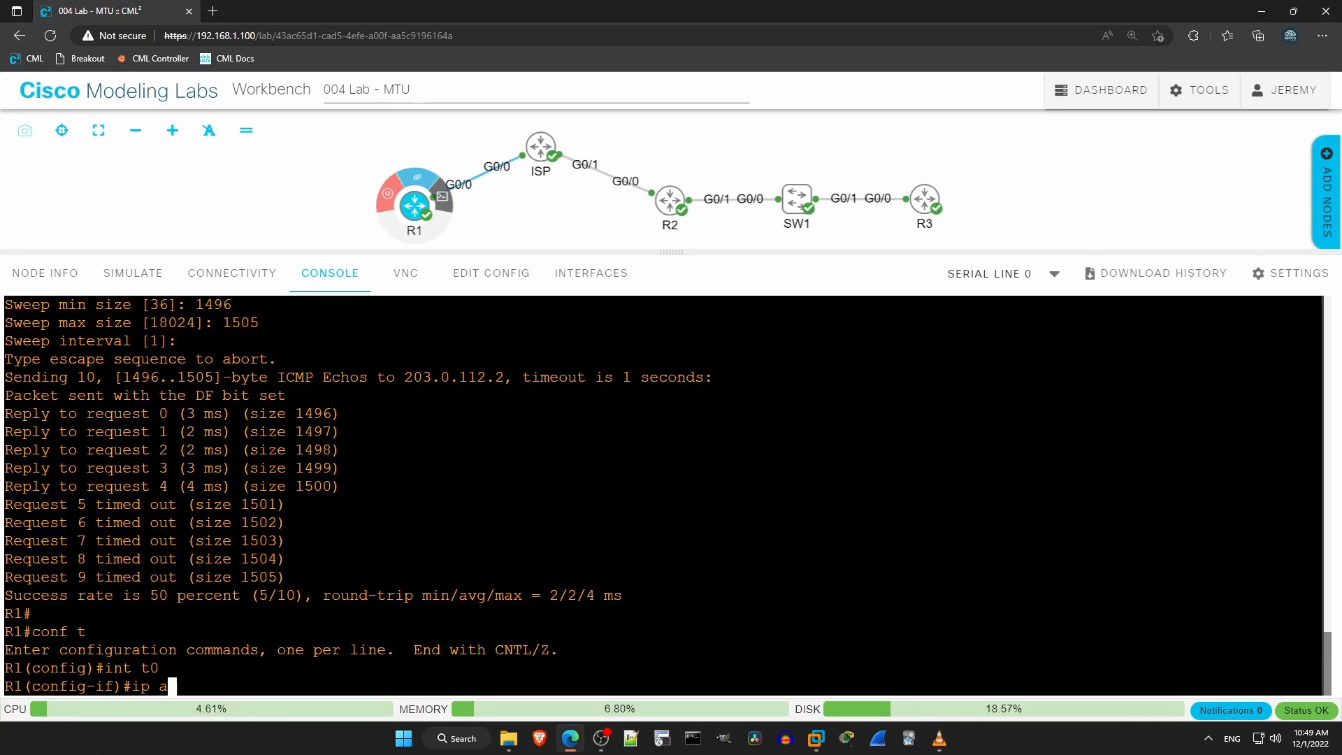
{"action": "type", "text": "dd 192.168"}
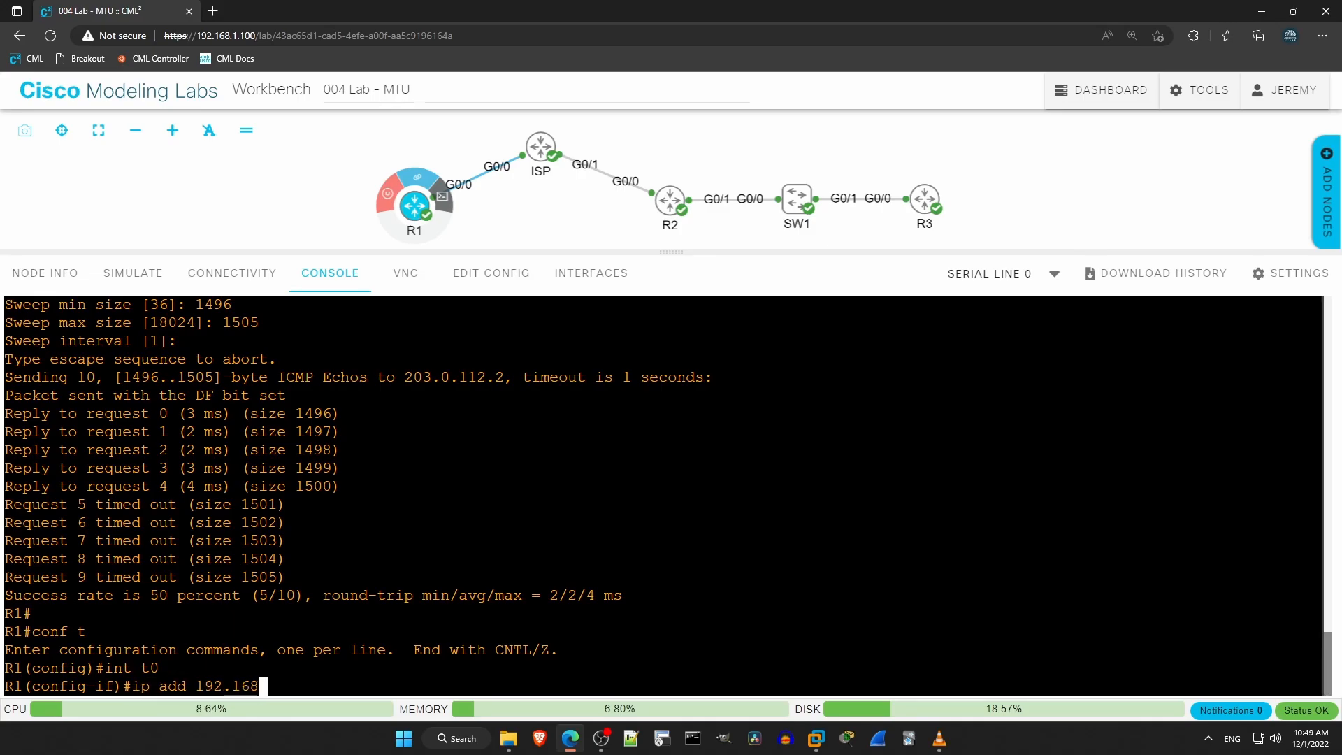
{"action": "type", "text": ".12.1"}
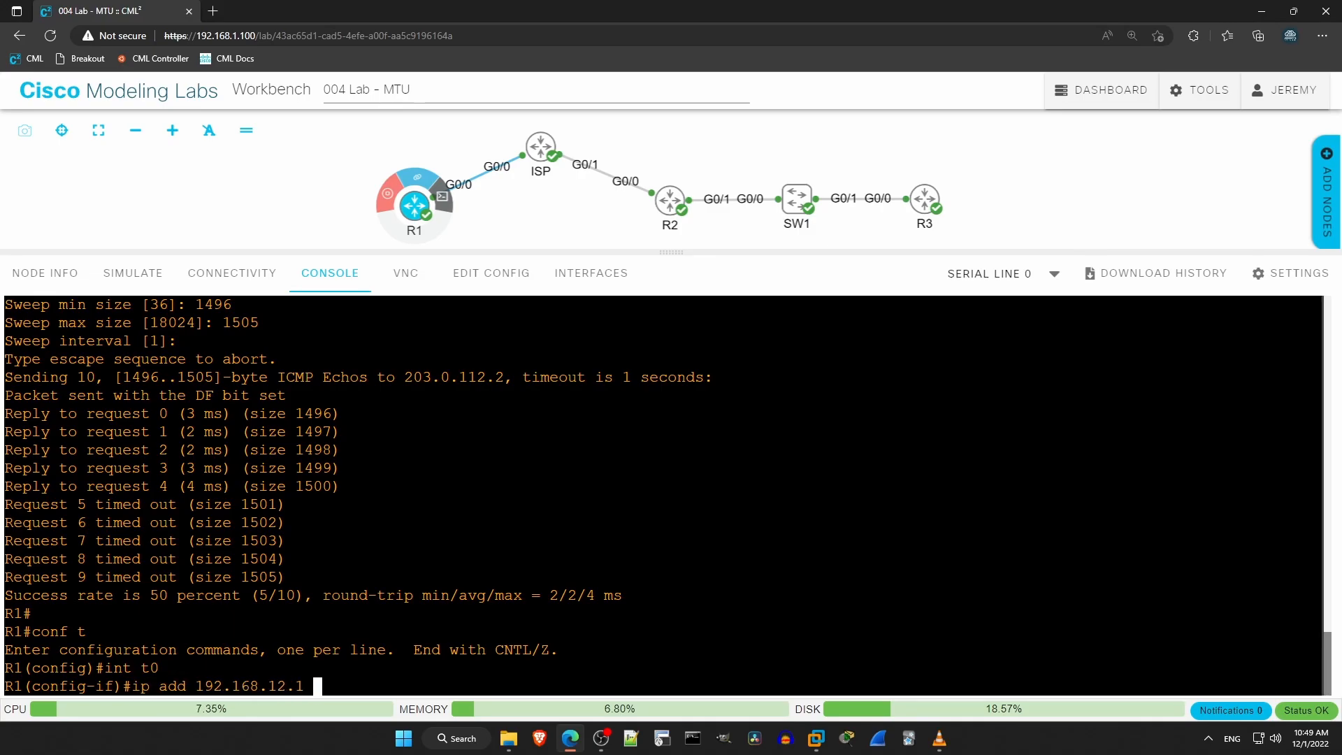
{"action": "type", "text": "255.255.255.252"}
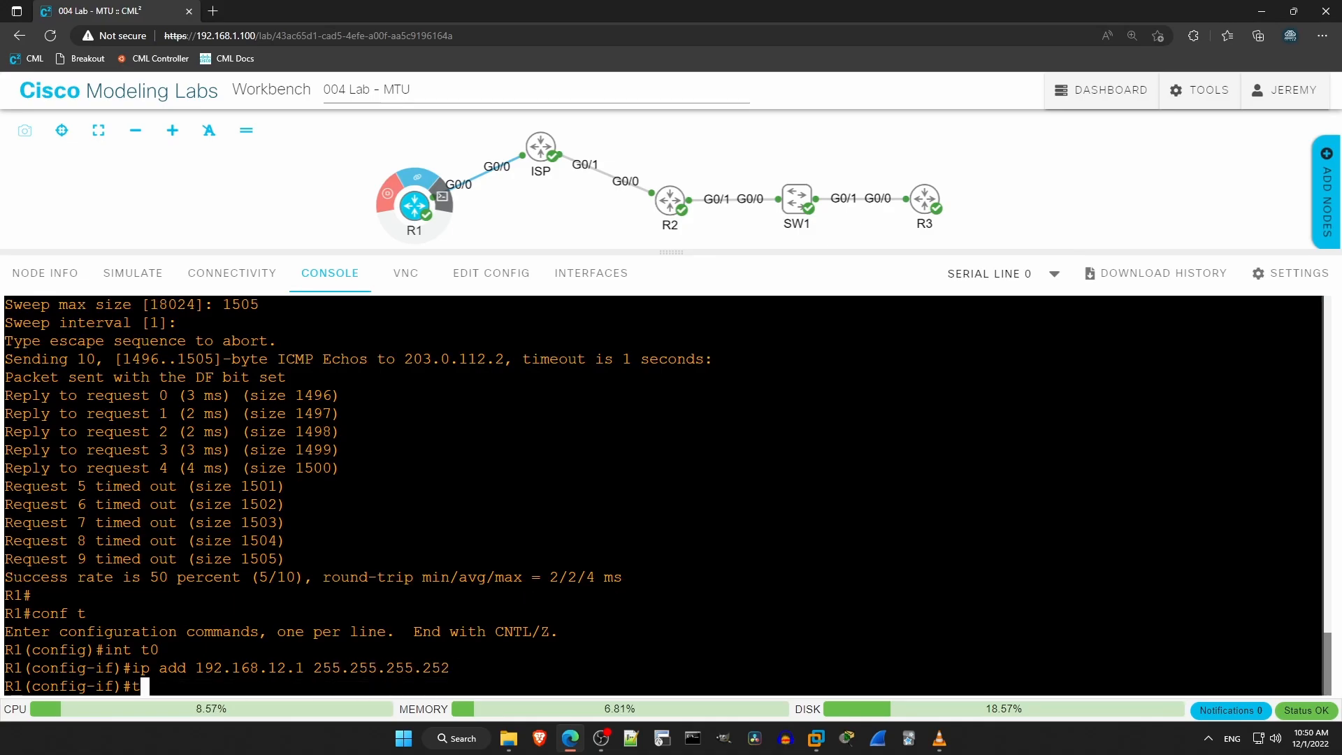
Set R1's tunnel source to G0/0 and destination to R2's 203.0.112.2
{"action": "type", "text": "tunnel source ?"}
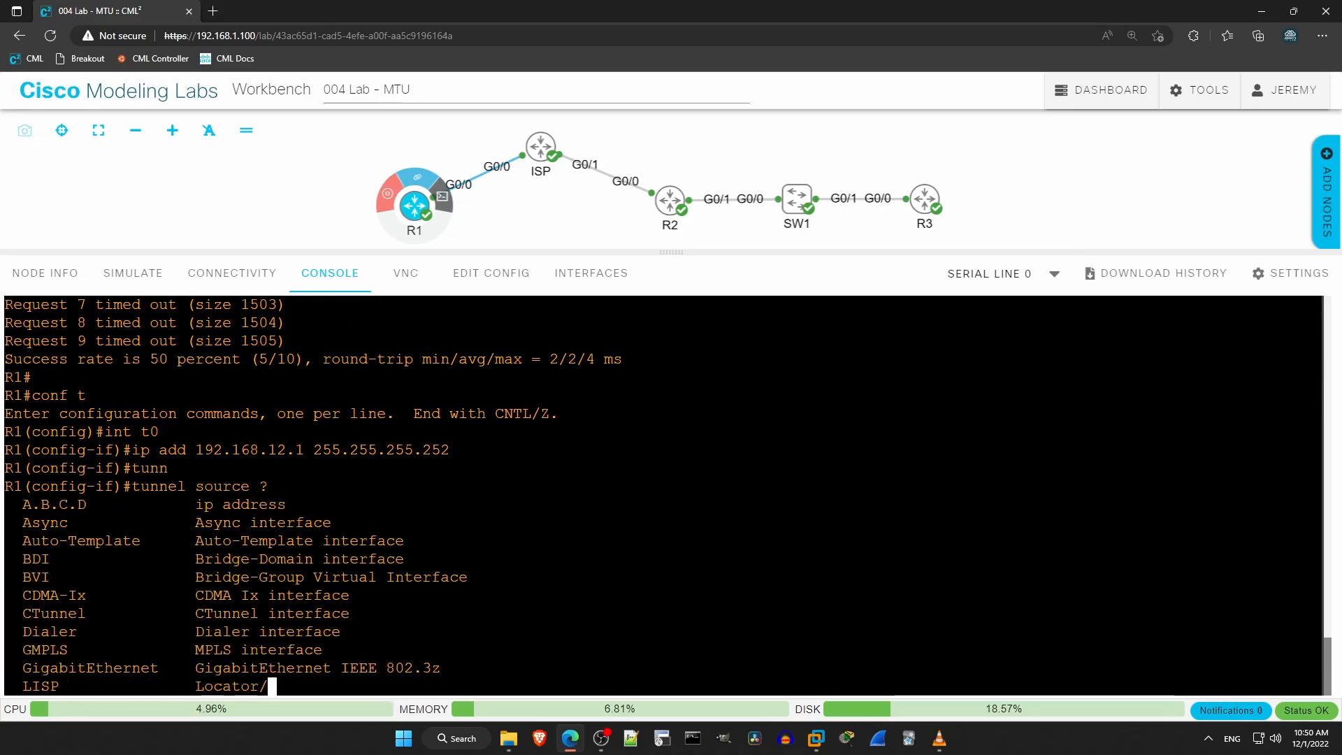
{"action": "scroll", "scroll_direction": "down", "scroll_amount": 3}
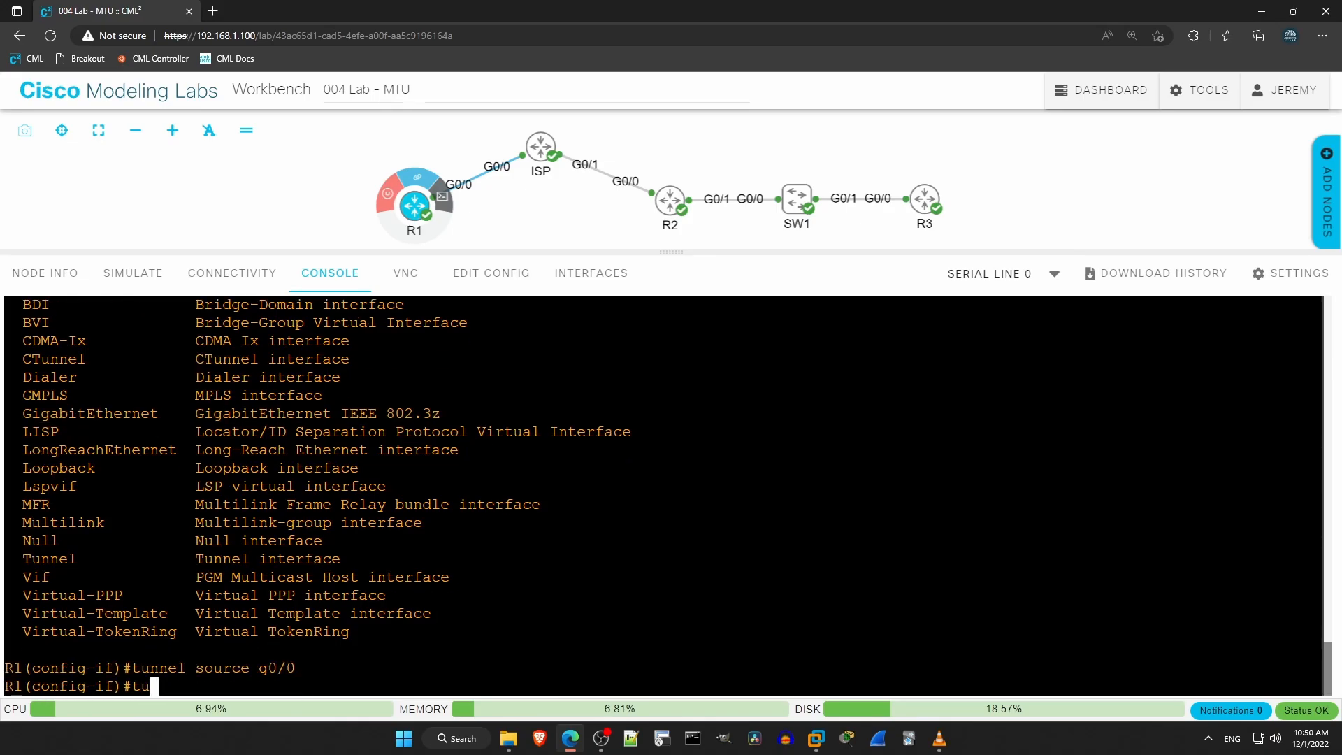
{"action": "type", "text": "tunnel destination"}
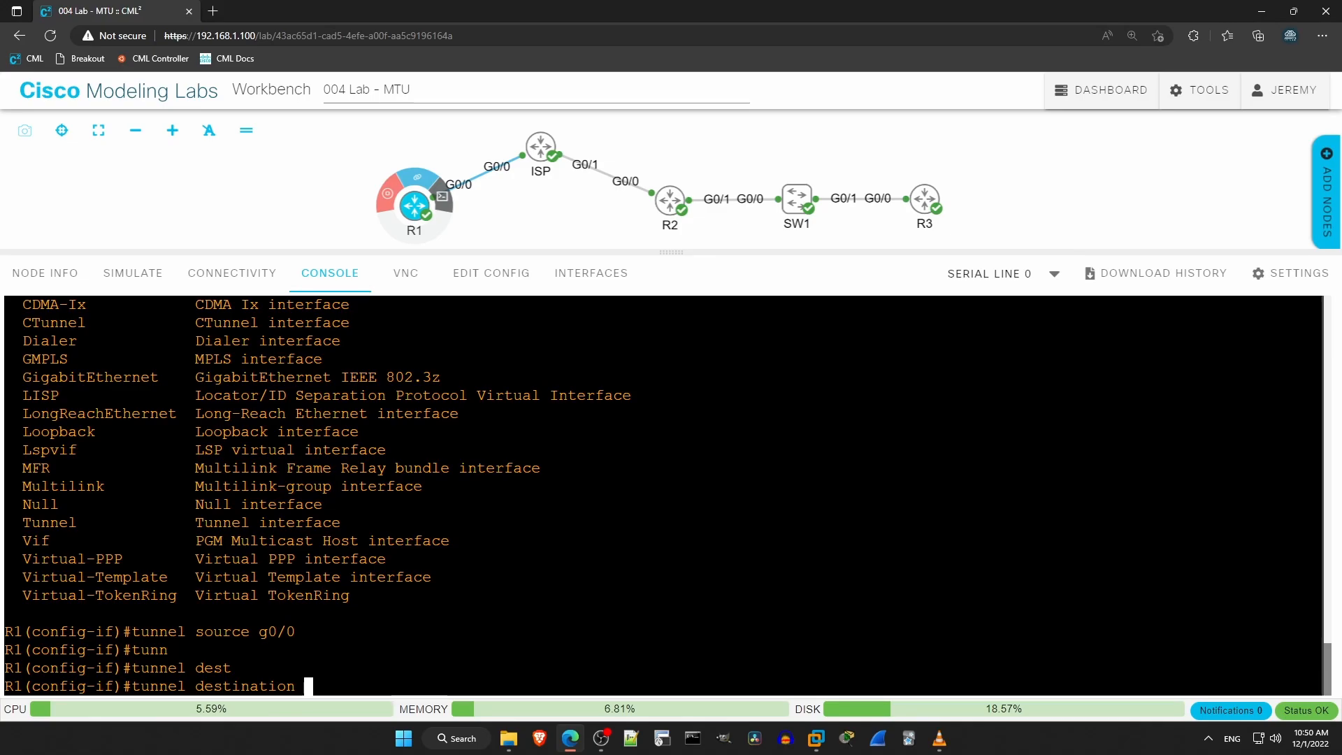
{"action": "type", "text": "203.0.112."}
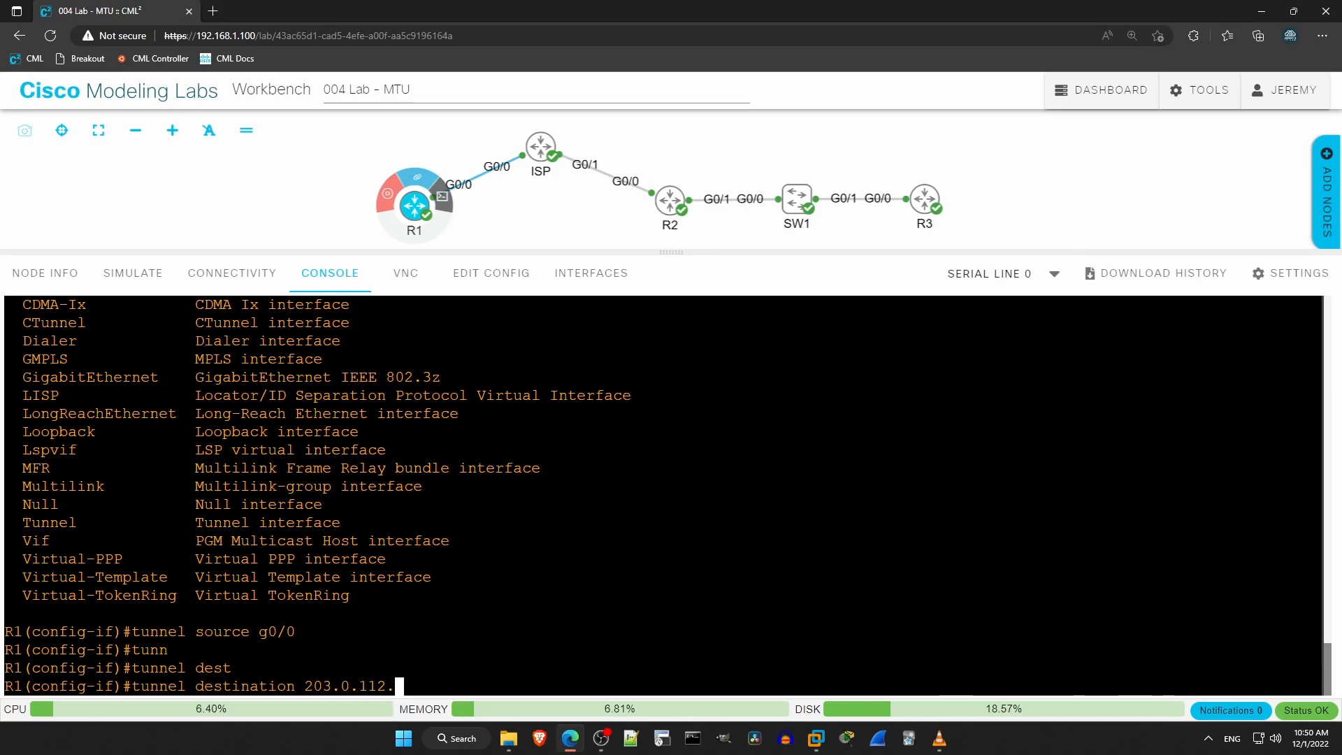
{"action": "key", "text": "Enter"}
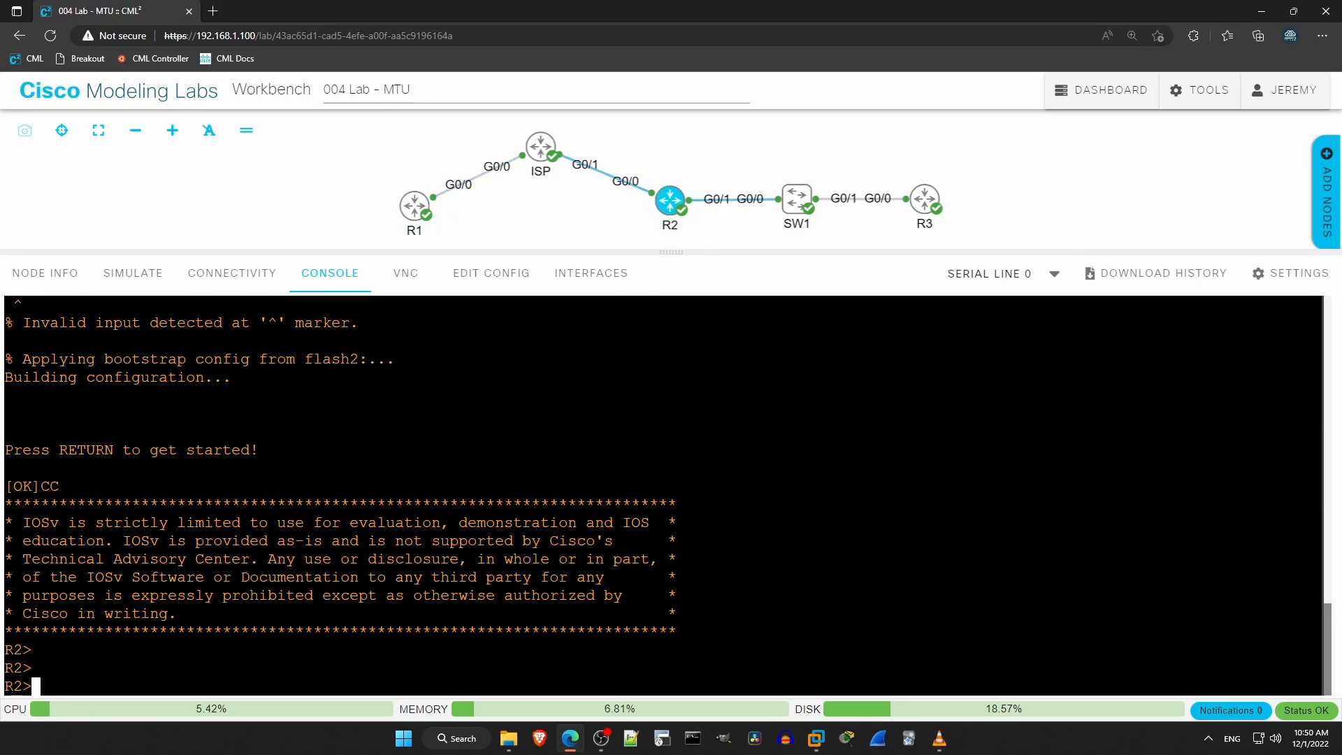
On R2, give Tunnel0 the address 192.168.12.2 255.255.255.252 in config mode
{"action": "type", "text": "en"}
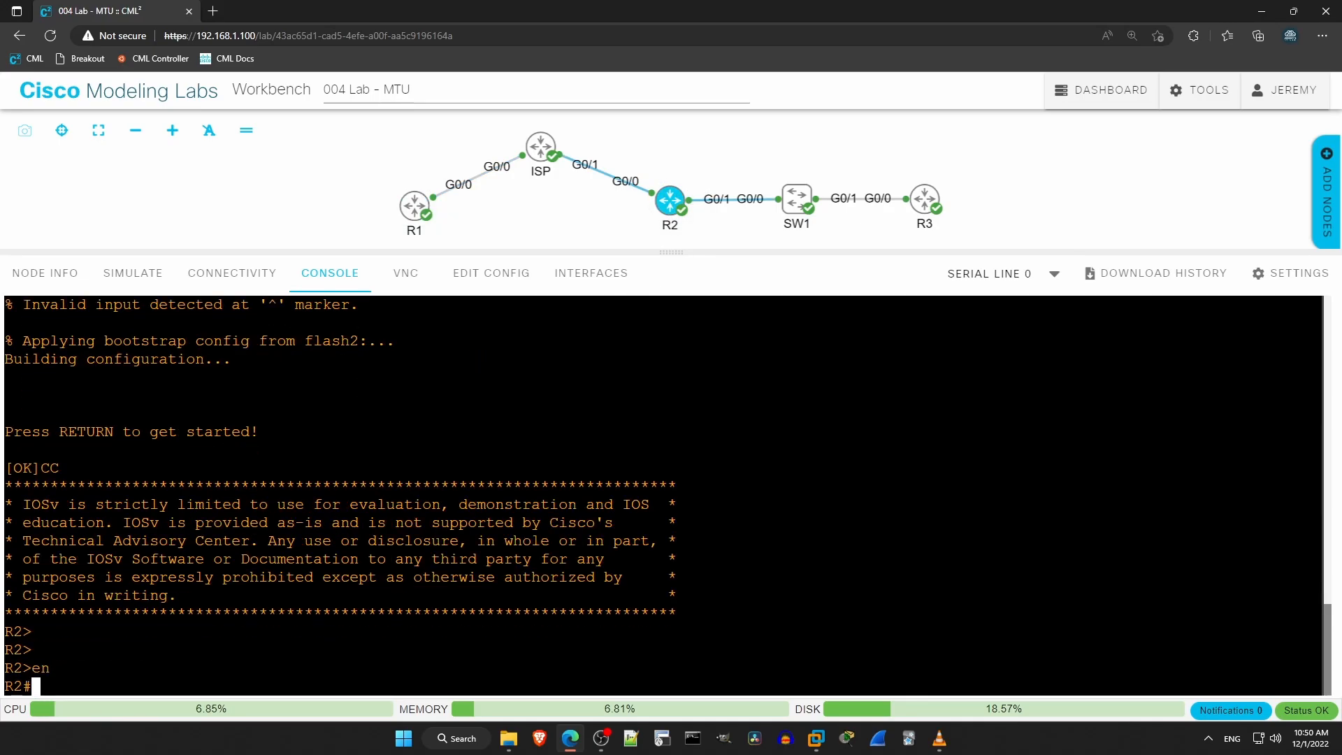
{"action": "type", "text": "conf t"}
{"action": "type", "text": "ip address"}
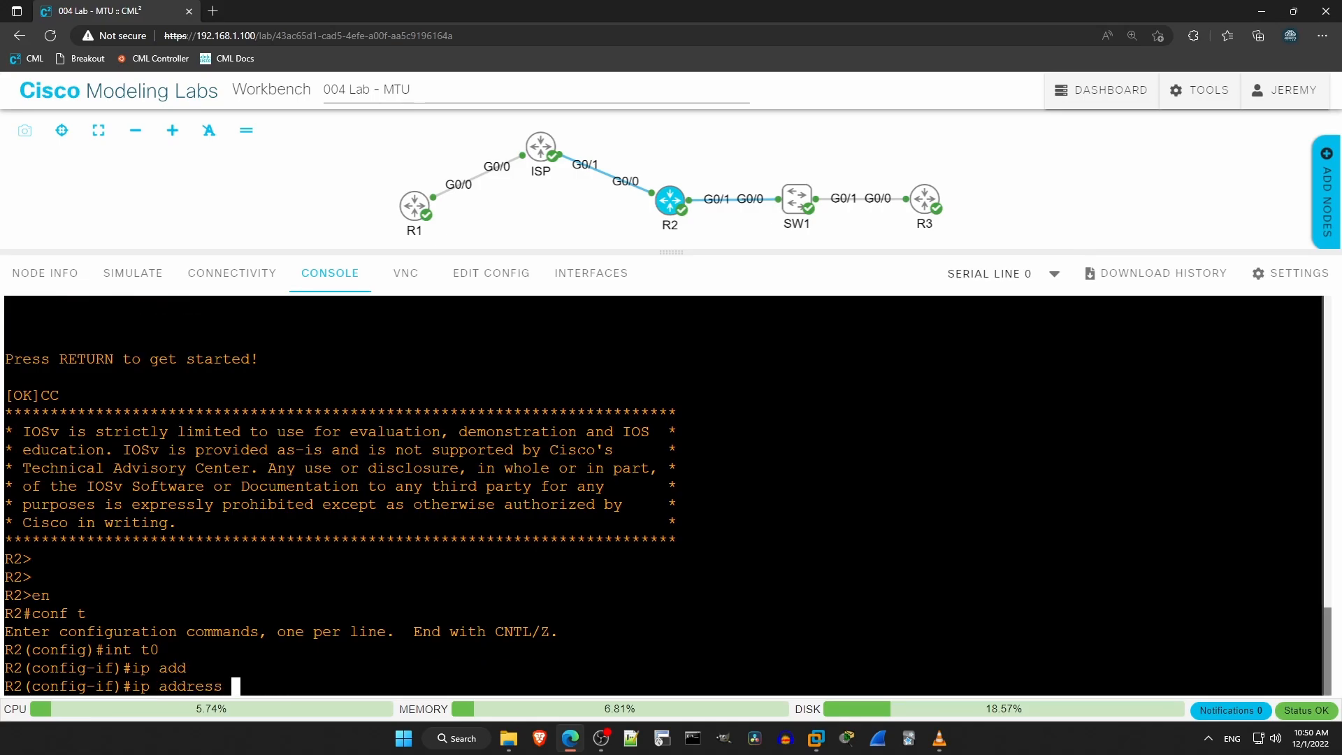
{"action": "type", "text": "192.168.12"}
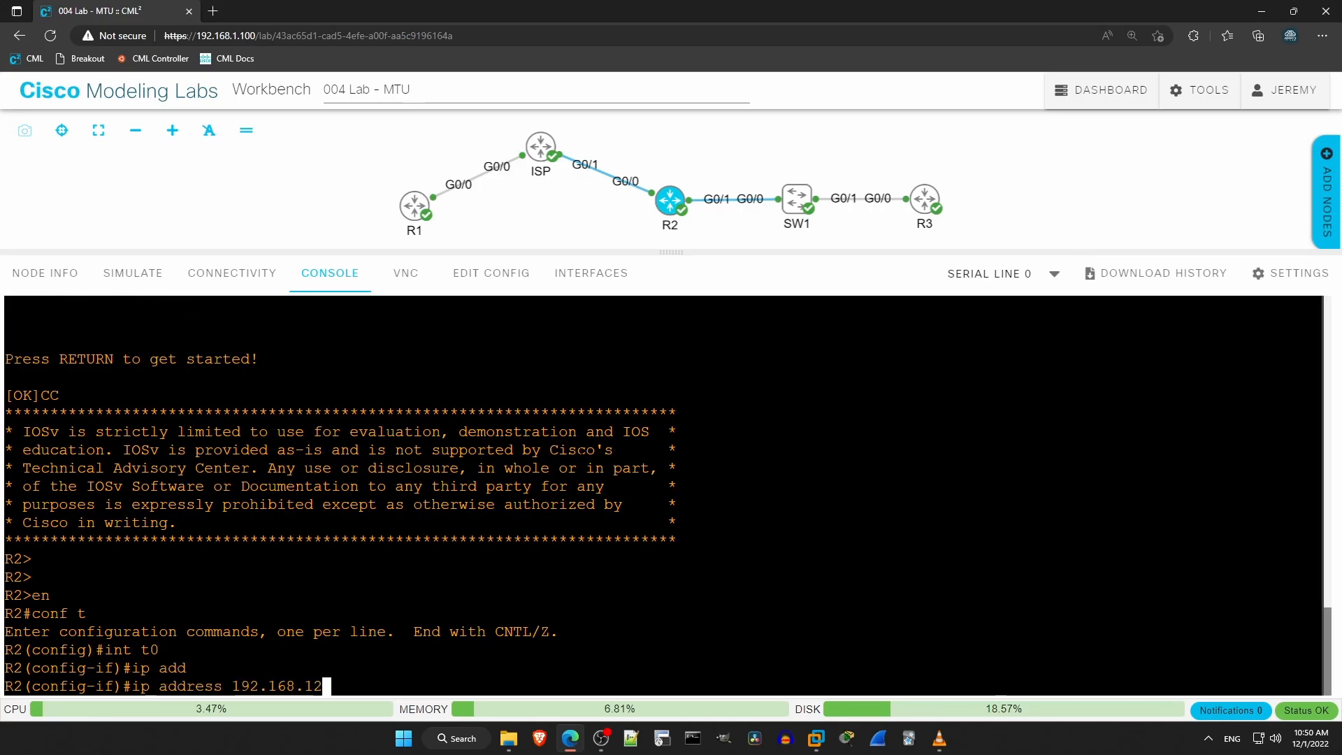
{"action": "type", "text": ".2 255.255.255.252"}
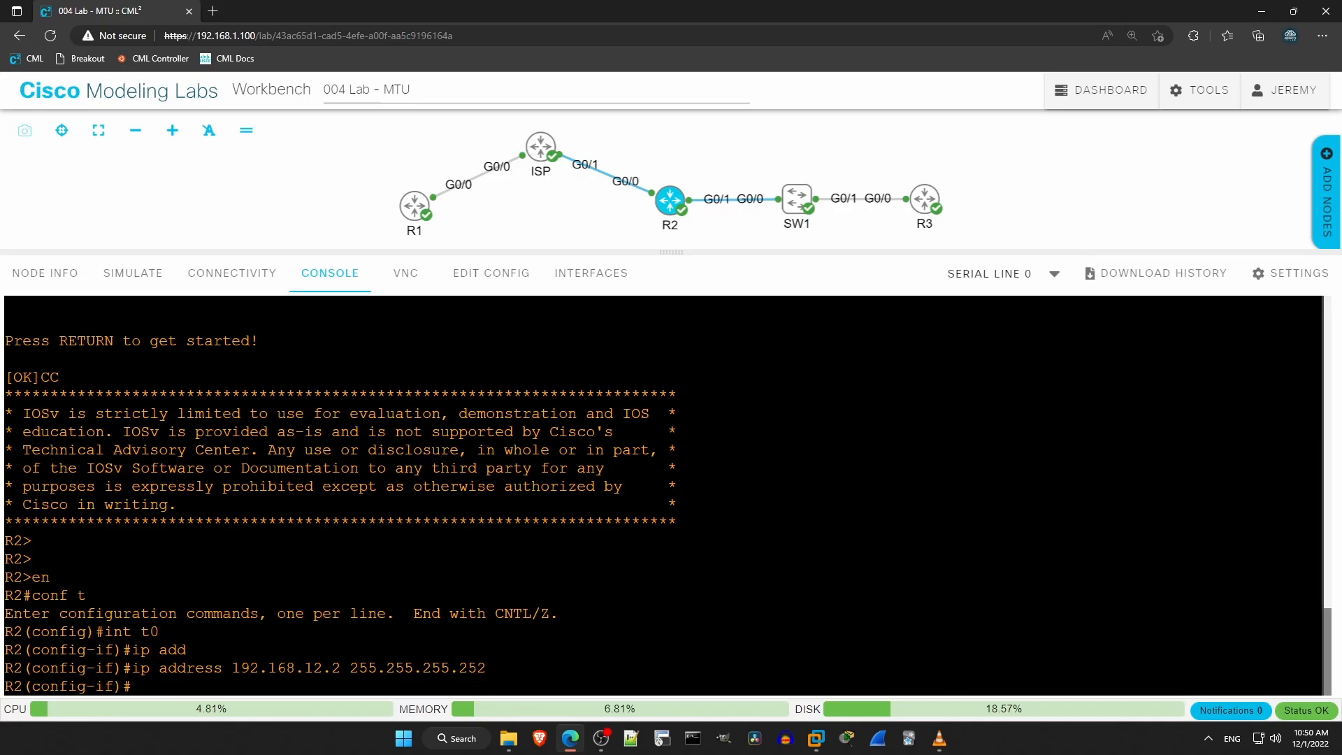
Set R2's tunnel source to 203.0.112.2 and destination to 203.0.111.1
{"action": "type", "text": "tunnel source"}
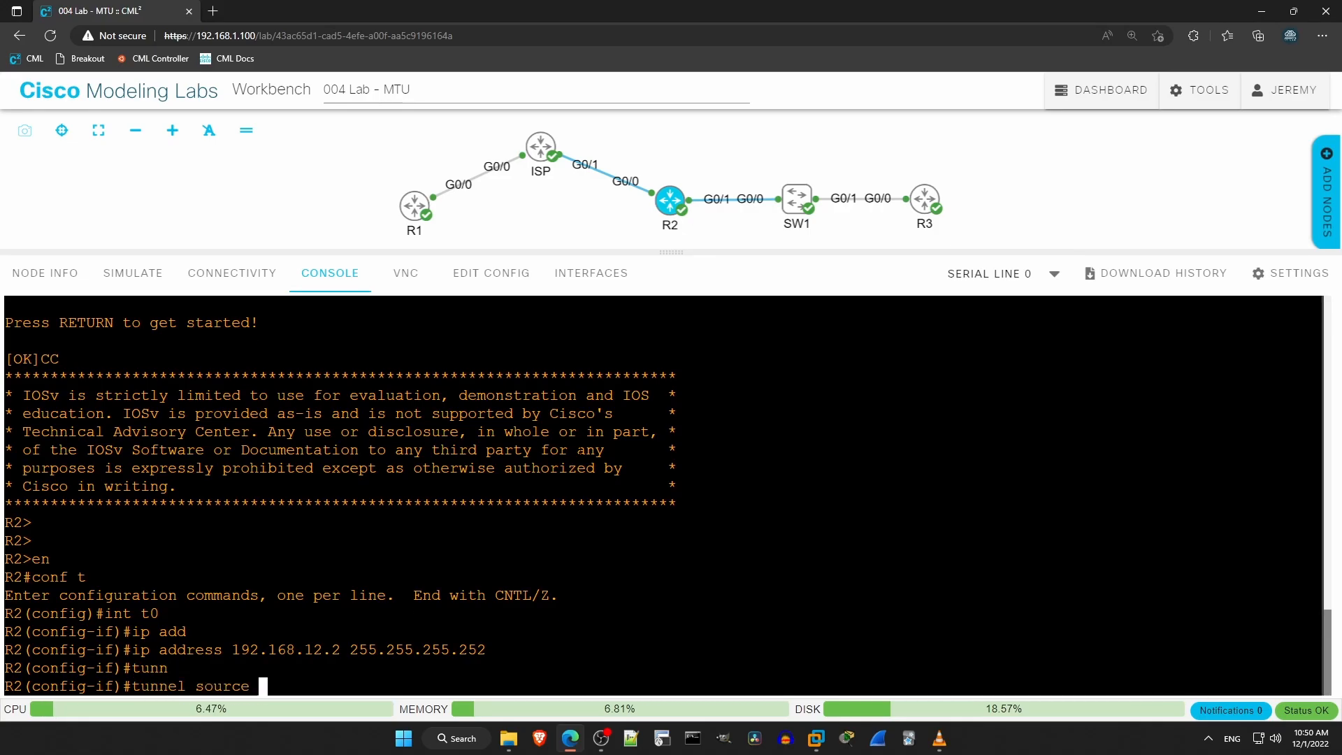
{"action": "type", "text": "203.0.112.2"}
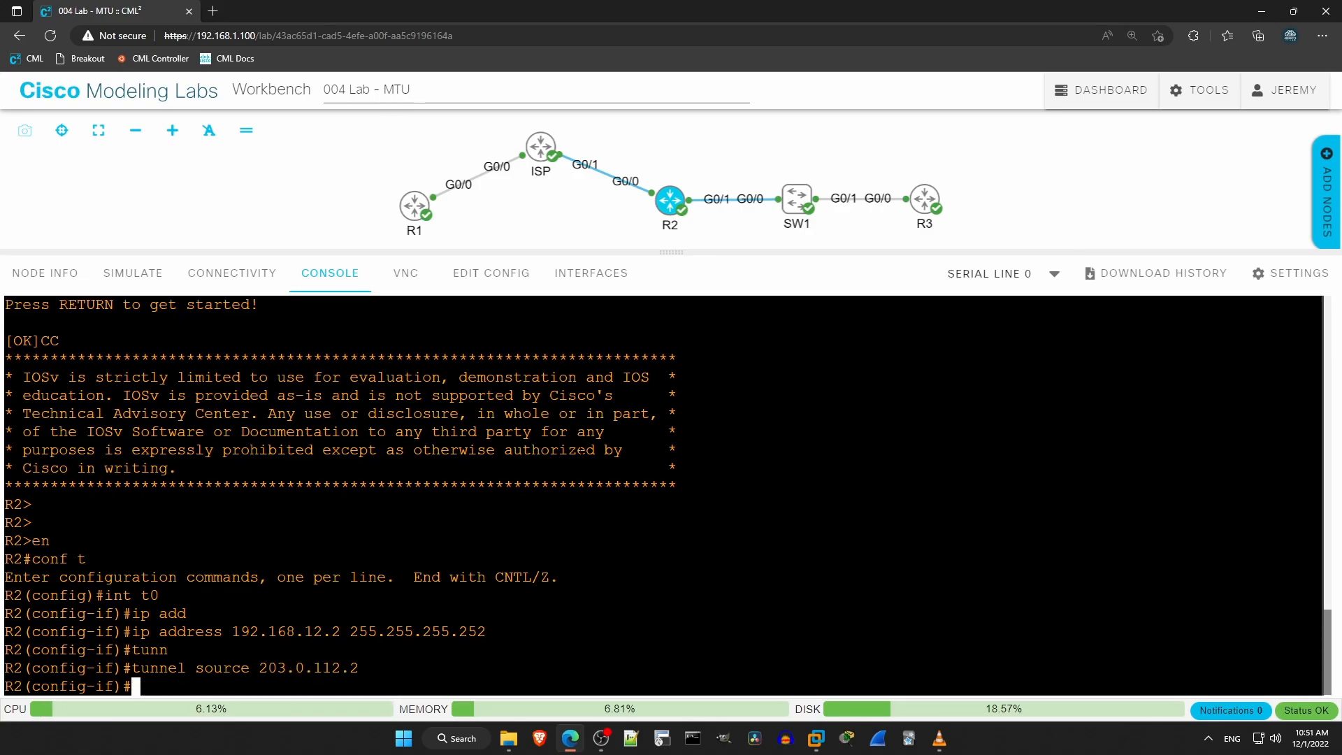
{"action": "type", "text": "tunnel destination"}
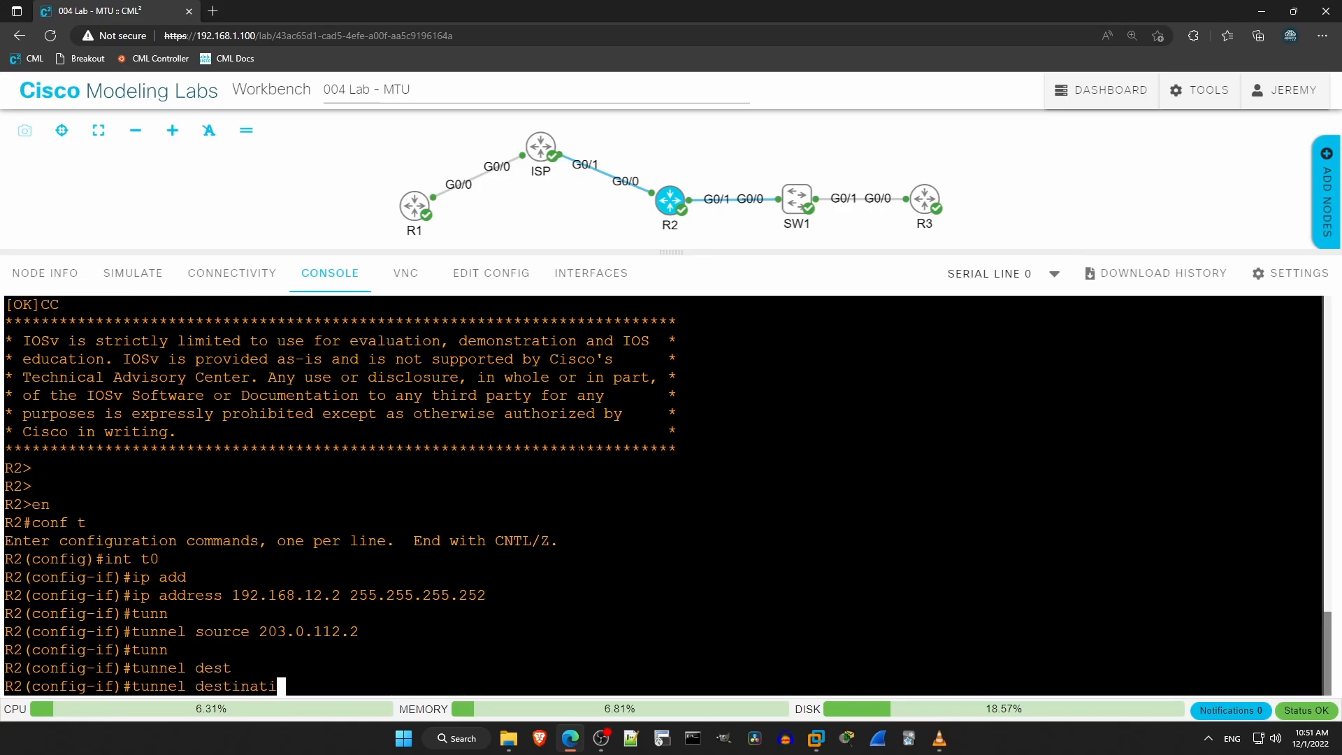
{"action": "type", "text": "on"}
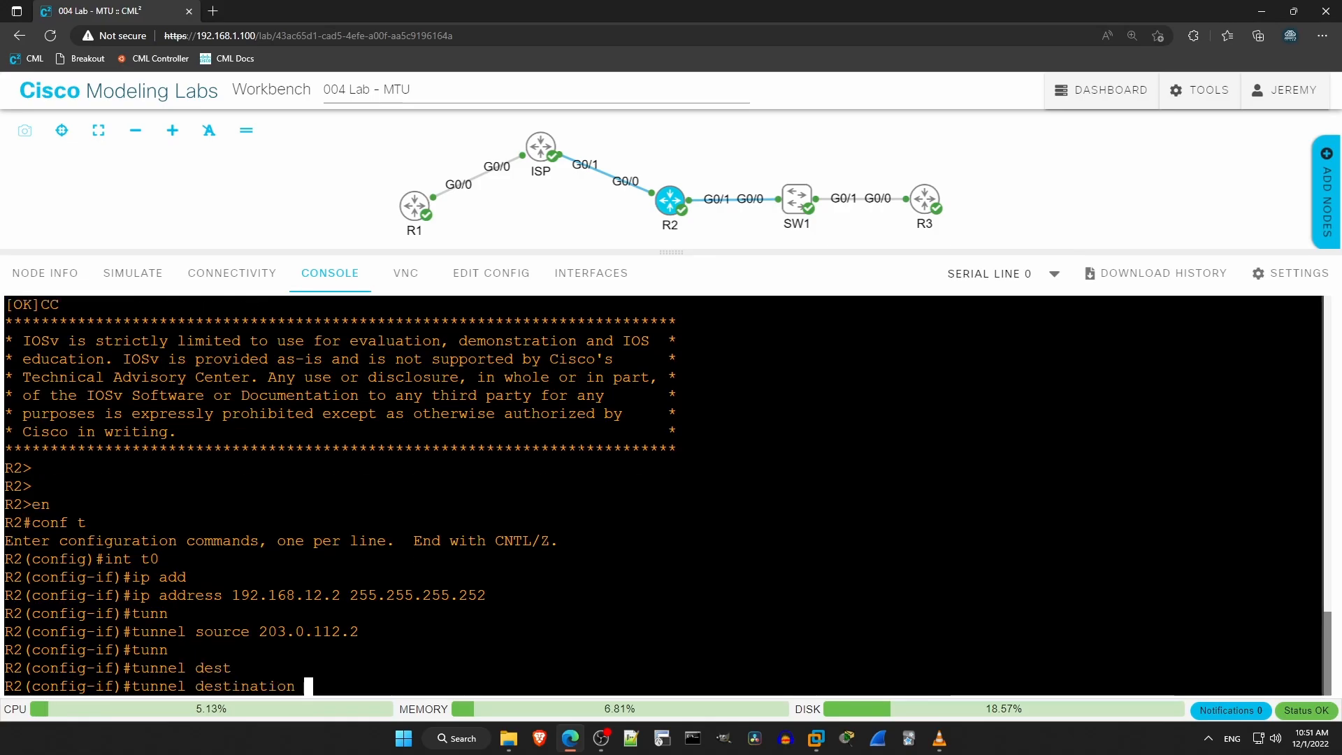
{"action": "type", "text": "203.0.111.1"}
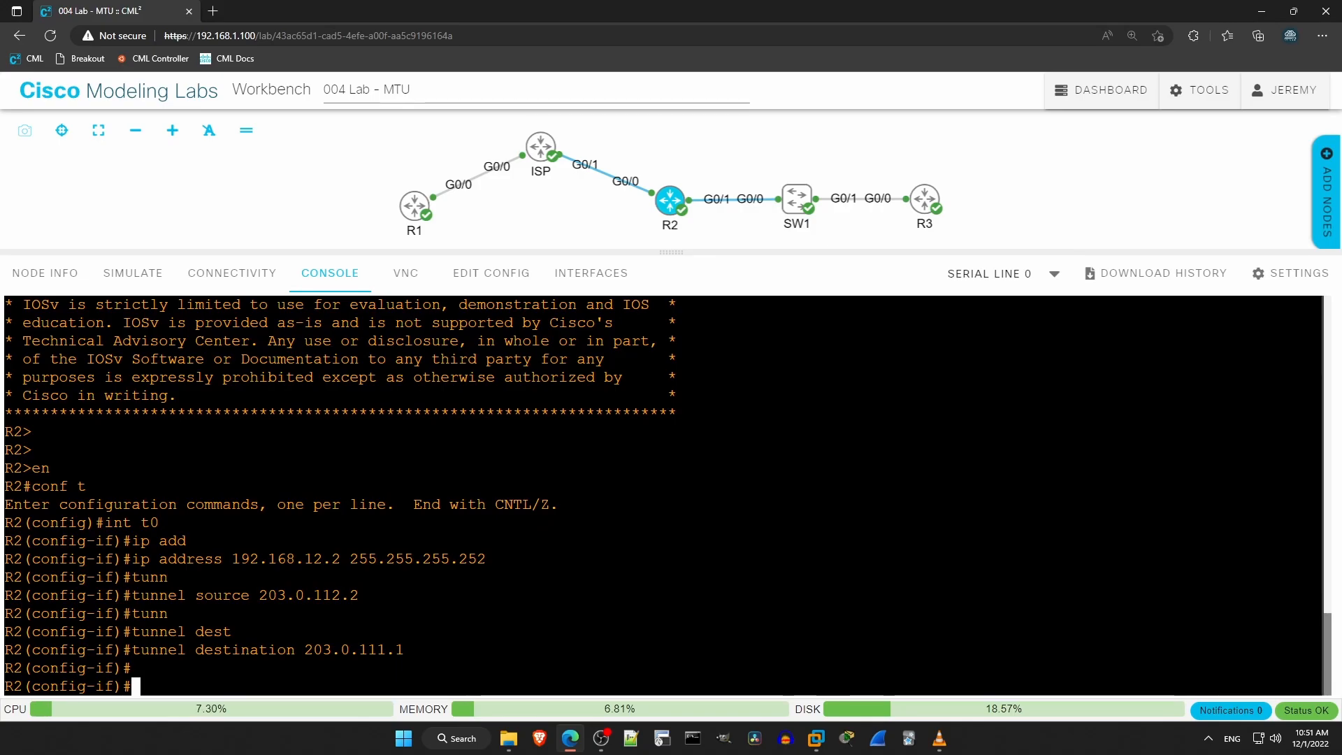
From R2, ping R1's tunnel address 192.168.12.1 with all five echoes succeeding
{"action": "type", "text": "do"}
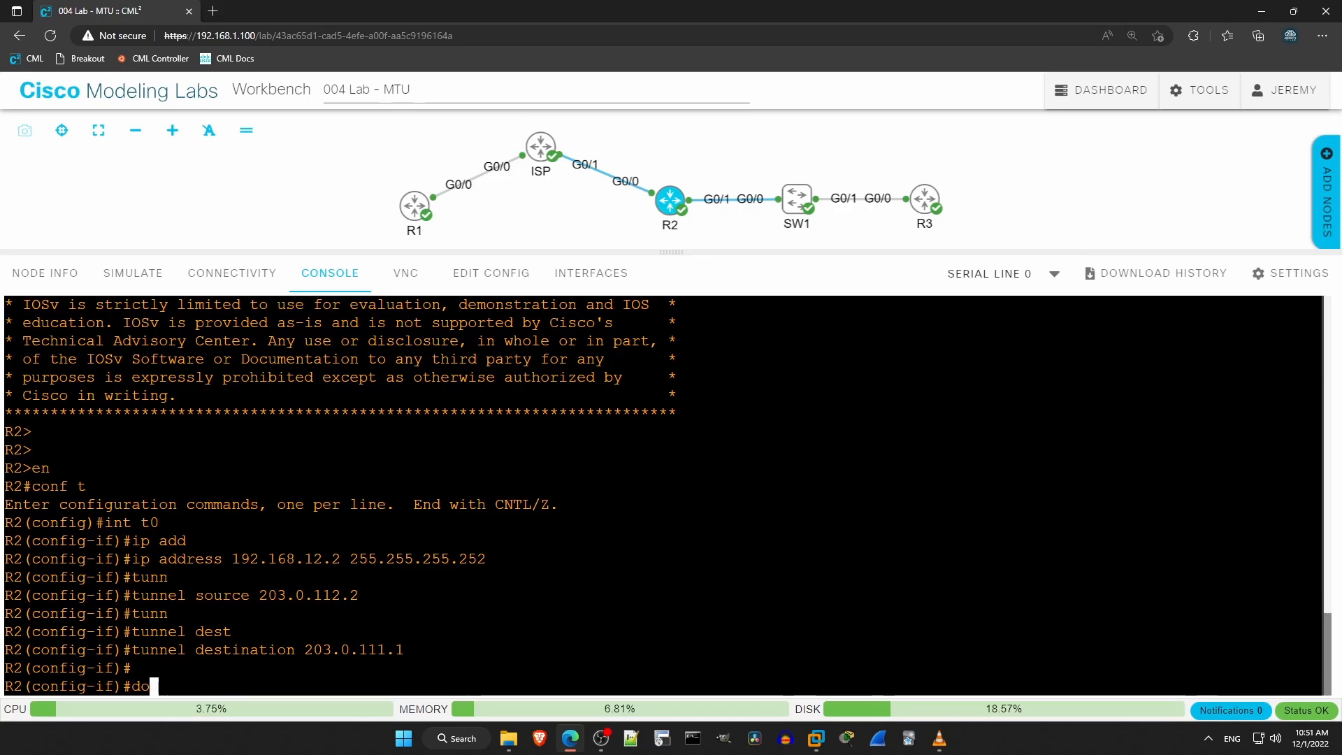
{"action": "type", "text": "pi"}
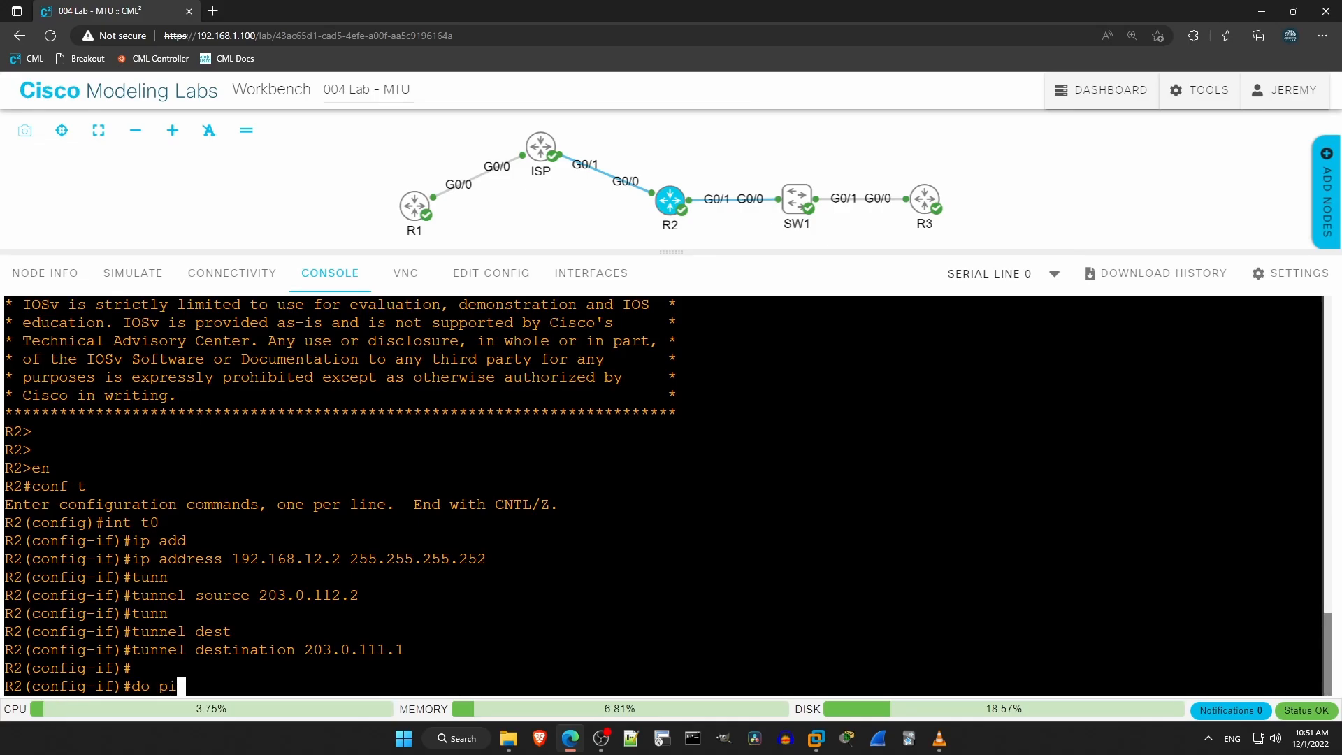
{"action": "type", "text": "ng 192.168.1"}
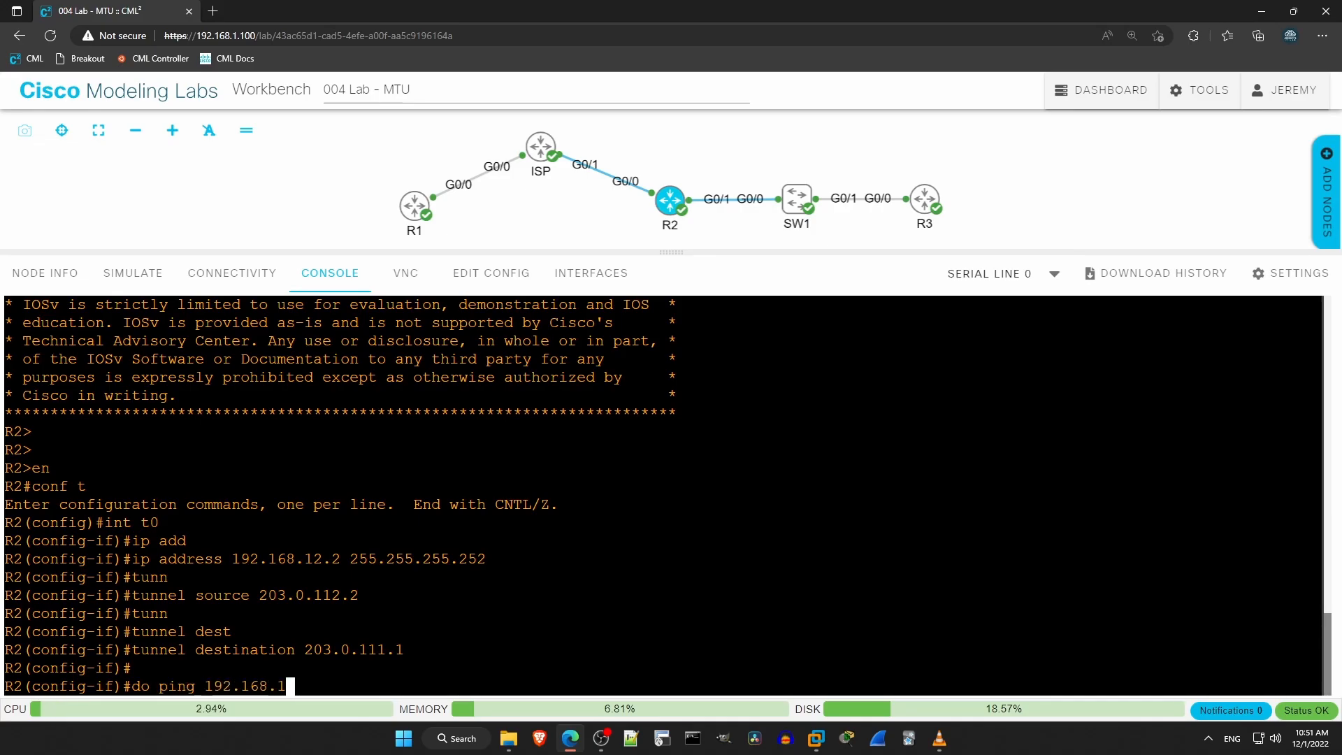
{"action": "key", "text": "Enter"}
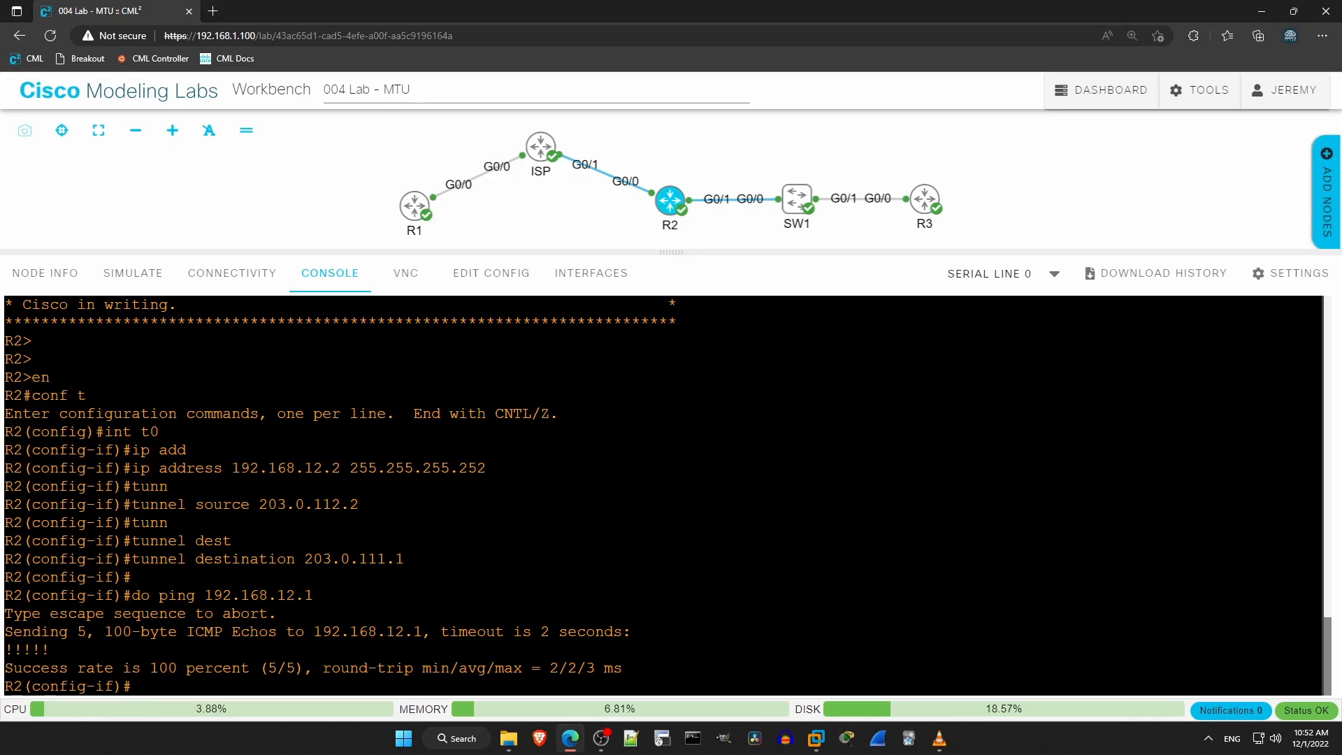
Show R2's tunnel interface IP settings to check its MTU
{"action": "type", "text": "do"}
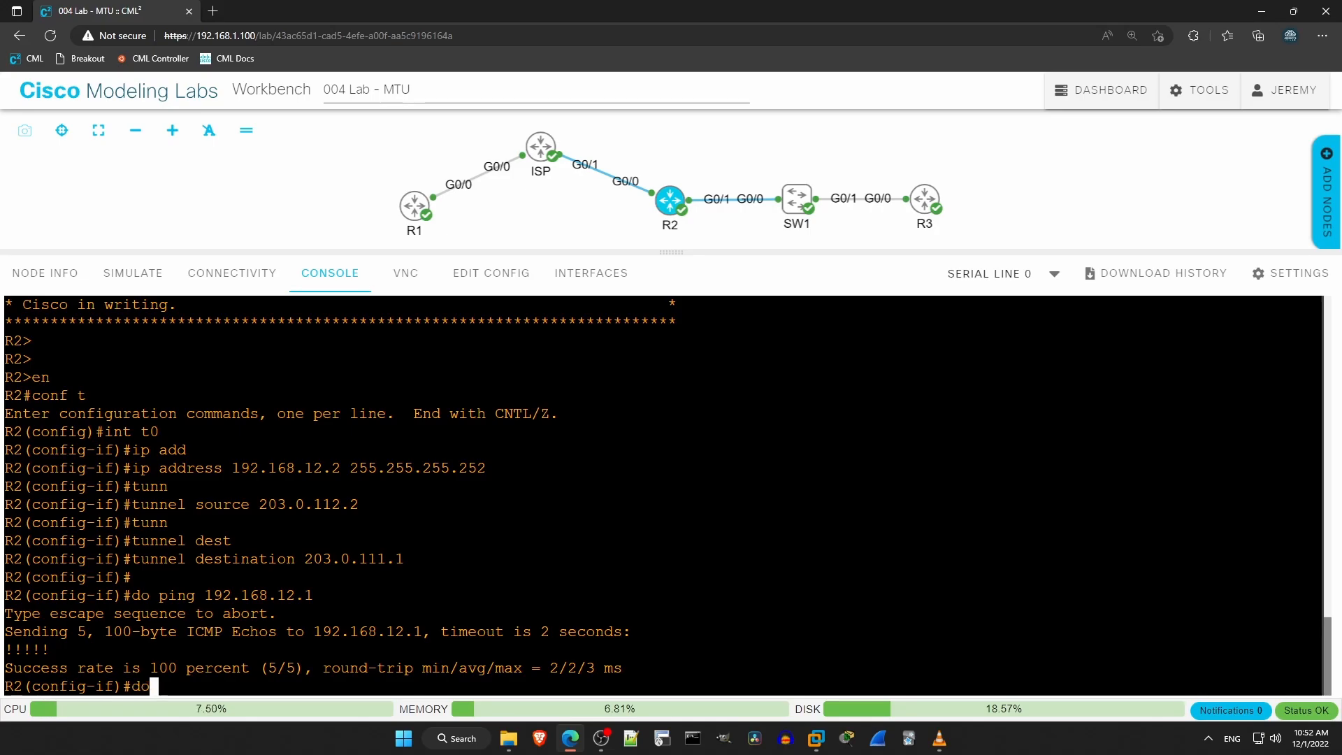
{"action": "type", "text": "sh i"}
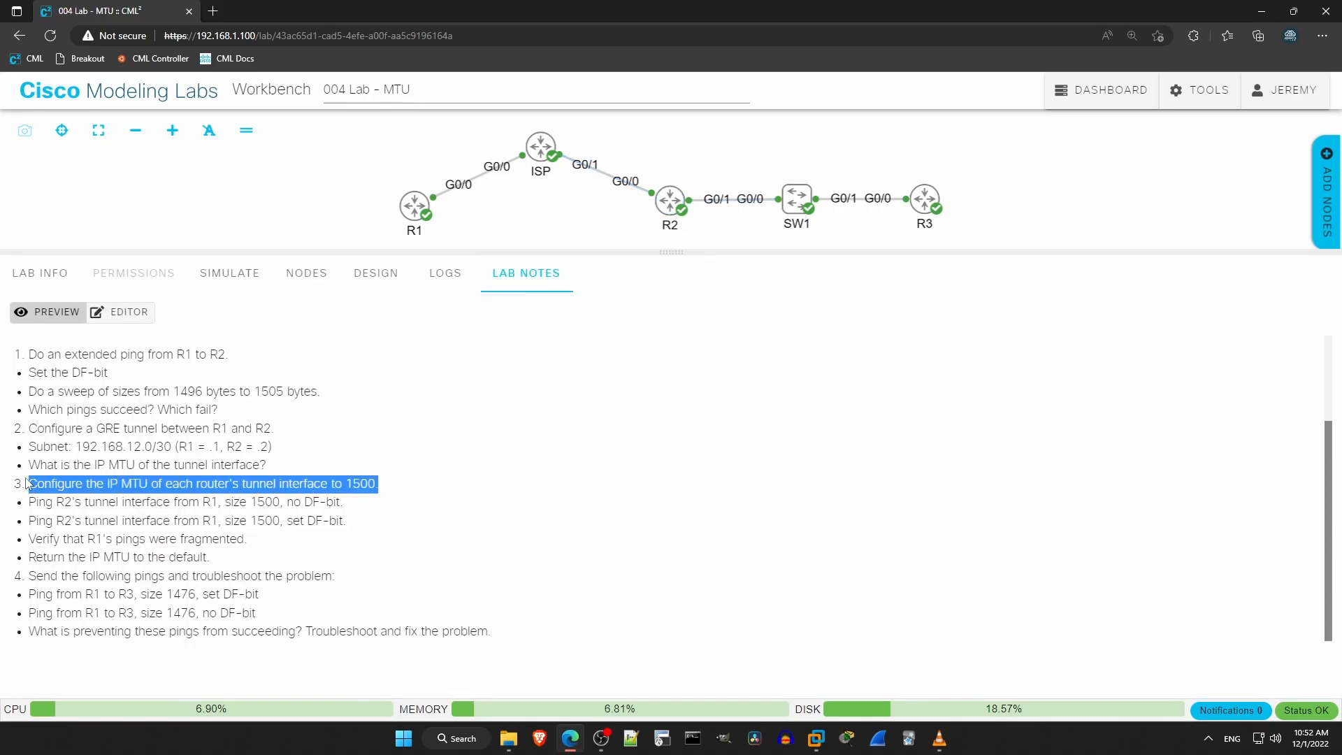
{"action": "mouse_move", "coordinate": [499, 518]}
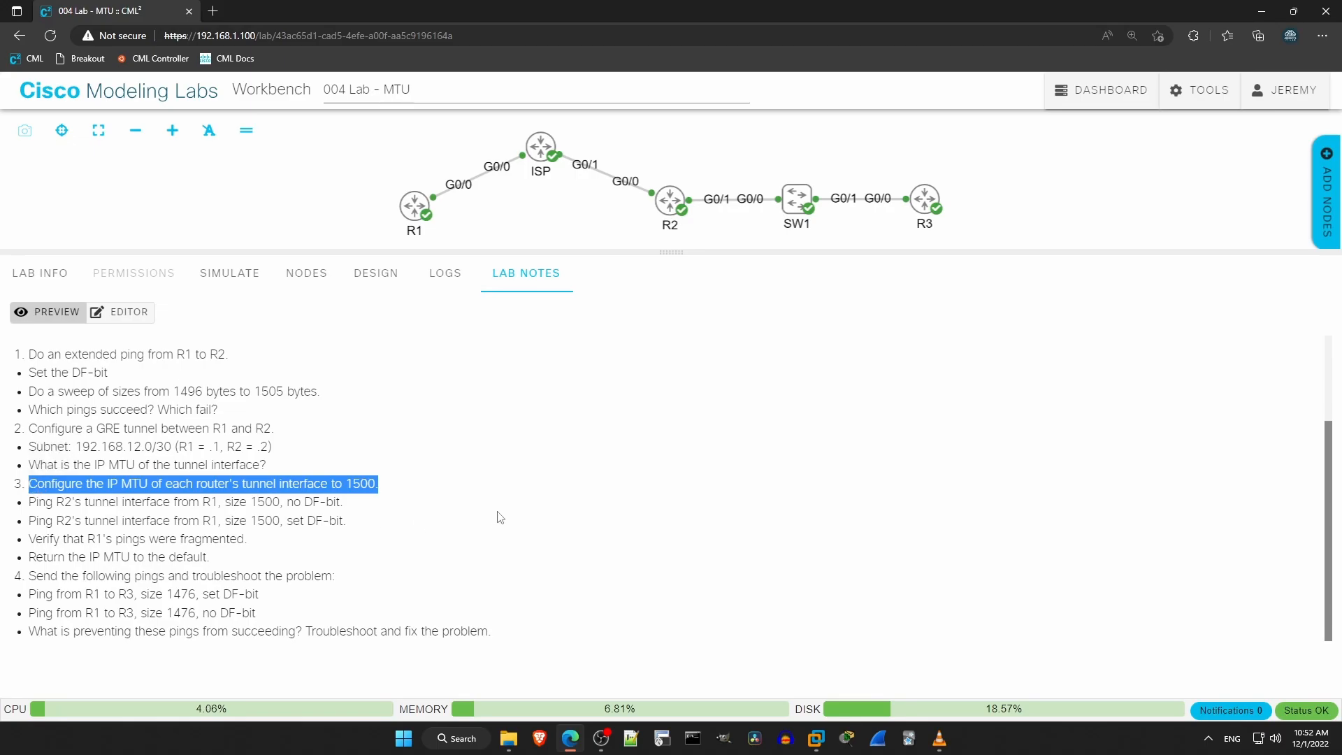
{"action": "mouse_move", "coordinate": [518, 523]}
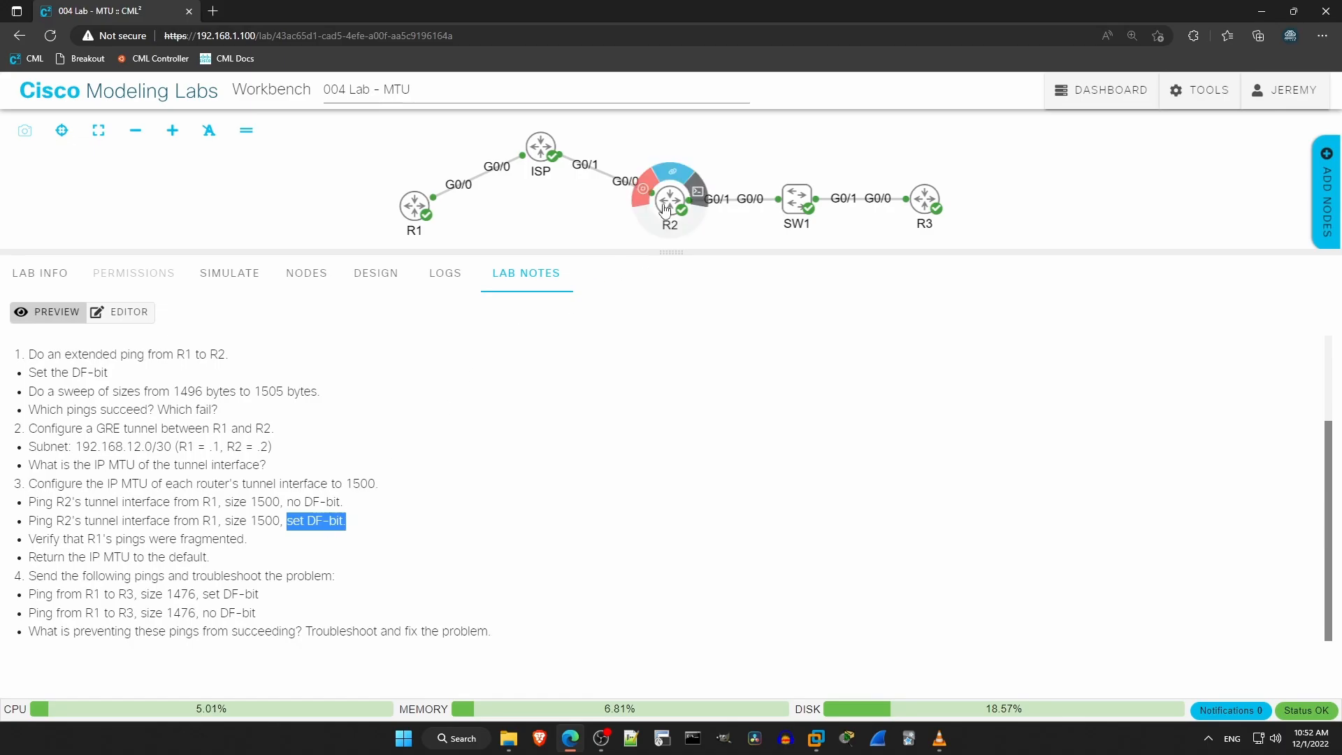
Set the tunnel interface's IP MTU to 1500 on R1, accepting the fragmentation warning
{"action": "left_click", "coordinate": [669, 202]}
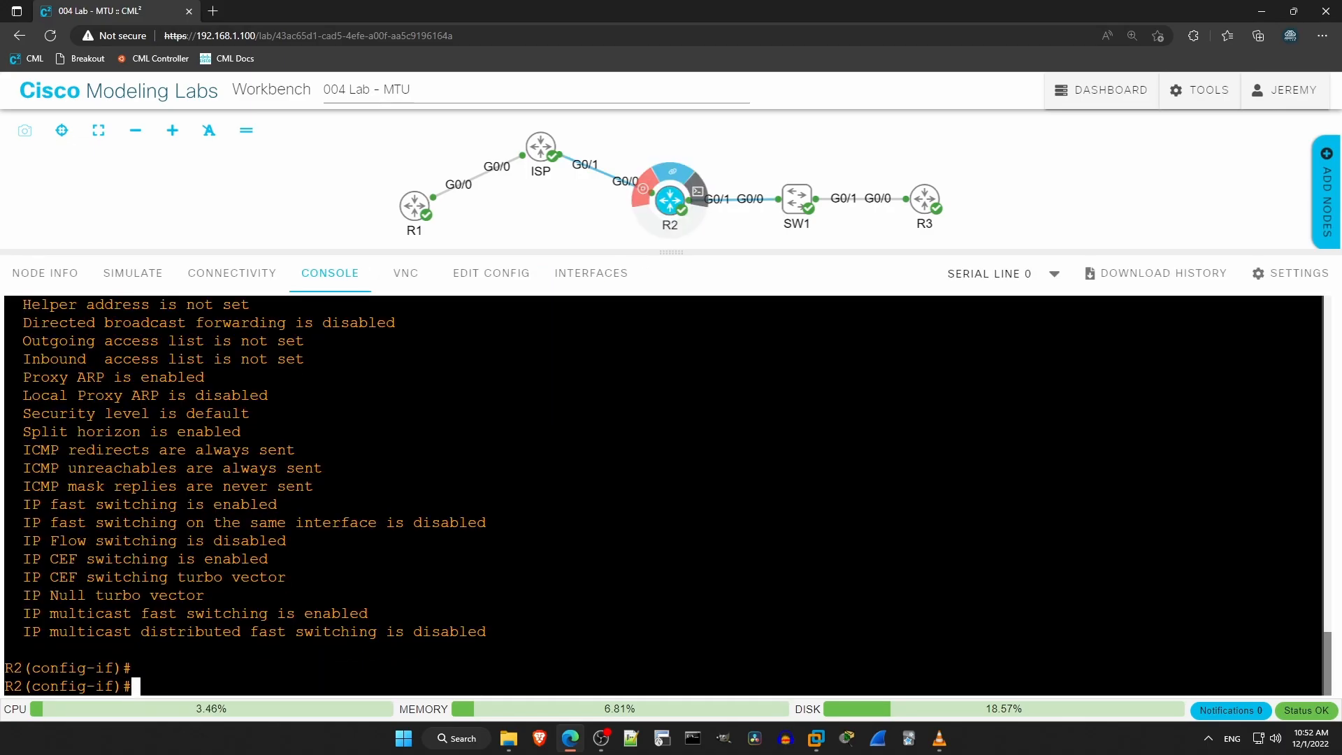
{"action": "type", "text": "ip mtu 1500"}
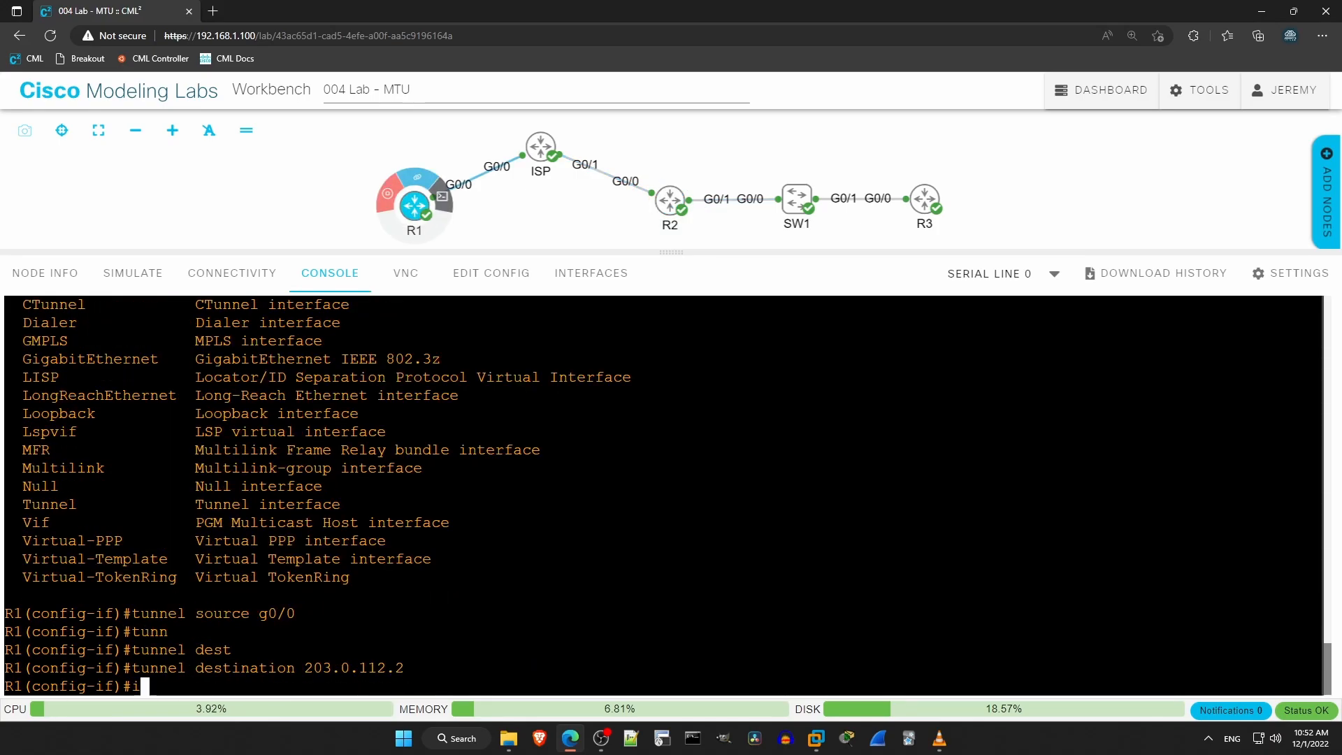
{"action": "type", "text": "p mtu 1500"}
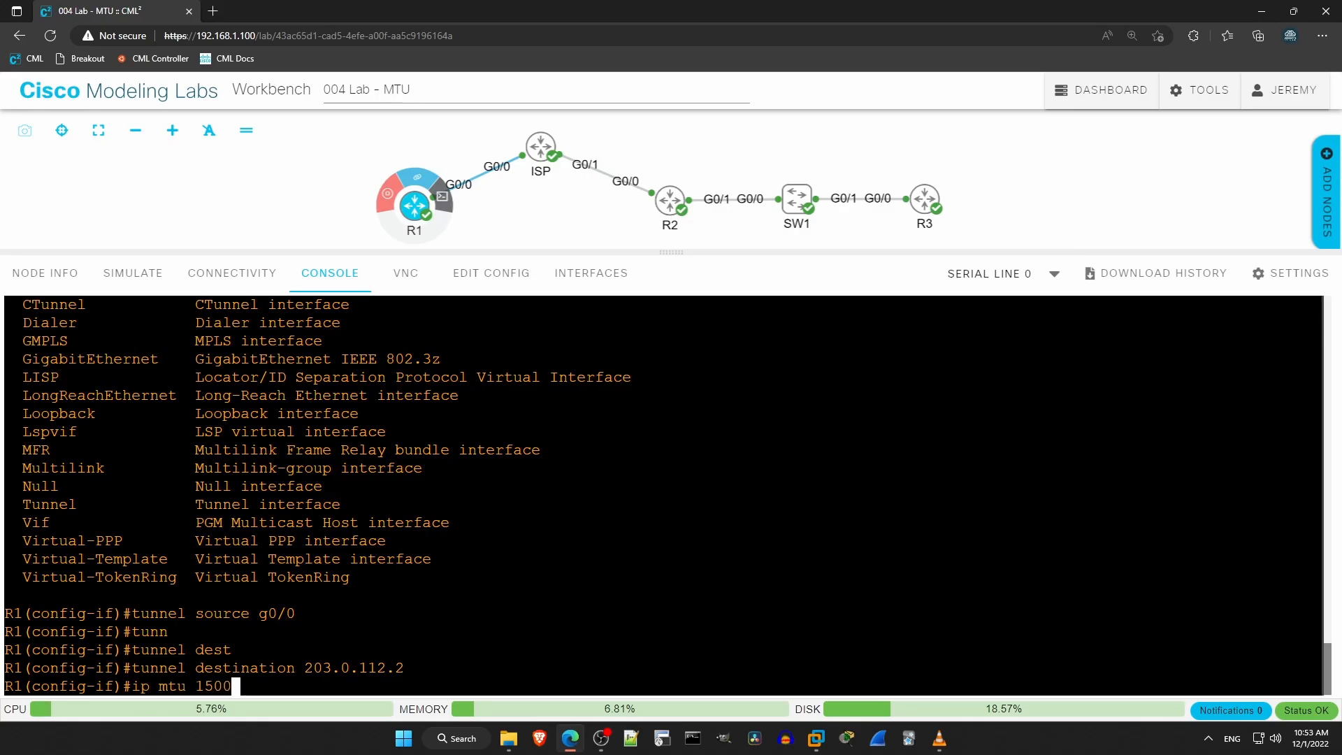
{"action": "key", "text": "Enter"}
{"action": "type", "text": "do p"}
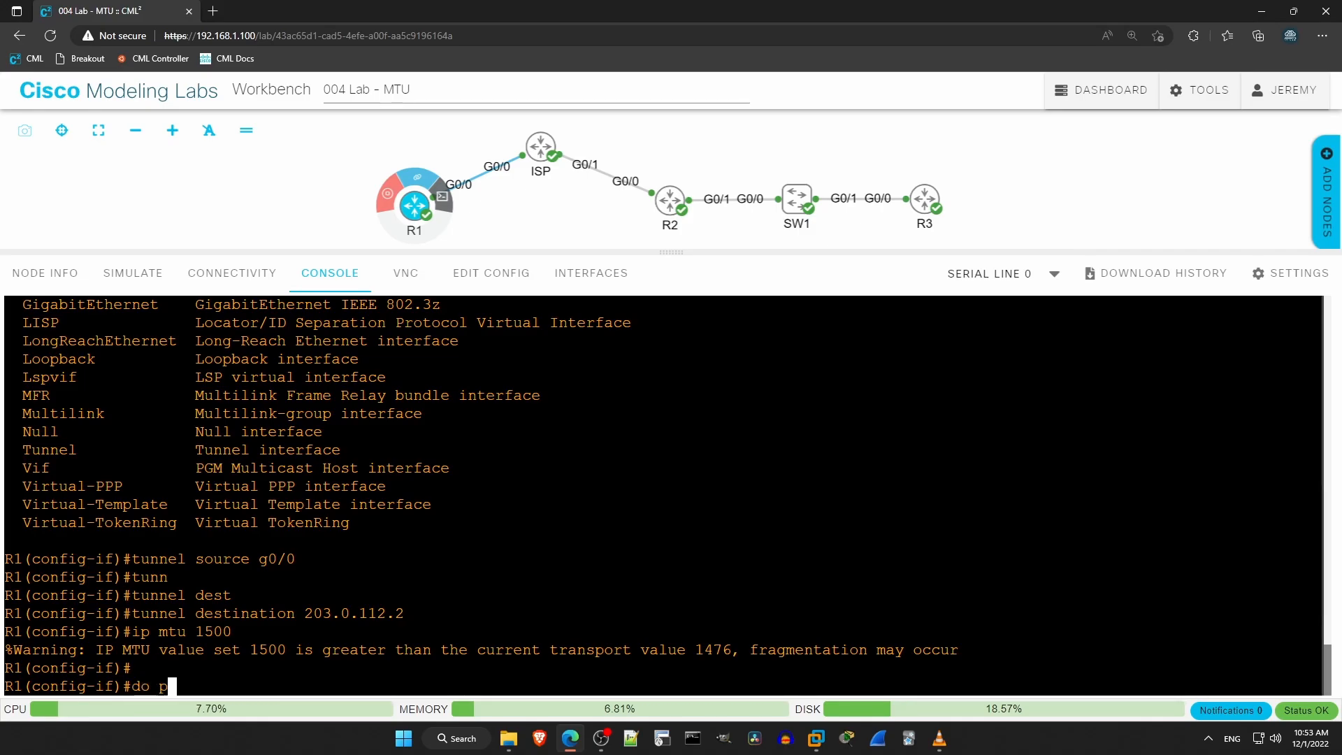
From R1, send 1500-byte pings to 192.168.12.2 with 100 percent success
{"action": "type", "text": "ing 192"}
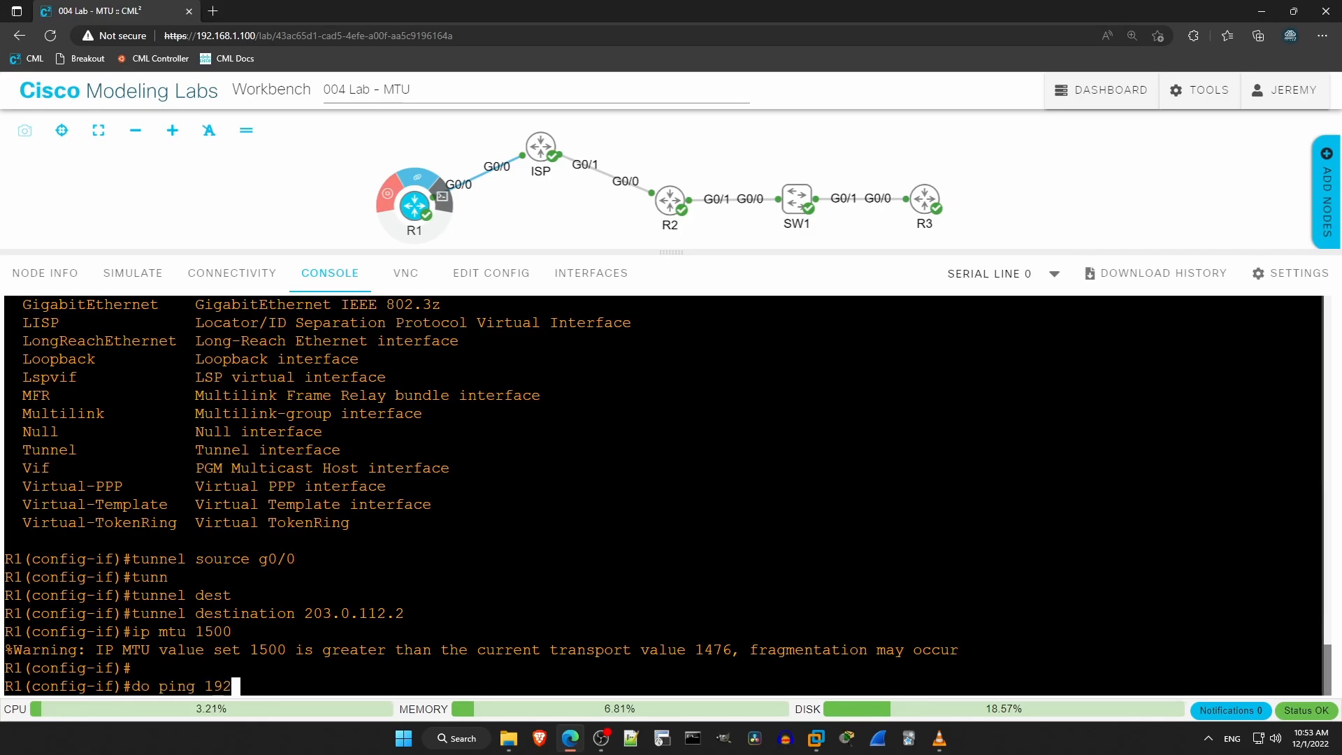
{"action": "type", "text": ".168.1"}
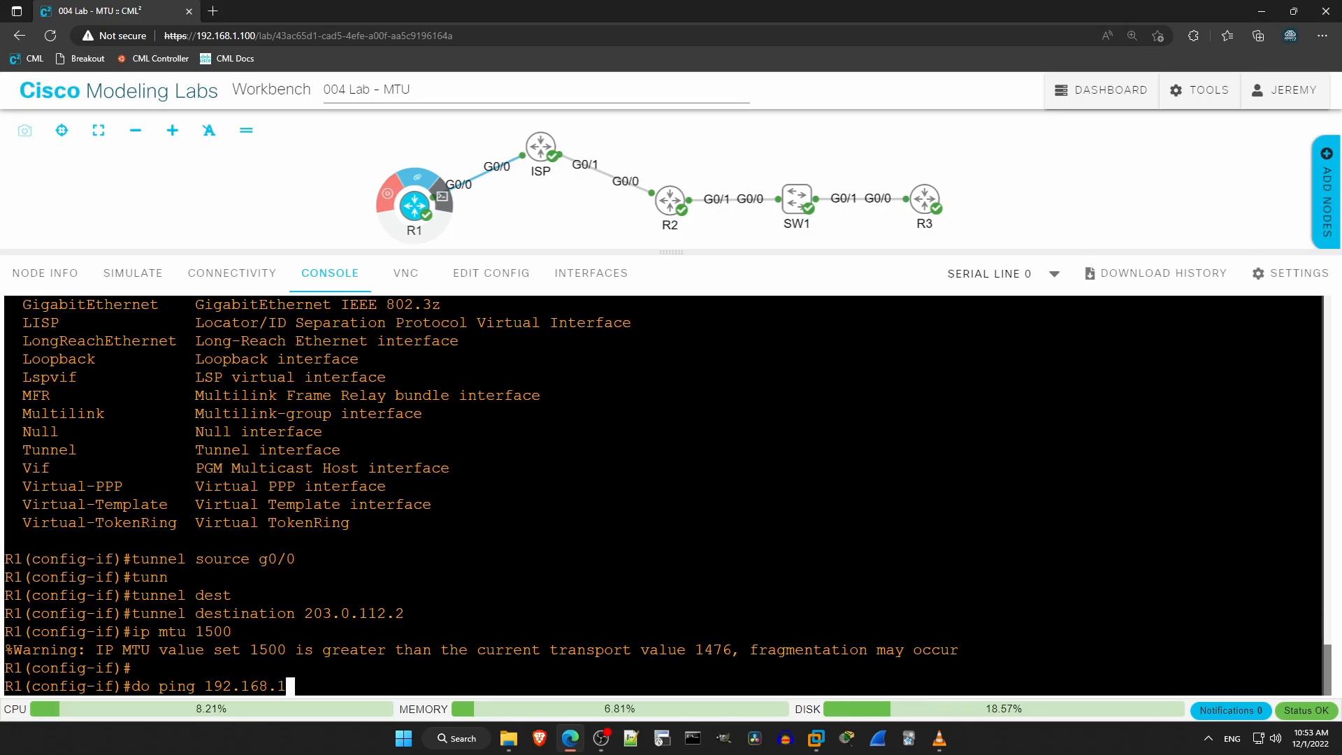
{"action": "type", "text": "2.2 size 15"}
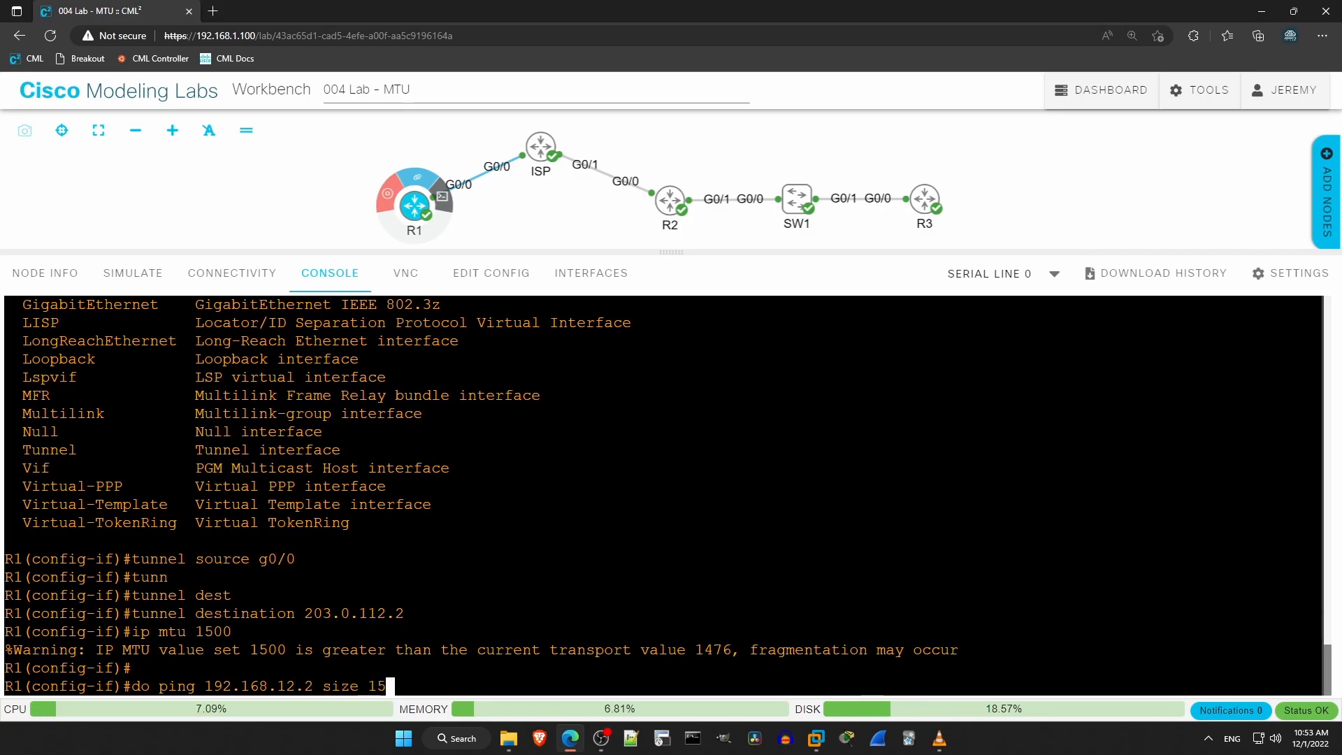
{"action": "key", "text": "Enter"}
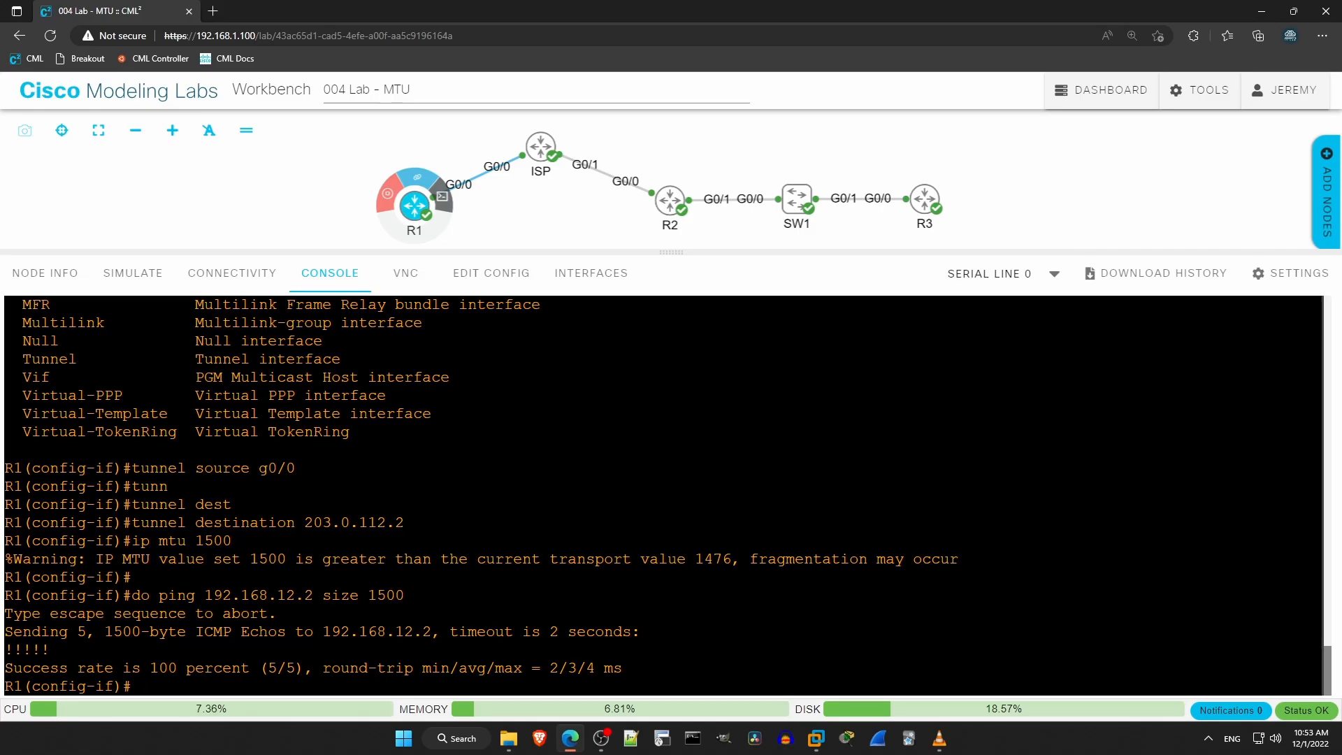
Show G0/0 IP traffic statistics confirming 5 packets fragmented into 10
{"action": "type", "text": "do sh ip traffic int"}
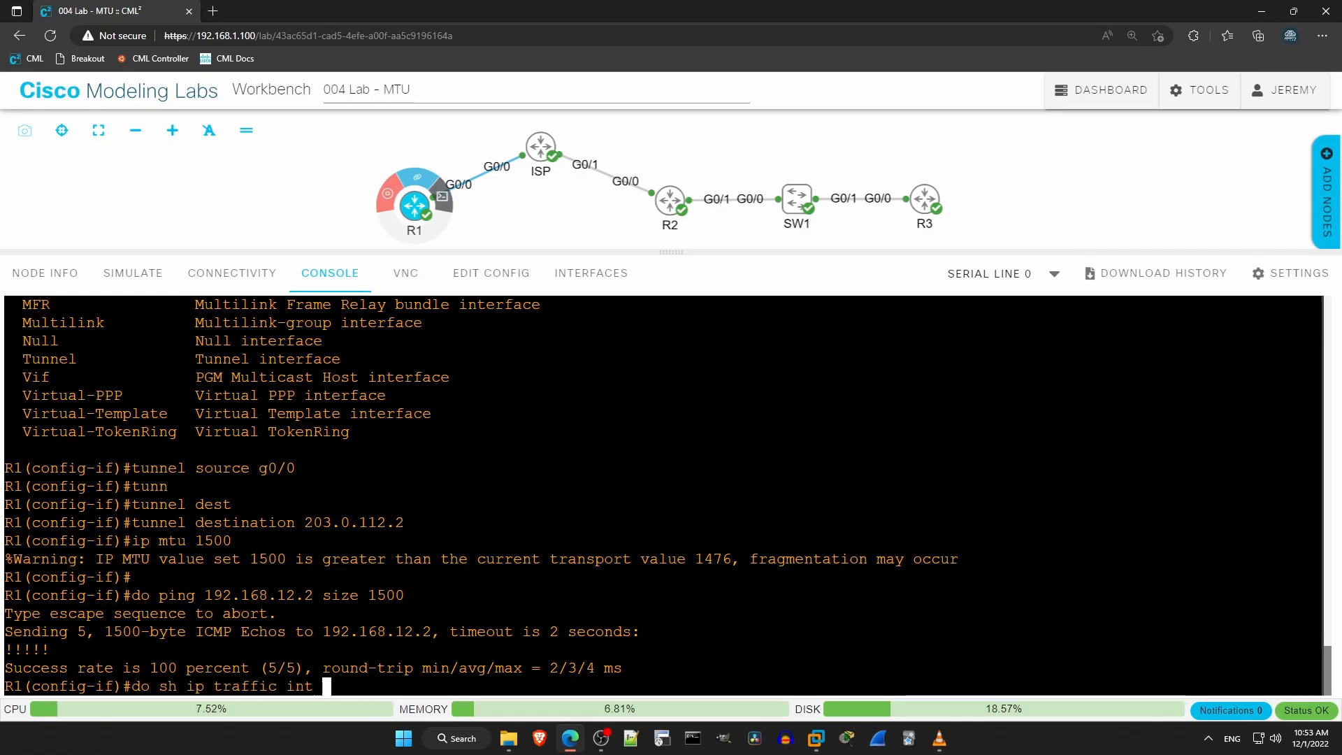
{"action": "key", "text": "Enter"}
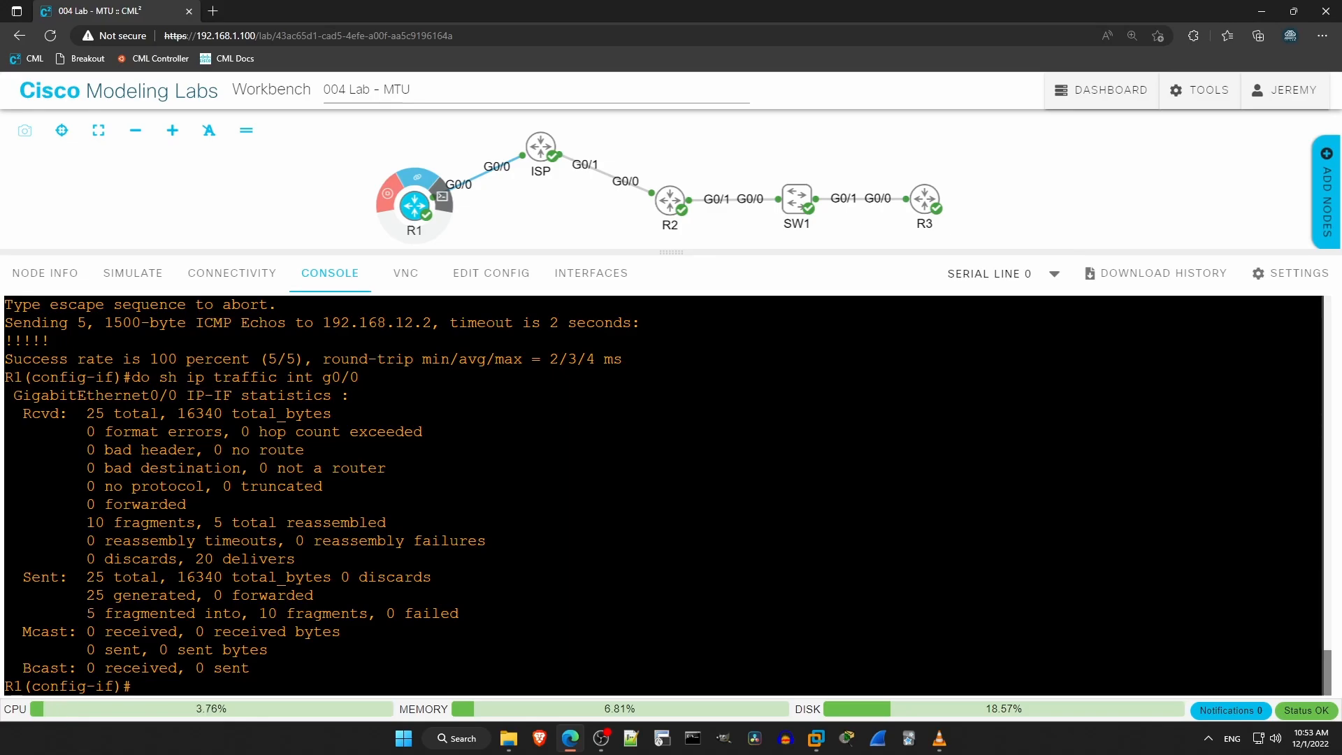
{"action": "double_click", "coordinate": [165, 614]}
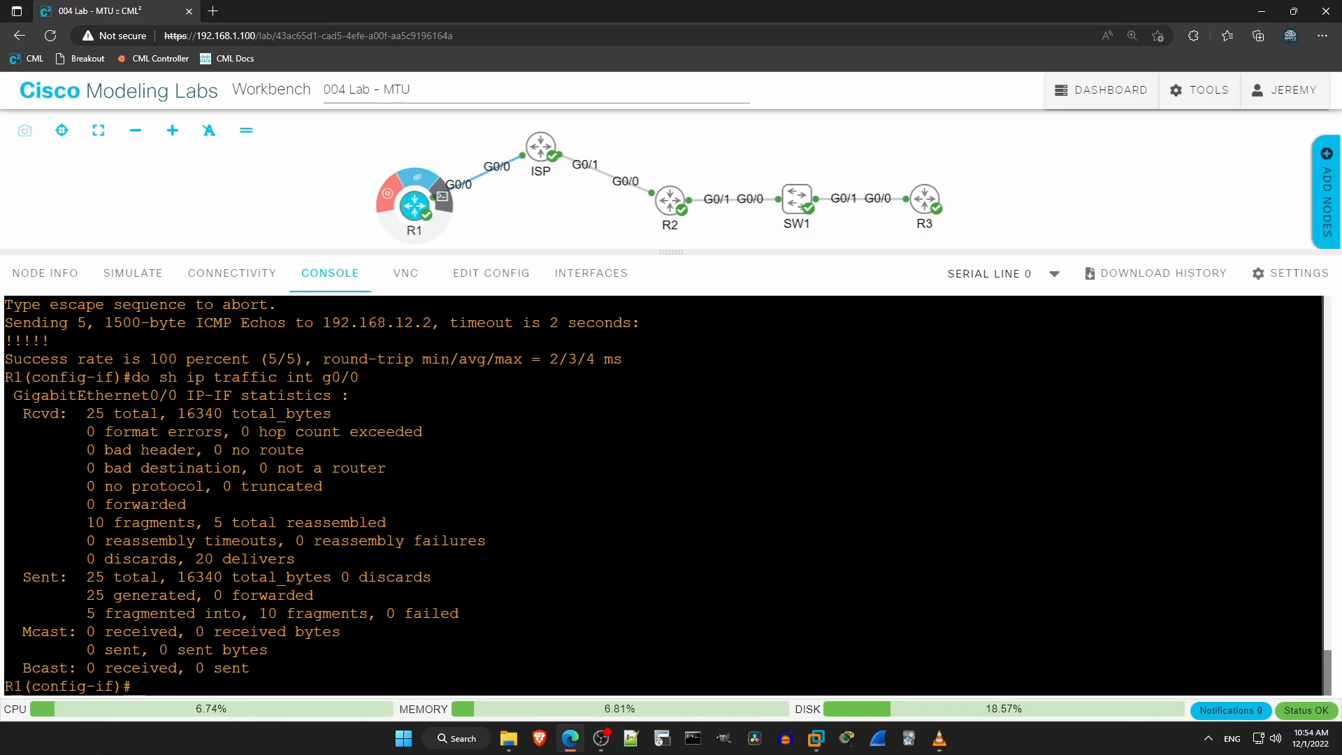
{"action": "double_click", "coordinate": [119, 523]}
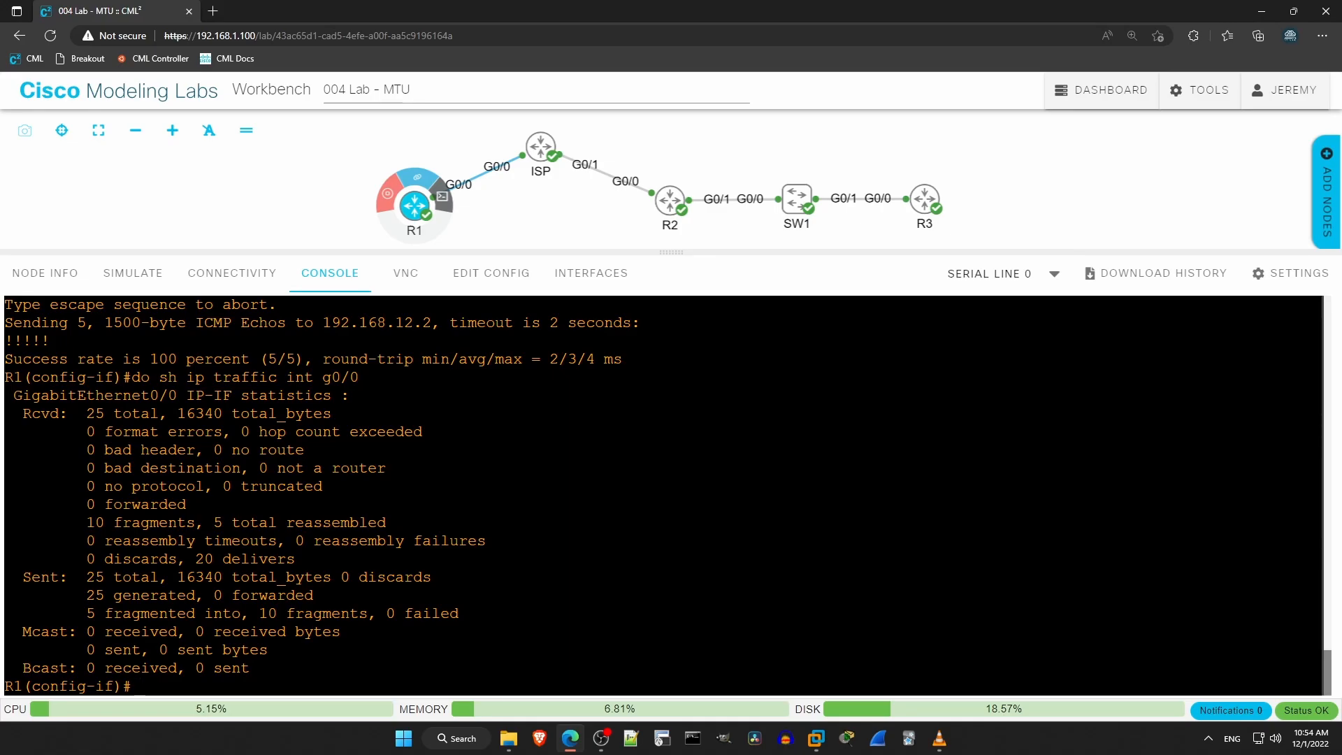
Ping 192.168.12.2 with 1500-byte DF-bit packets and check G0/0 traffic shows 10 packets fragmented into 20
{"action": "type", "text": "do sh ip traffic int g0/0"}
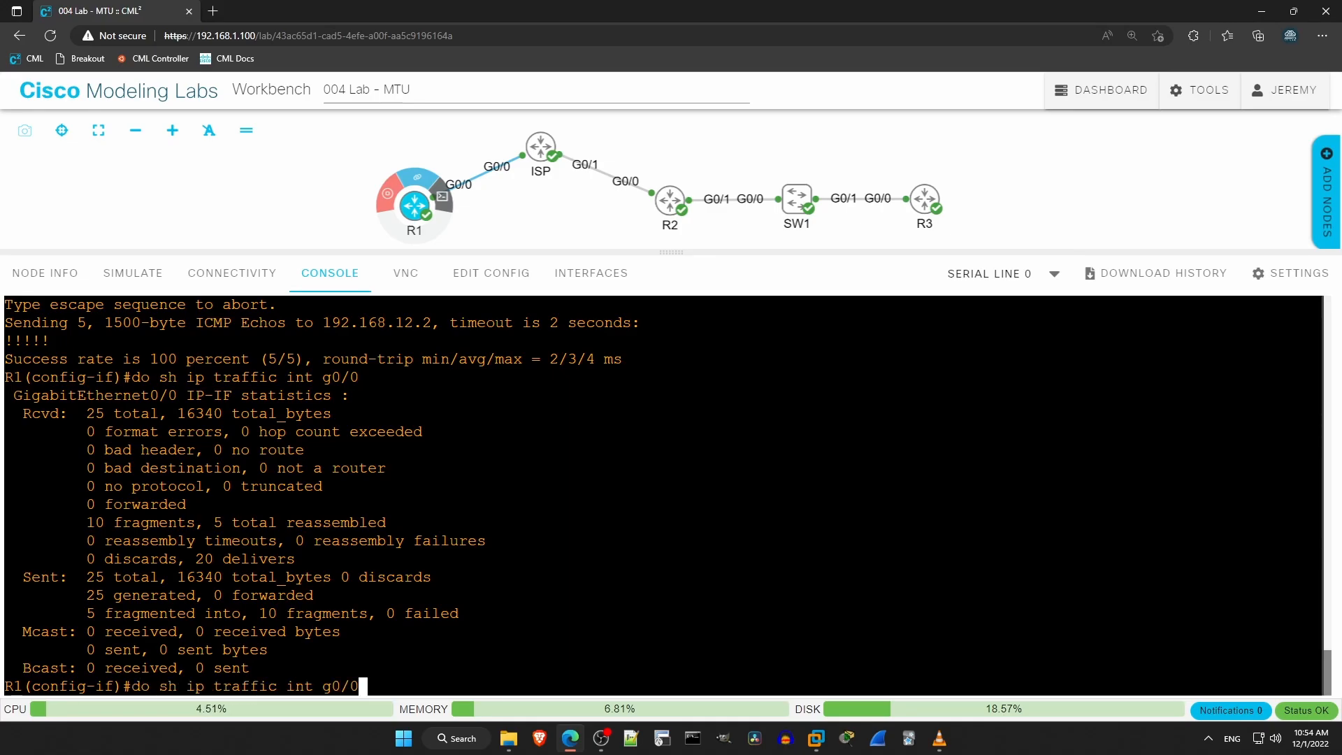
{"action": "type", "text": "do ping 192.168.12.2 size 1500 df-bi"}
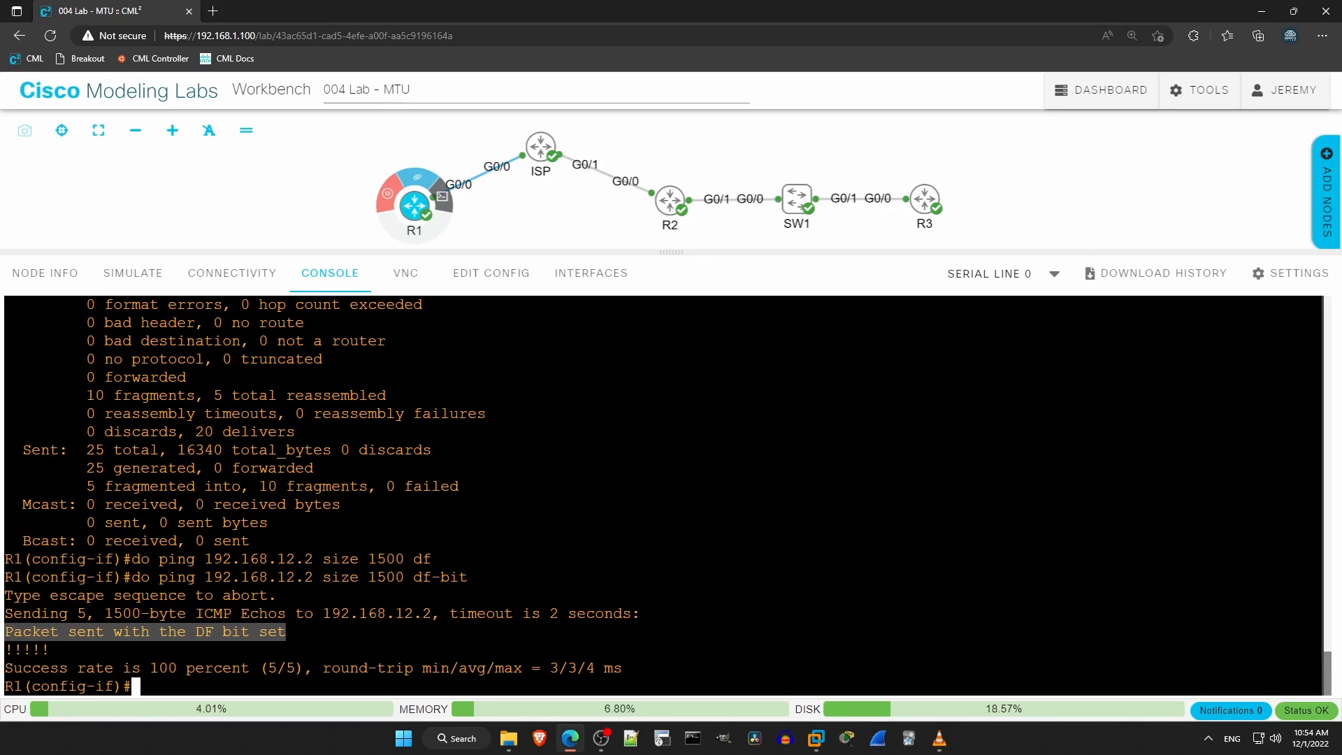
{"action": "type", "text": "do ping 192.168.12.2 size 1500 df-bit"}
{"action": "type", "text": "do sh ip traffic int g0/0"}
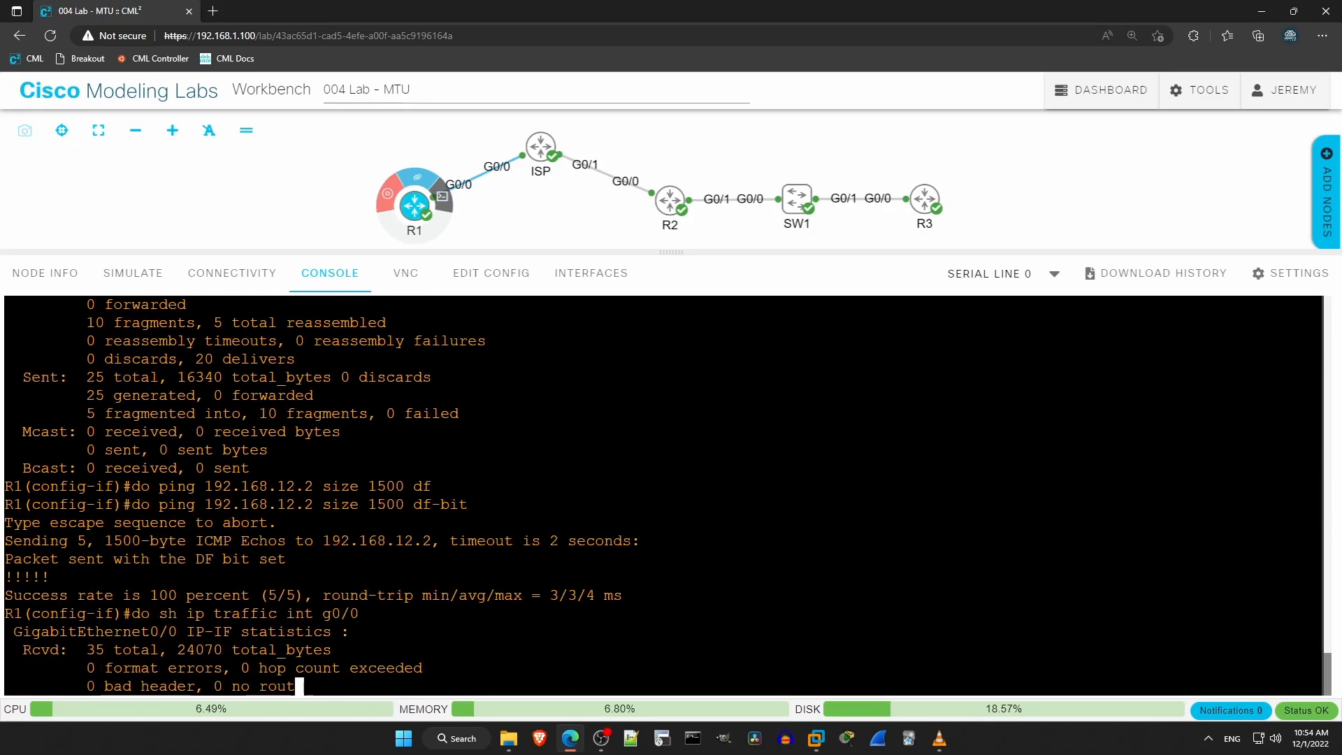
{"action": "key", "text": "Enter"}
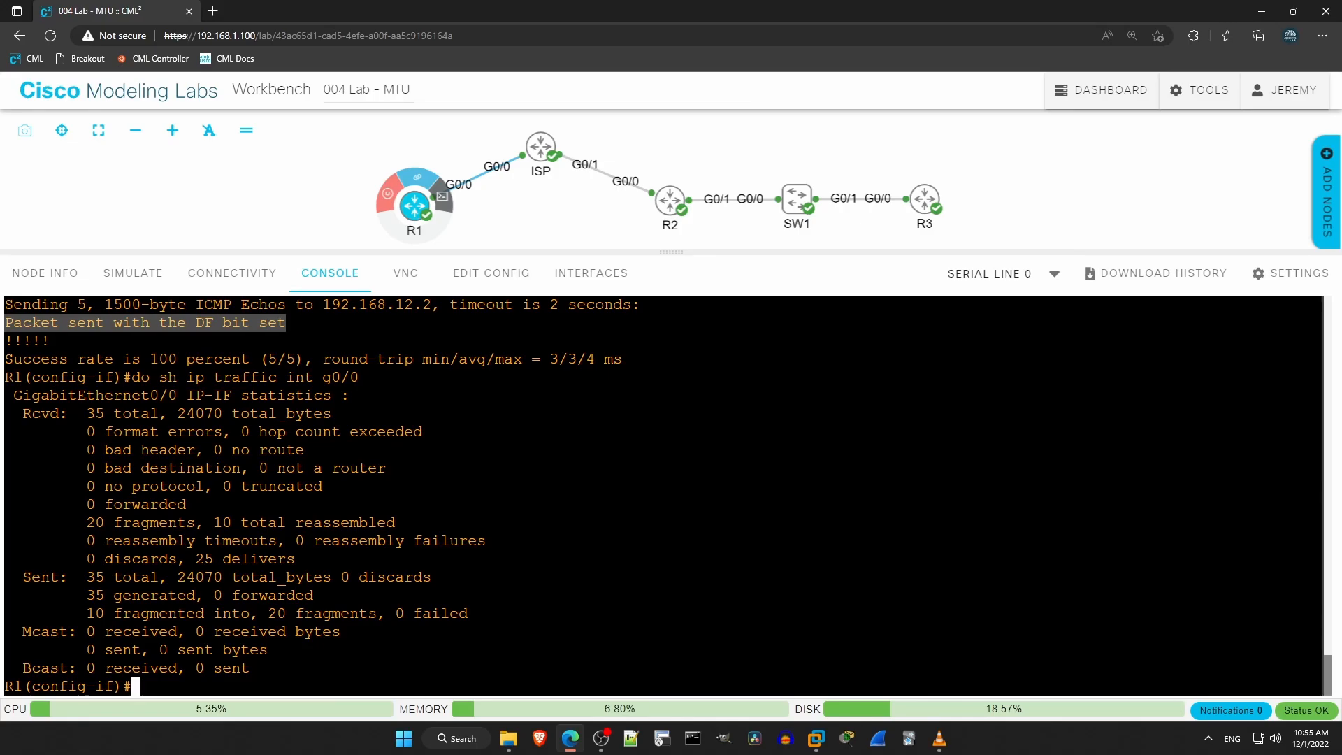
Enable tunnel path-mtu-discovery on R1; the 1500-byte DF-bit ping to 192.168.12.2 now fails at 0 percent
{"action": "type", "text": "tunnel"}
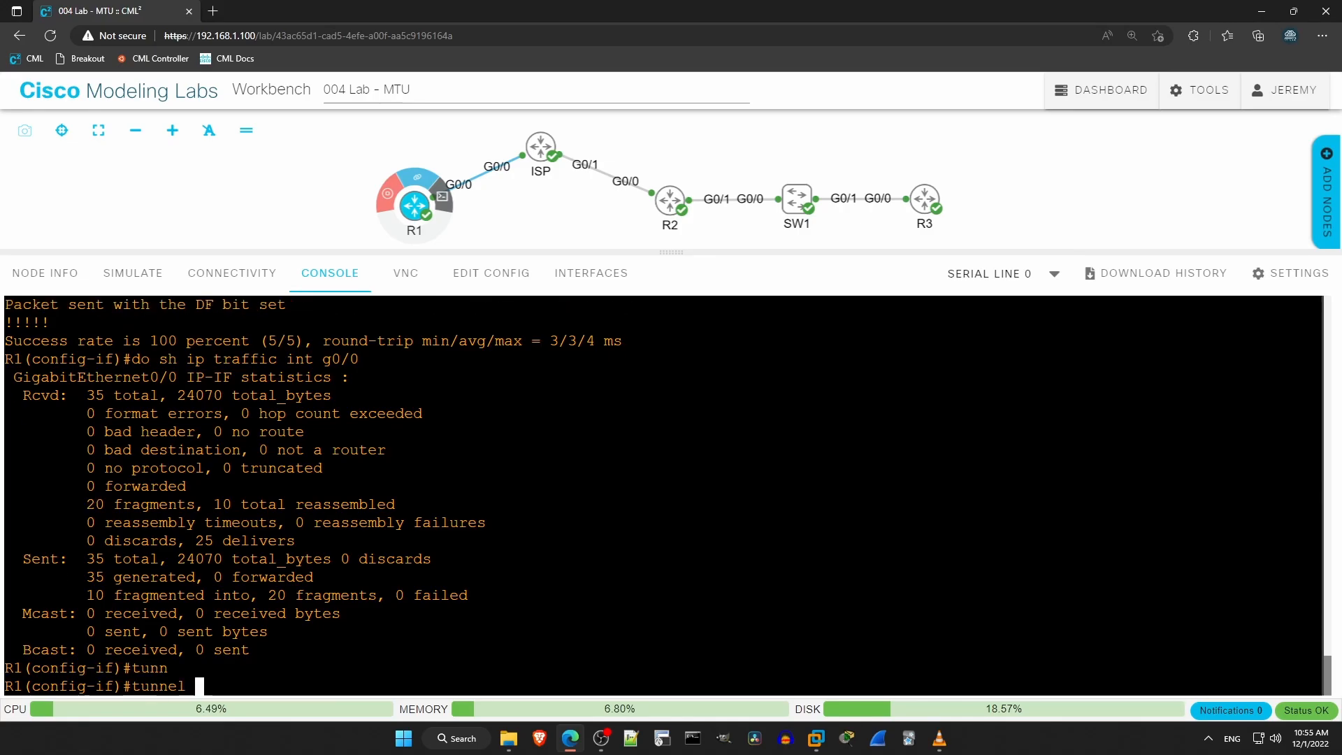
{"action": "type", "text": "path-mtu-discovery"}
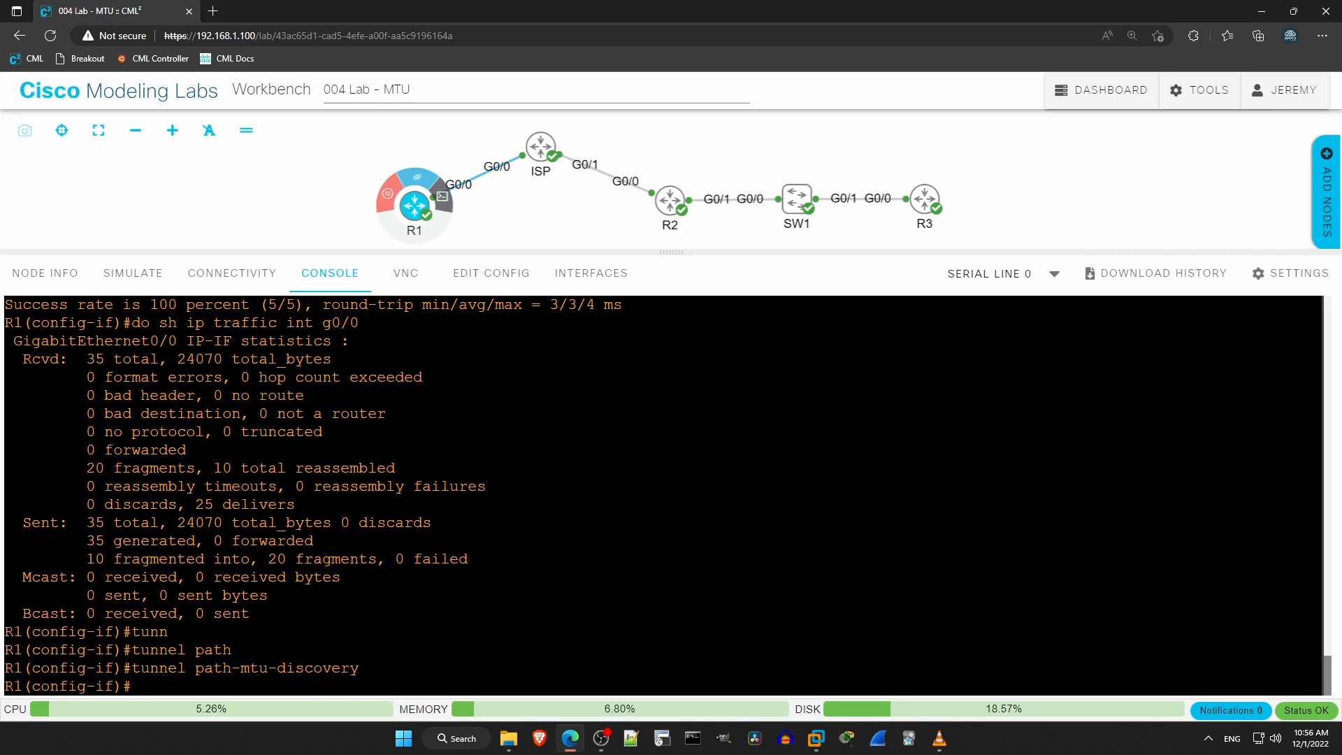
{"action": "type", "text": "do sh ip traffic int g0/0"}
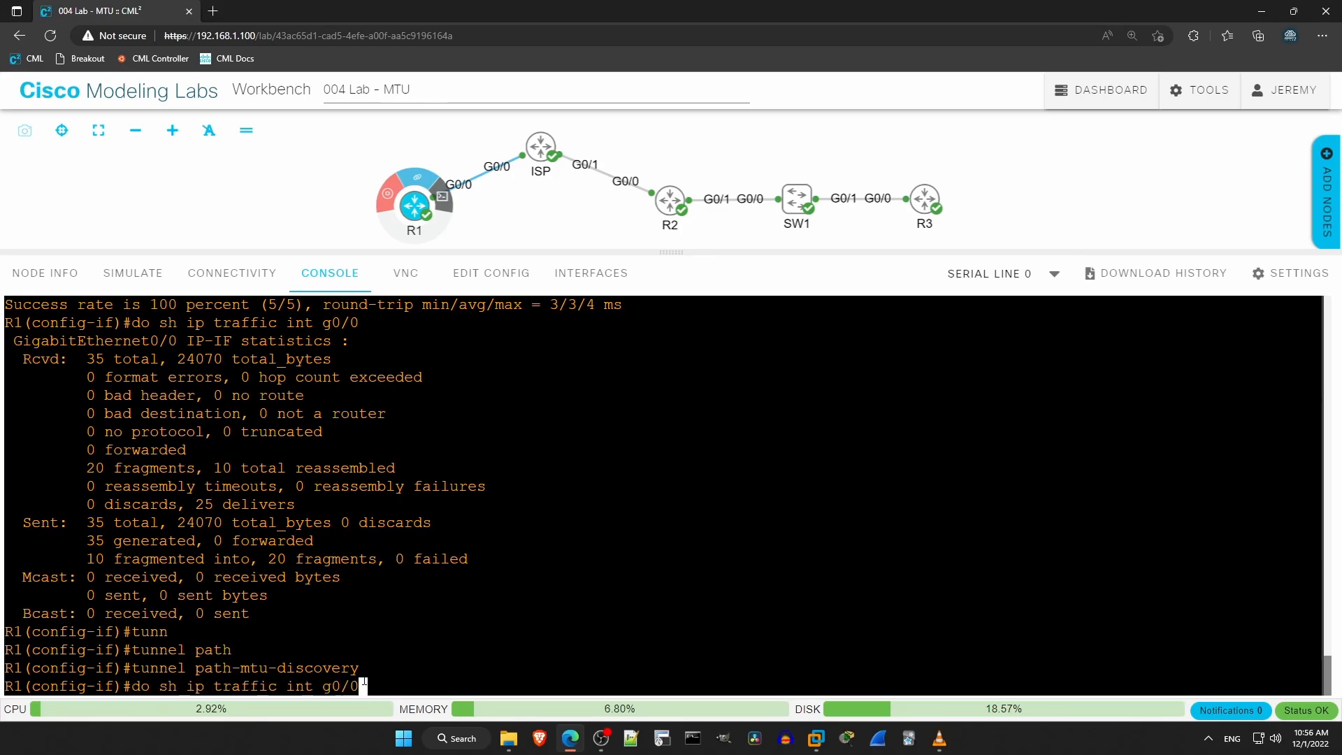
{"action": "type", "text": "do ping 192.168.12.2 size 1500 df-bit"}
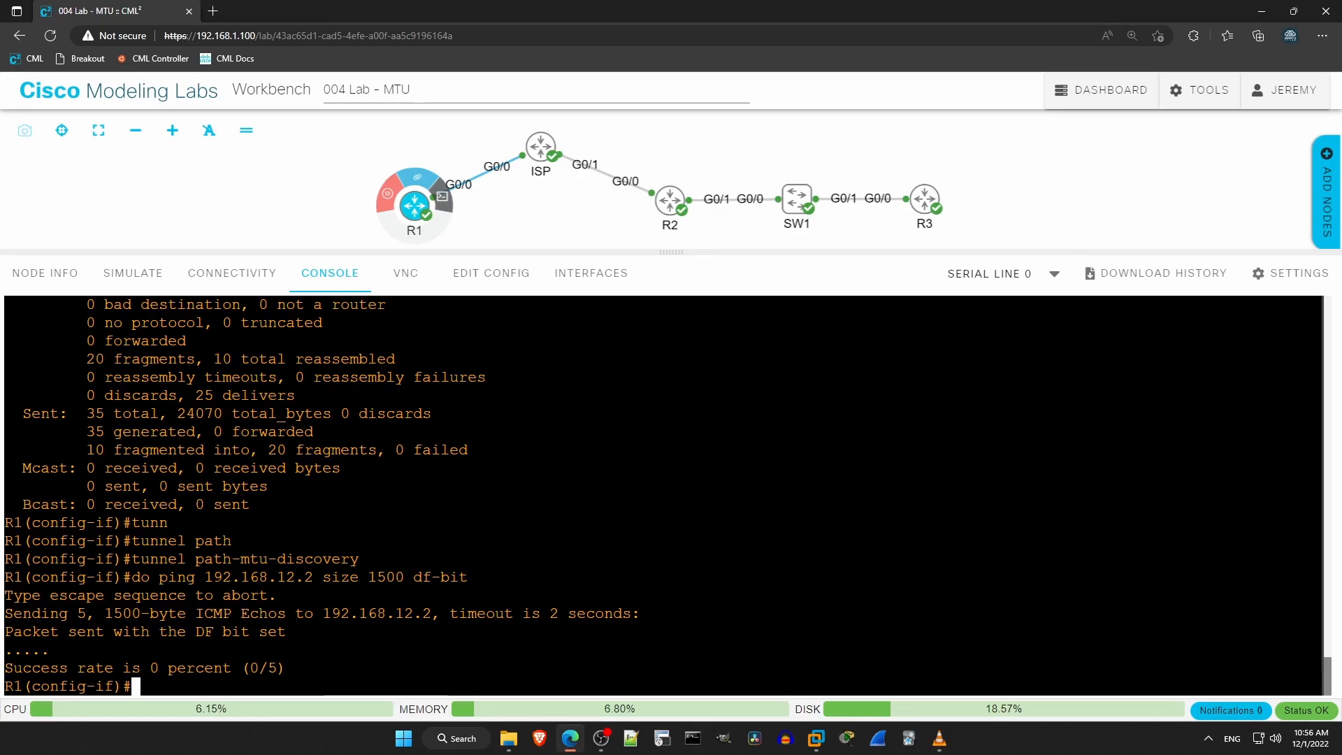
Remove the tunnel IP MTU with 'no ip mtu' on R1 and then on R2, verifying with 'do sh ip int'
{"action": "type", "text": "no"}
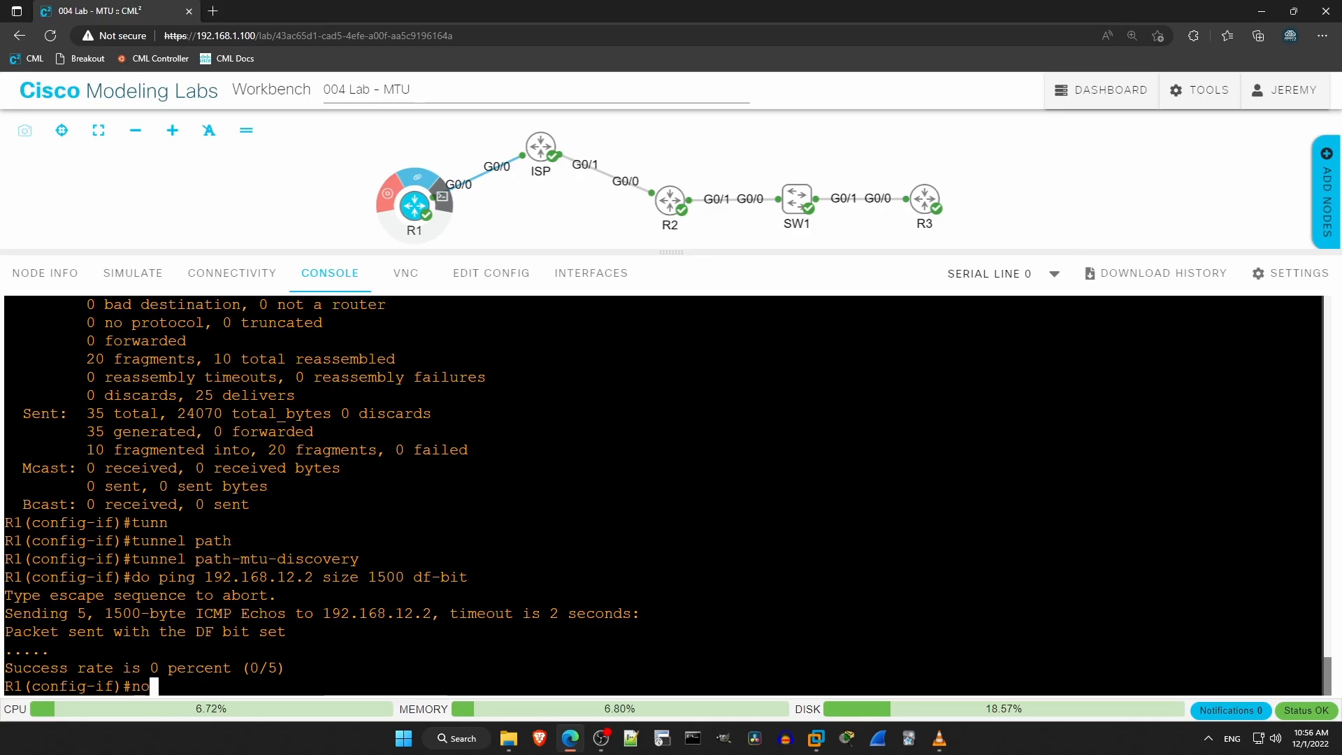
{"action": "type", "text": "ip mtu"}
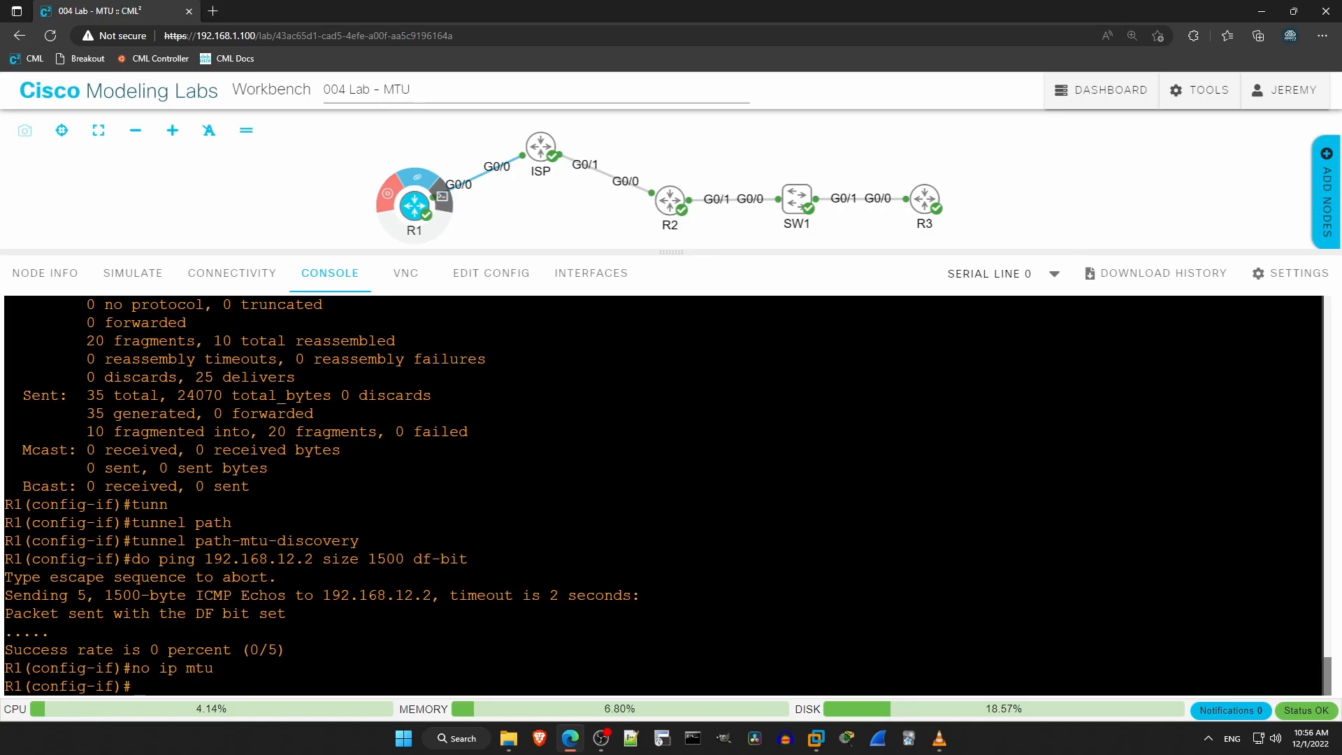
{"action": "type", "text": "do sh ip i"}
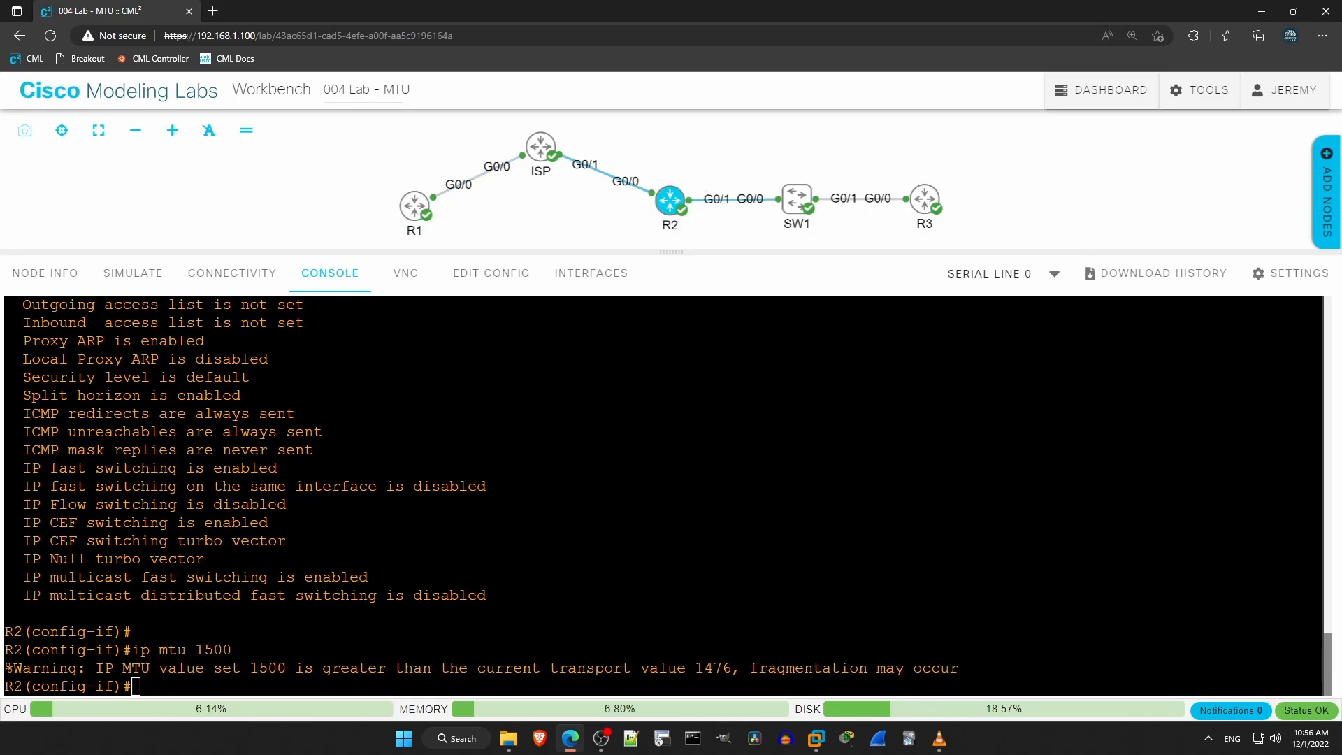
{"action": "type", "text": "no ip mtu"}
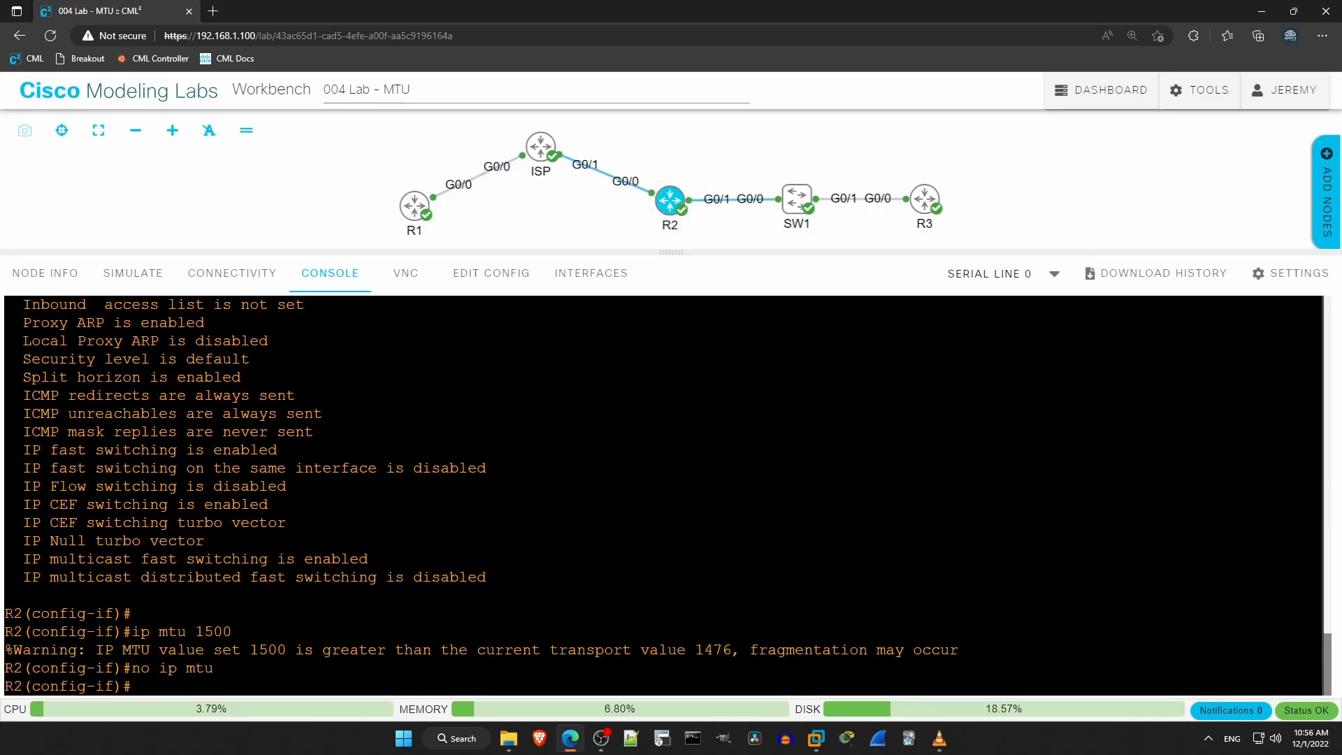
{"action": "type", "text": "do"}
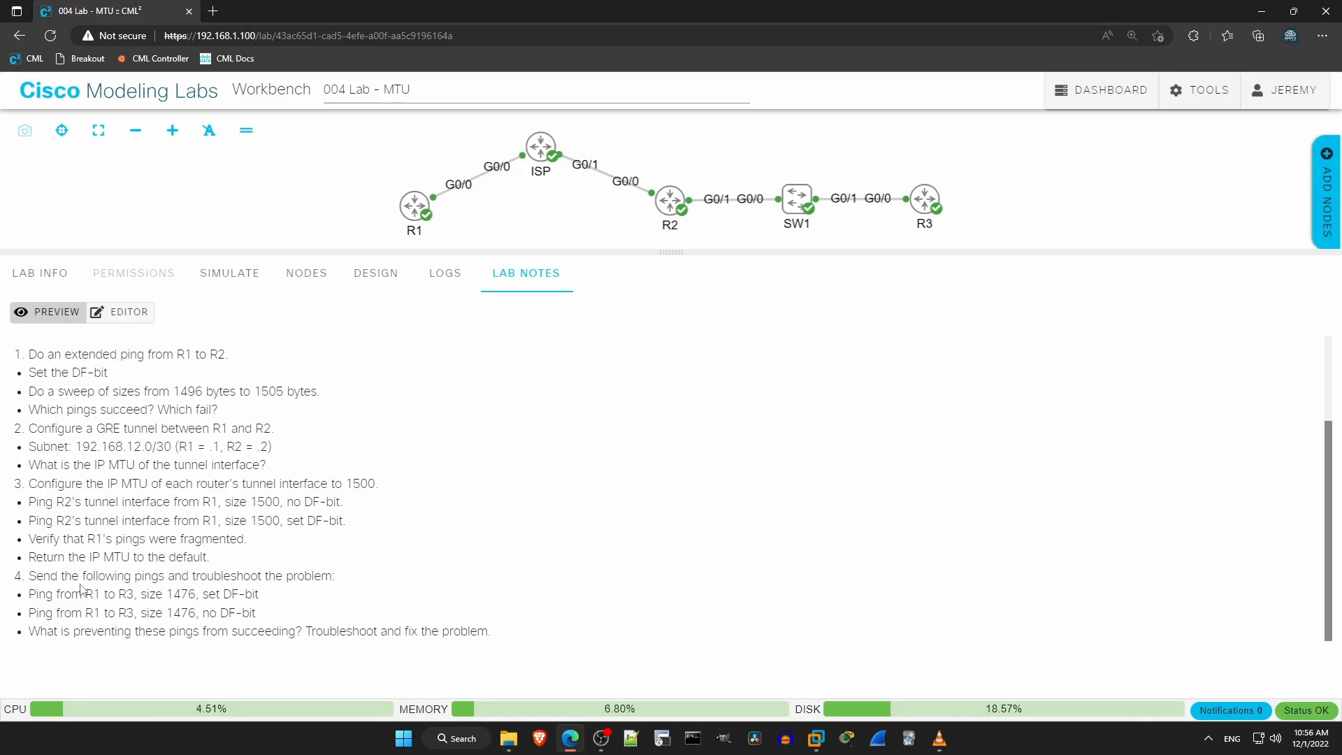
{"action": "mouse_move", "coordinate": [26, 581]}
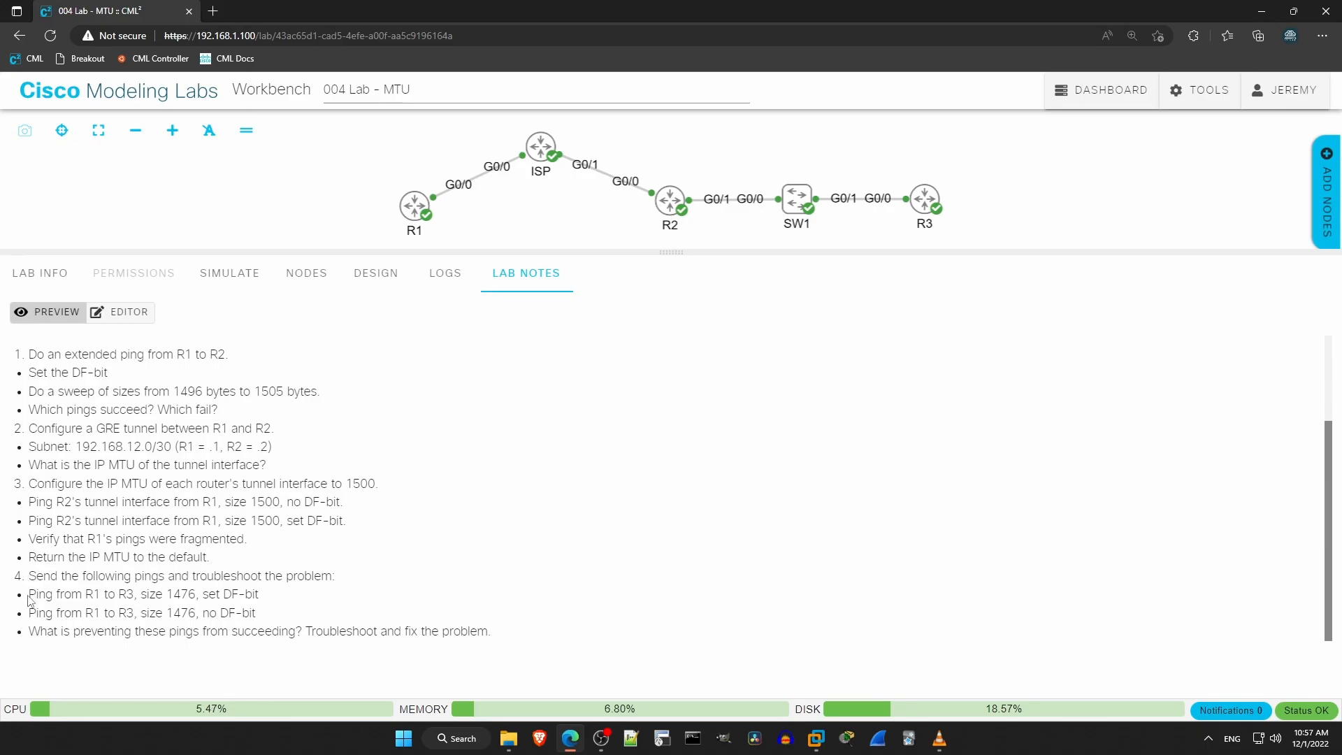
Highlight the lab notes question about why R1-to-R3 pings fail, then return to R1's console
{"action": "left_click_drag", "start_coordinate": [29, 594], "coordinate": [255, 612]}
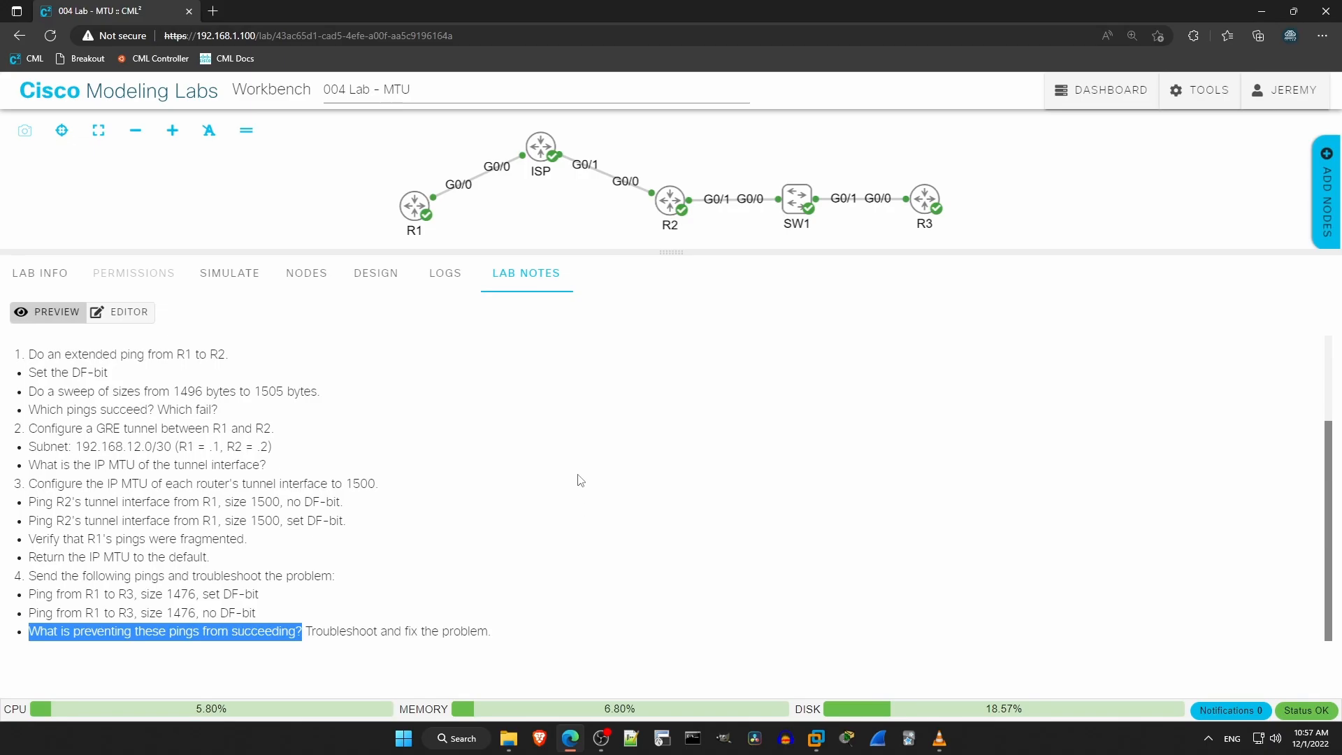
{"action": "left_click", "coordinate": [414, 207]}
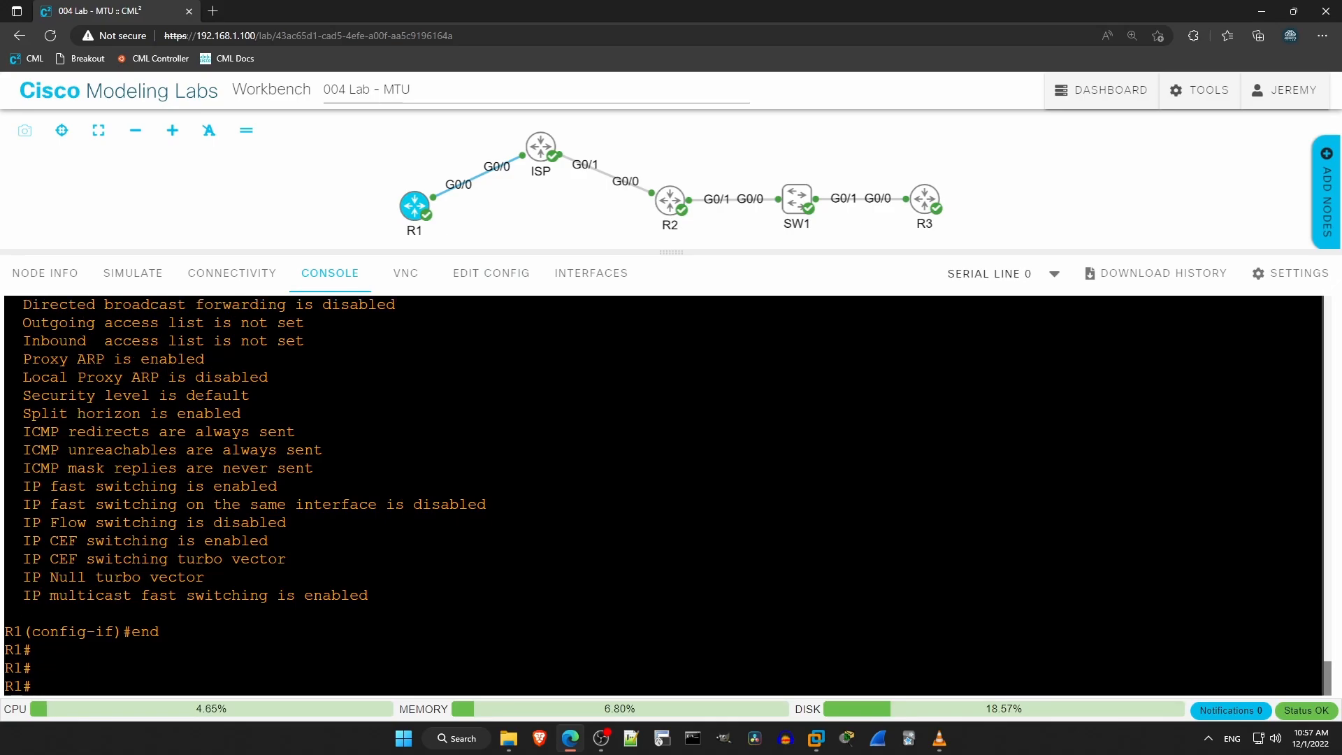
Ping R3 at 192.168.23.3 from R1, which returns U.U.U with 0 percent success
{"action": "type", "text": "p"}
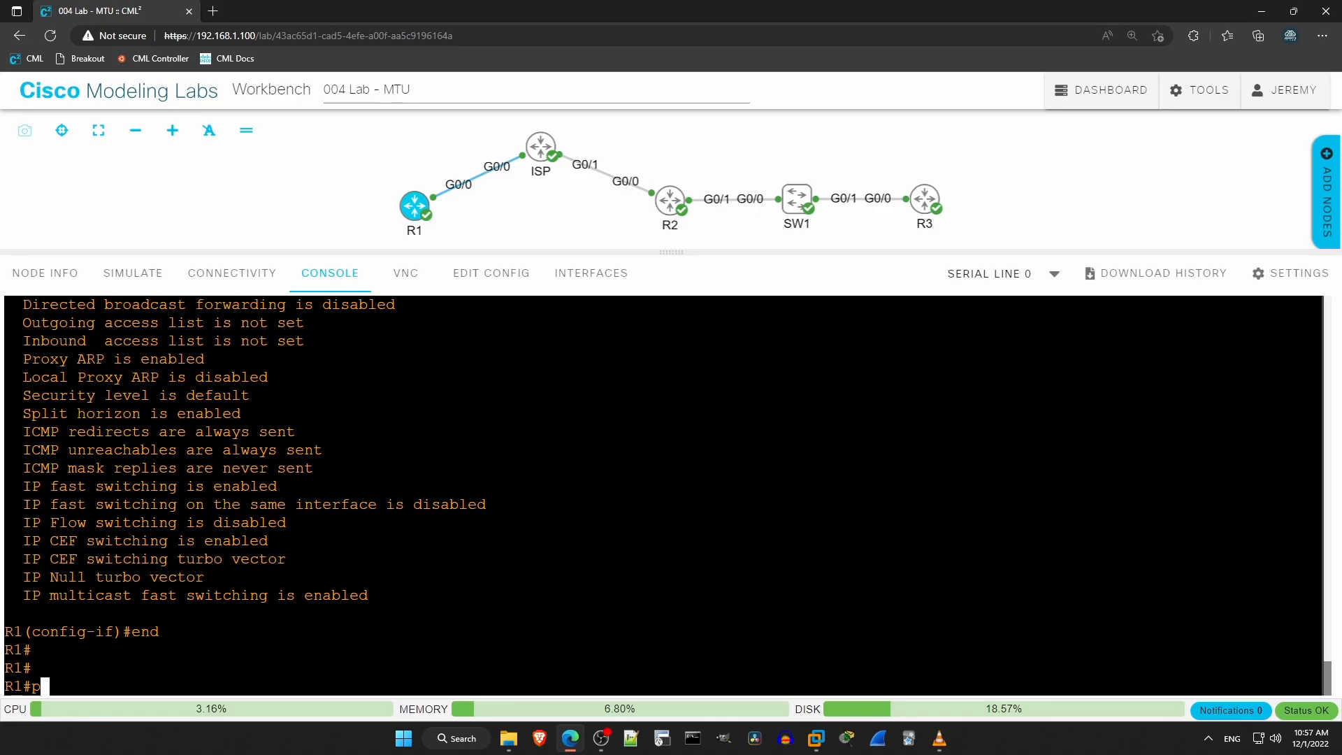
{"action": "type", "text": "ing"}
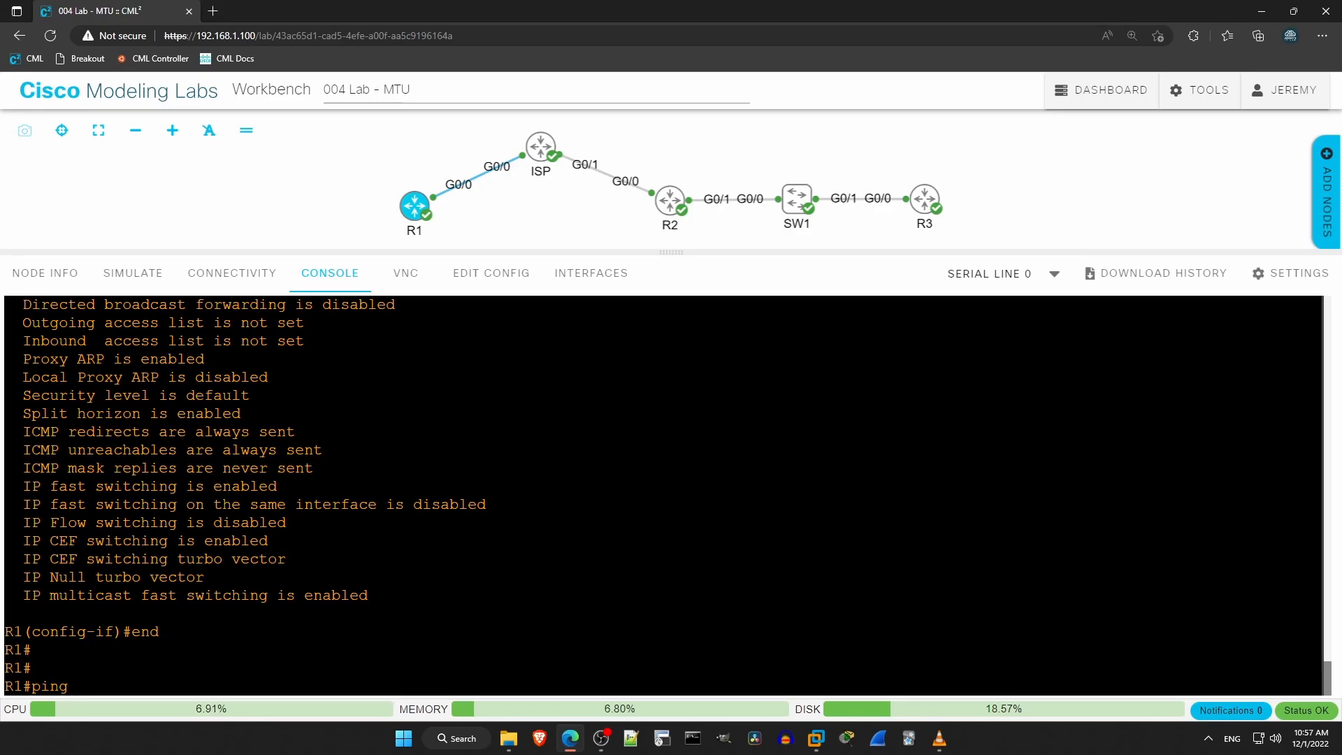
{"action": "type", "text": "192.168.23.3"}
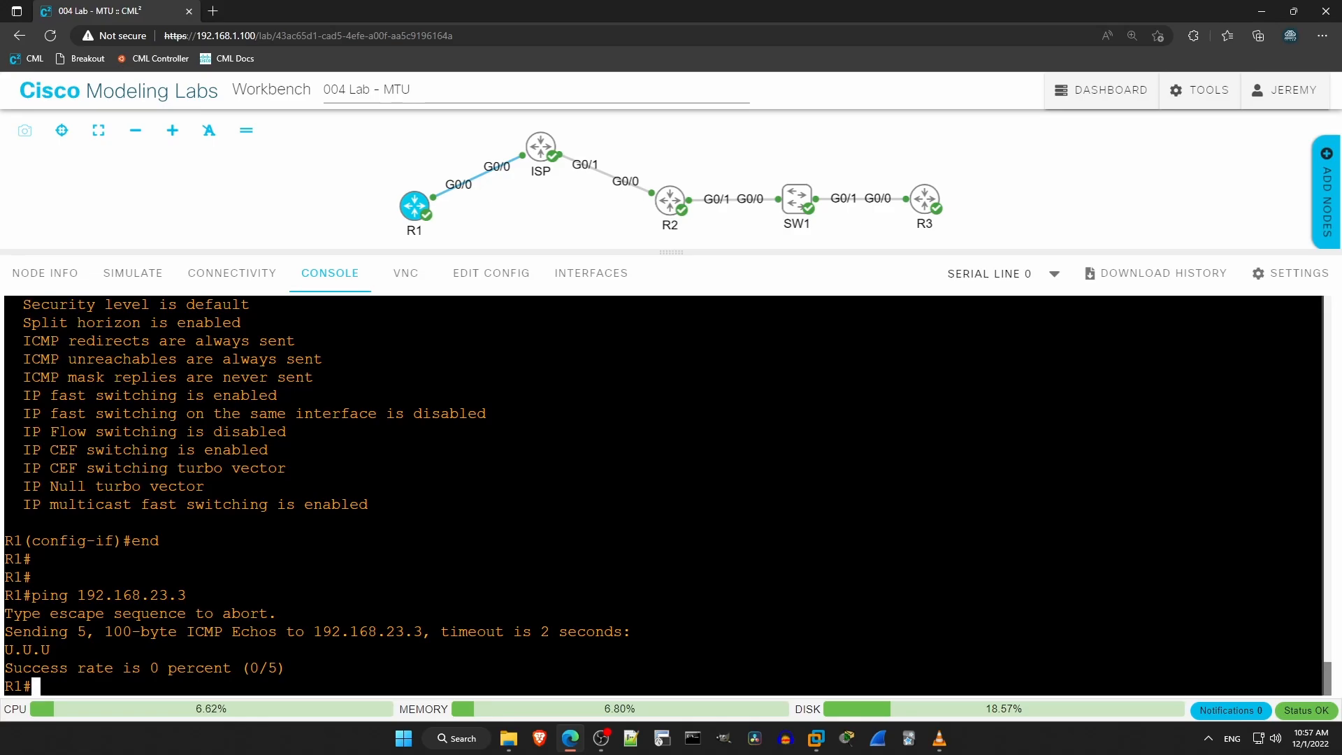
{"action": "mouse_move", "coordinate": [549, 199]}
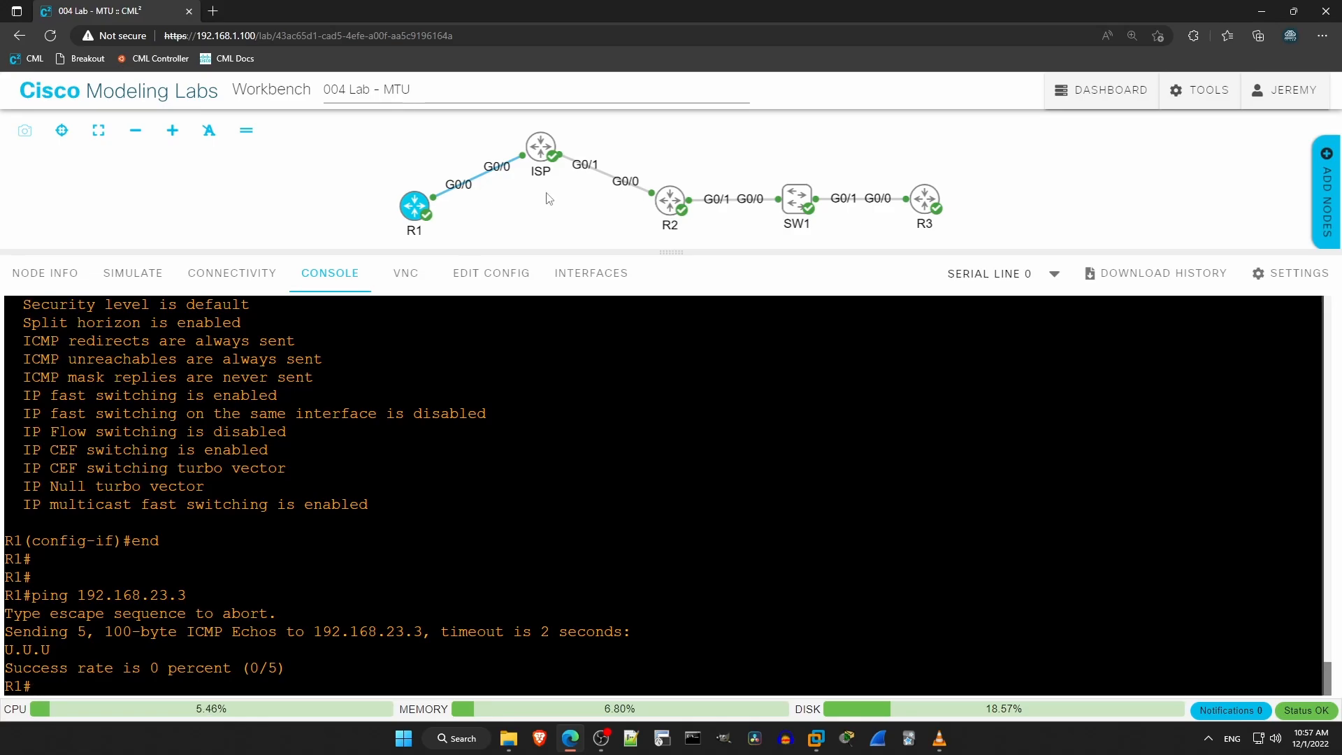
{"action": "left_click", "coordinate": [668, 202]}
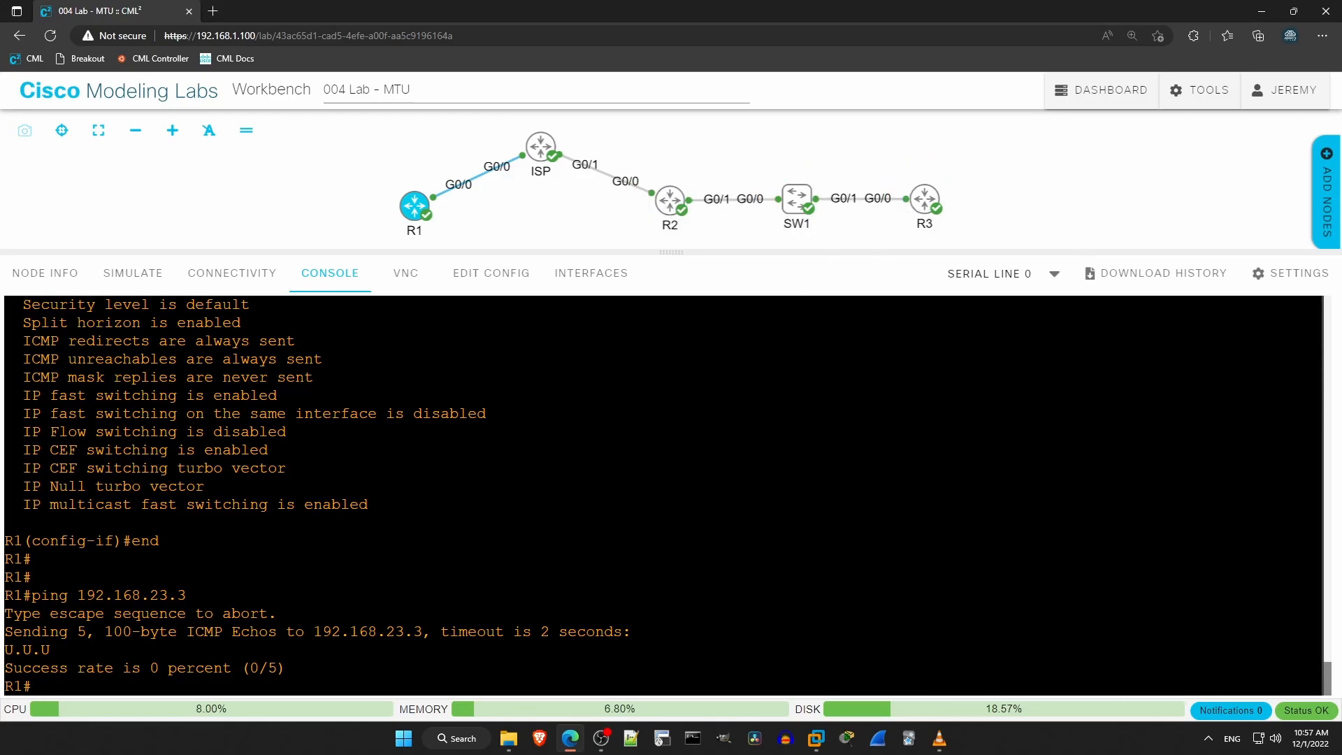
Show R1's routing table, which has only a default route plus Tunnel0 and G0/0 connected networks
{"action": "type", "text": "sh ip route"}
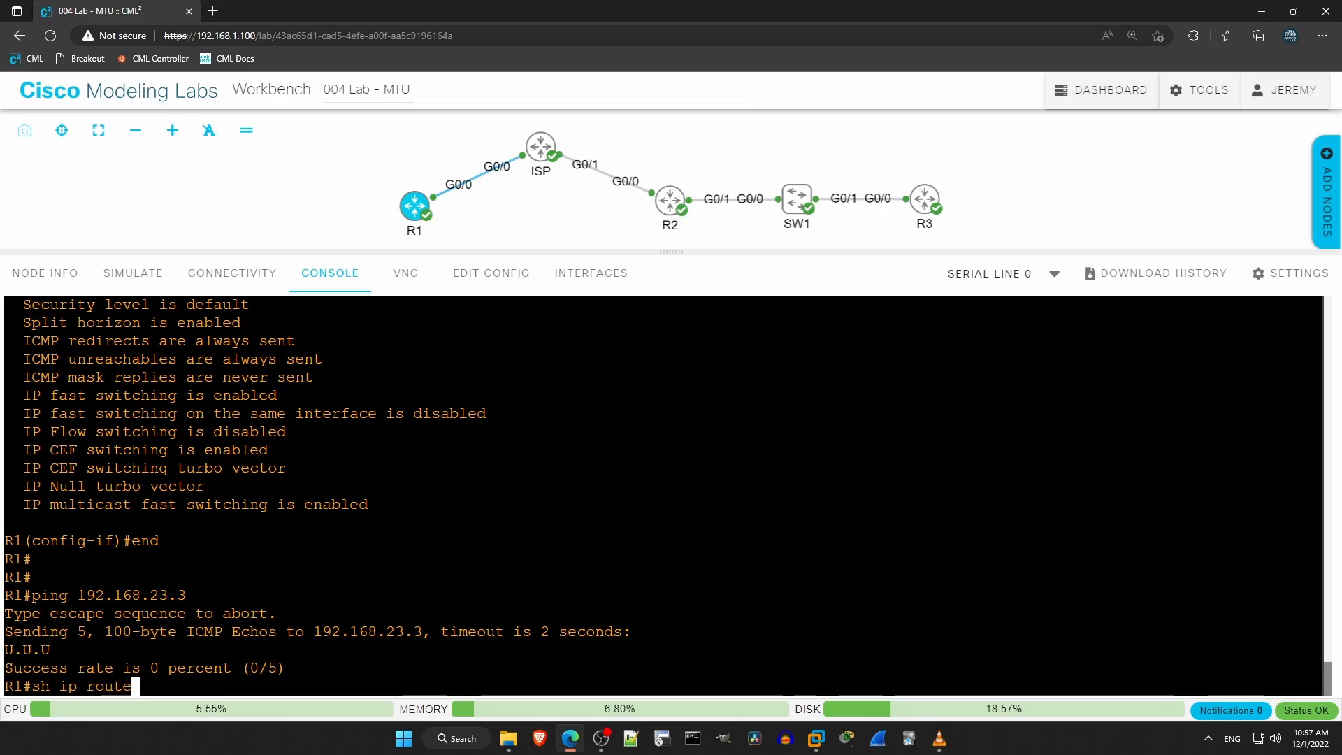
{"action": "key", "text": "Enter"}
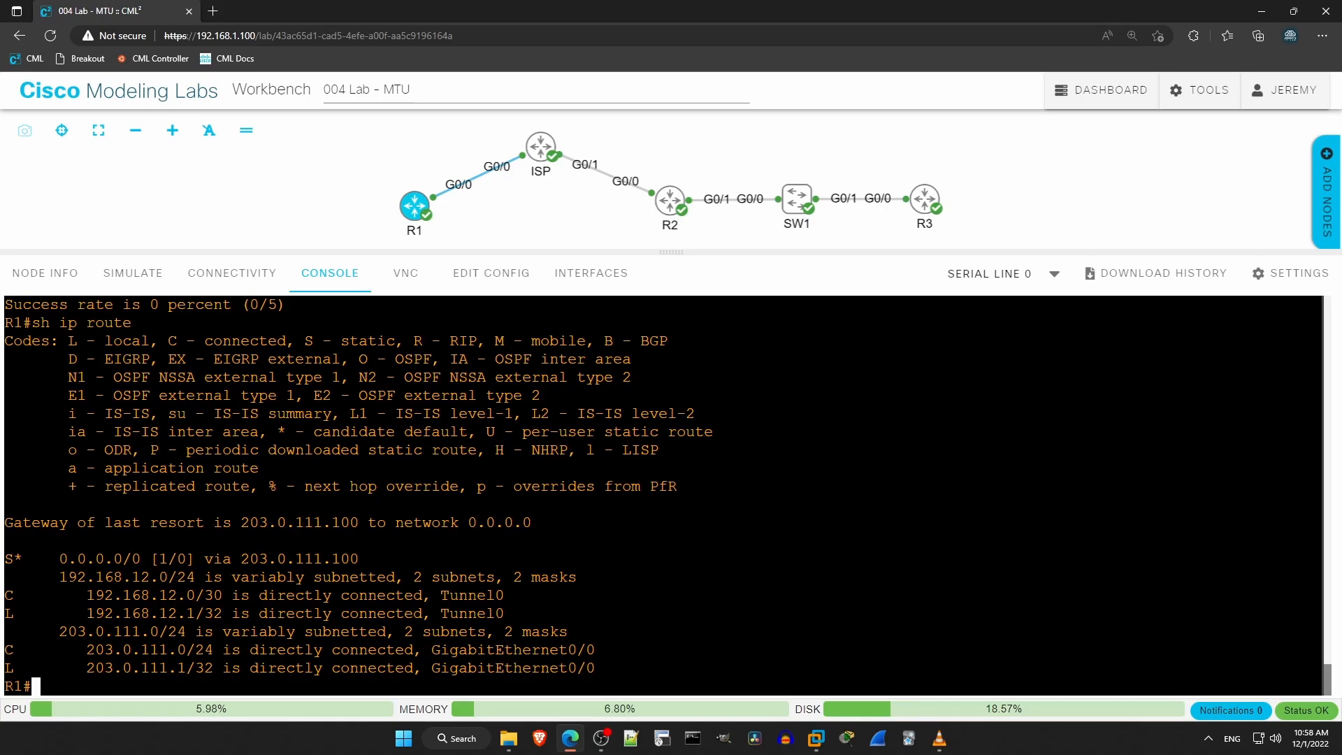
Debug ICMP, ping 192.168.23.3 to see host-unreachable replies from 203.0.111.100, then undebug all
{"action": "type", "text": "debug ip icm"}
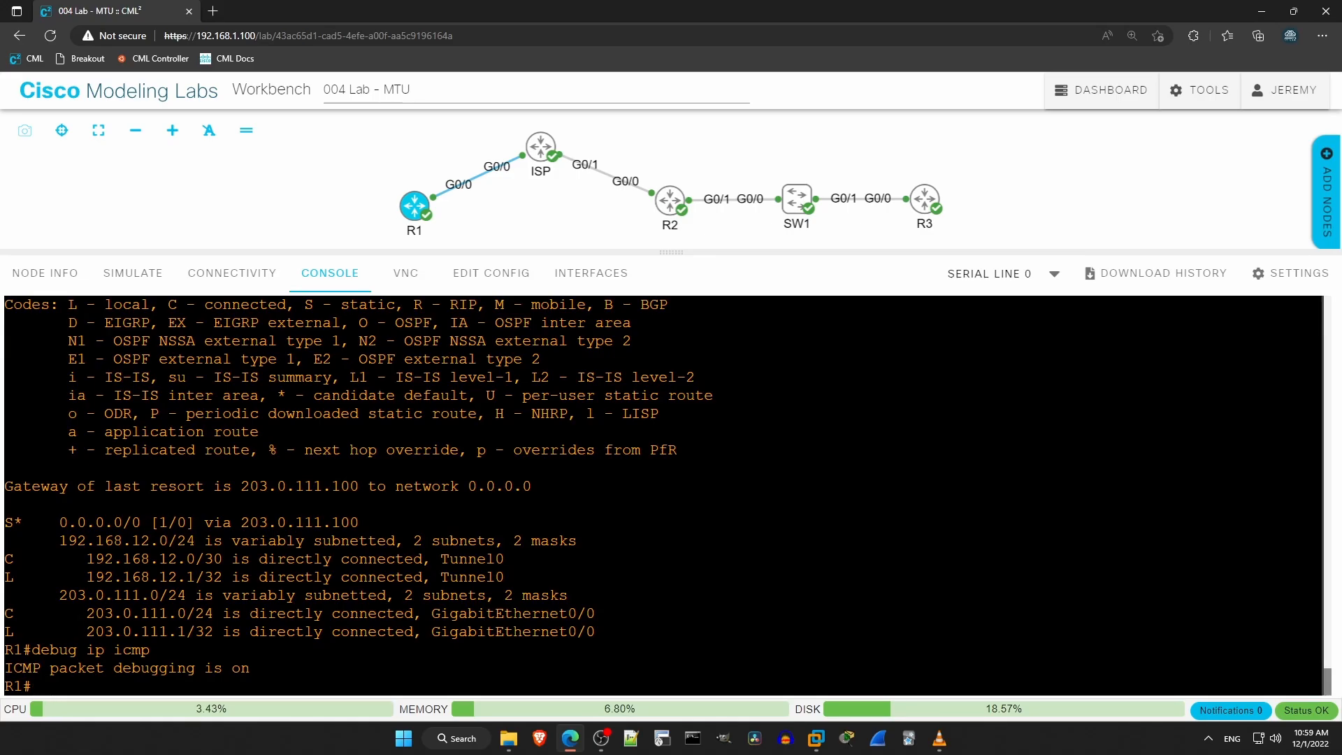
{"action": "type", "text": "ping 192.168.23.3"}
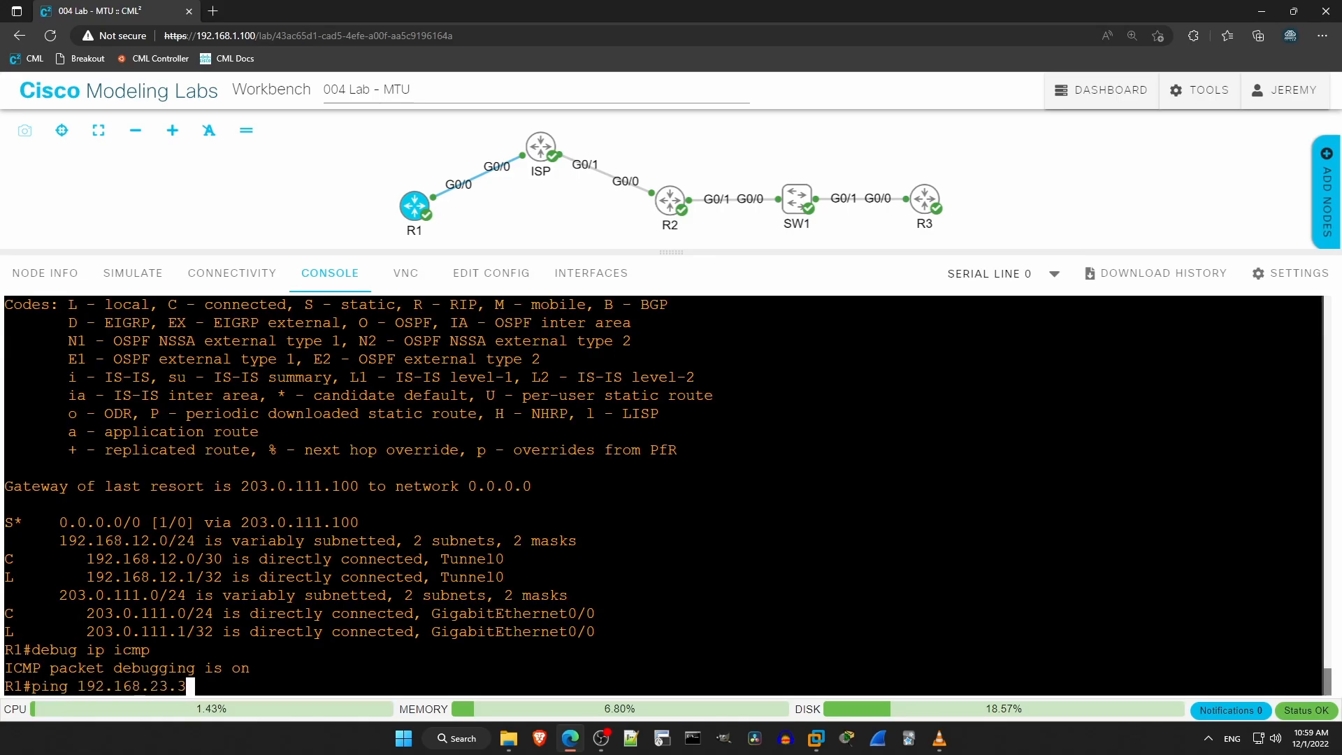
{"action": "key", "text": "Enter"}
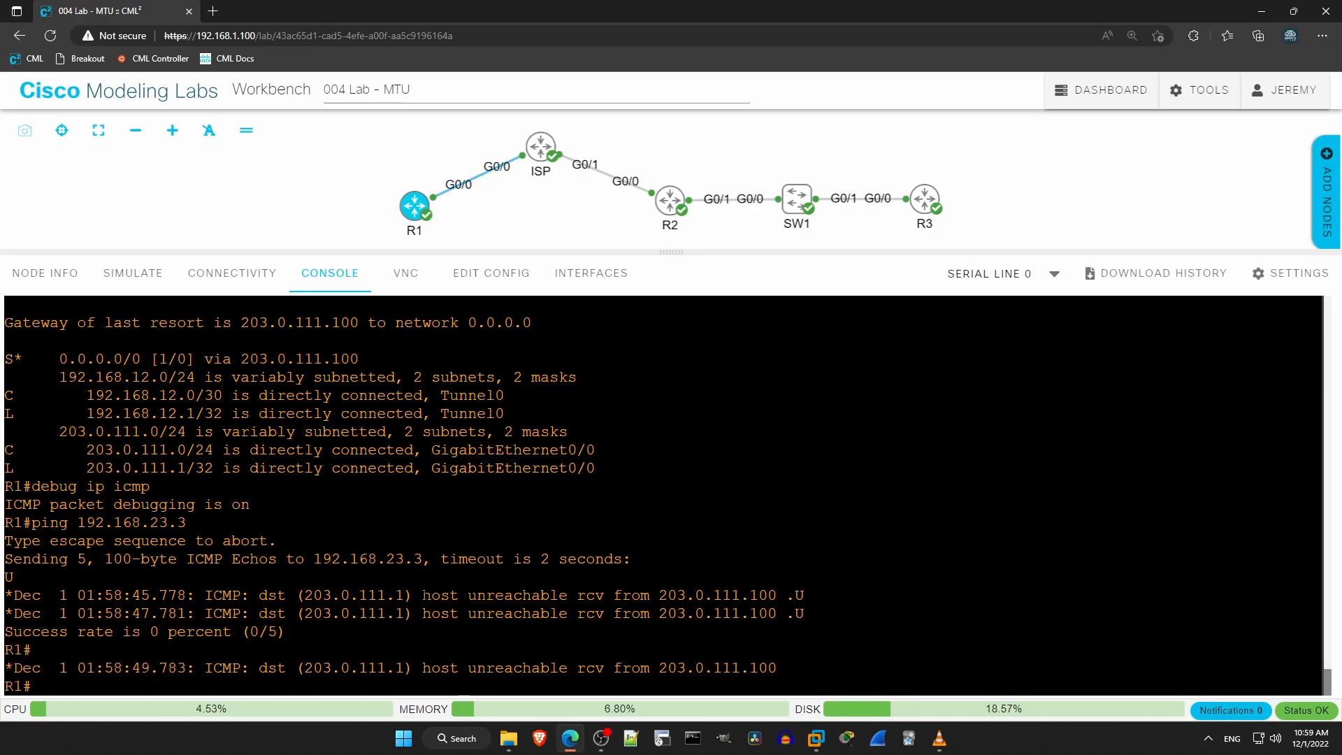
{"action": "left_click_drag", "start_coordinate": [423, 595], "coordinate": [775, 596]}
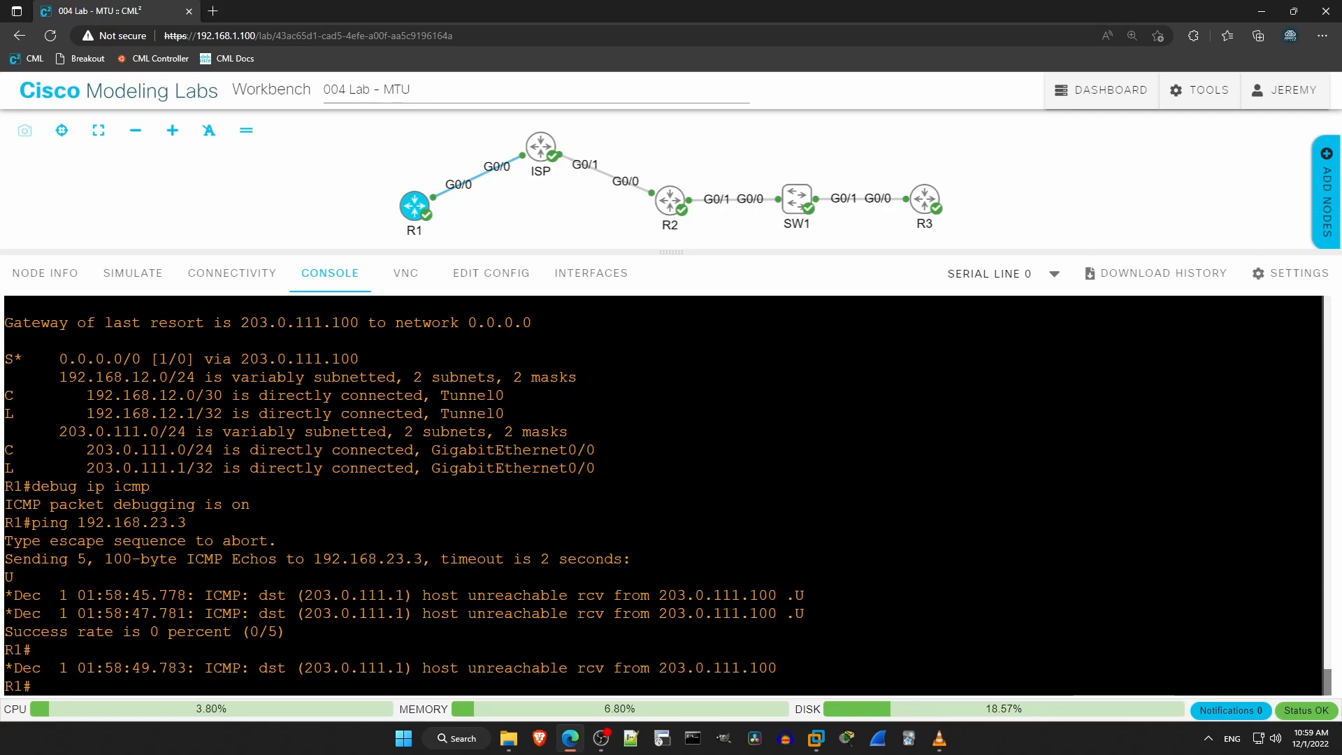
{"action": "type", "text": "undebug all"}
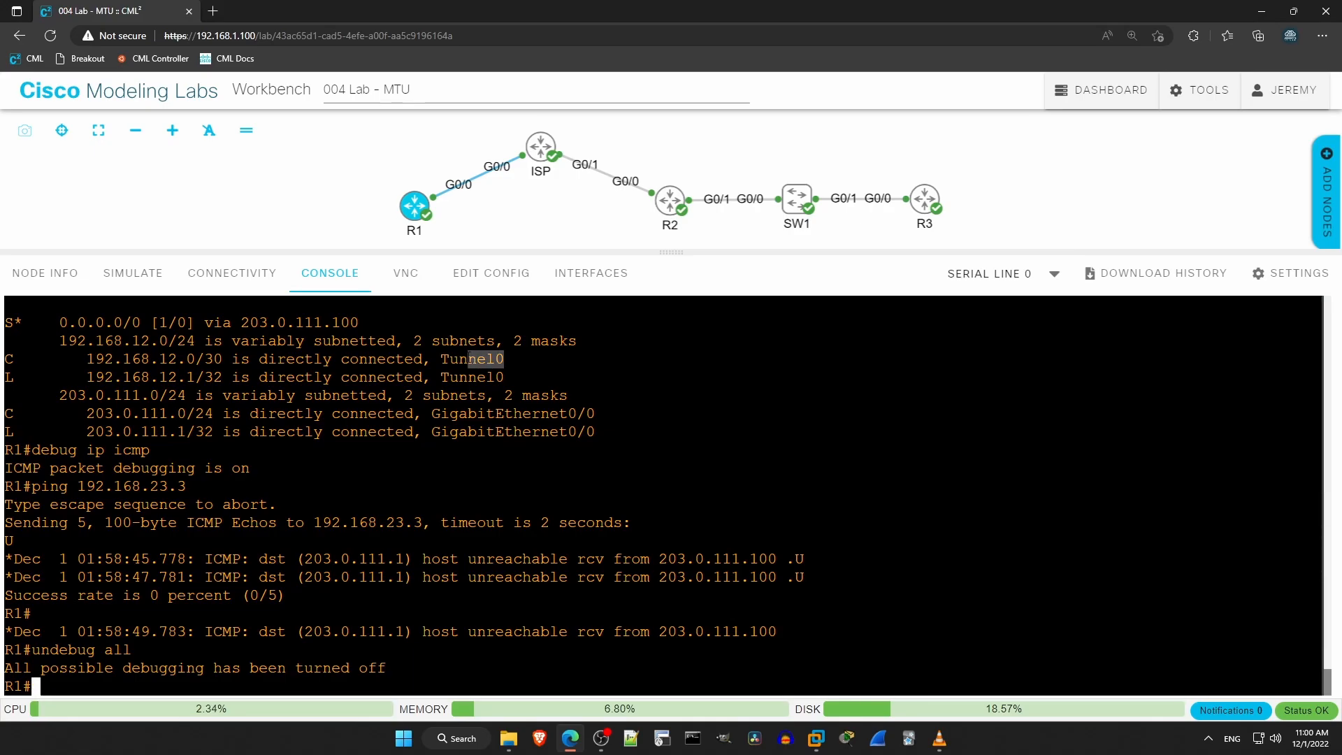
Add a static route on R1 for 192.168.23.0 255.255.255.0 via 192.168.12.2
{"action": "double_click", "coordinate": [470, 360]}
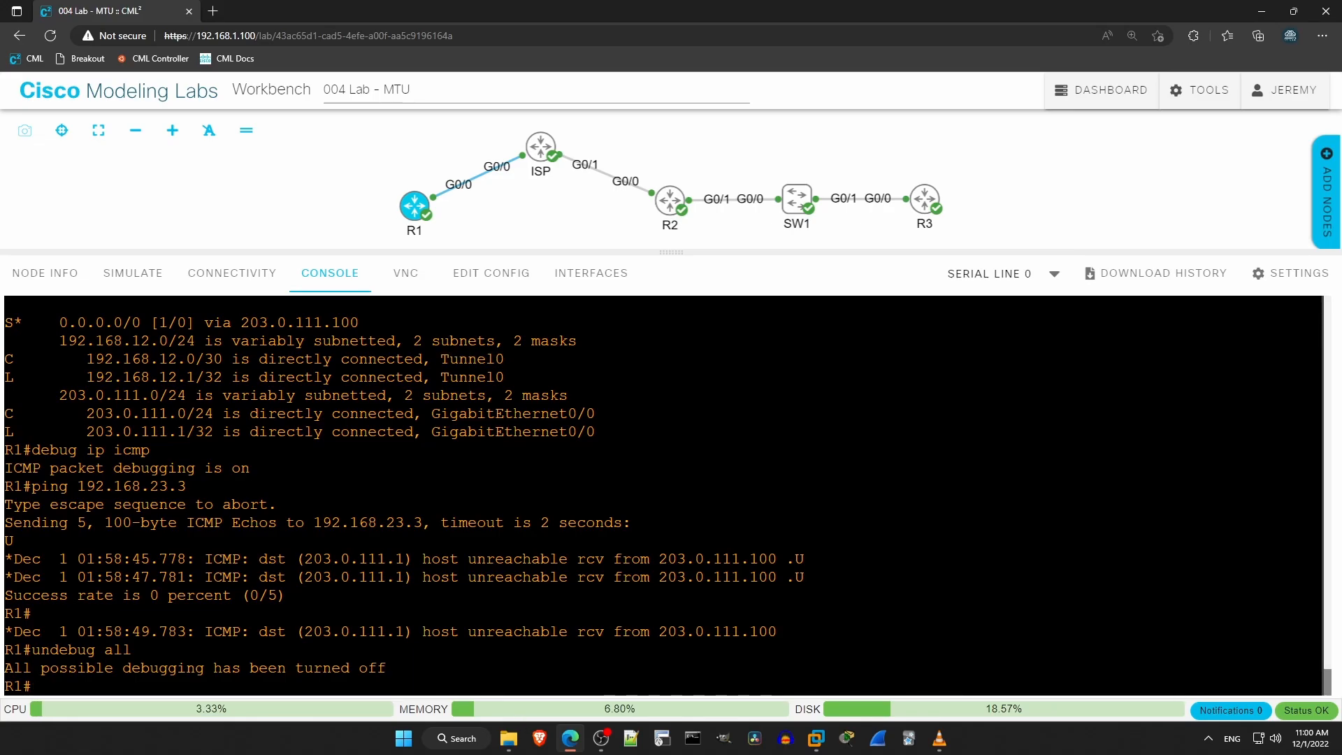
{"action": "type", "text": "conf t"}
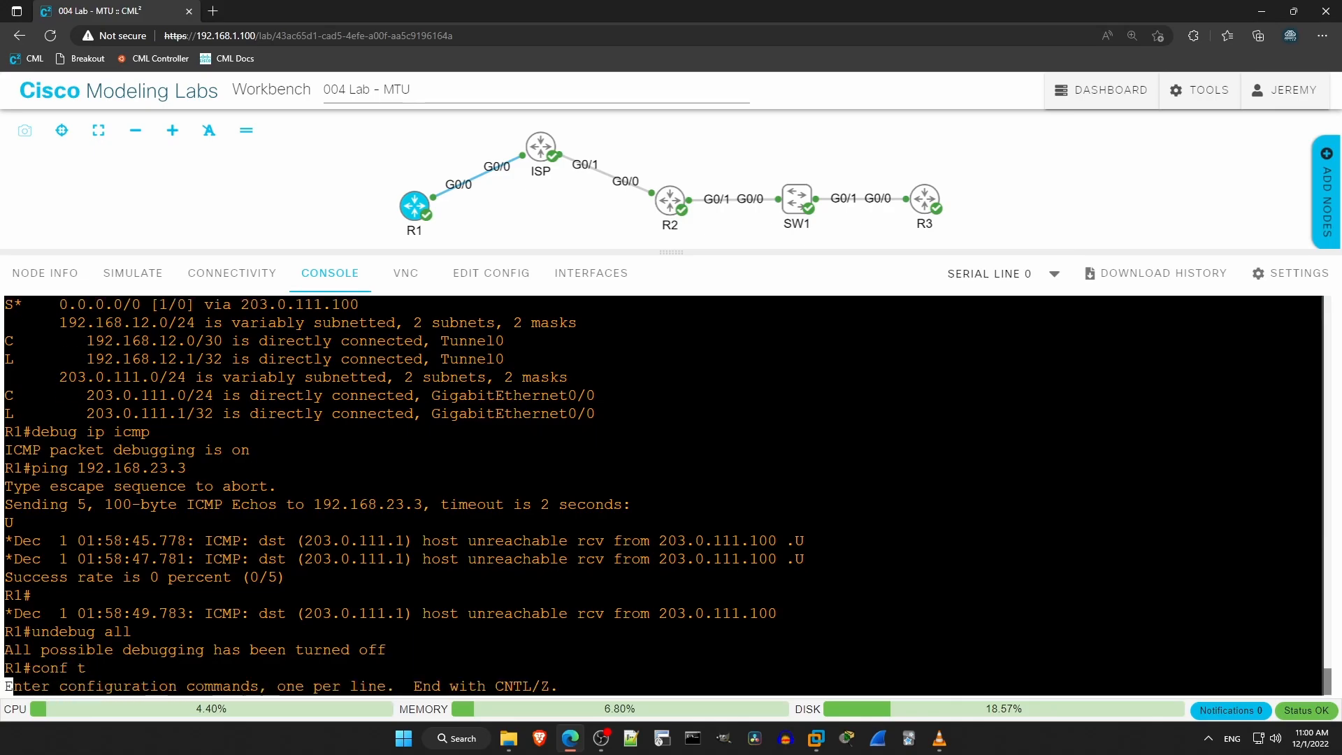
{"action": "type", "text": "ip route"}
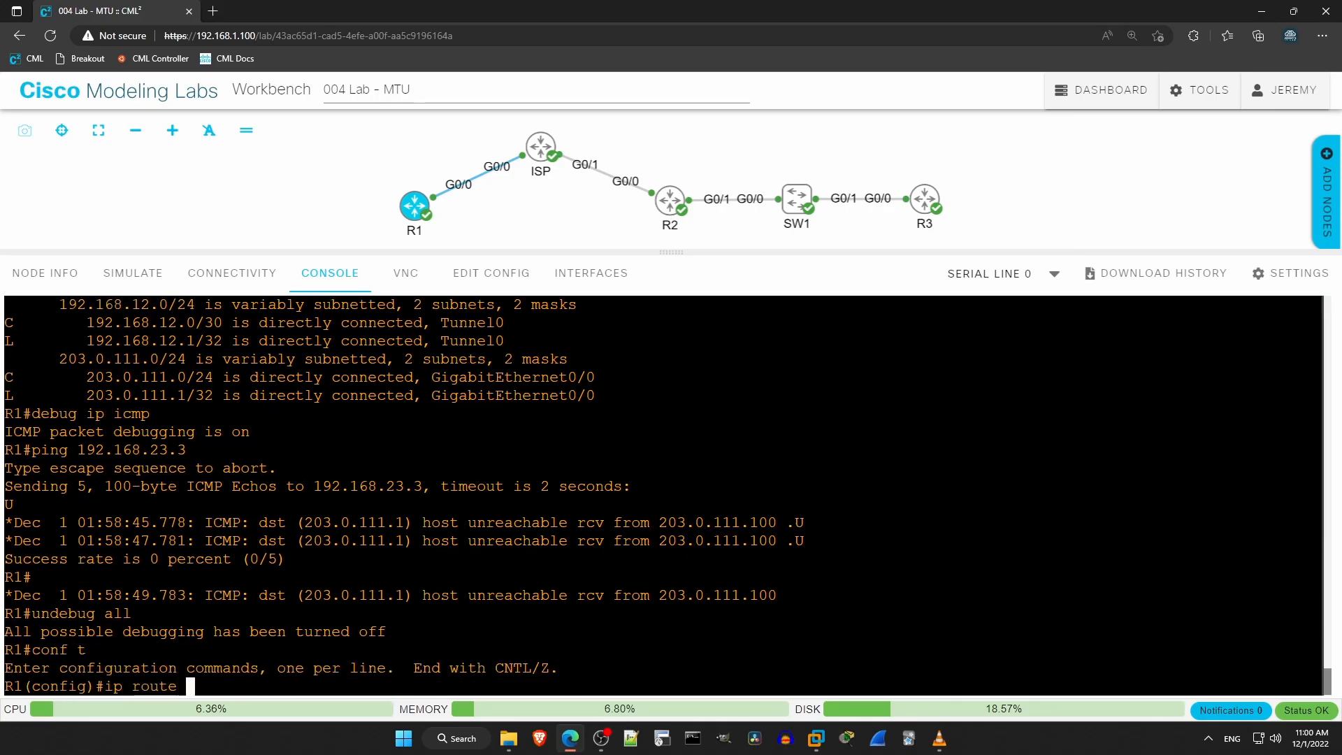
{"action": "type", "text": "192.168.23.0"}
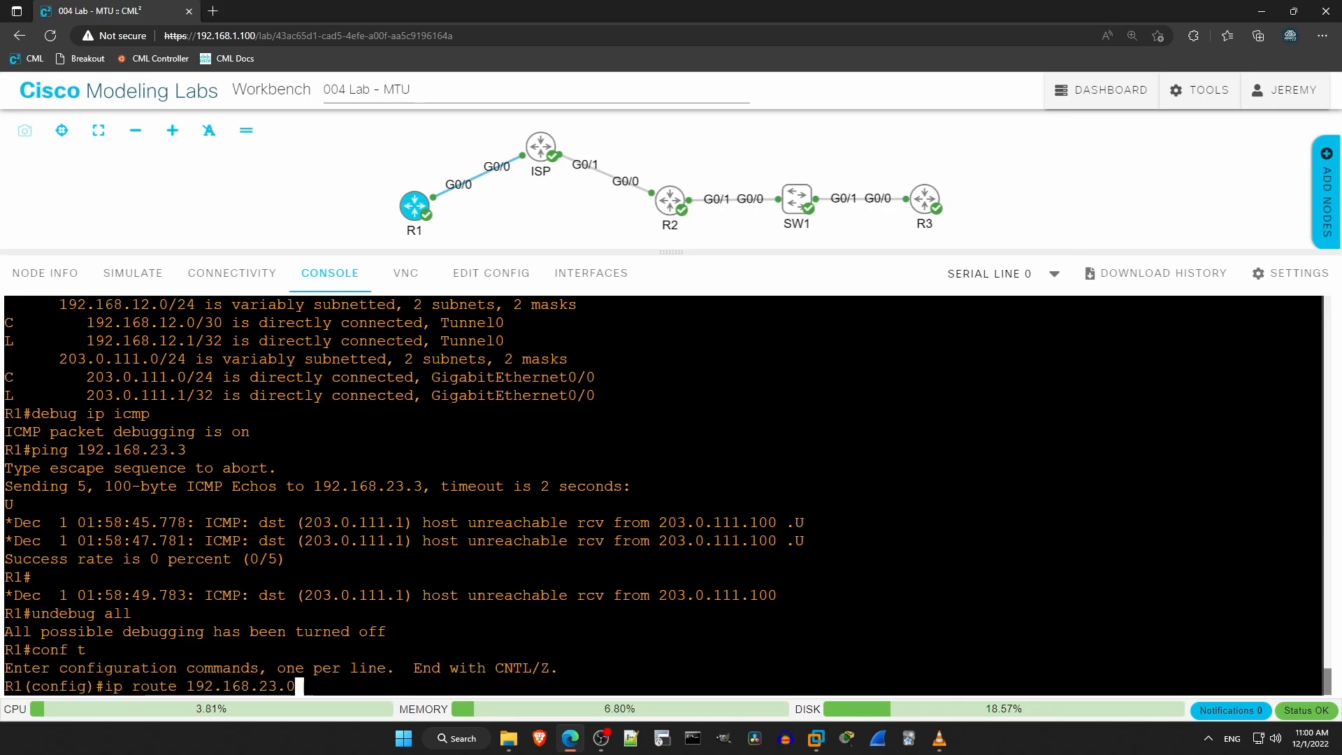
{"action": "type", "text": "255.255."}
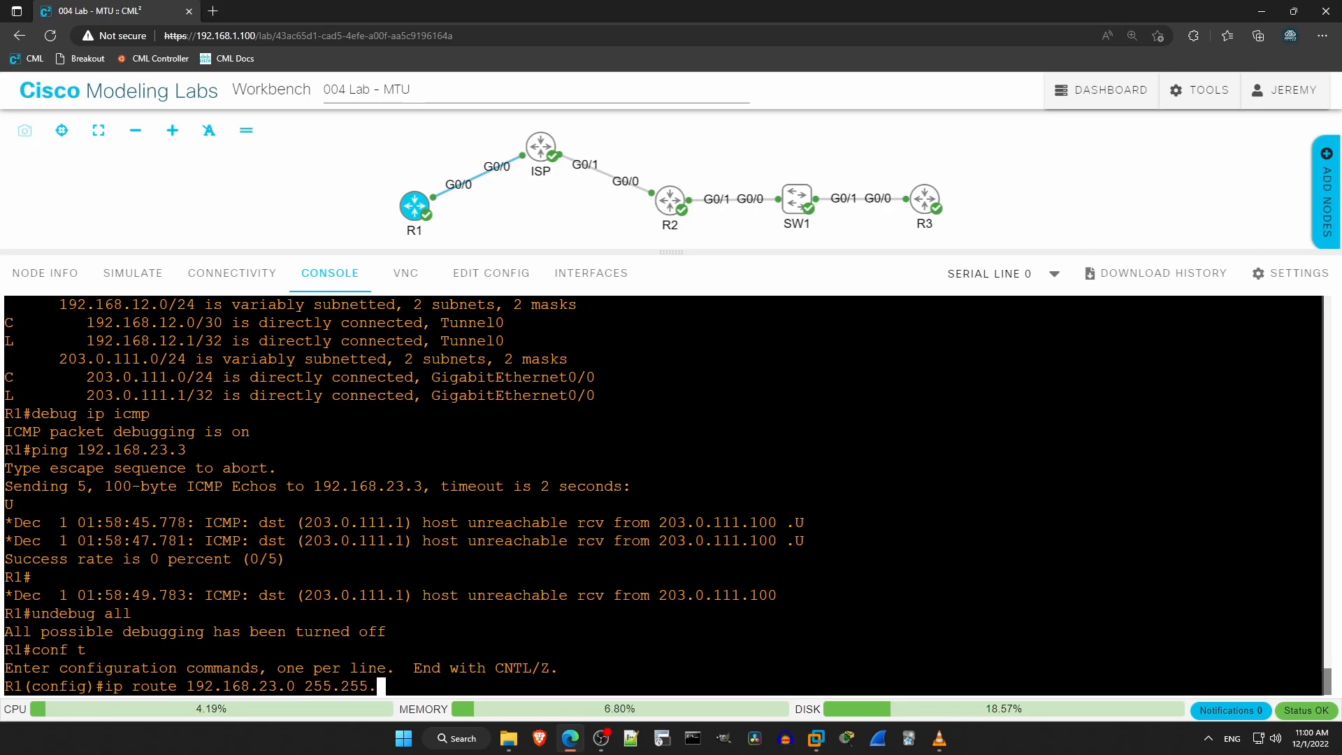
{"action": "type", "text": "255.0"}
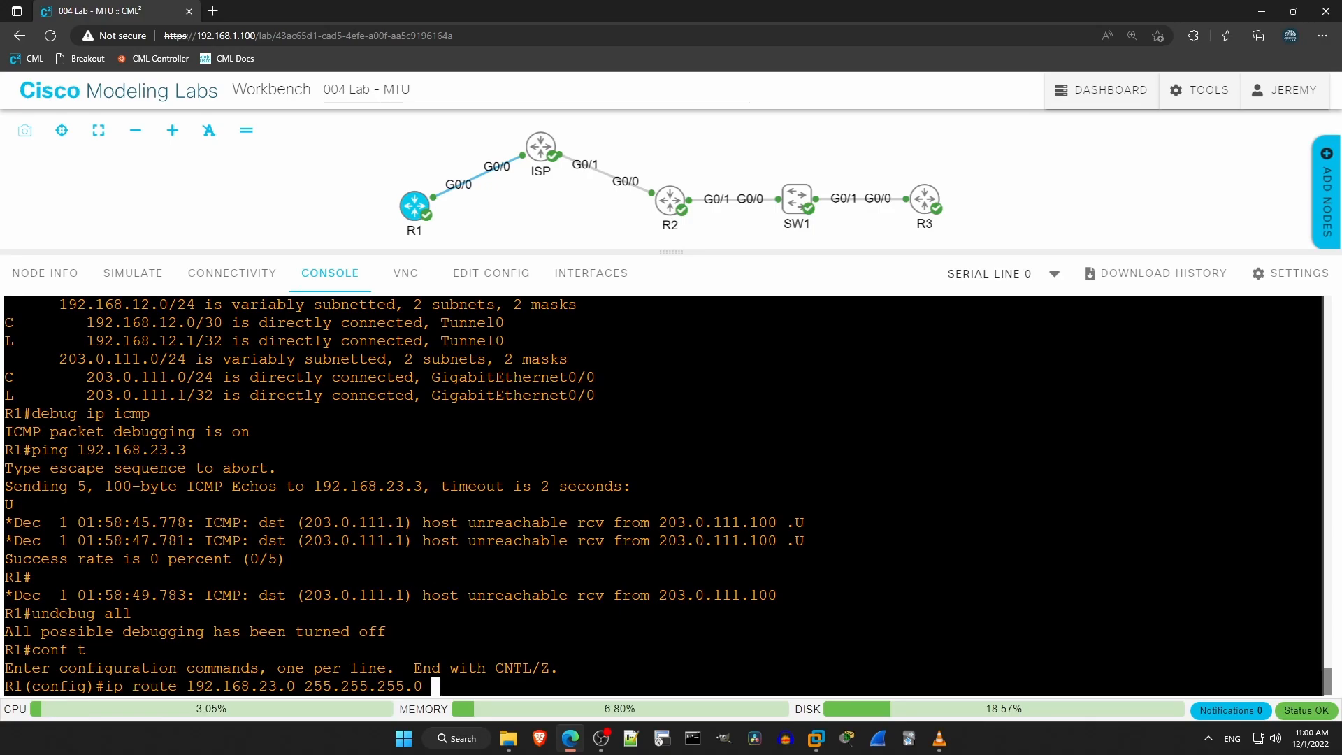
{"action": "type", "text": "192.168.12.2"}
{"action": "type", "text": "end"}
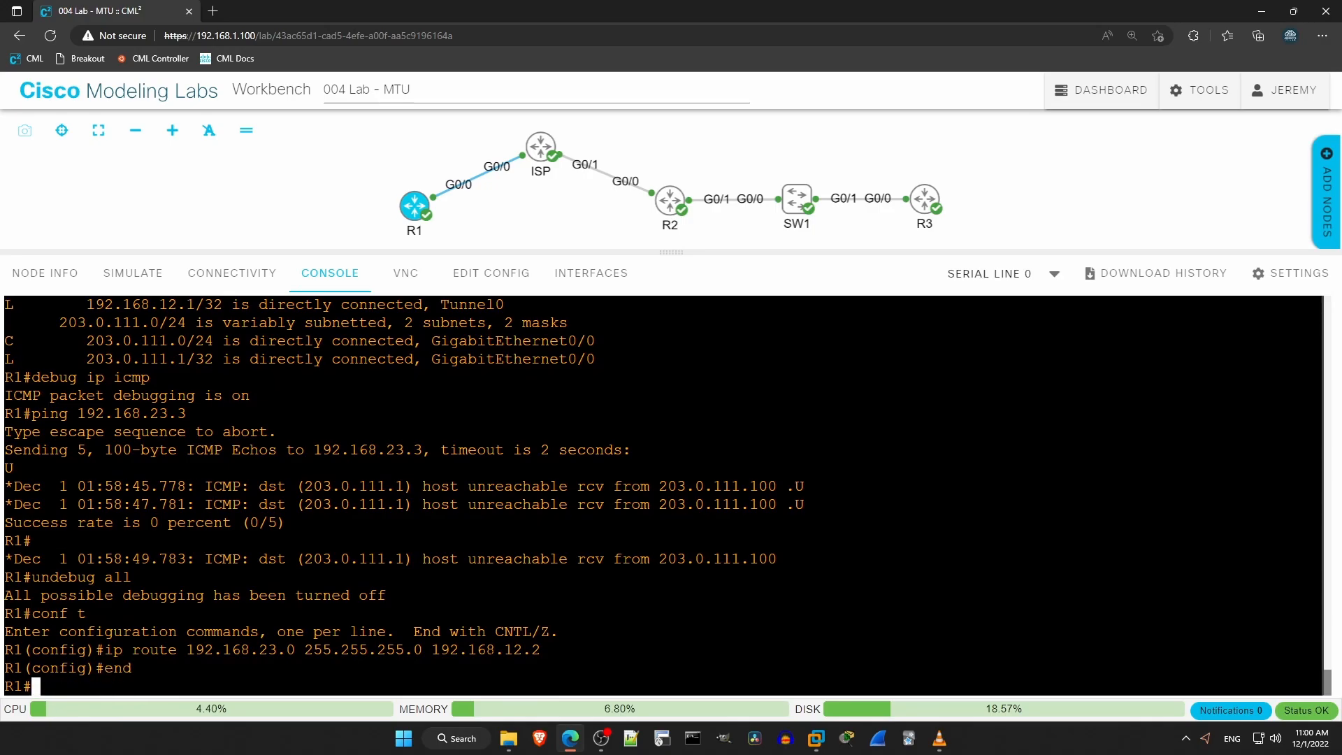
Turn off all debugging and ping 192.168.23.3, now succeeding at 100 percent
{"action": "type", "text": "undebug all"}
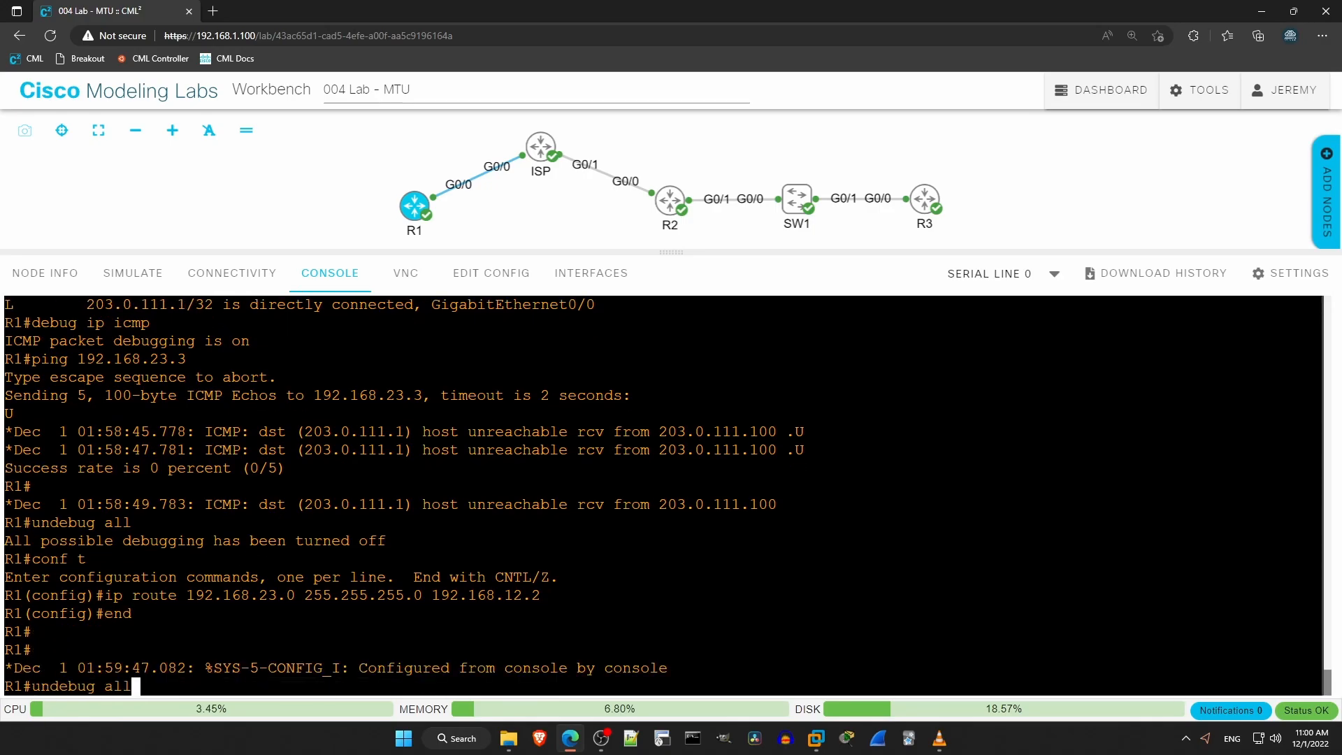
{"action": "type", "text": "ping 192.168.23.3"}
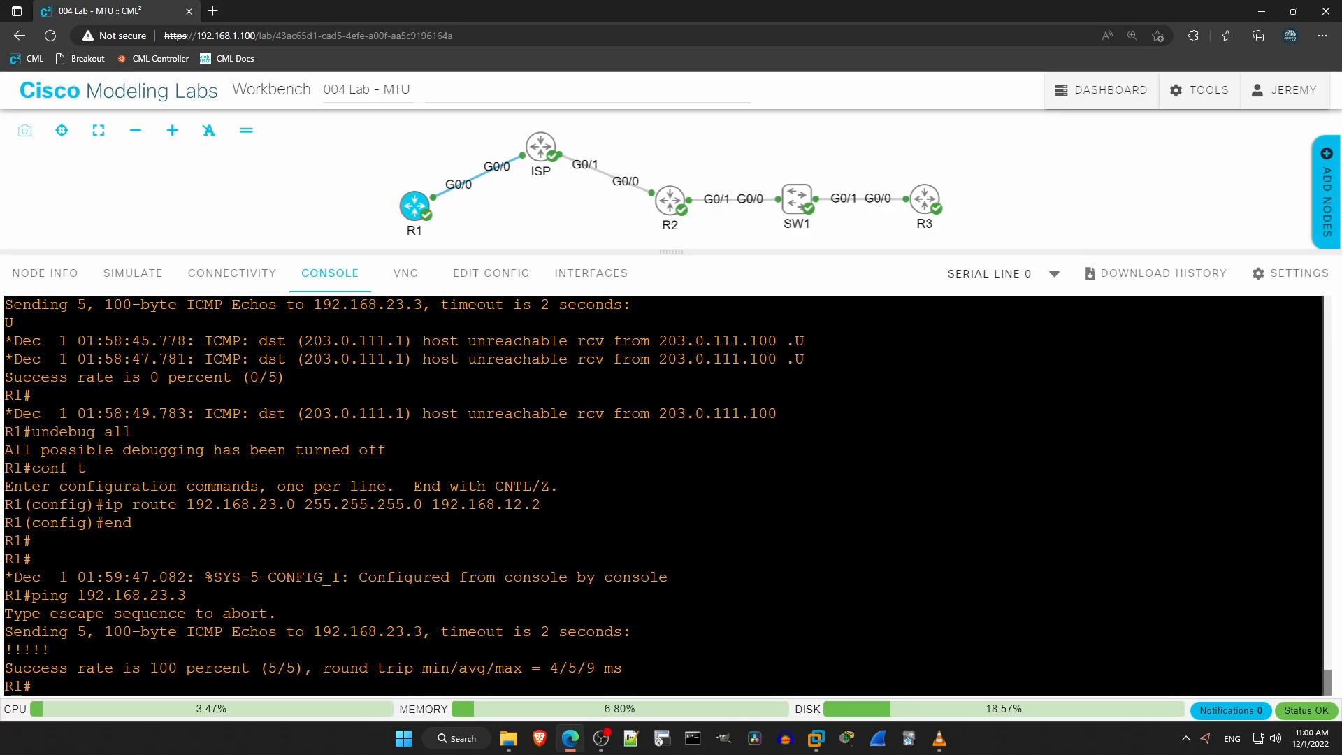
Ping 192.168.23.3 with 1476-byte packets with and without the DF bit; both fail at 0 percent
{"action": "type", "text": "ping 192.168.23.3 size"}
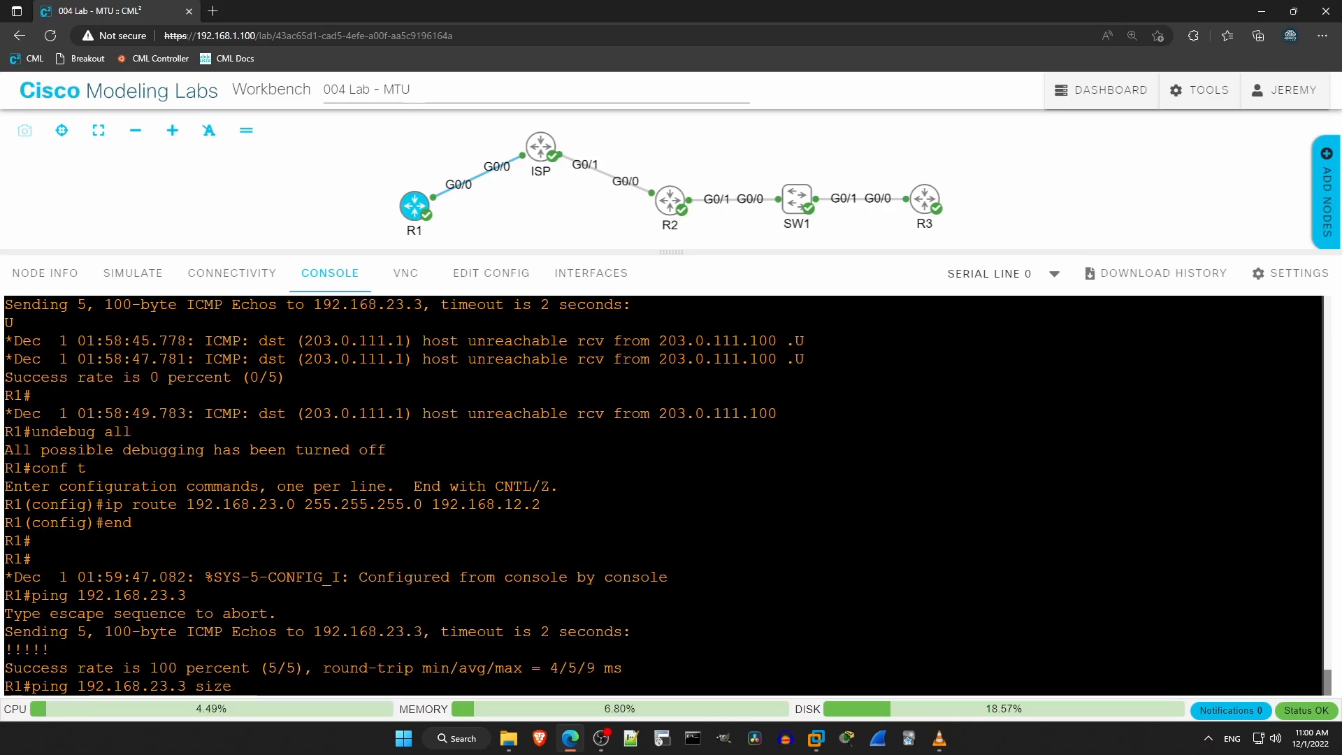
{"action": "type", "text": "1476 df"}
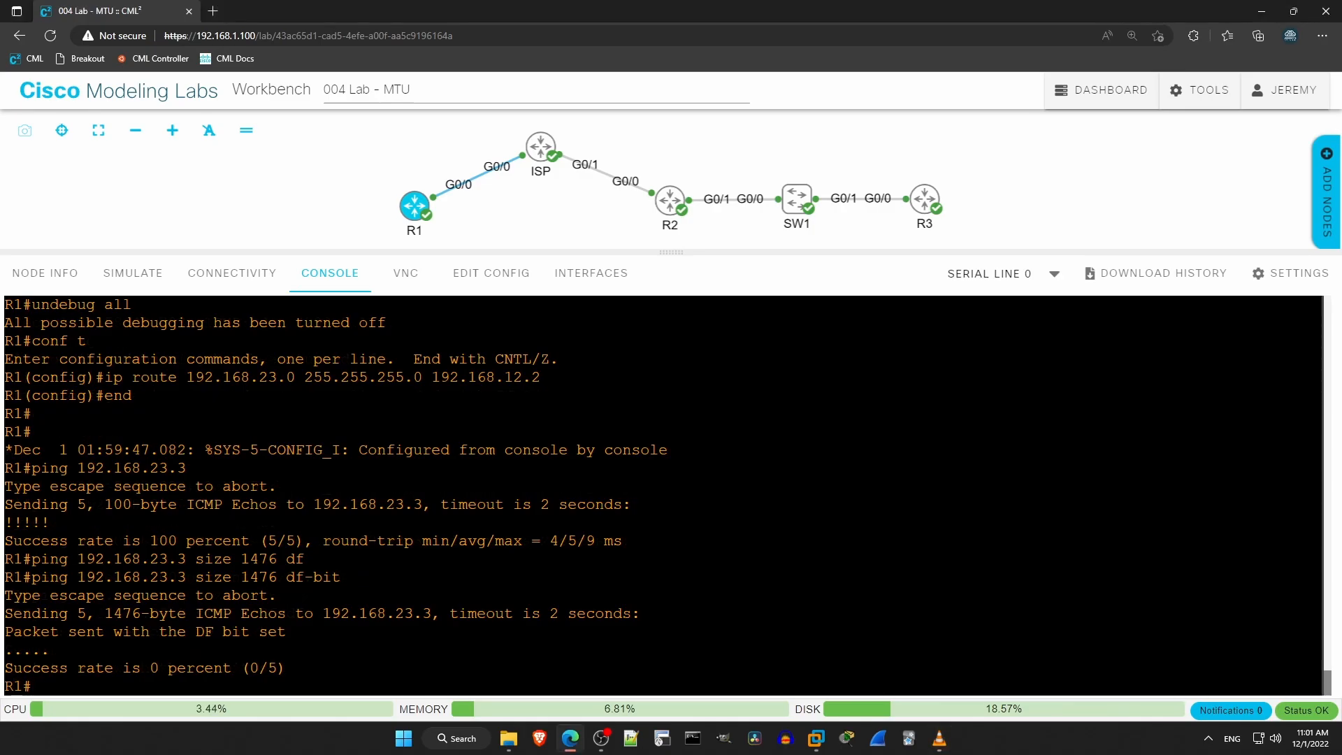
{"action": "type", "text": "ping 192.168.23.3 size 1476 d"}
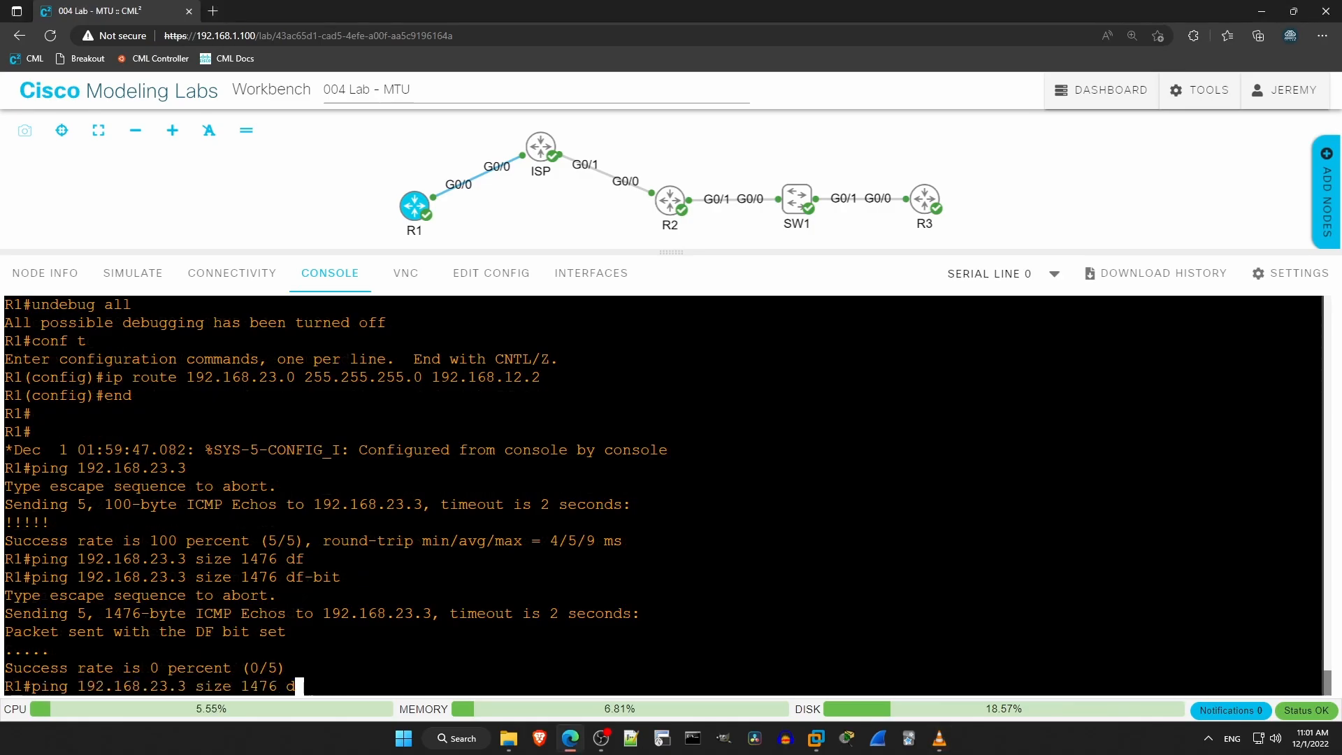
{"action": "key", "text": "Backspace"}
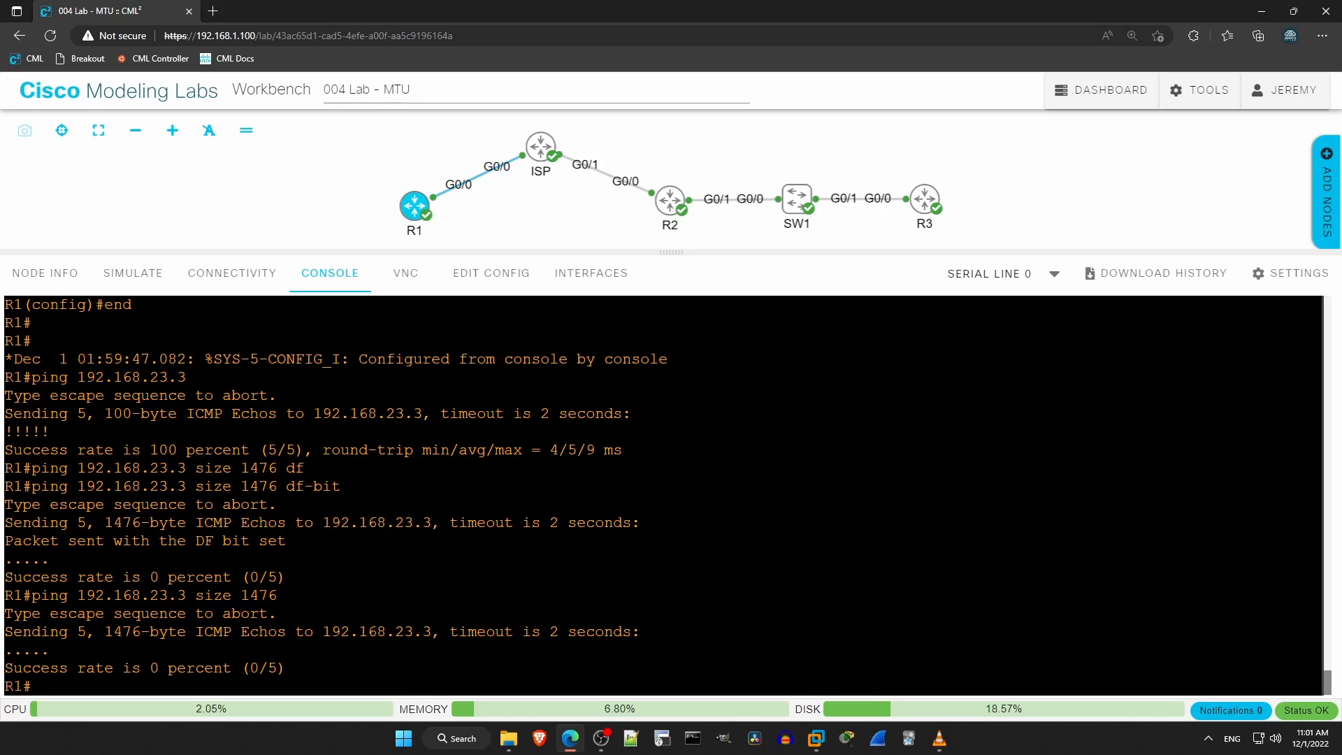
On SW1, show interface G0/0, which reports a 1400-byte MTU and 10 giants received
{"action": "left_click", "coordinate": [796, 201]}
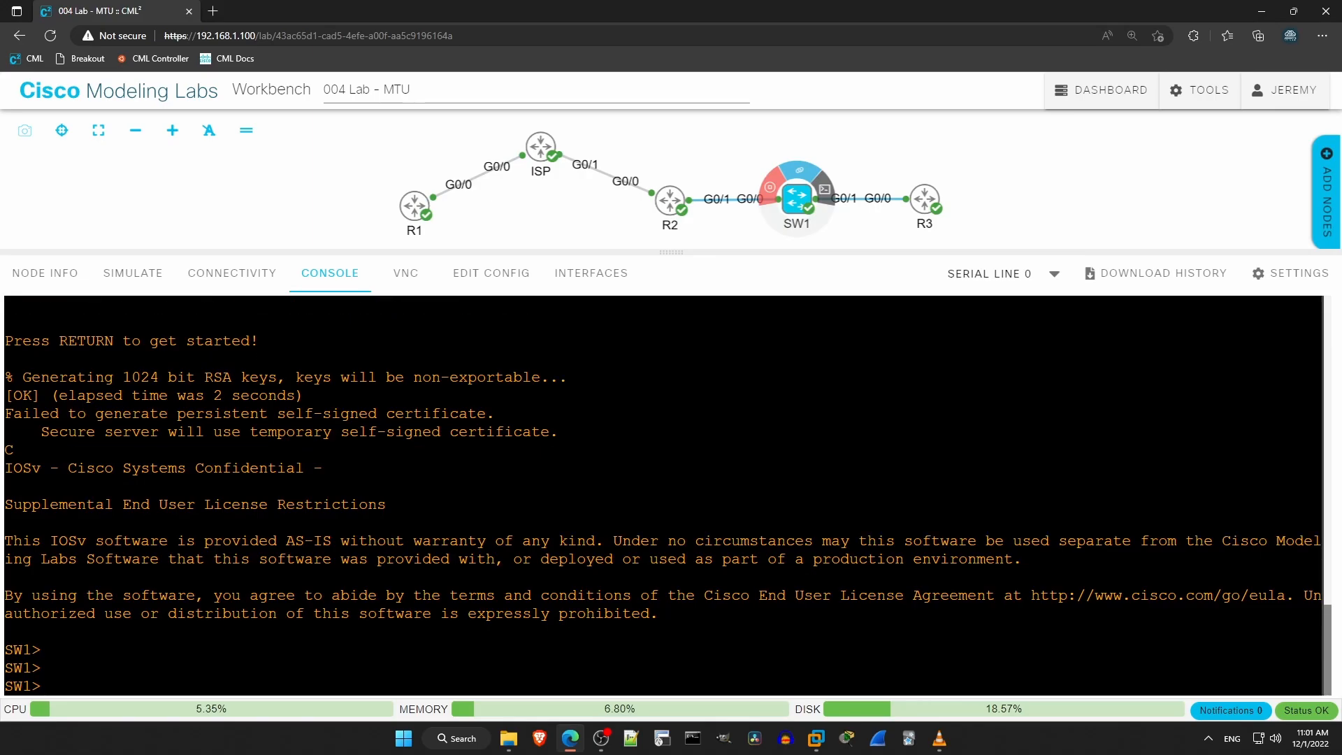
{"action": "type", "text": "en"}
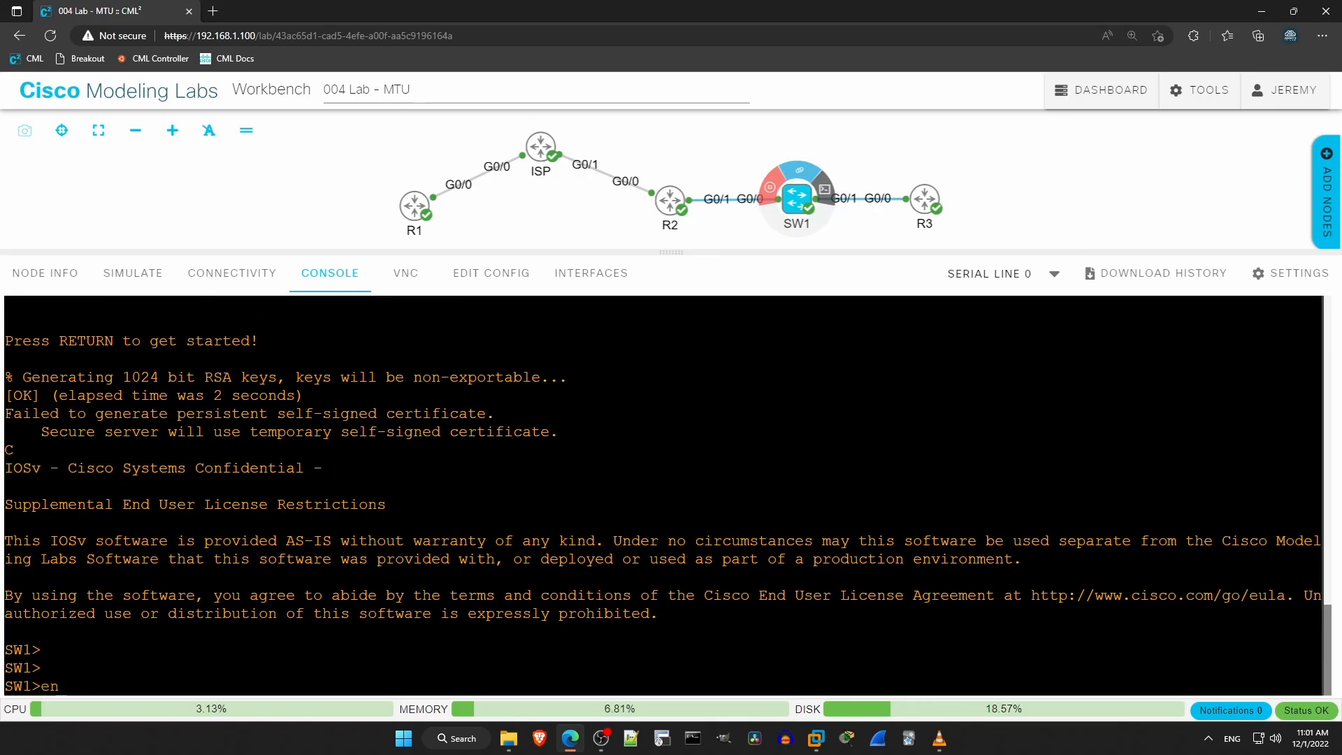
{"action": "type", "text": "sh int"}
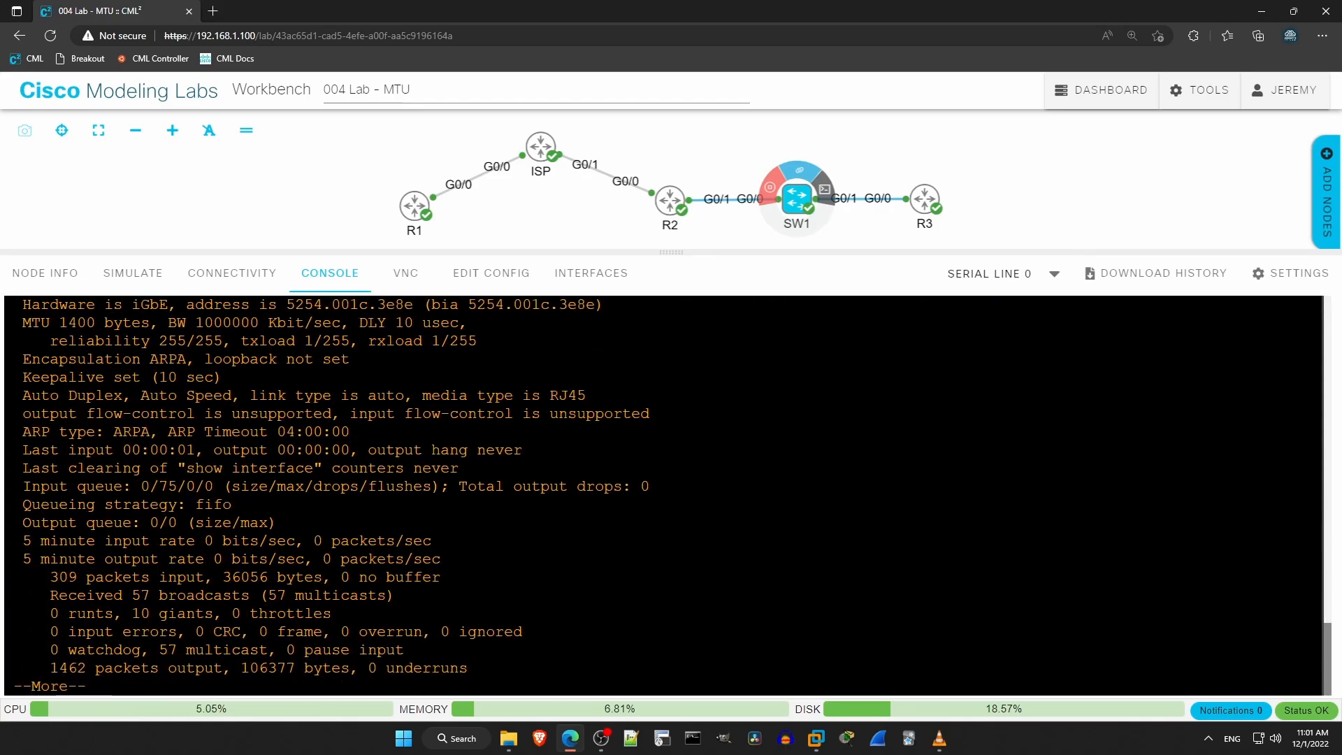
{"action": "key", "text": "space"}
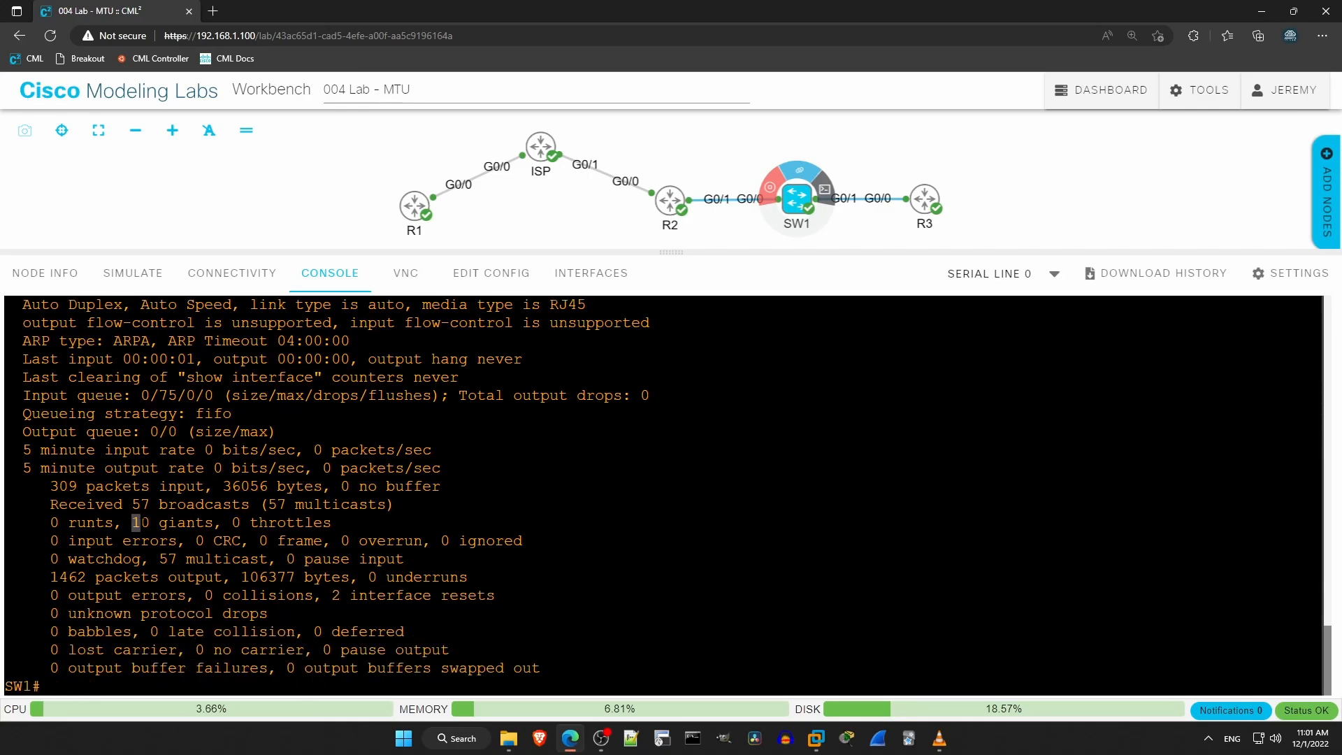
{"action": "double_click", "coordinate": [137, 523]}
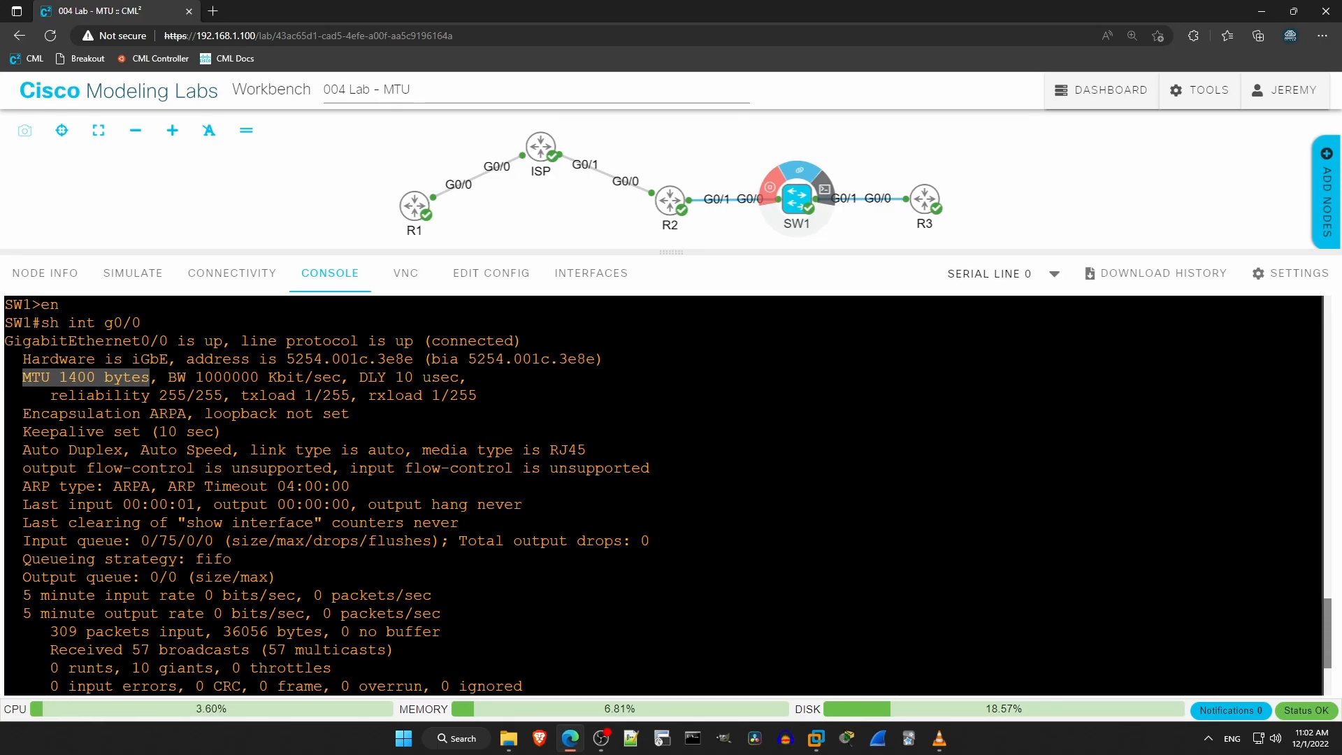
{"action": "scroll", "scroll_direction": "down", "scroll_amount": 3}
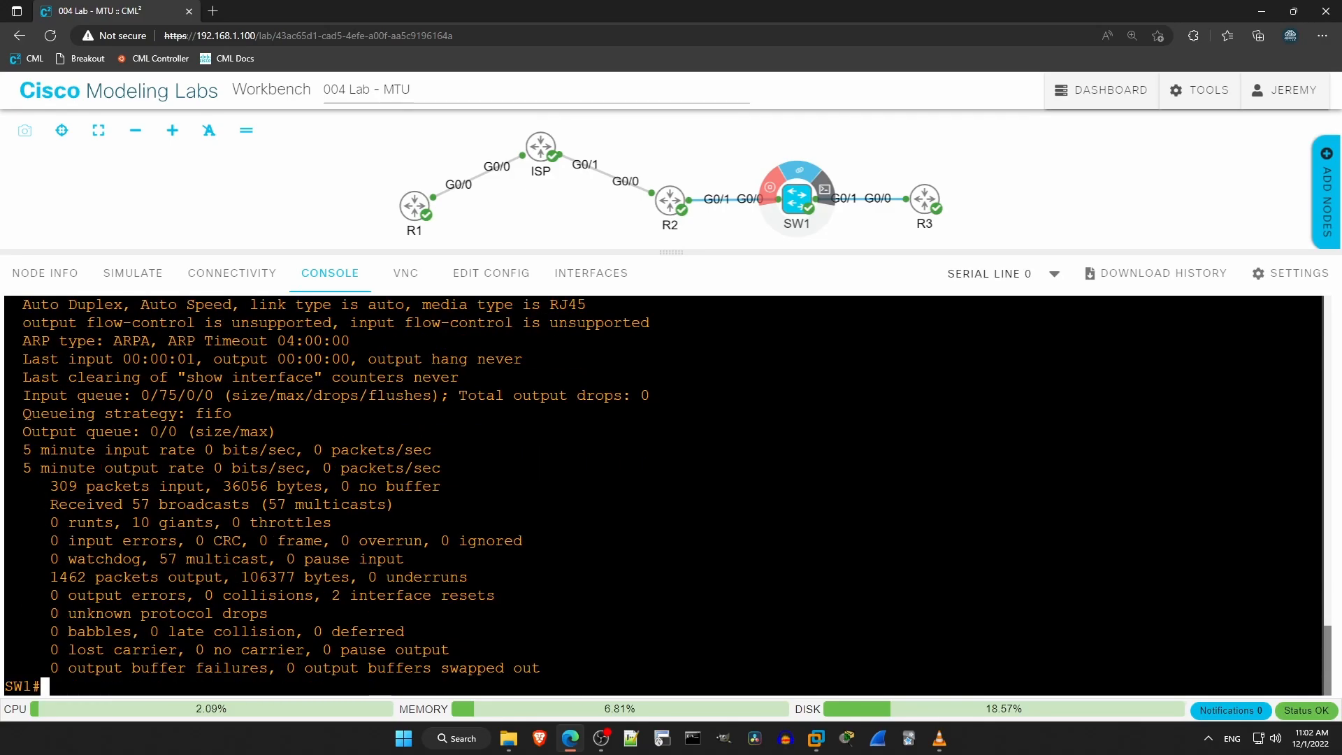
Review SW1's interface configuration sections with show run | section interface
{"action": "type", "text": "show run |"}
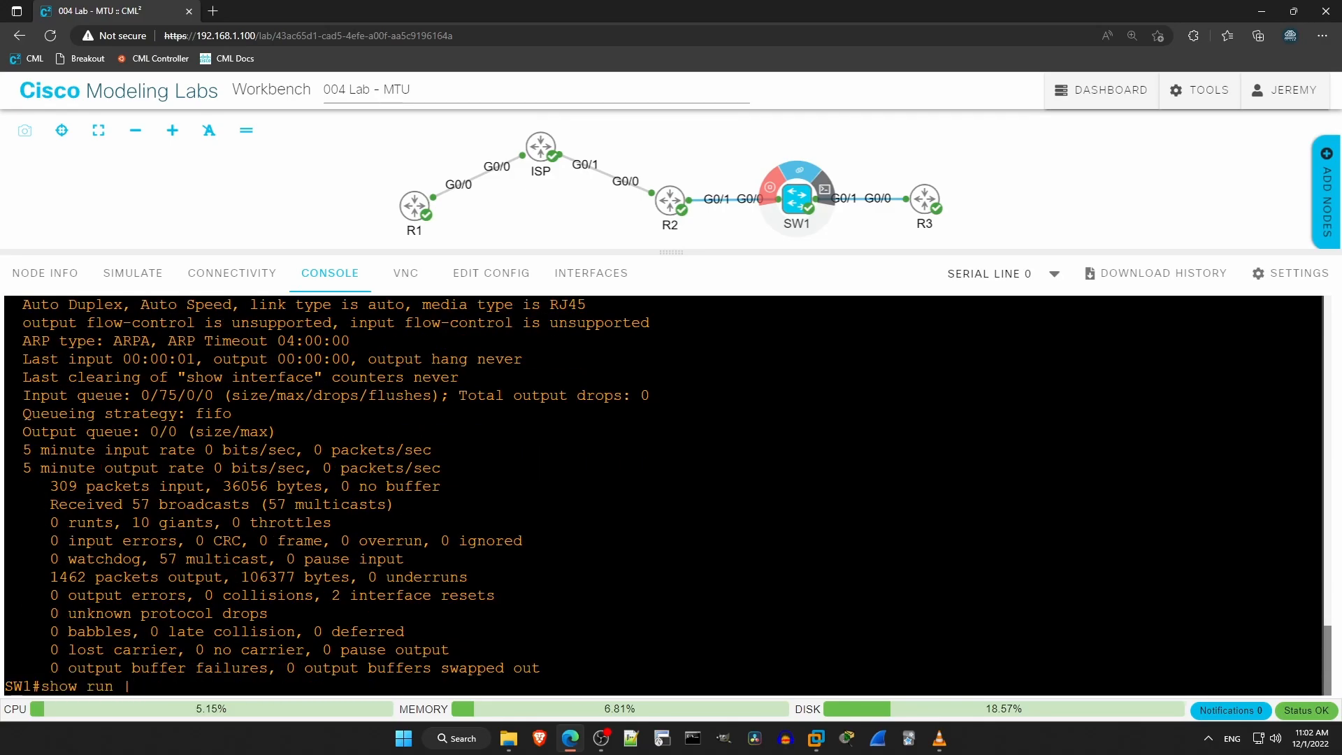
{"action": "type", "text": "section n"}
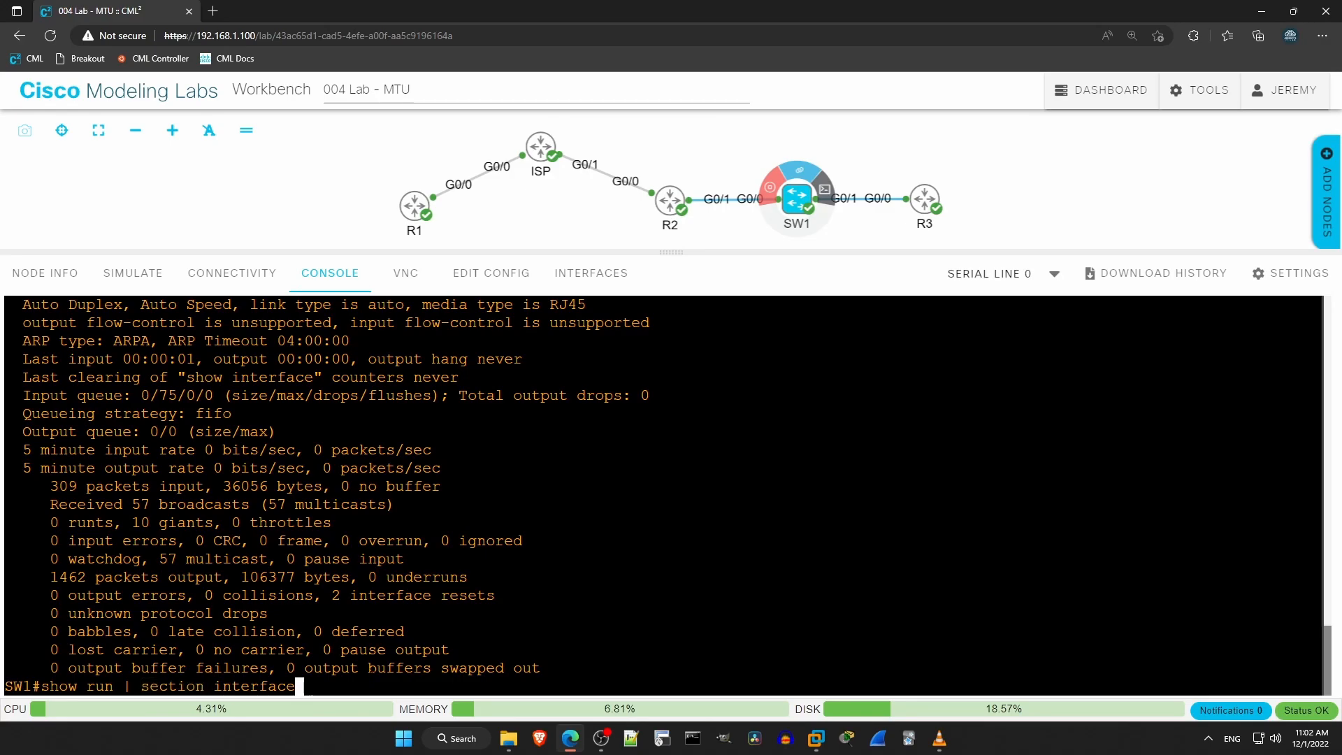
{"action": "key", "text": "Enter"}
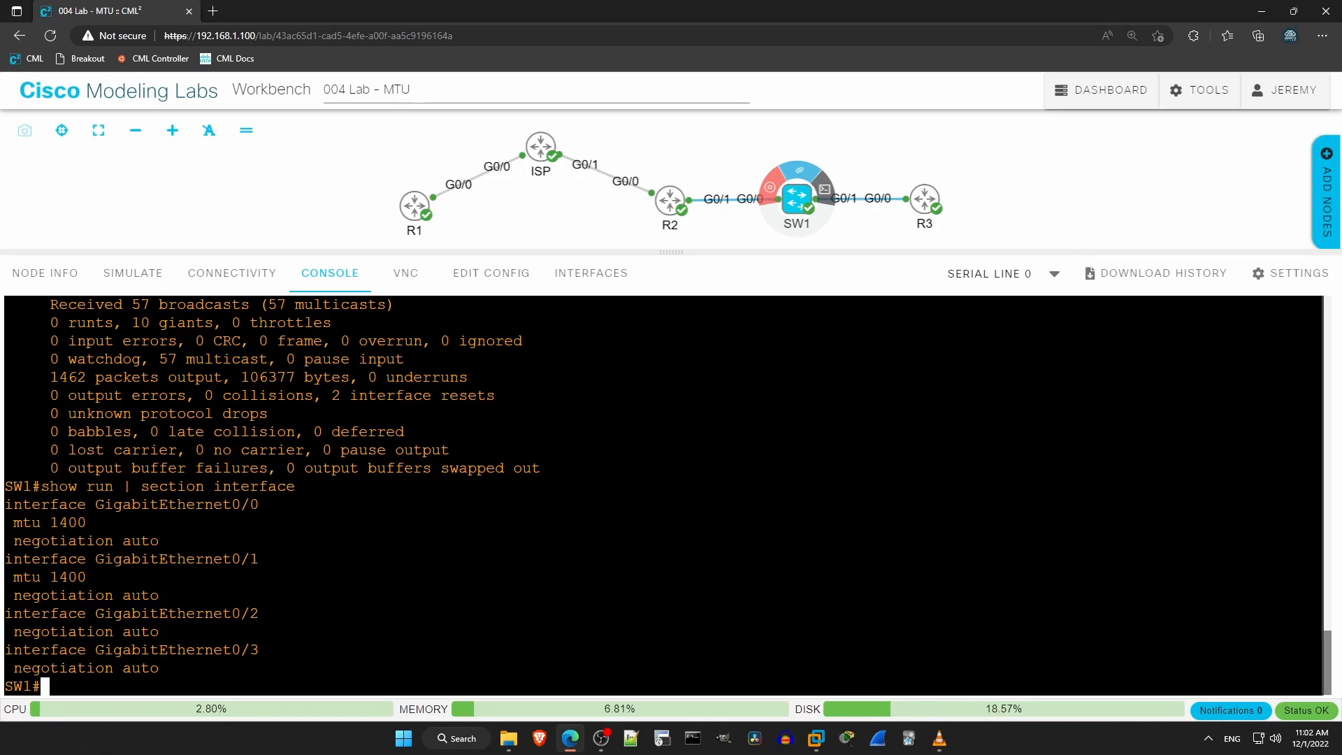
Remove the MTU override on G0/0-G0/1 and verify both interfaces show 1500 bytes
{"action": "type", "text": "conf t"}
{"action": "type", "text": "int range"}
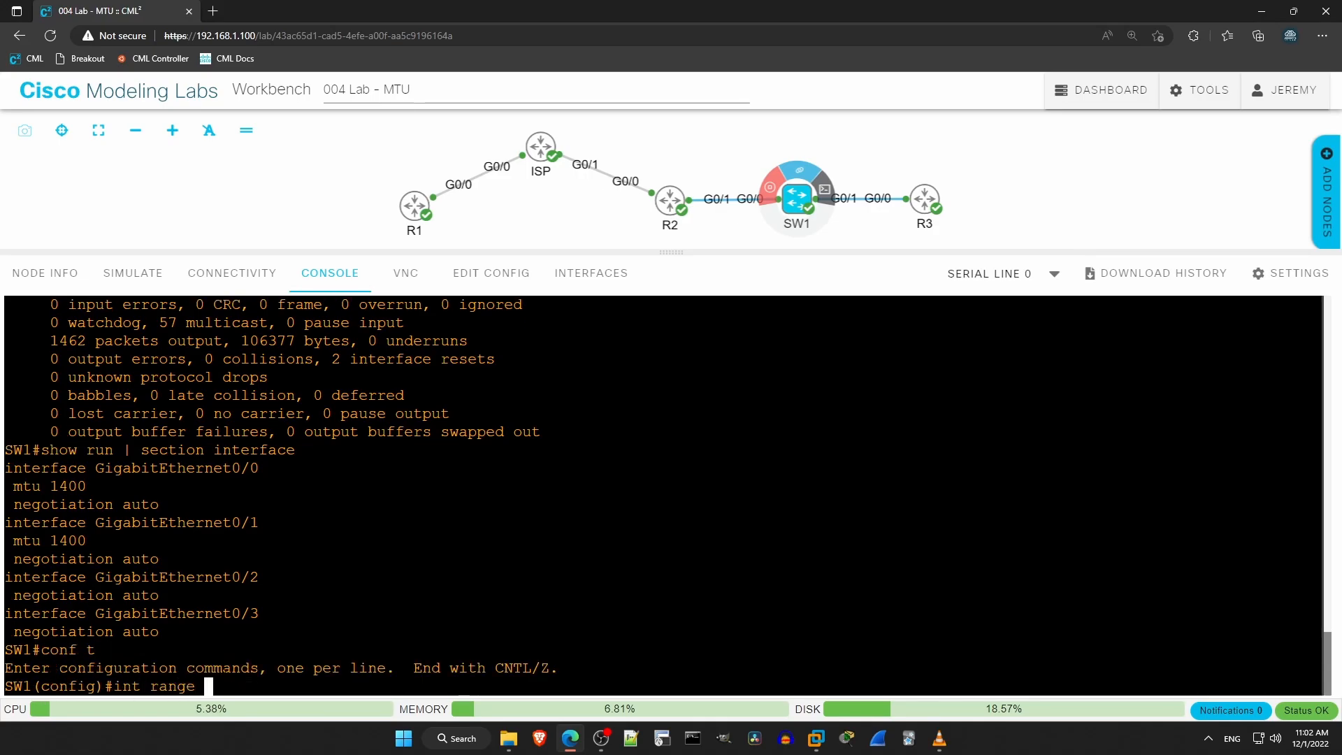
{"action": "type", "text": "g0/0-1"}
{"action": "type", "text": "no mtu"}
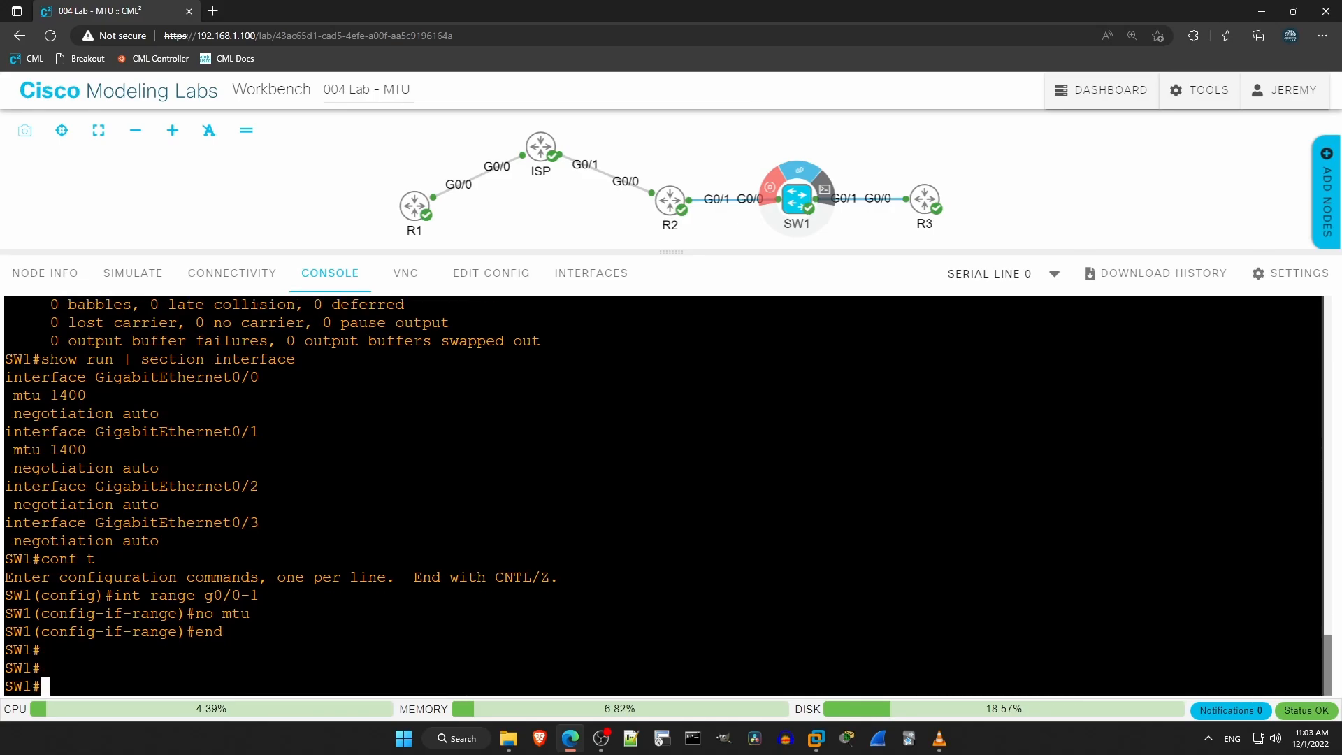
{"action": "type", "text": "sh int"}
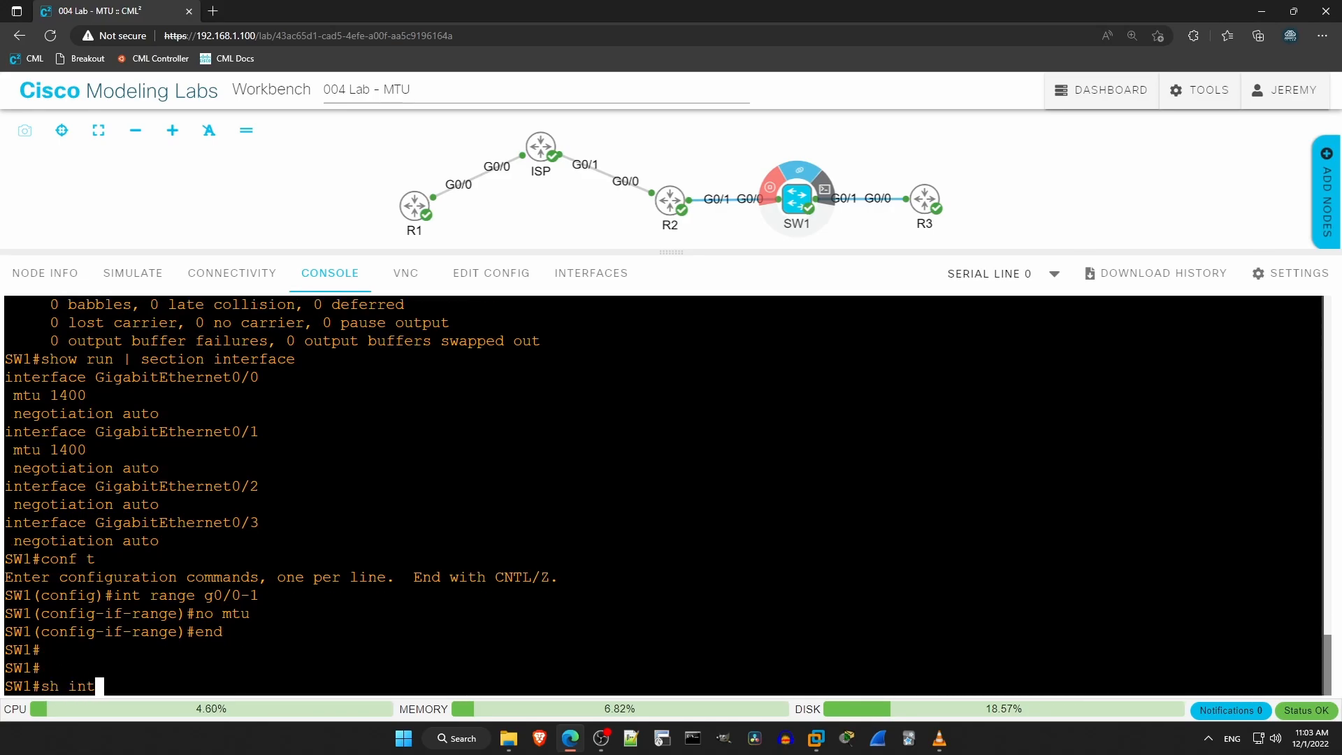
{"action": "type", "text": "g0/0"}
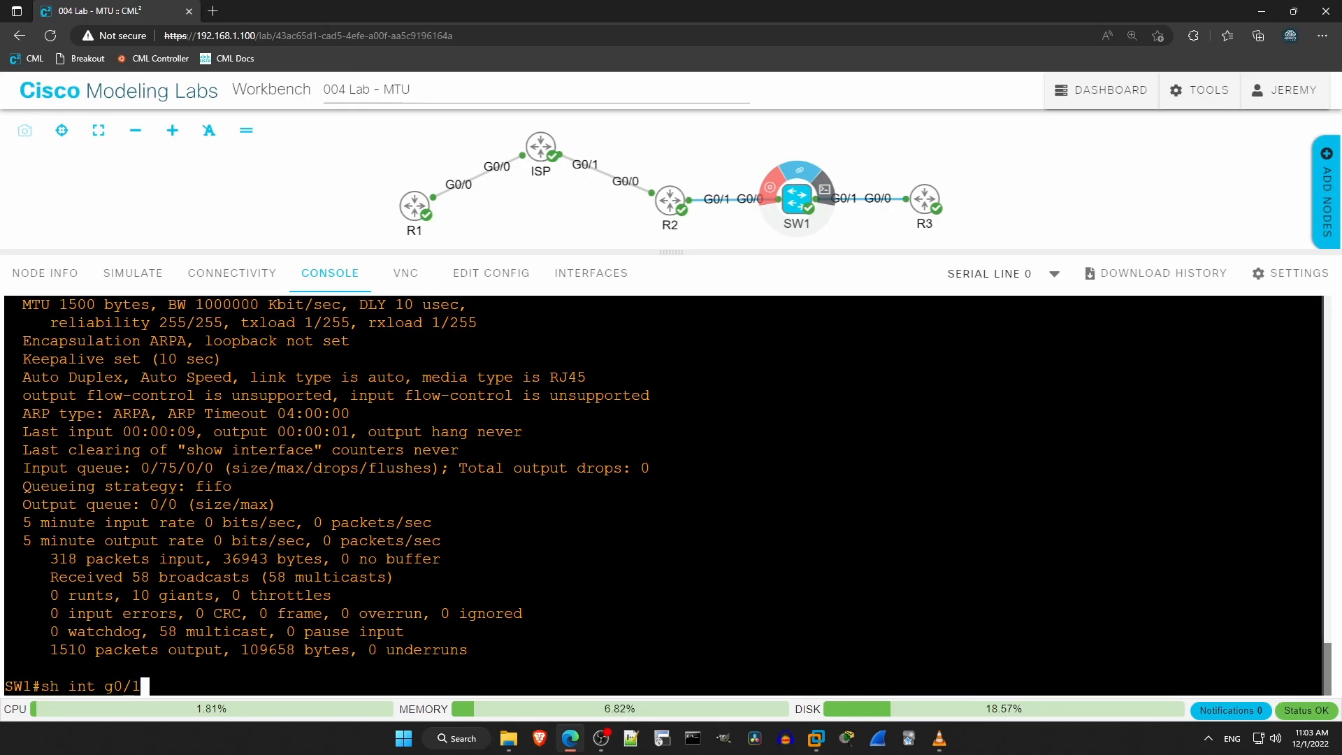
{"action": "key", "text": "Enter"}
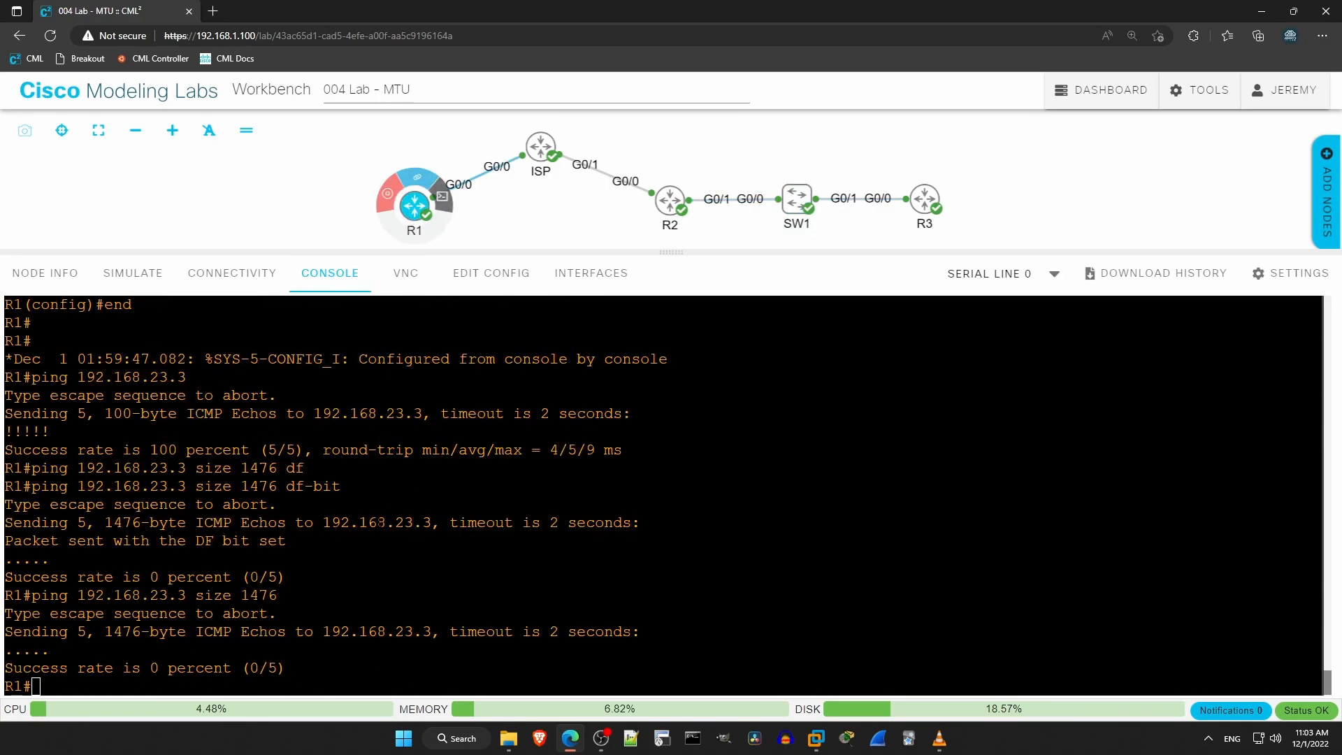
On R1, start a 1476-byte ping to 192.168.23.3 to retest over the tunnel
{"action": "type", "text": "ping 192.168.23.3 size 1476"}
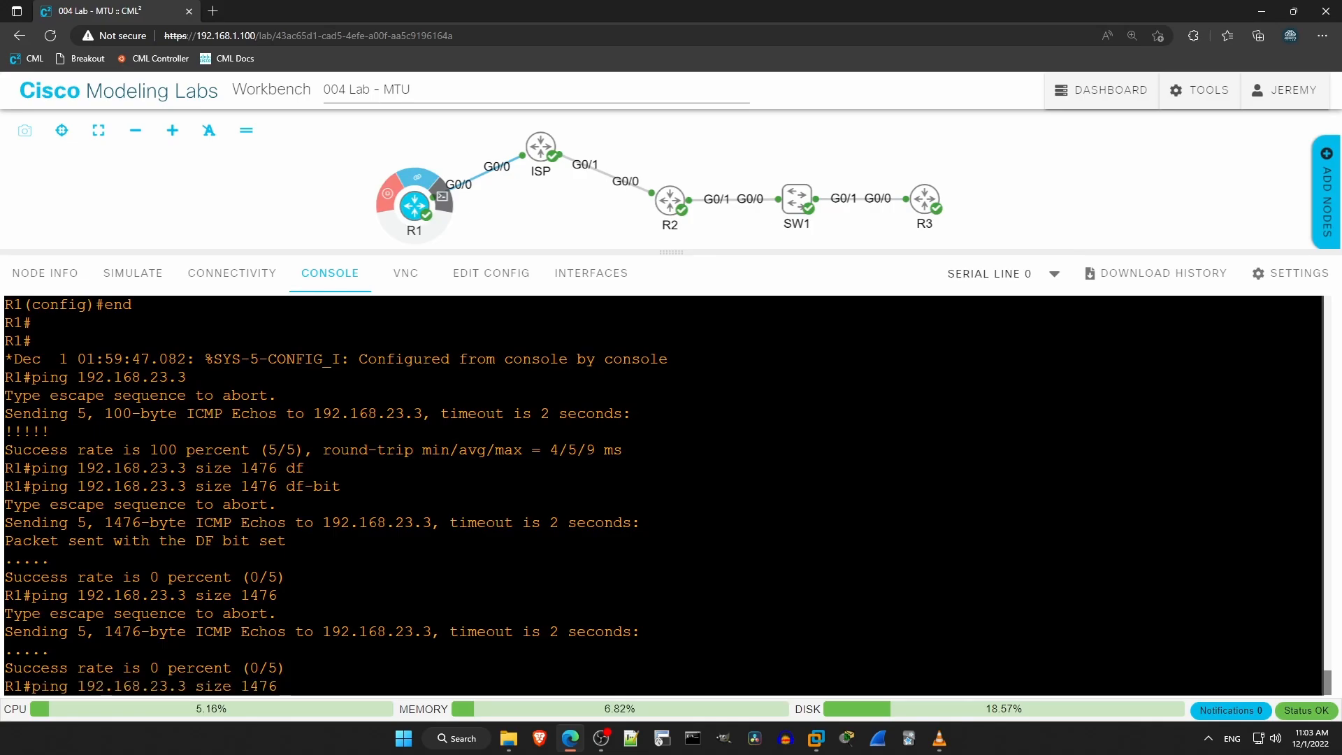